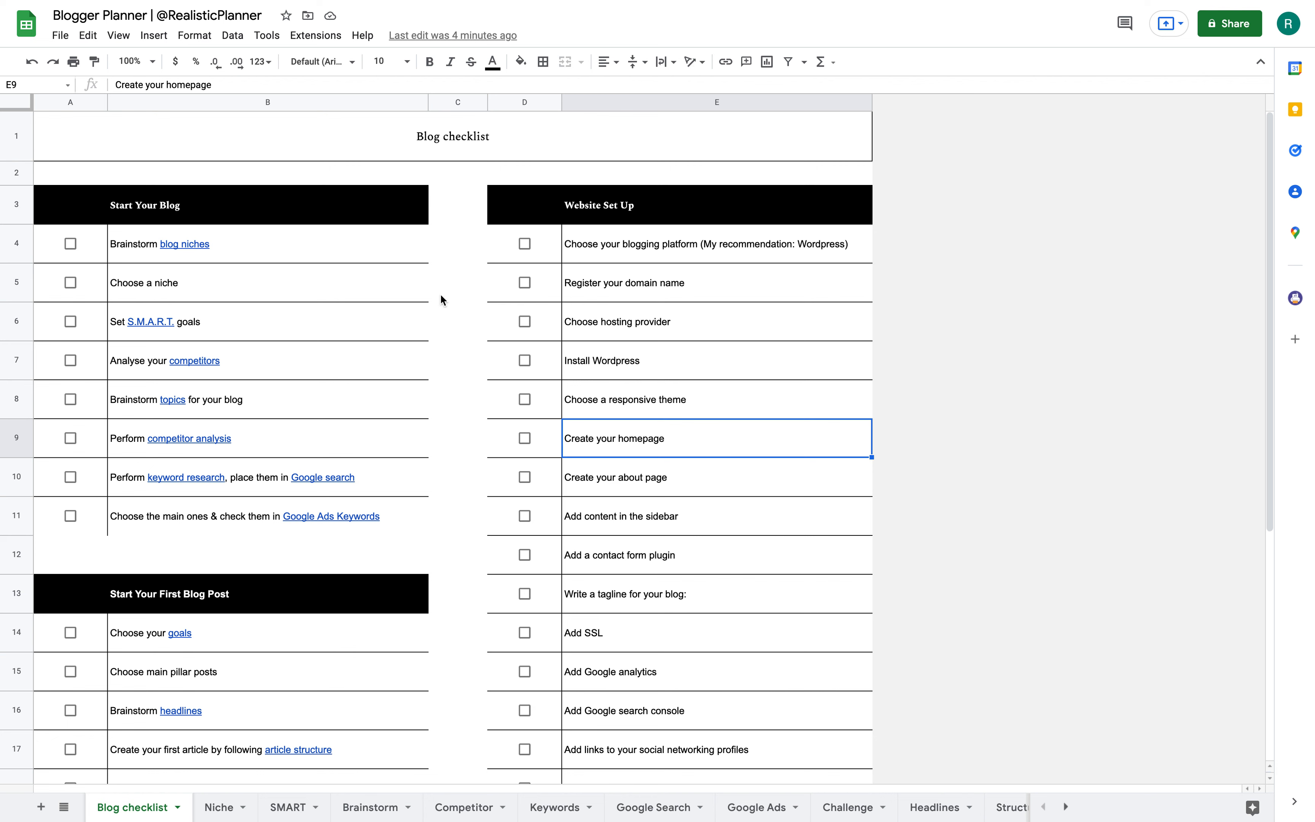
mouse_move(260, 132)
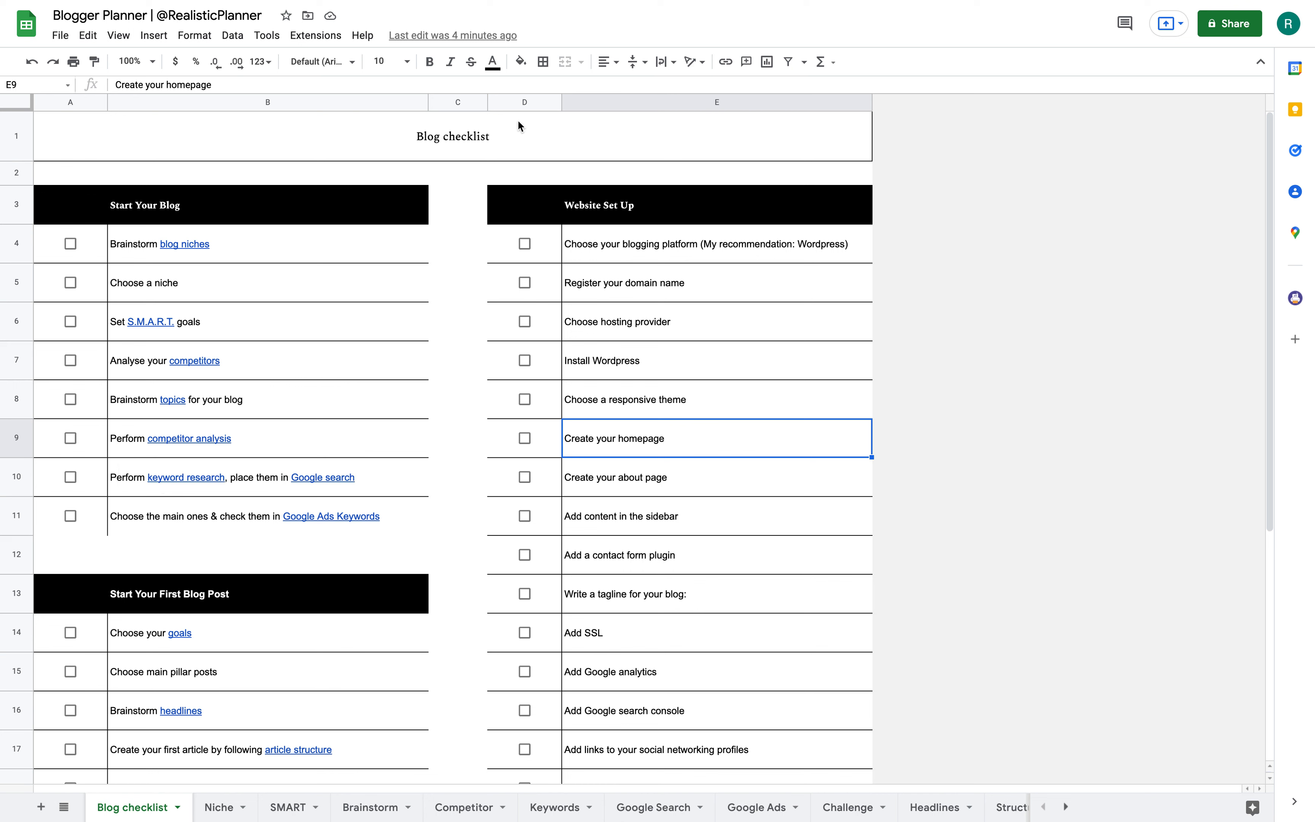
mouse_move(375, 434)
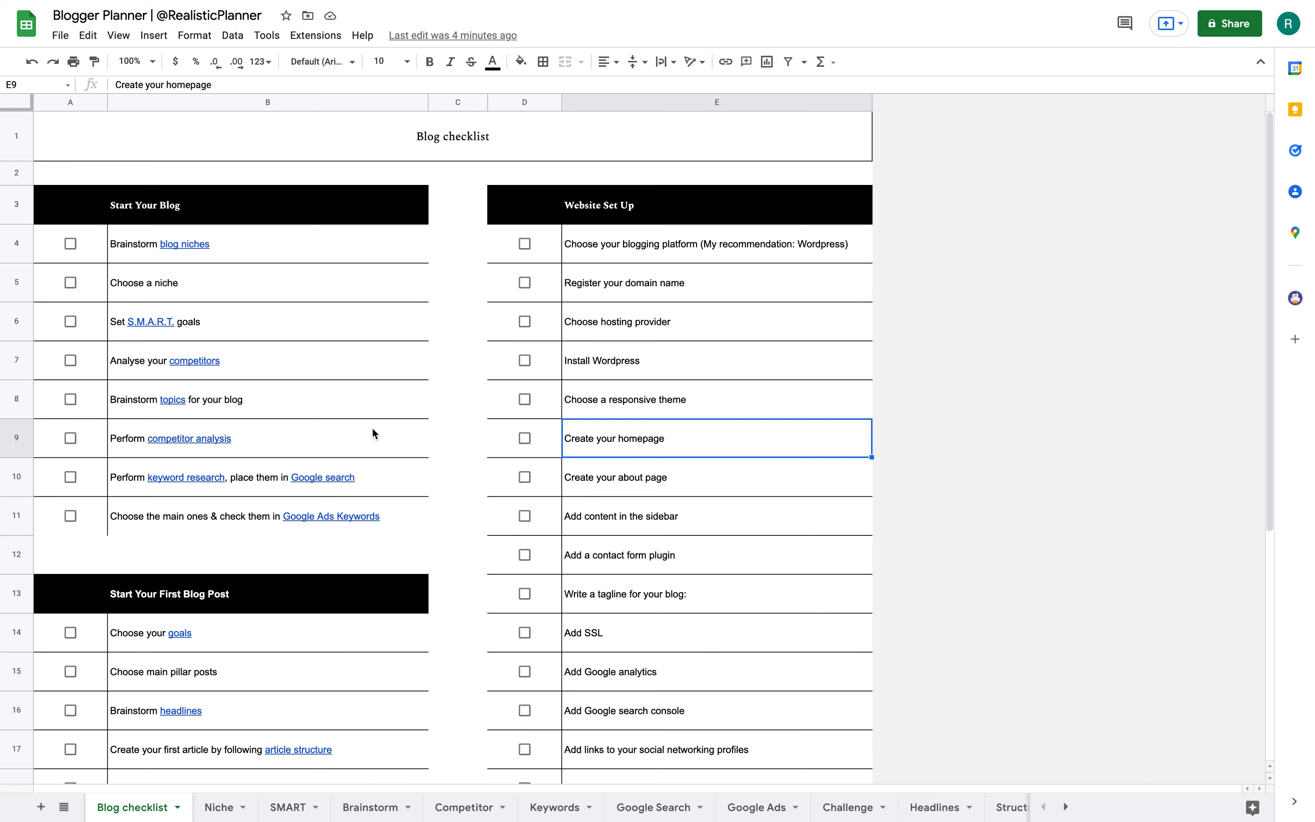
Peek at the Niche sheet, return to the Blog checklist and select the Brainstorm blog niches item.
left_click(219, 807)
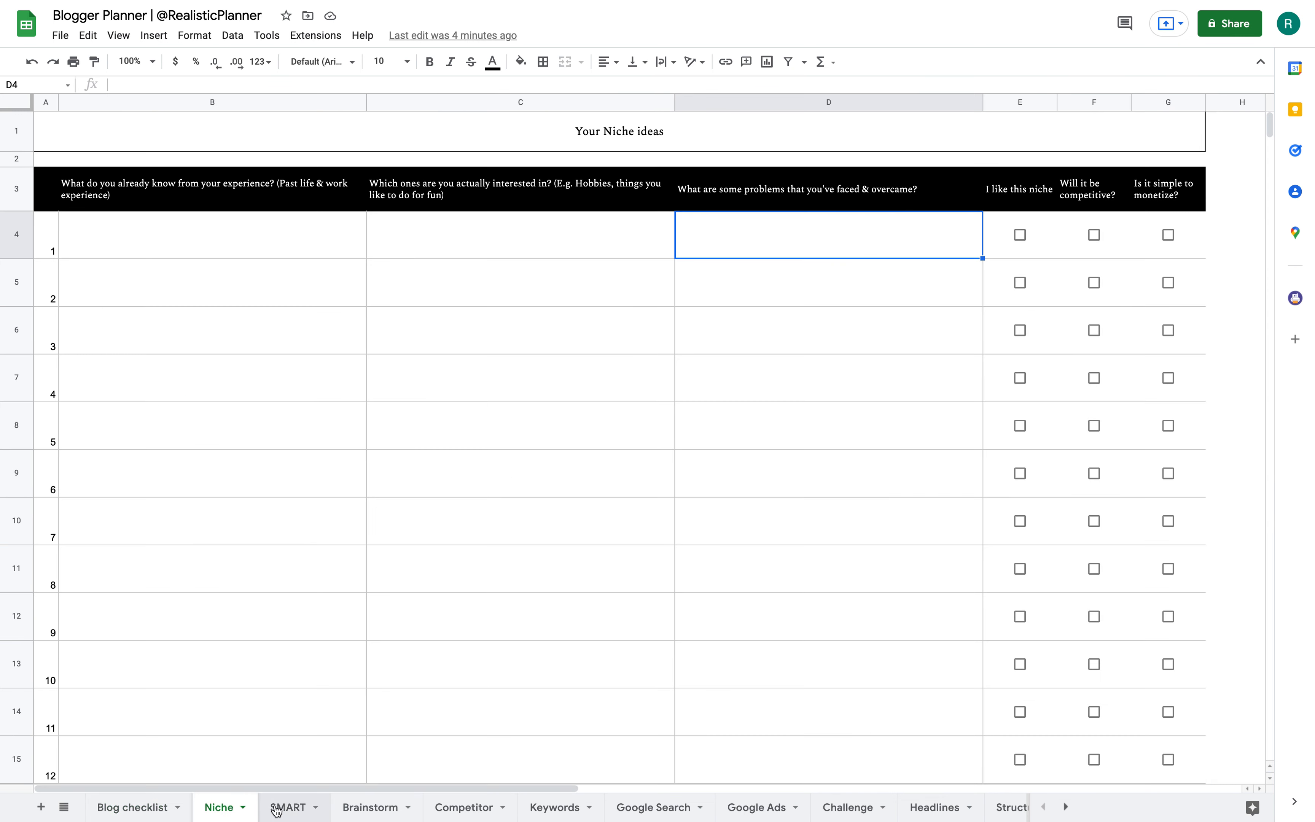
left_click(132, 806)
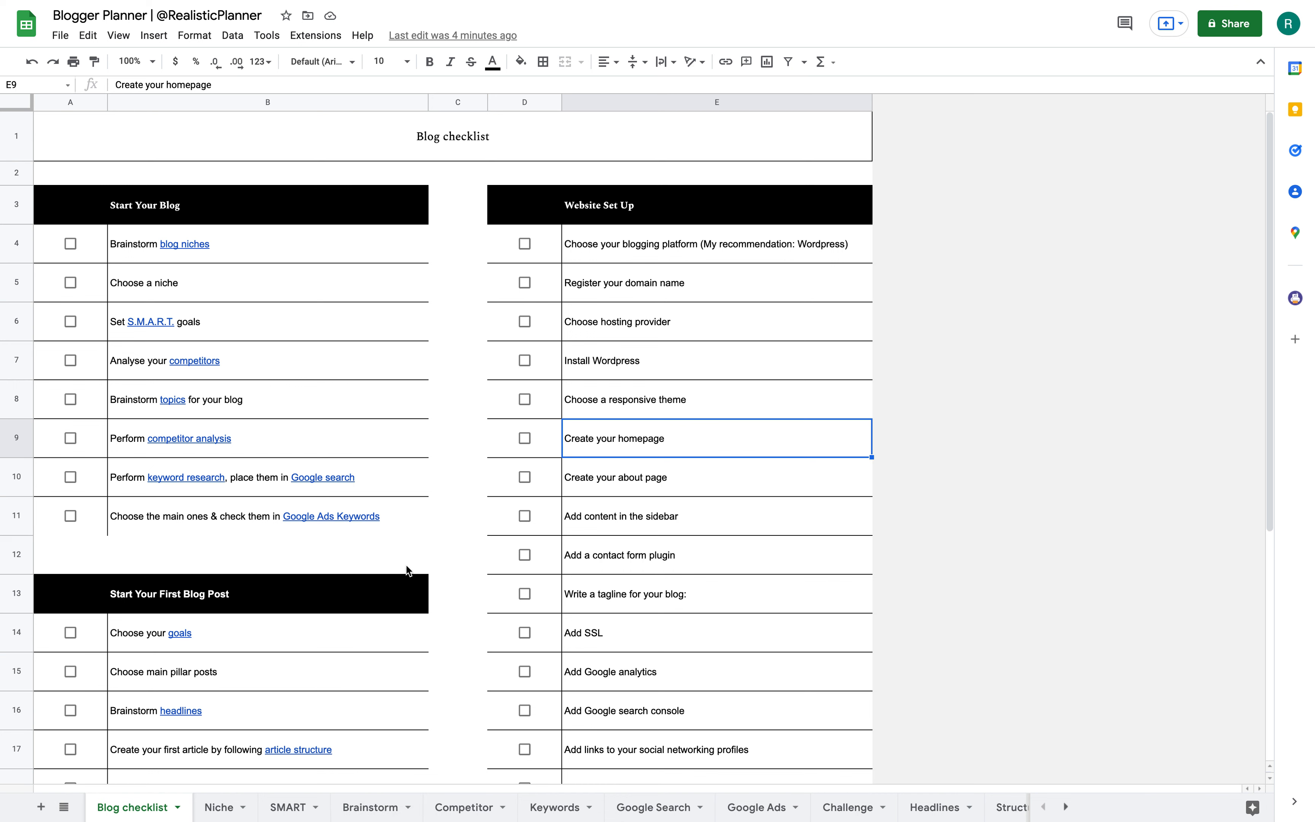
mouse_move(467, 328)
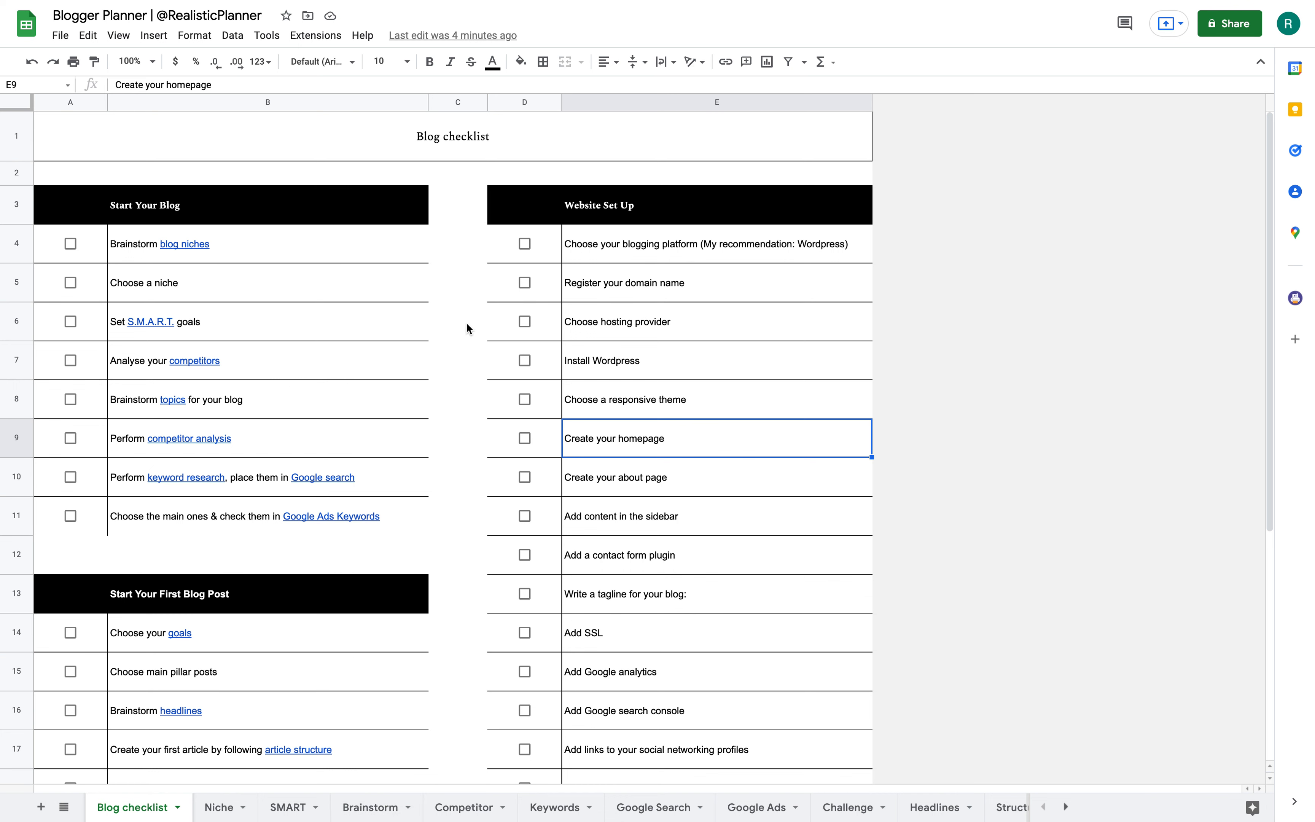
mouse_move(307, 157)
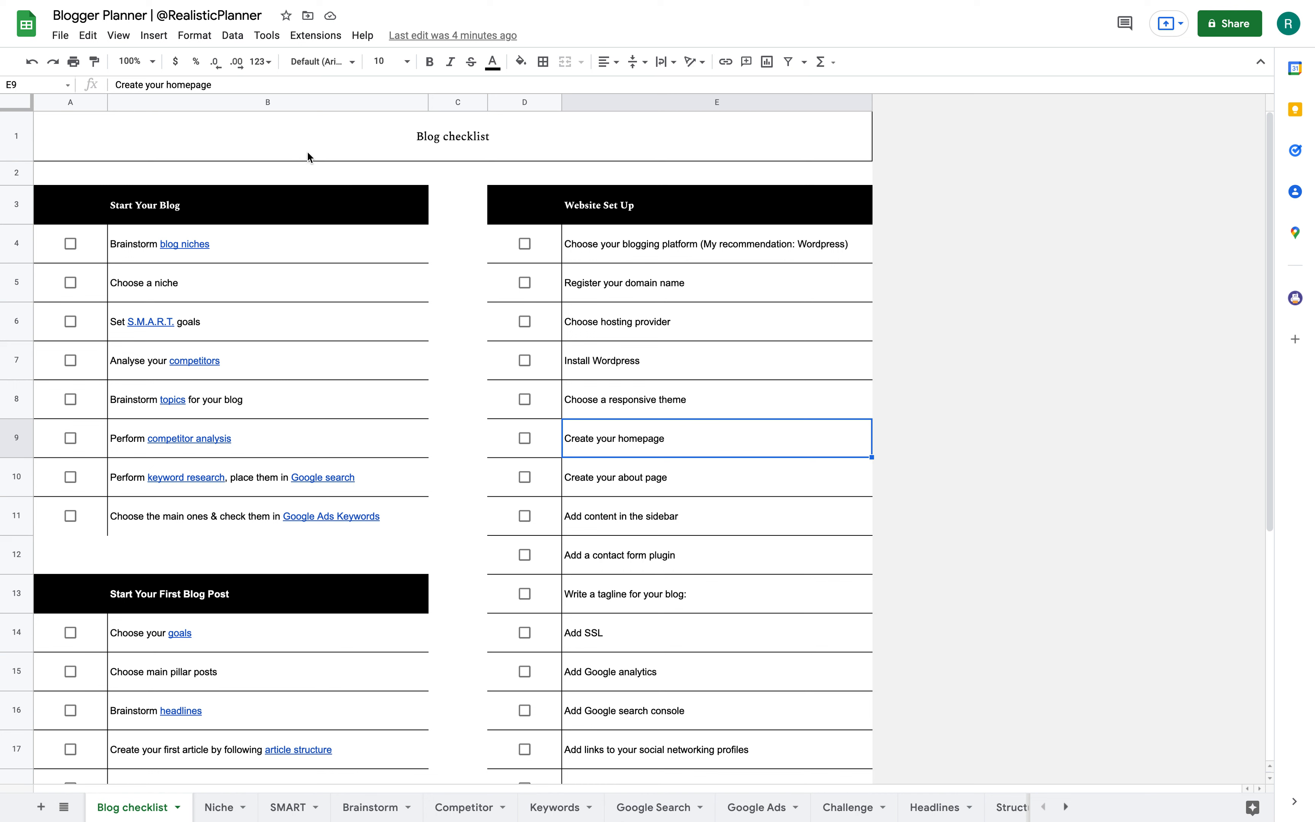
mouse_move(508, 457)
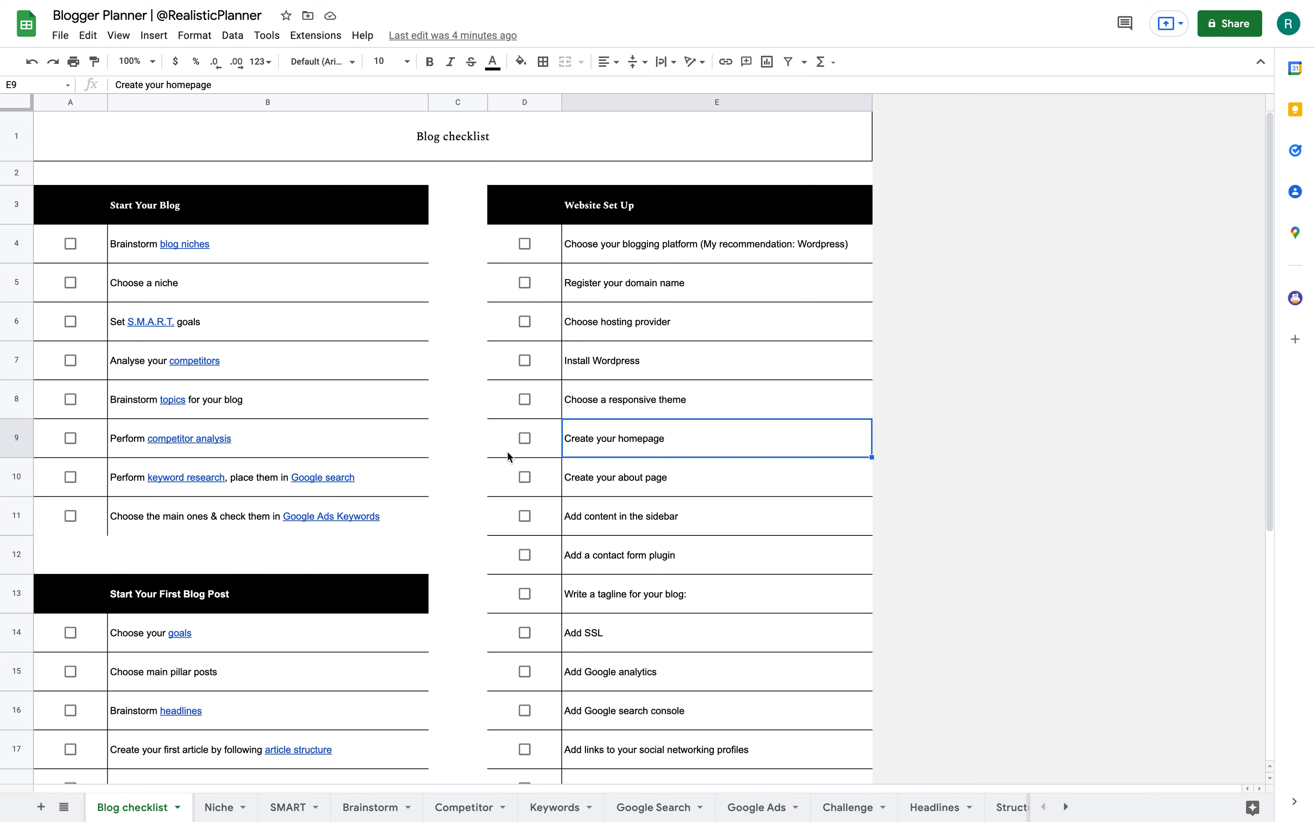
mouse_move(334, 296)
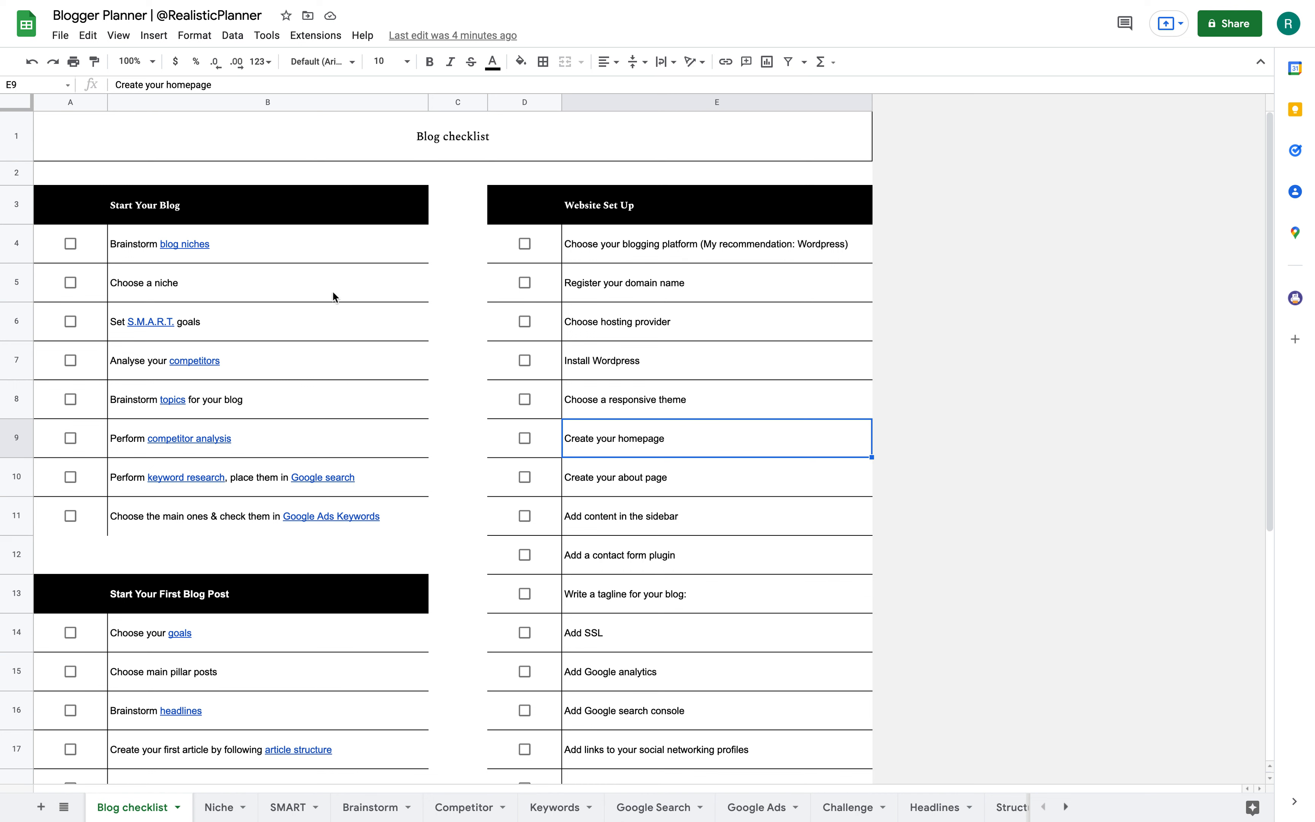
mouse_move(451, 225)
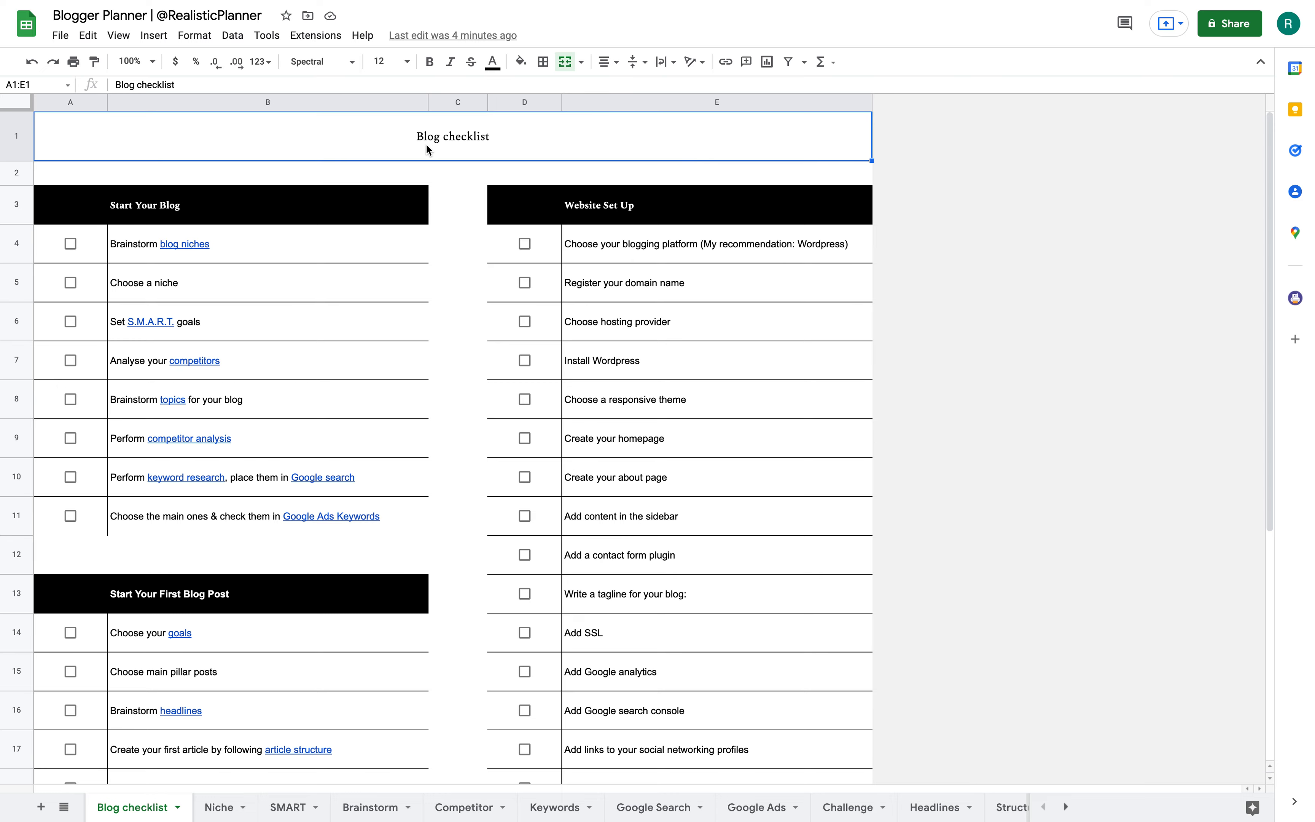
scroll("down", 3)
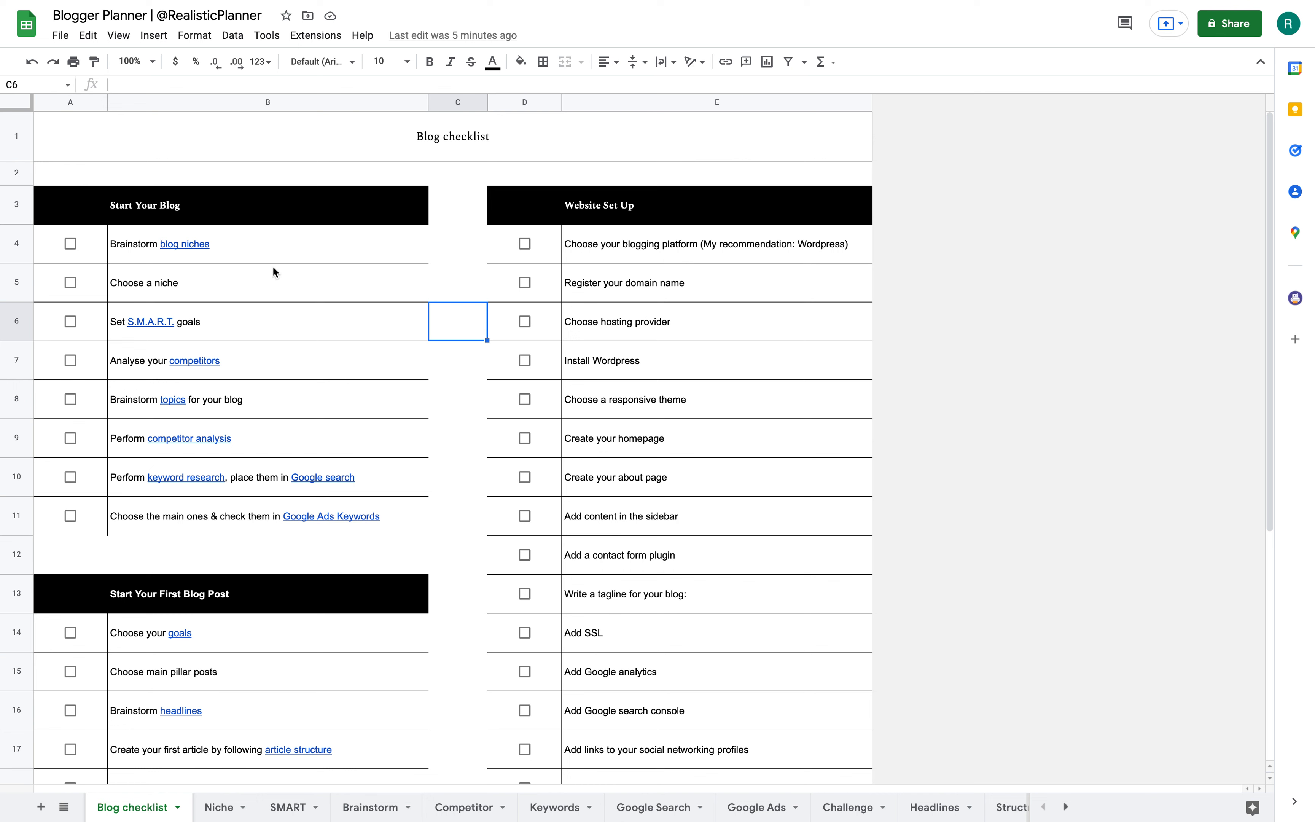
mouse_move(264, 280)
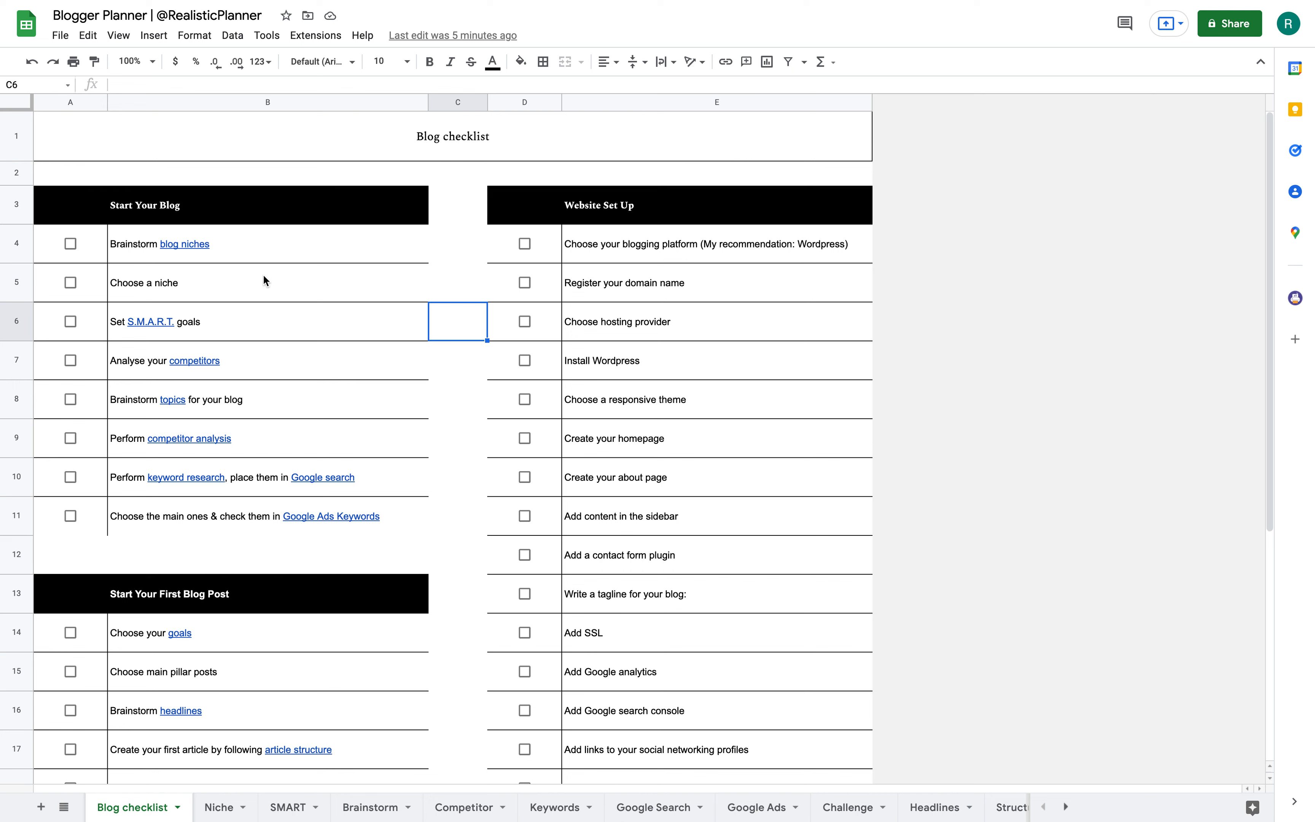
left_click(69, 282)
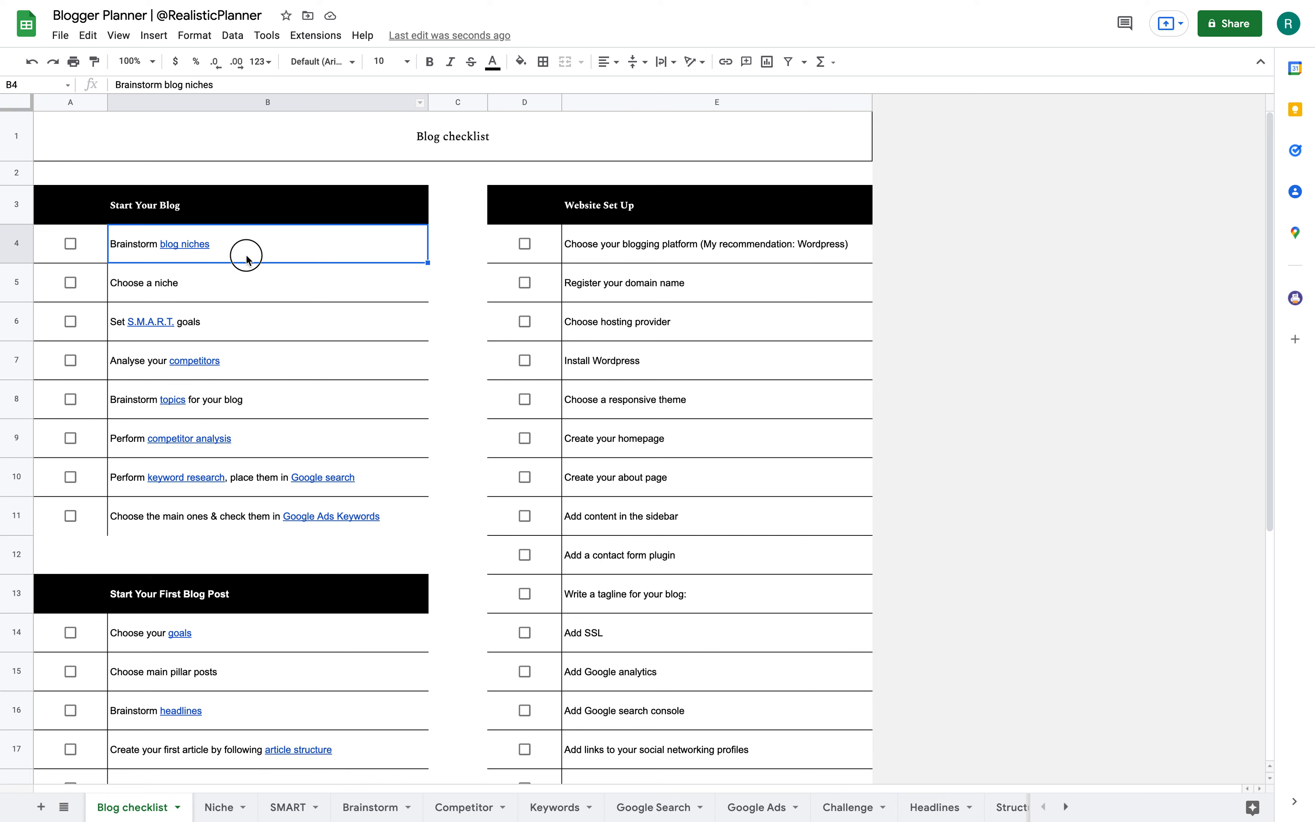
Follow the blog niches link, return to the checklist and open the S.M.A.R.T. Goals sheet.
left_click(370, 806)
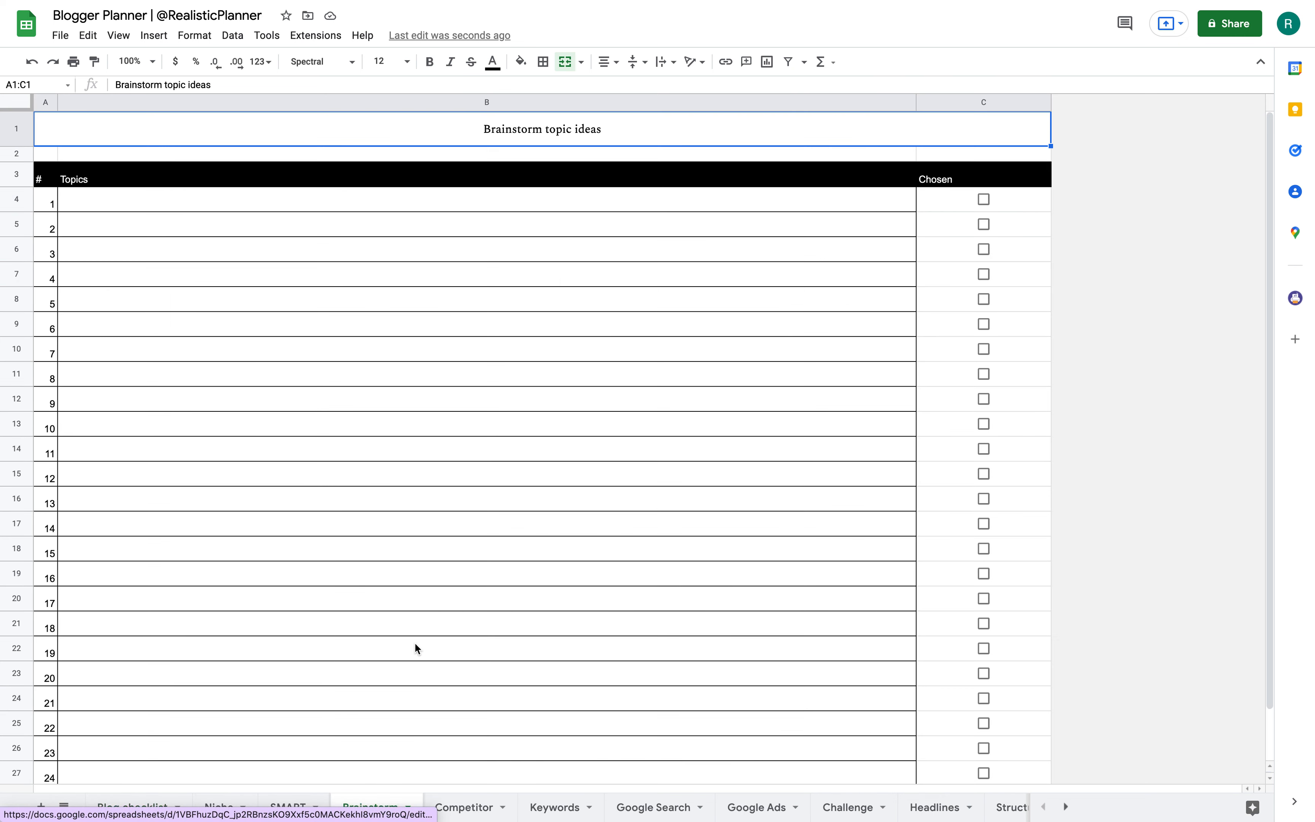
left_click(131, 807)
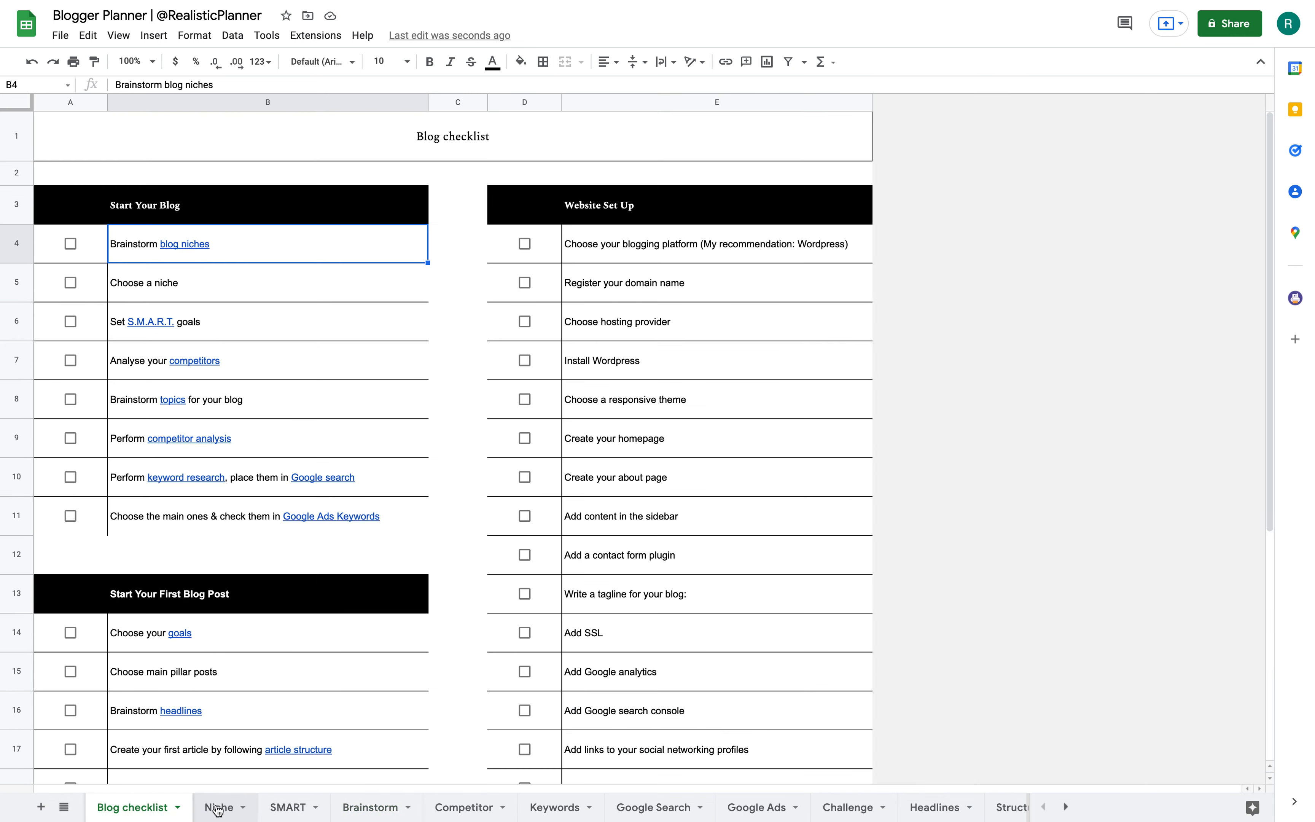
left_click(287, 807)
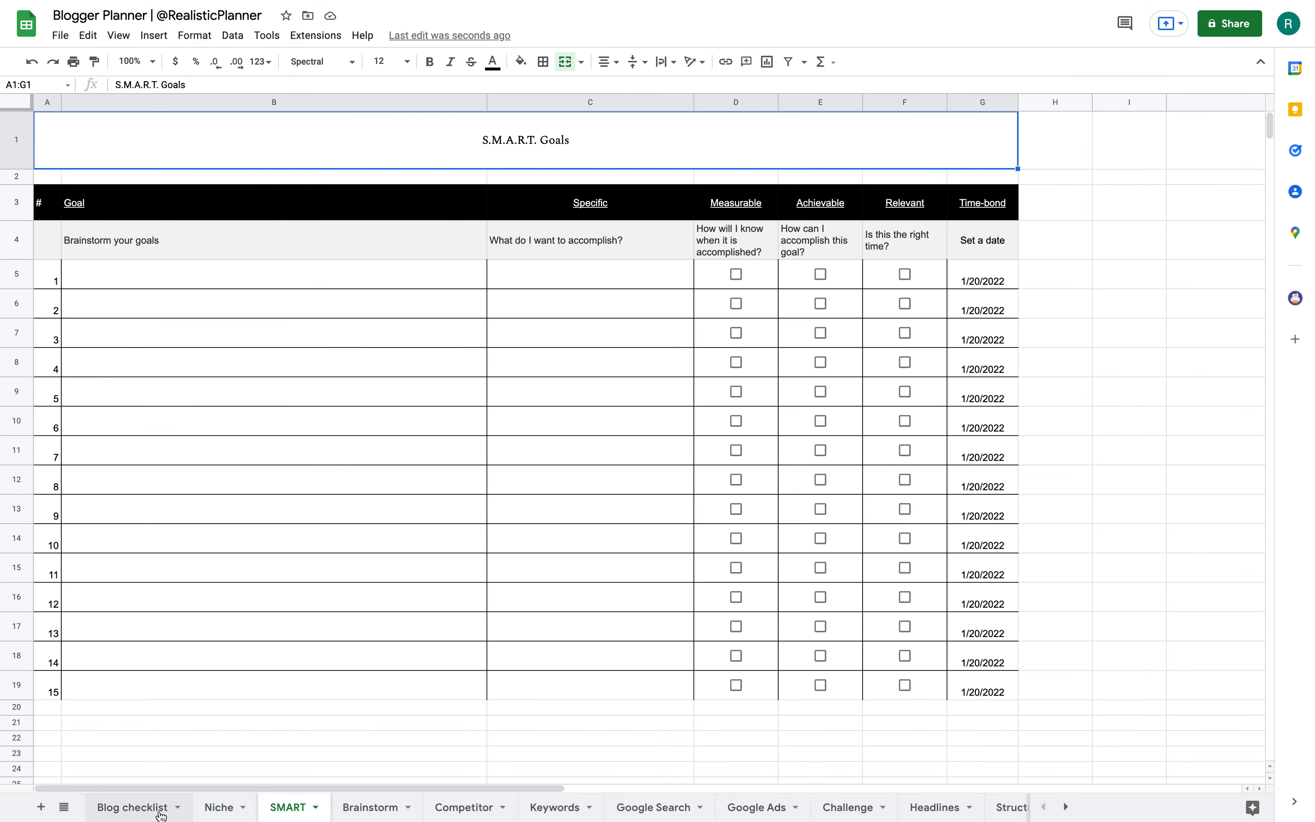
mouse_move(942, 807)
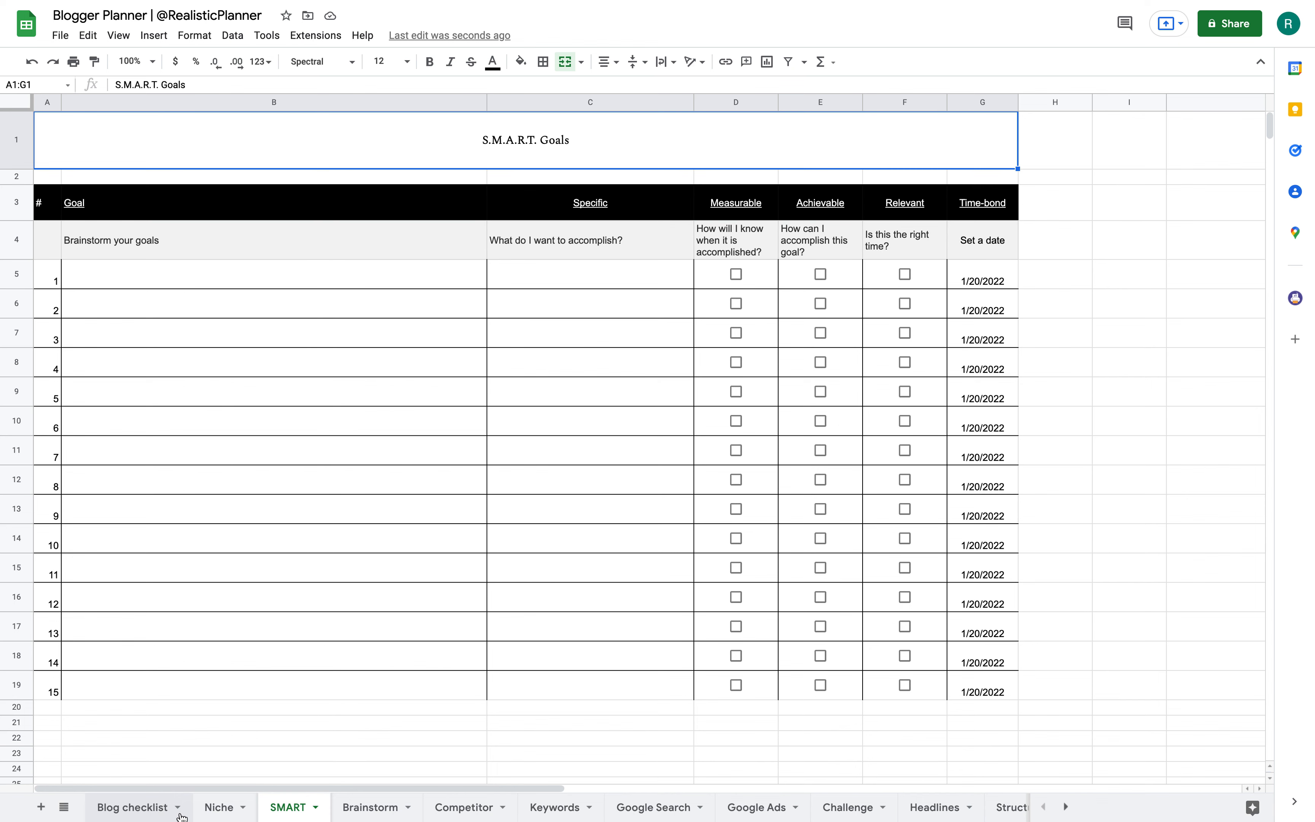
Hide the SMART sheet from its tab menu, then restore it.
left_click(316, 807)
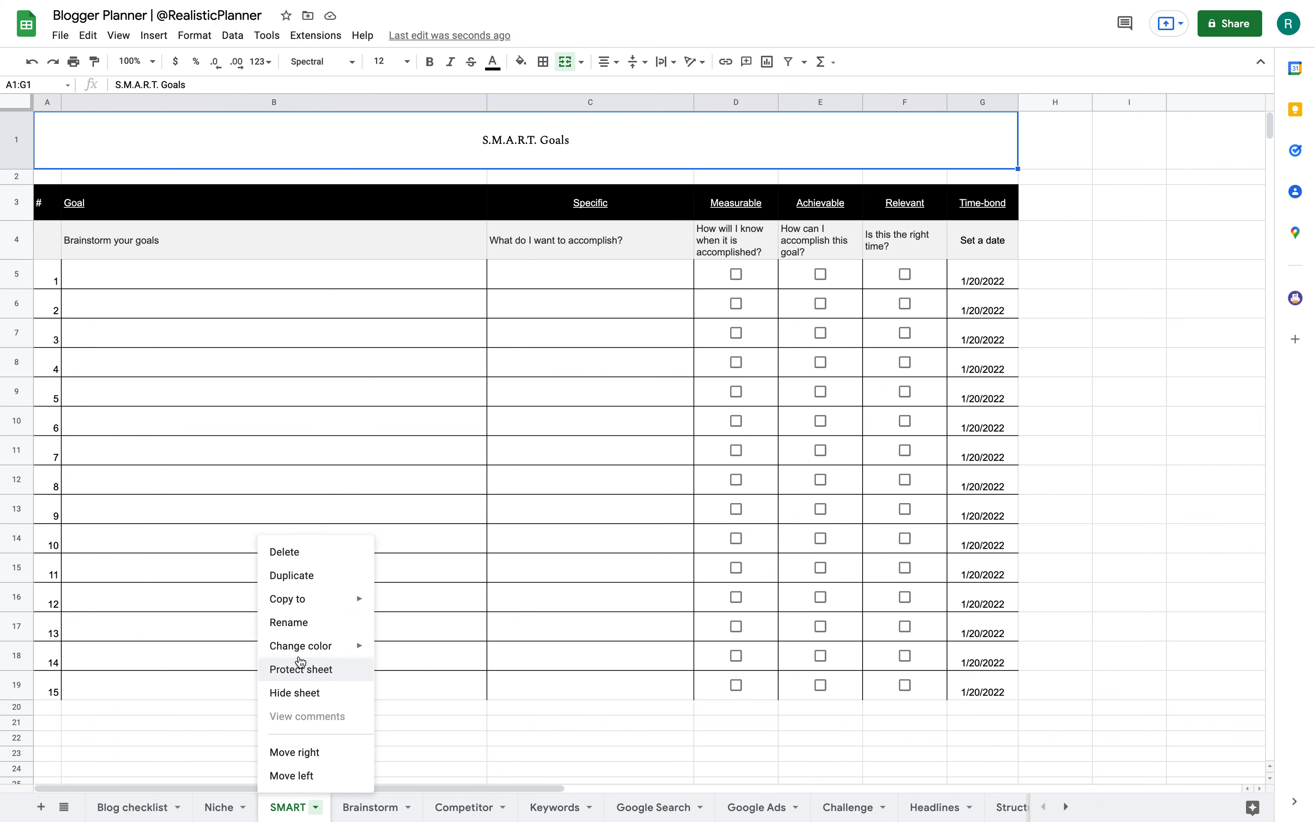
left_click(217, 807)
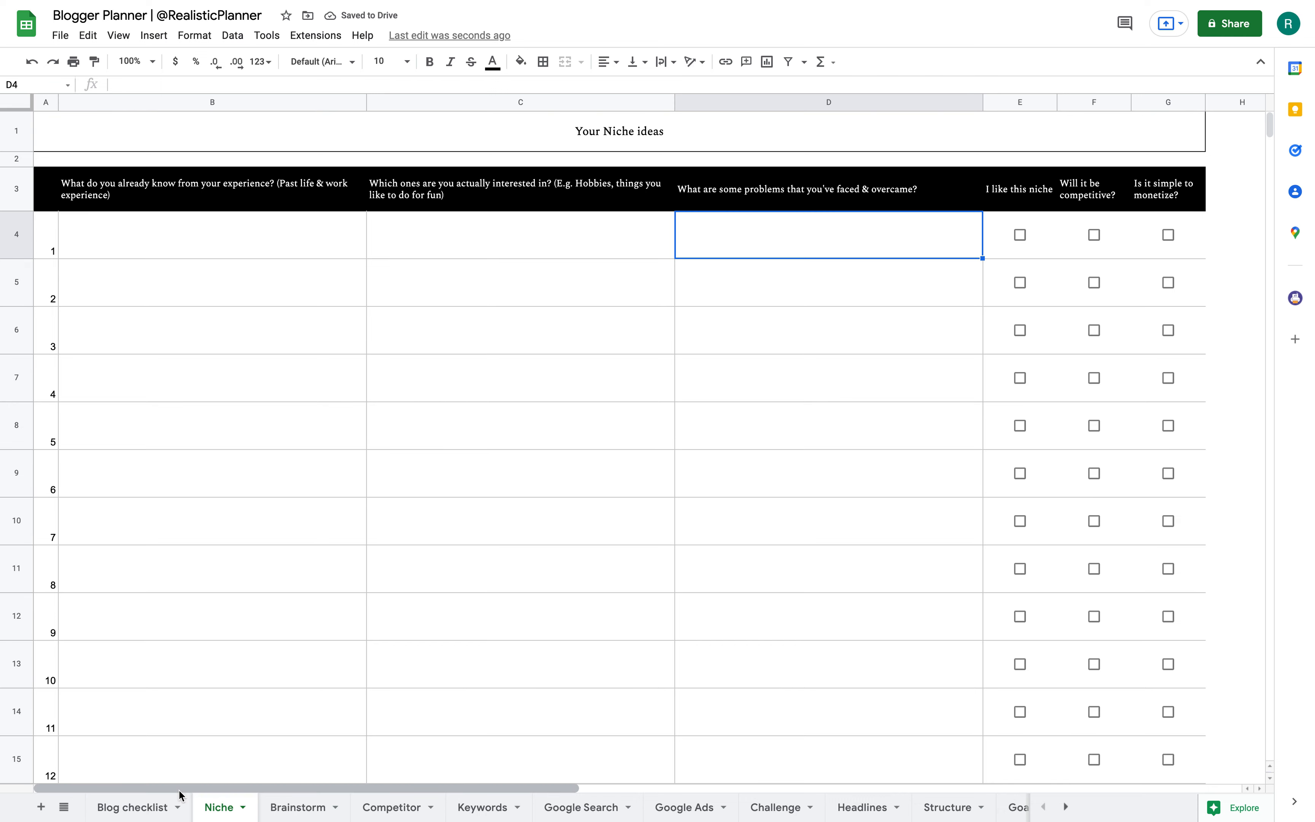
left_click(64, 807)
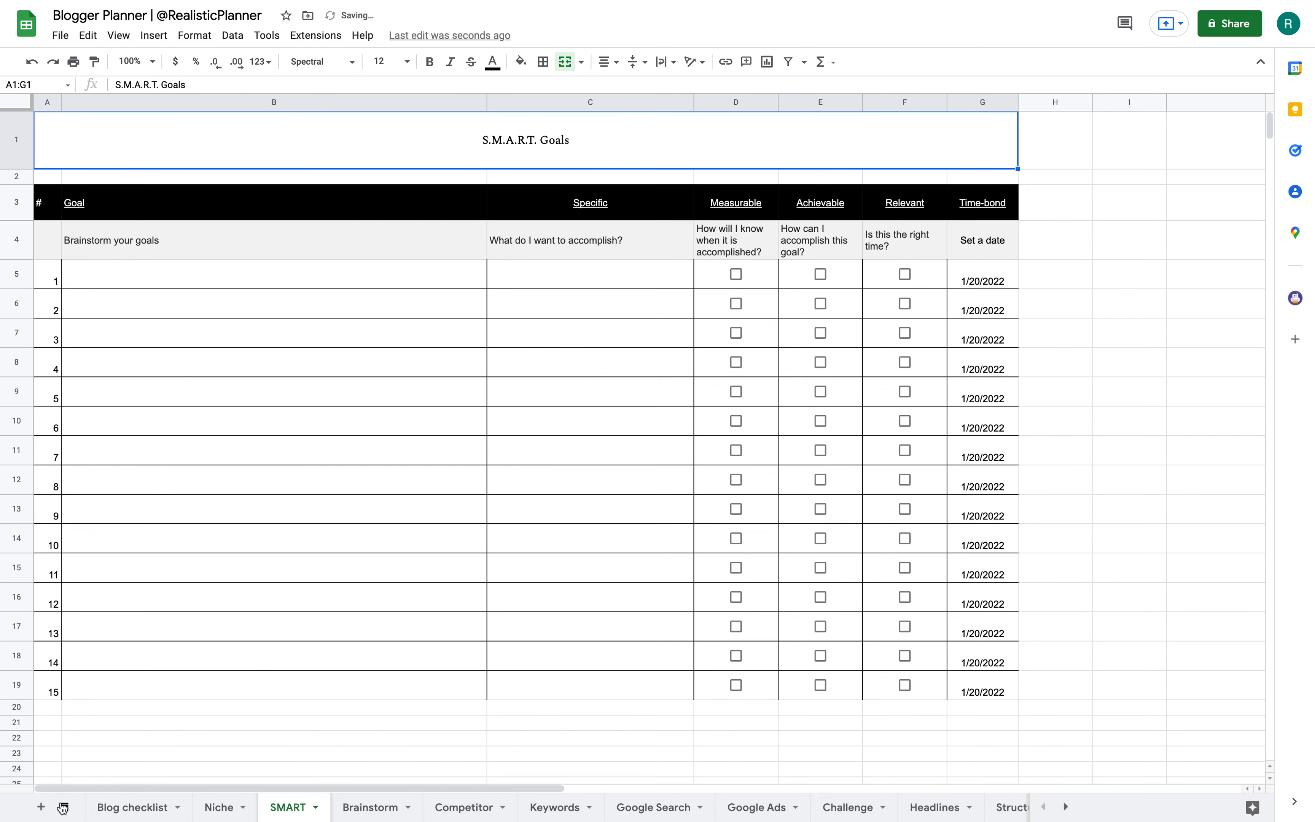
Unhide the Topic plan sheet from the All Sheets list and return to the Blog checklist.
left_click(64, 806)
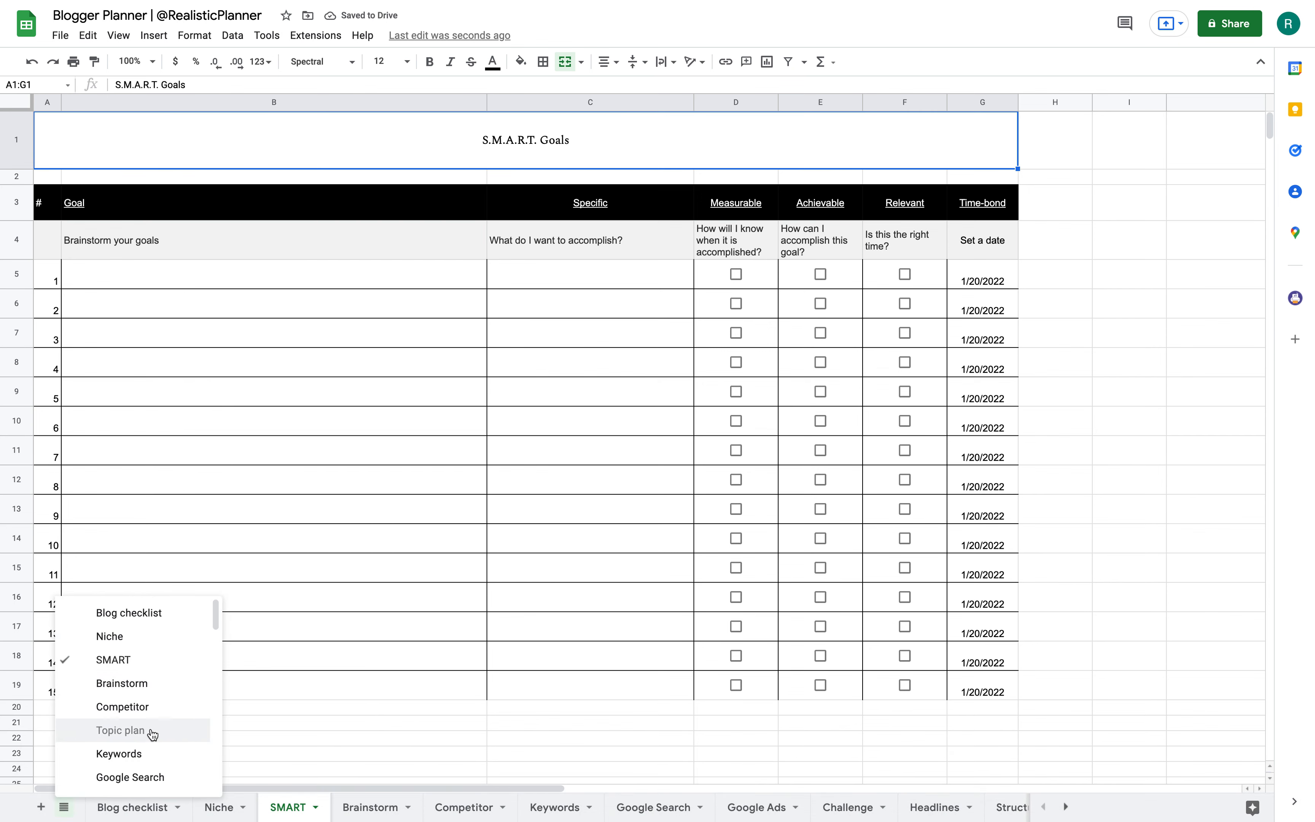
left_click(122, 730)
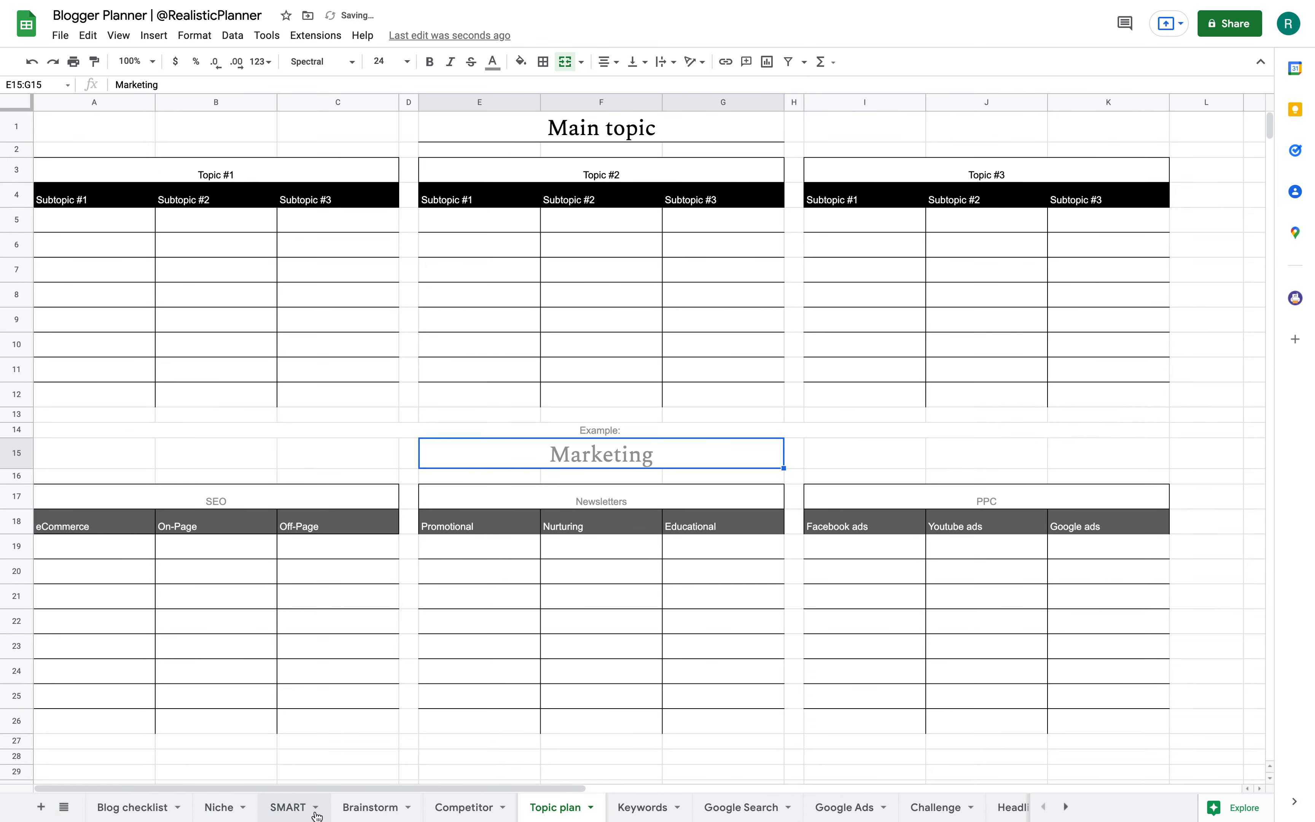
left_click(131, 806)
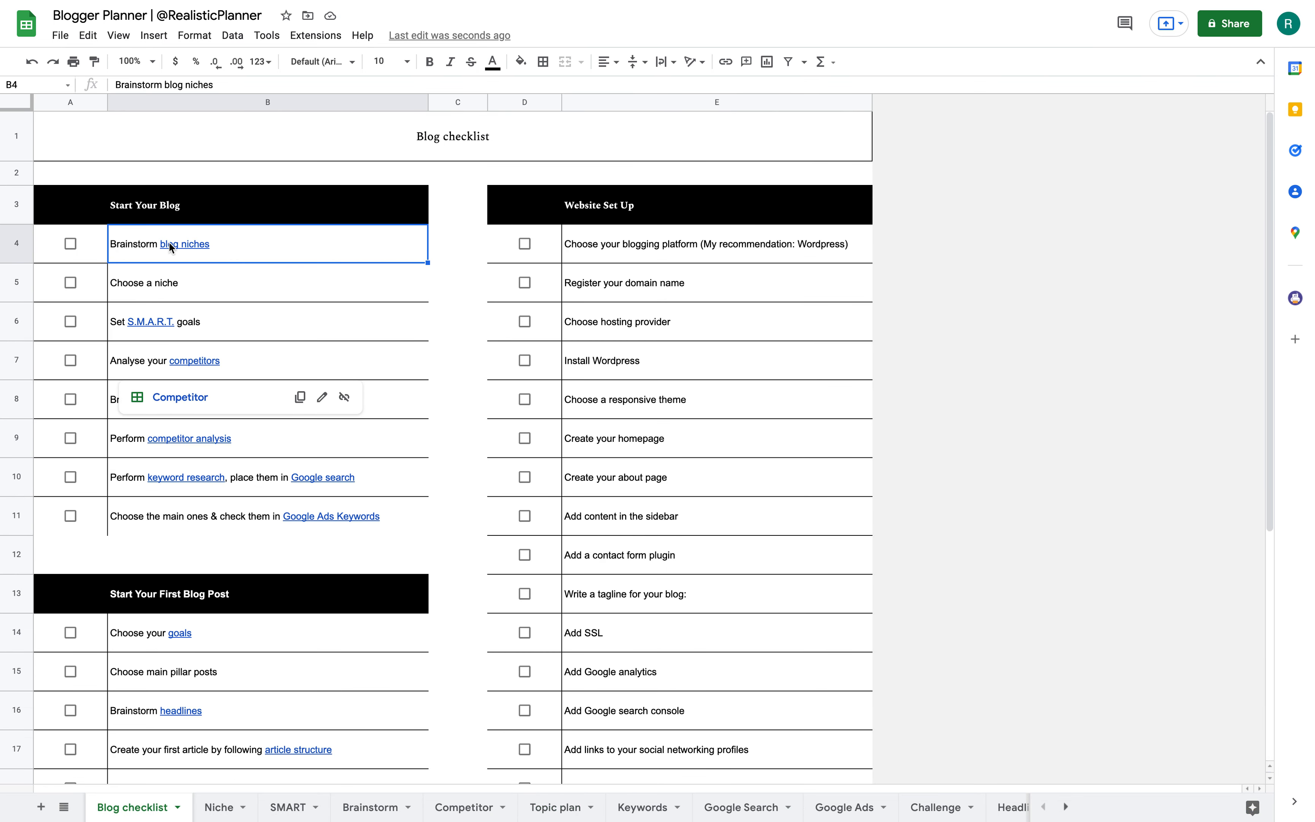
From the Choose a niche item, open the Niche sheet and select the answer cells B4:B14, settling on B4.
left_click(266, 282)
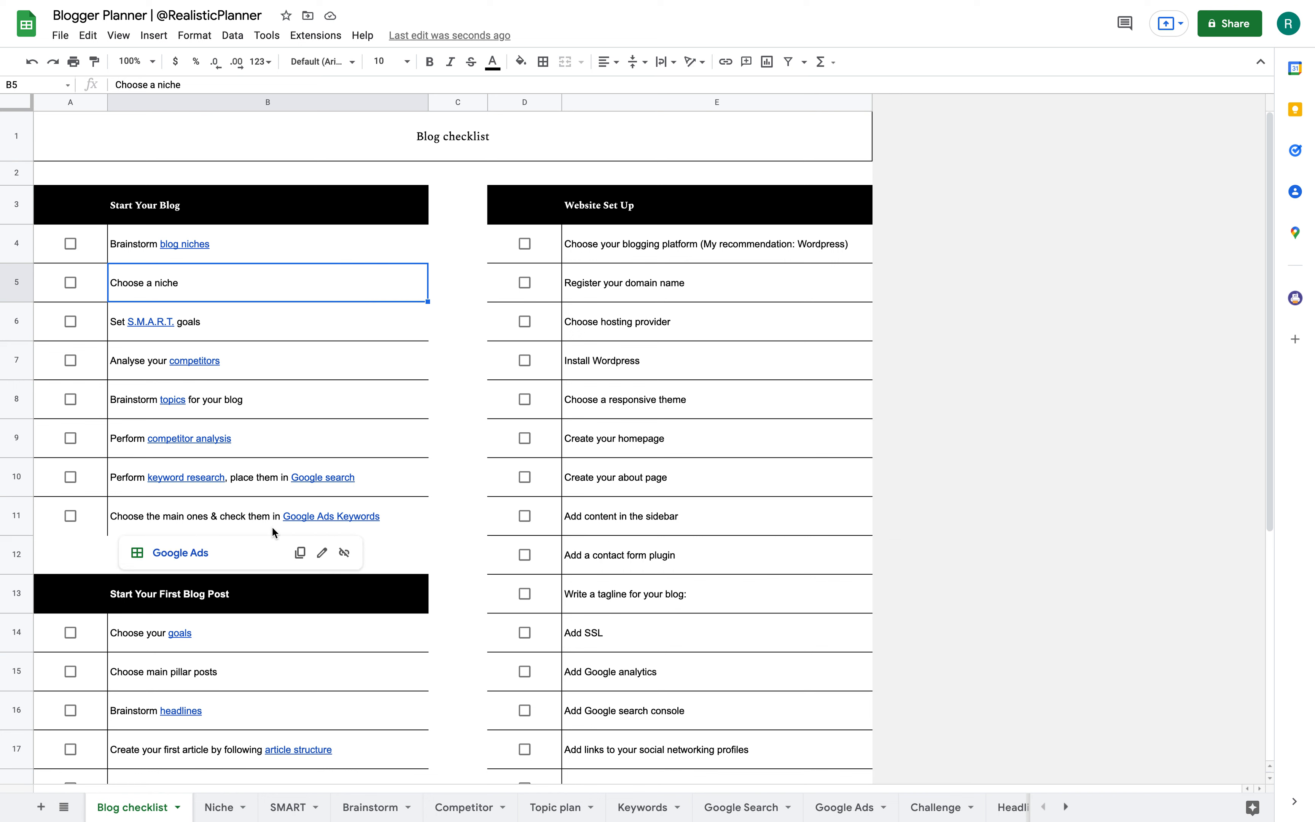
mouse_move(476, 512)
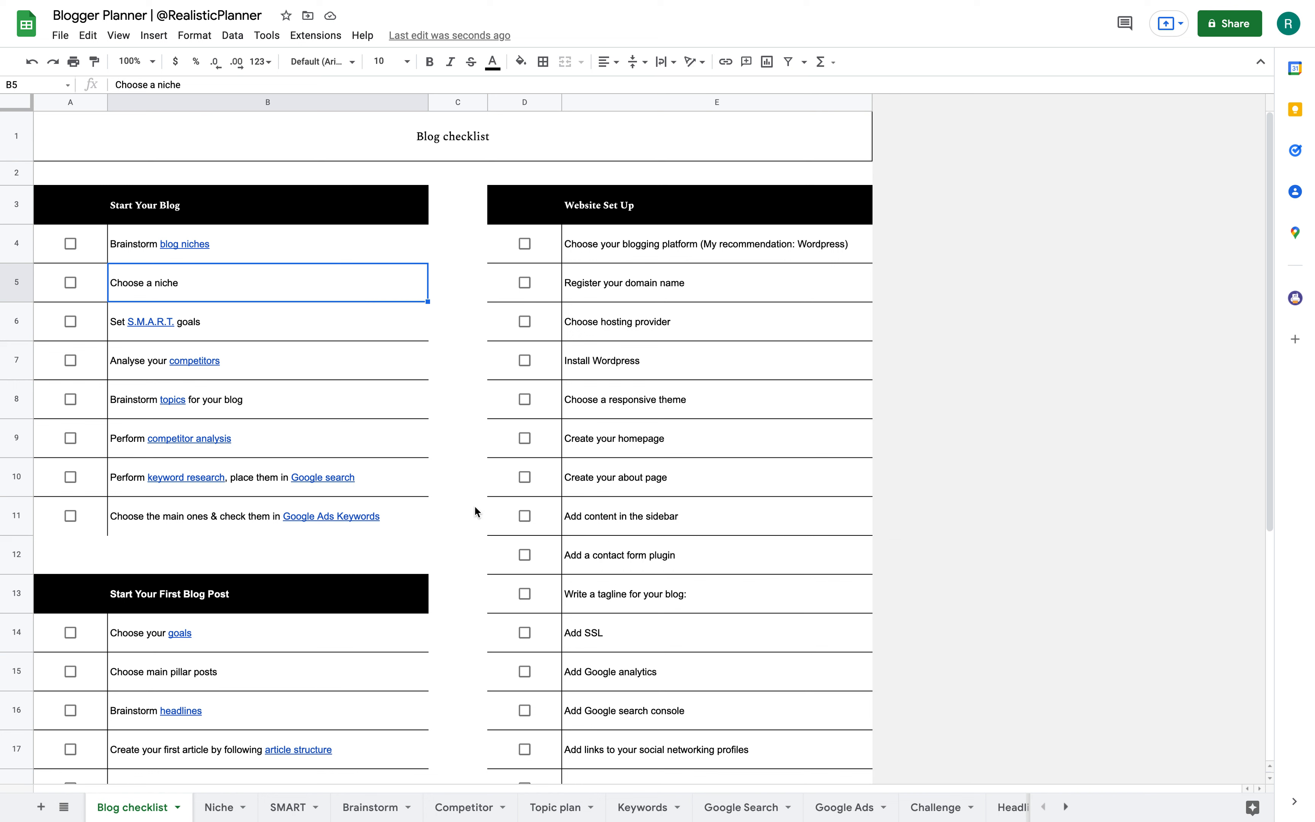
left_click(218, 807)
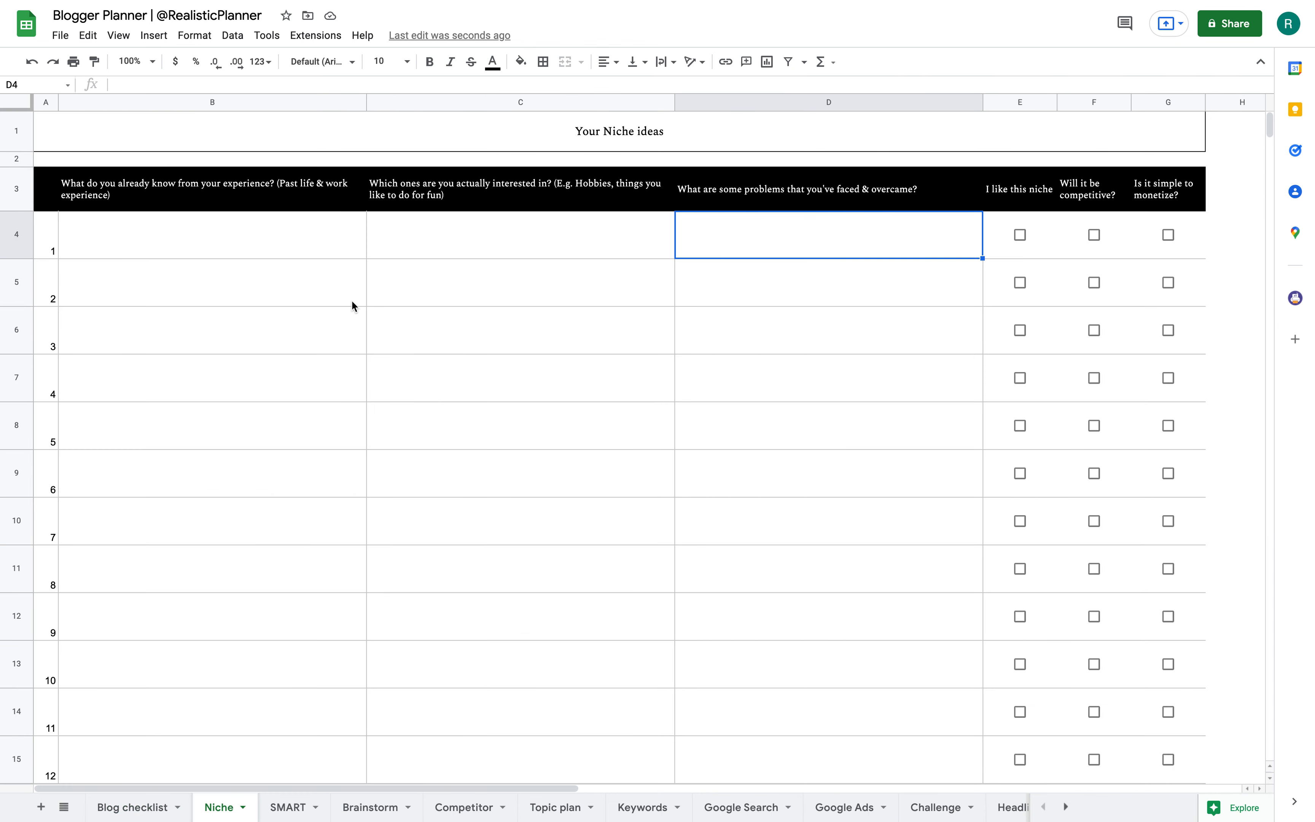
mouse_move(220, 231)
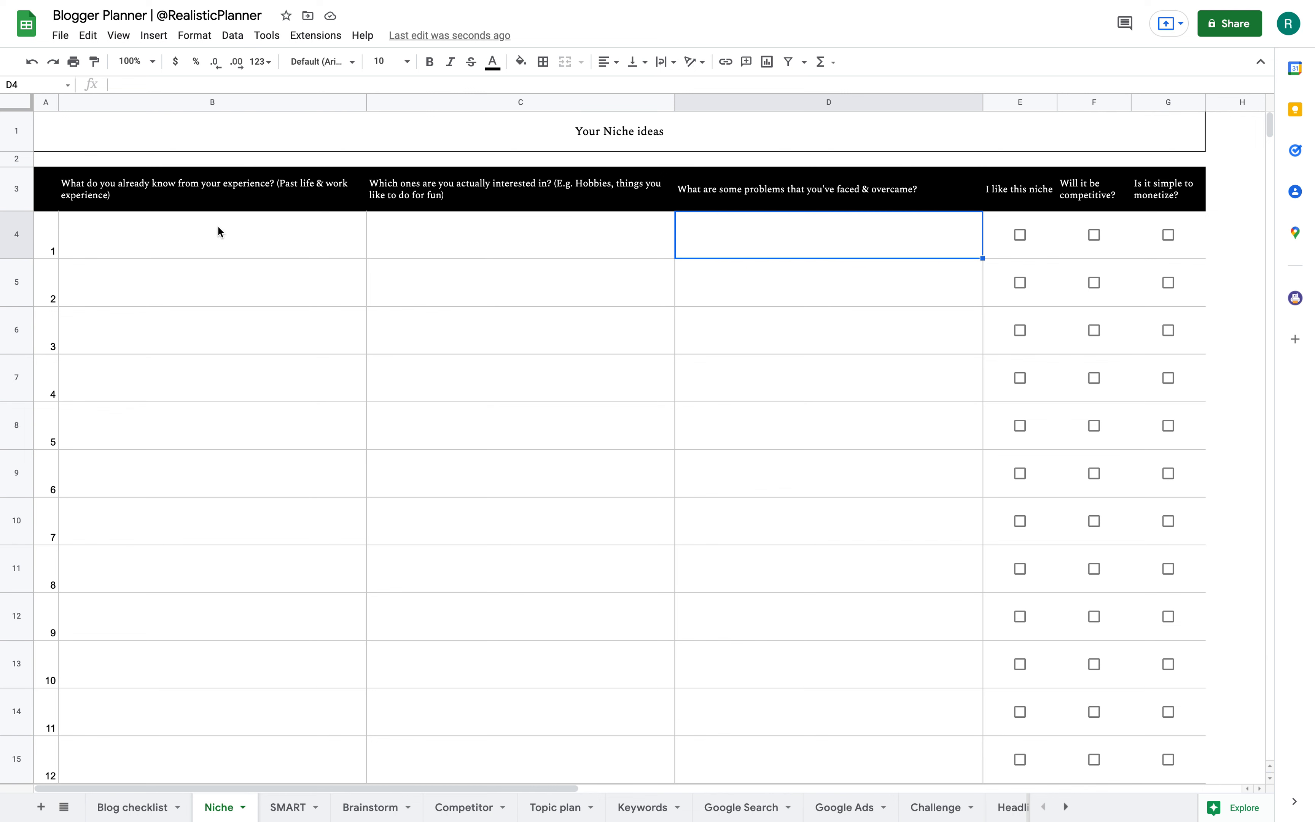
left_click_drag(213, 236, 219, 707)
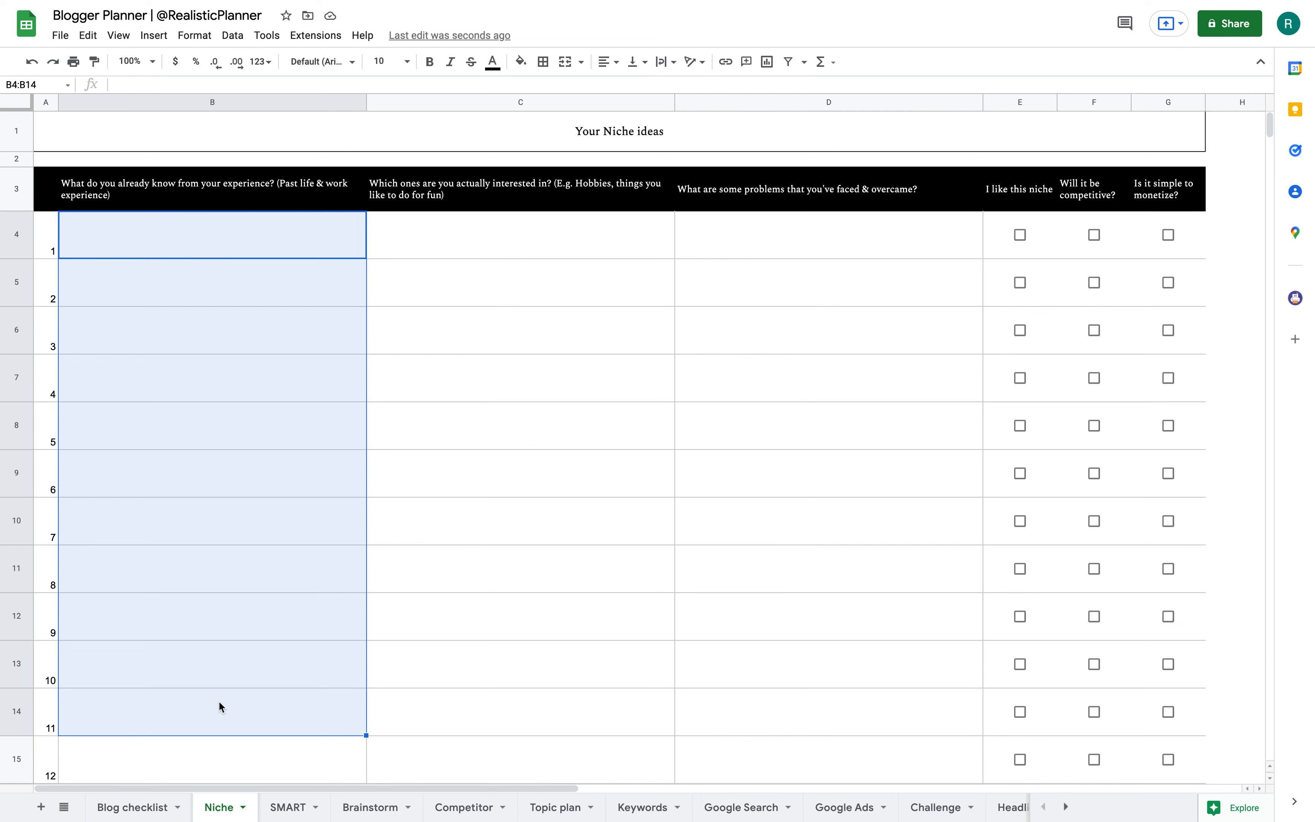
left_click(212, 235)
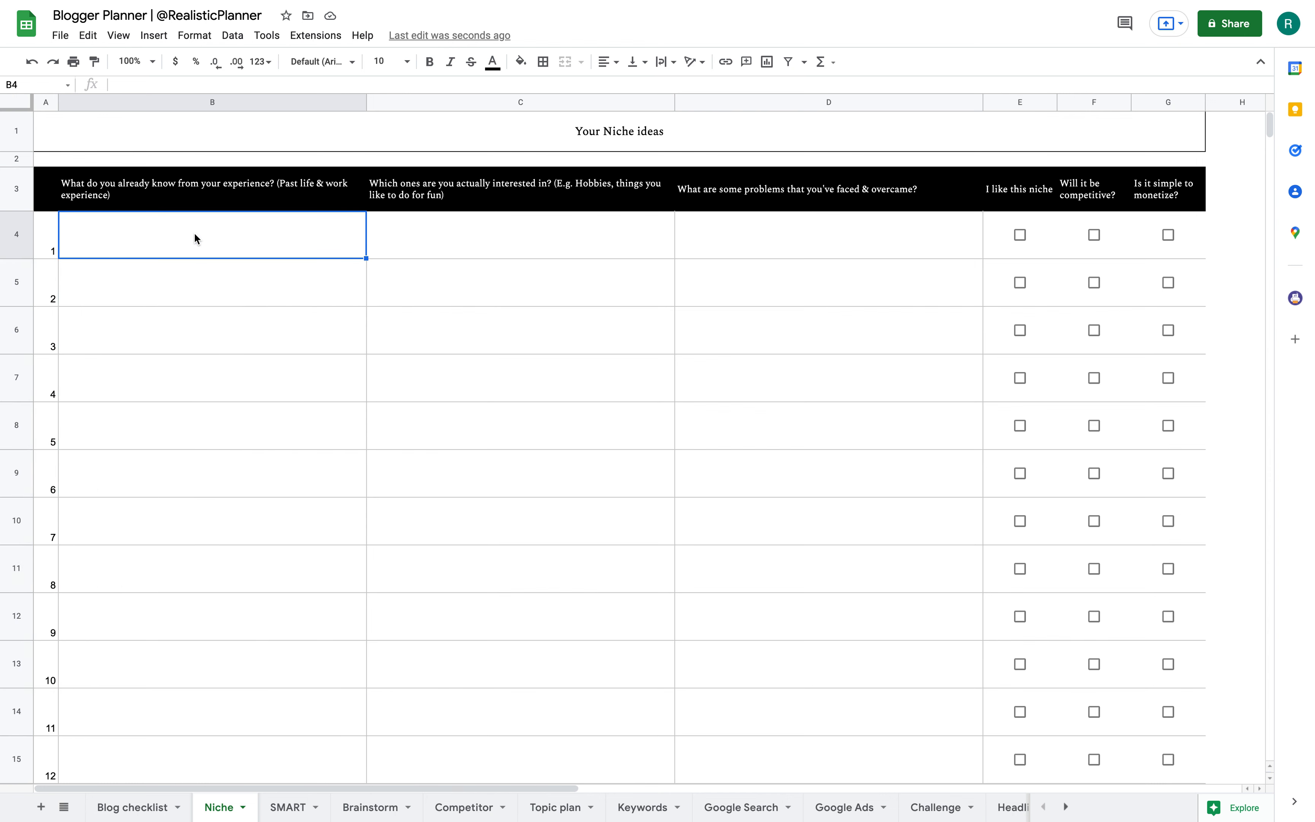
mouse_move(299, 238)
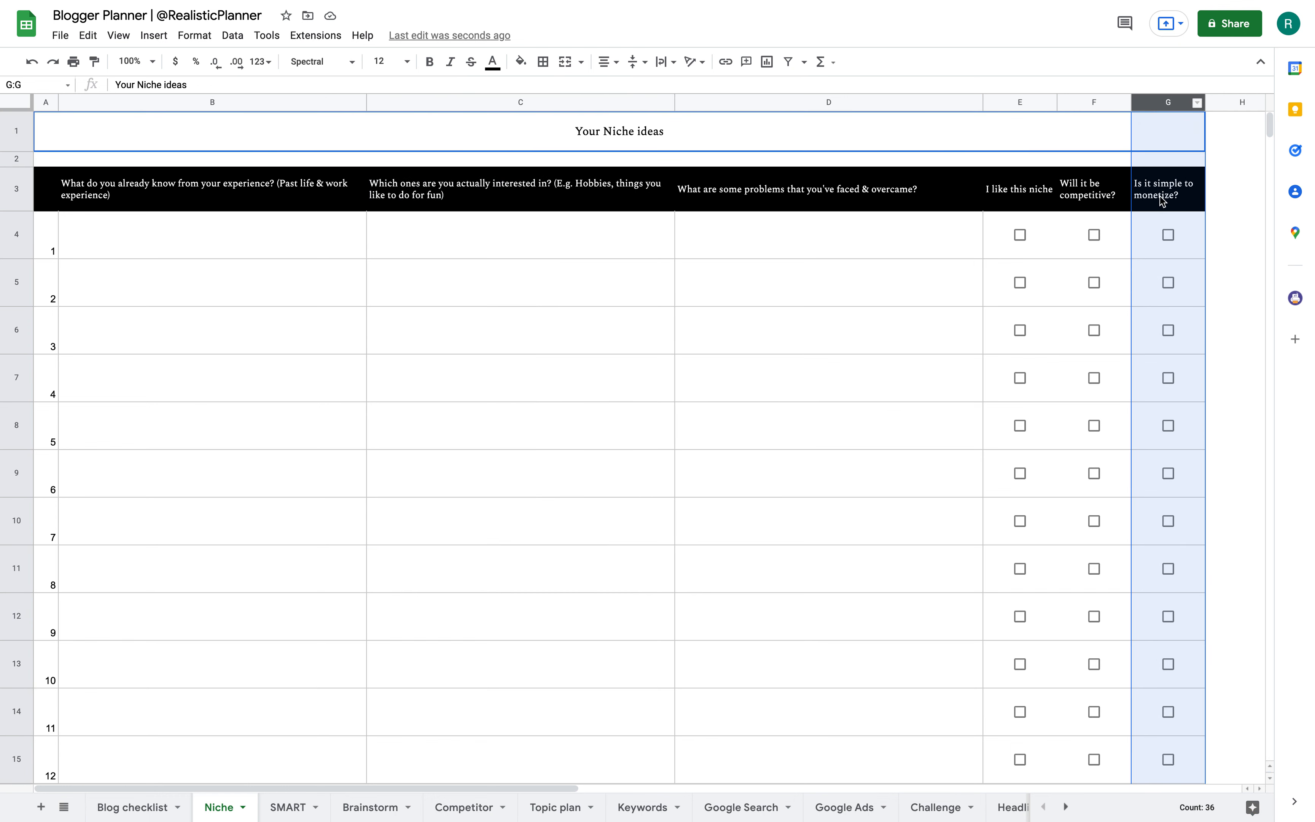
mouse_move(1183, 220)
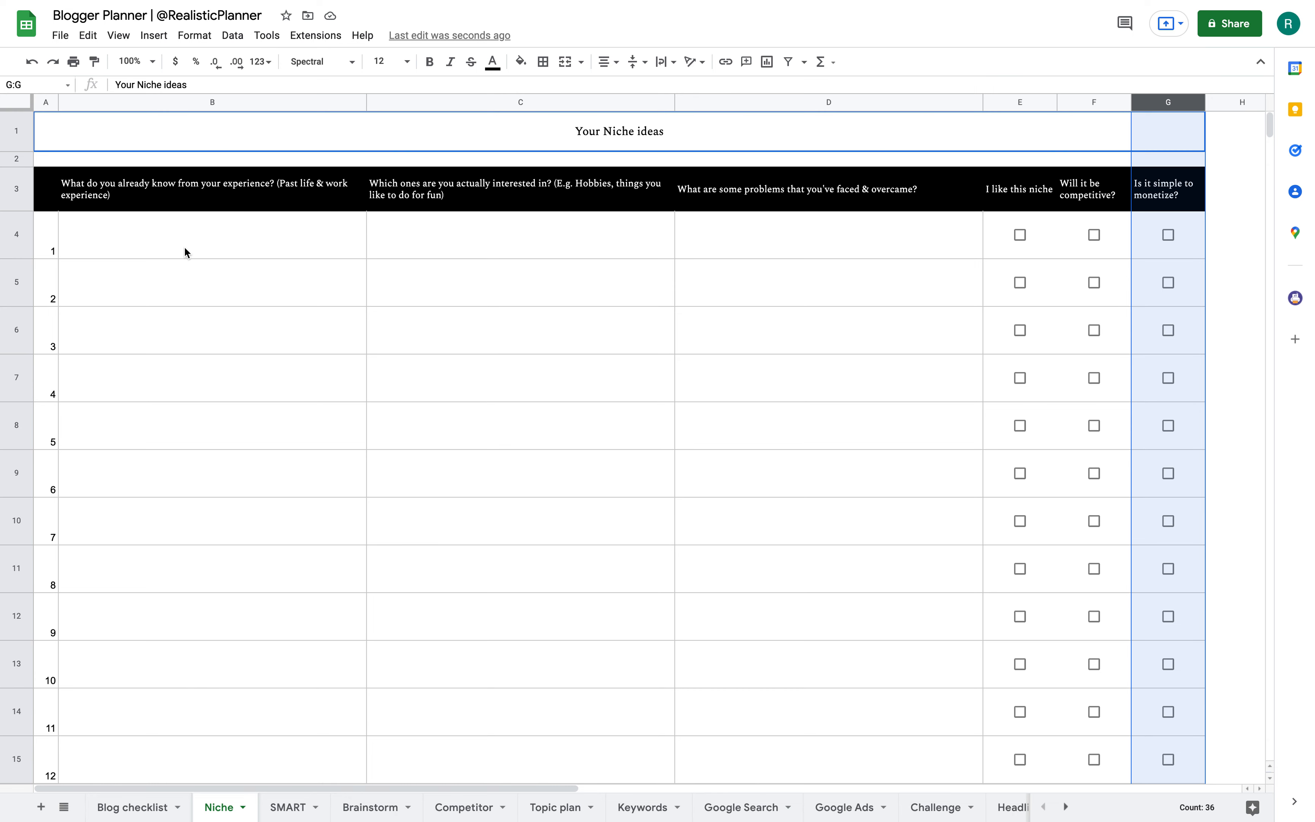
mouse_move(356, 621)
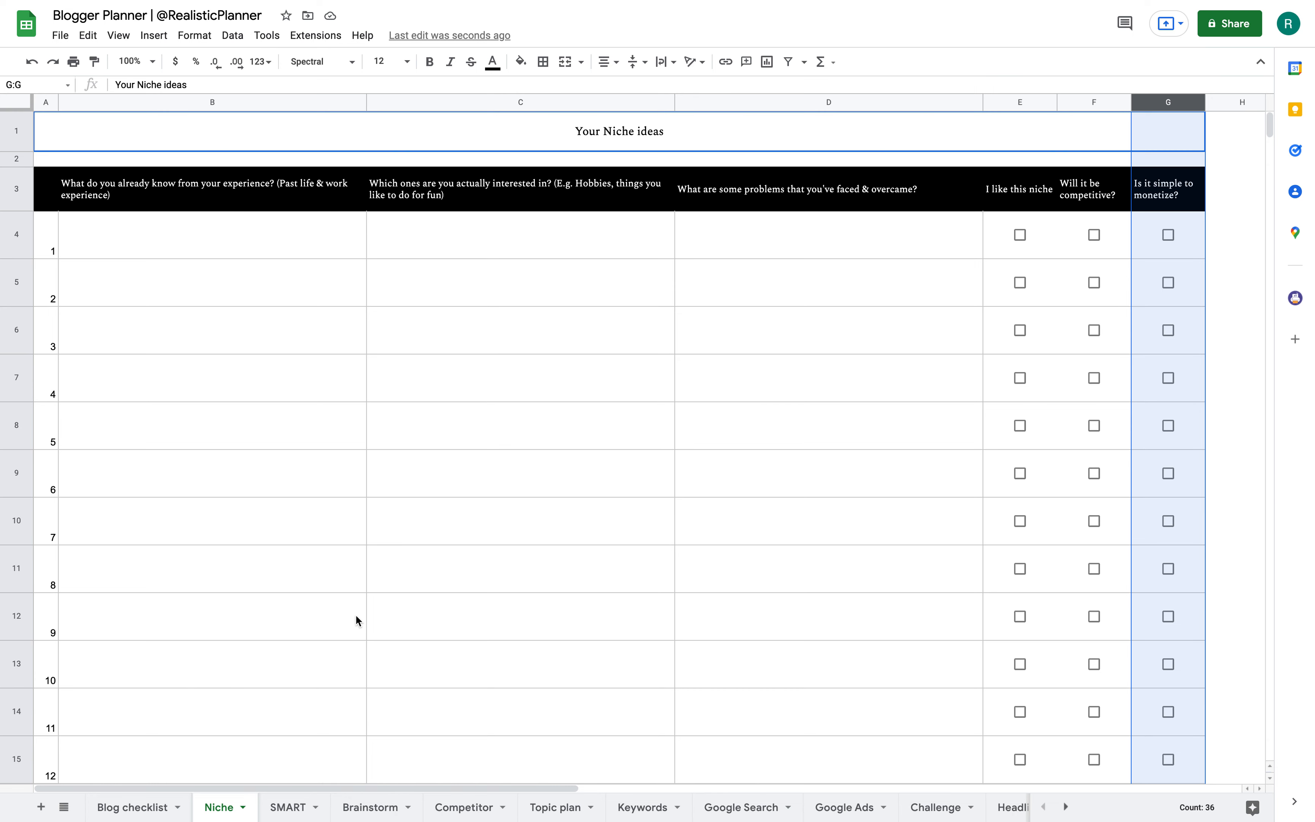
Flip through the SMART, Brainstorm, Competitor and Topic plan sheets, landing on the Keywords research sheet.
left_click(288, 806)
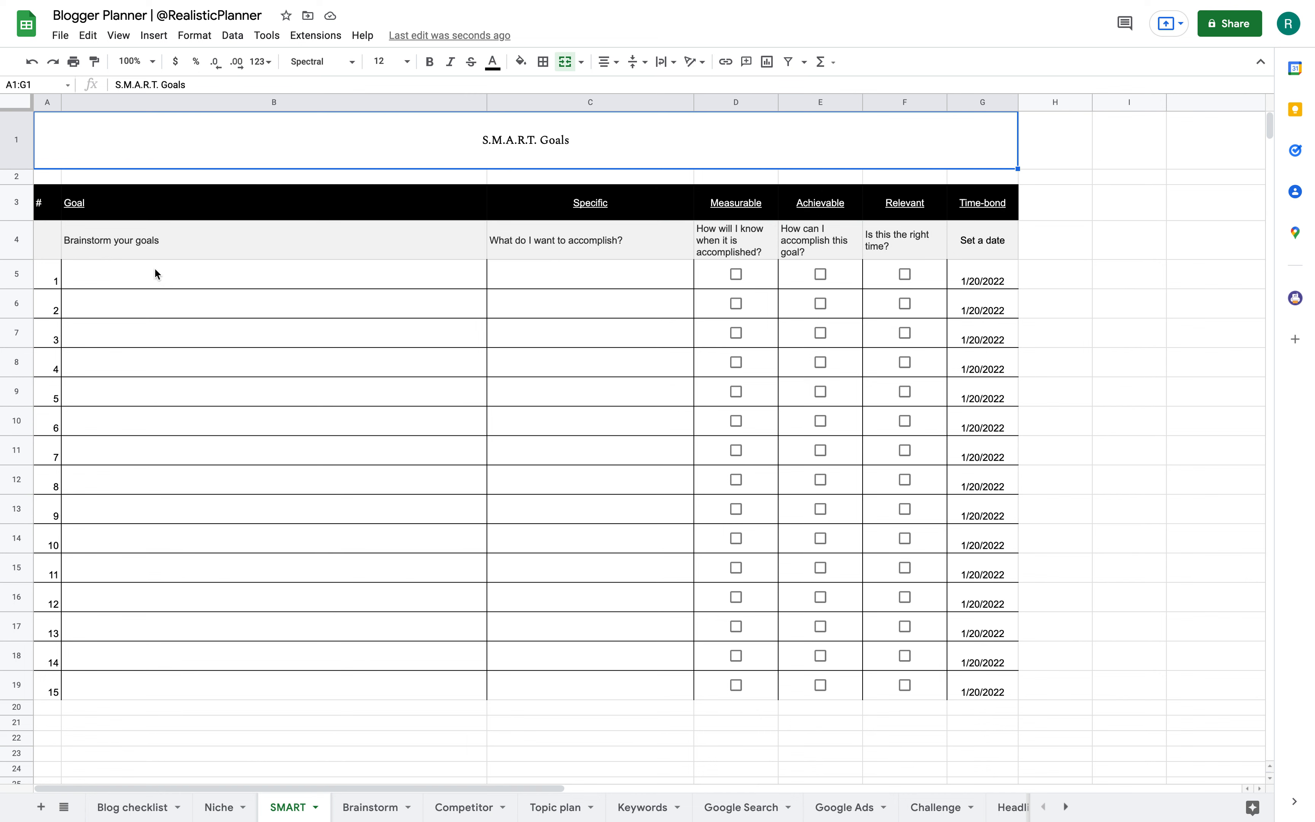
mouse_move(350, 198)
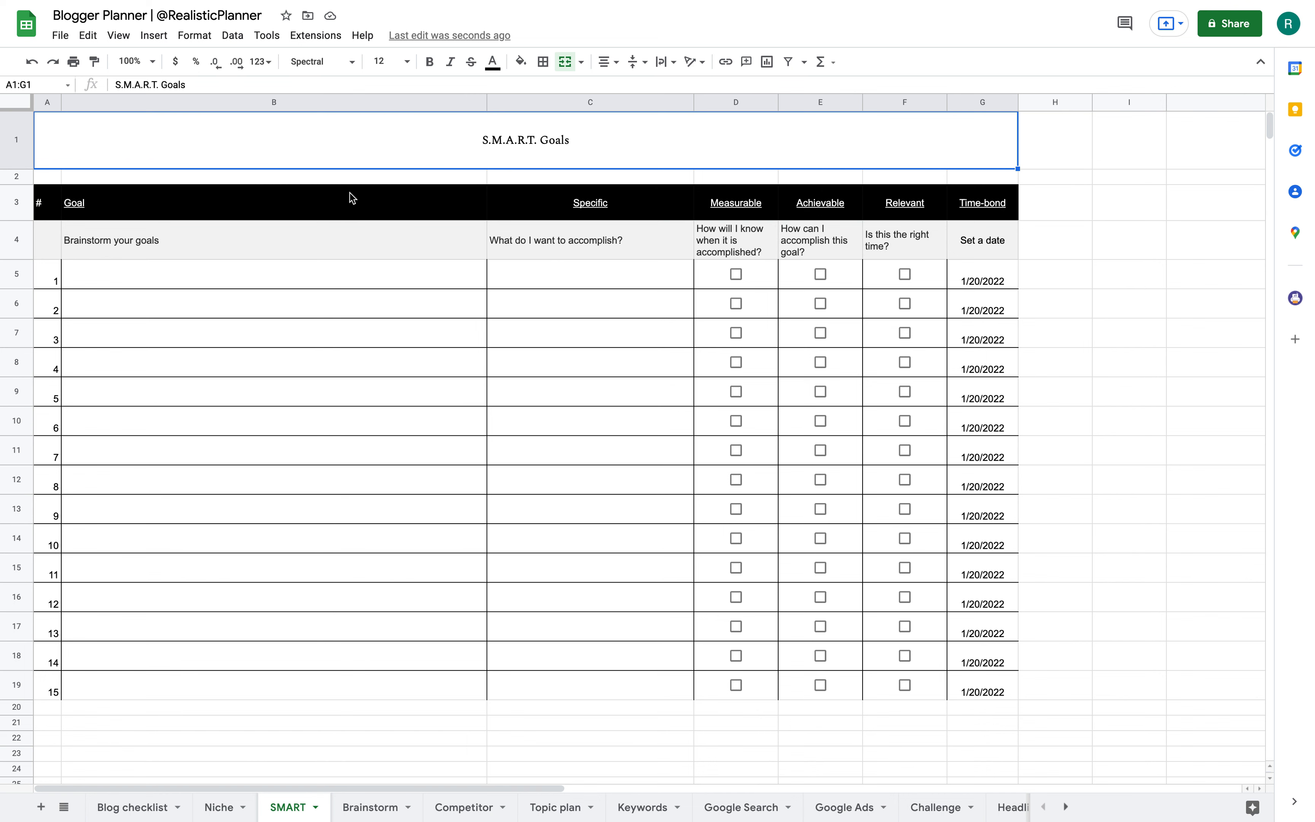
mouse_move(664, 465)
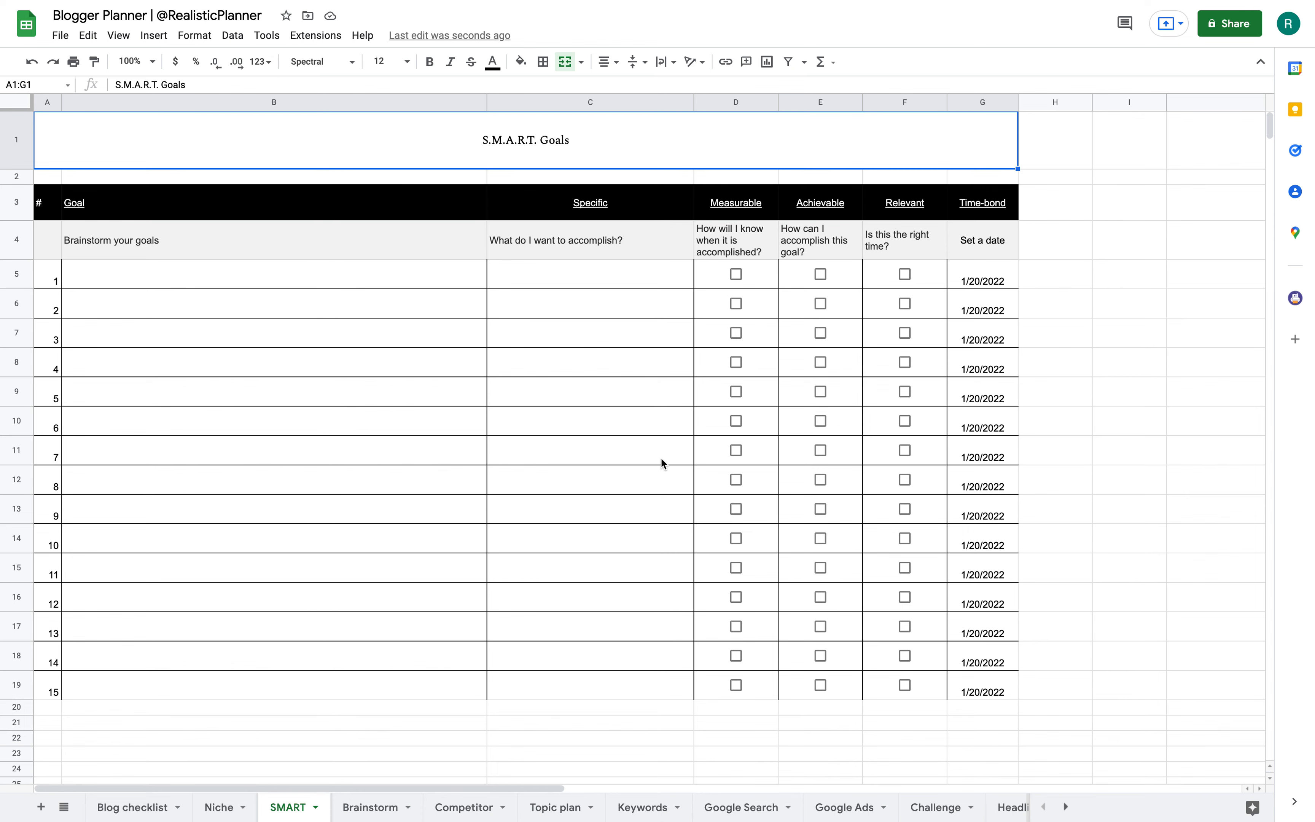
mouse_move(376, 807)
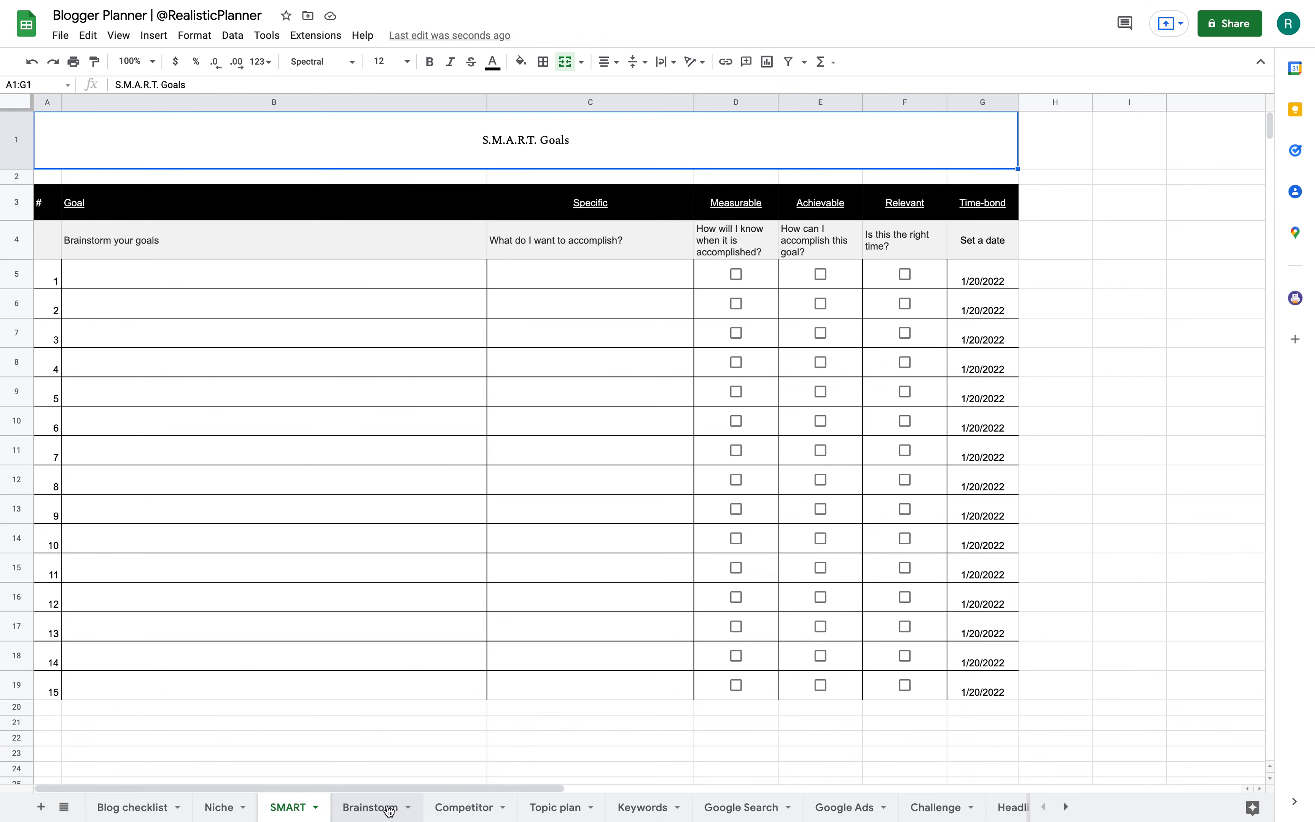
left_click(370, 807)
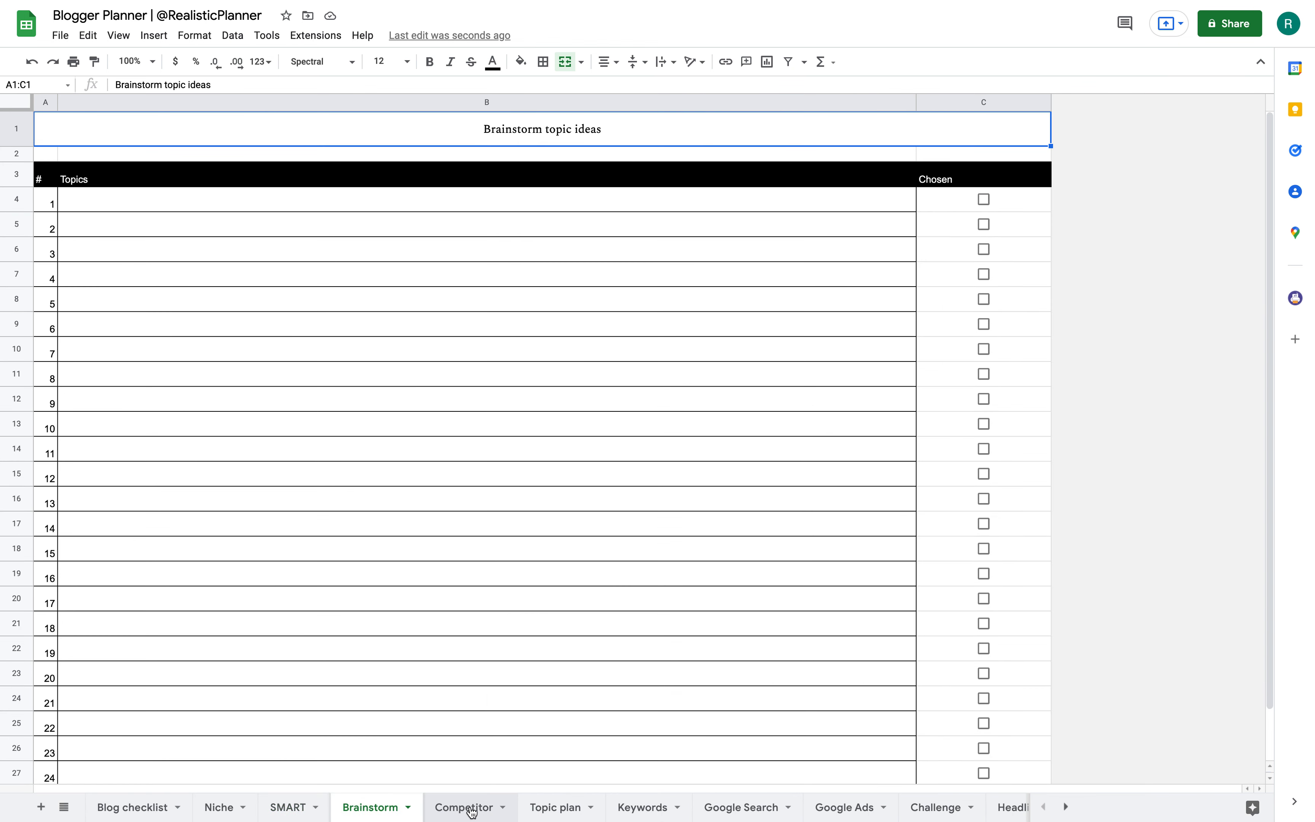
left_click(465, 807)
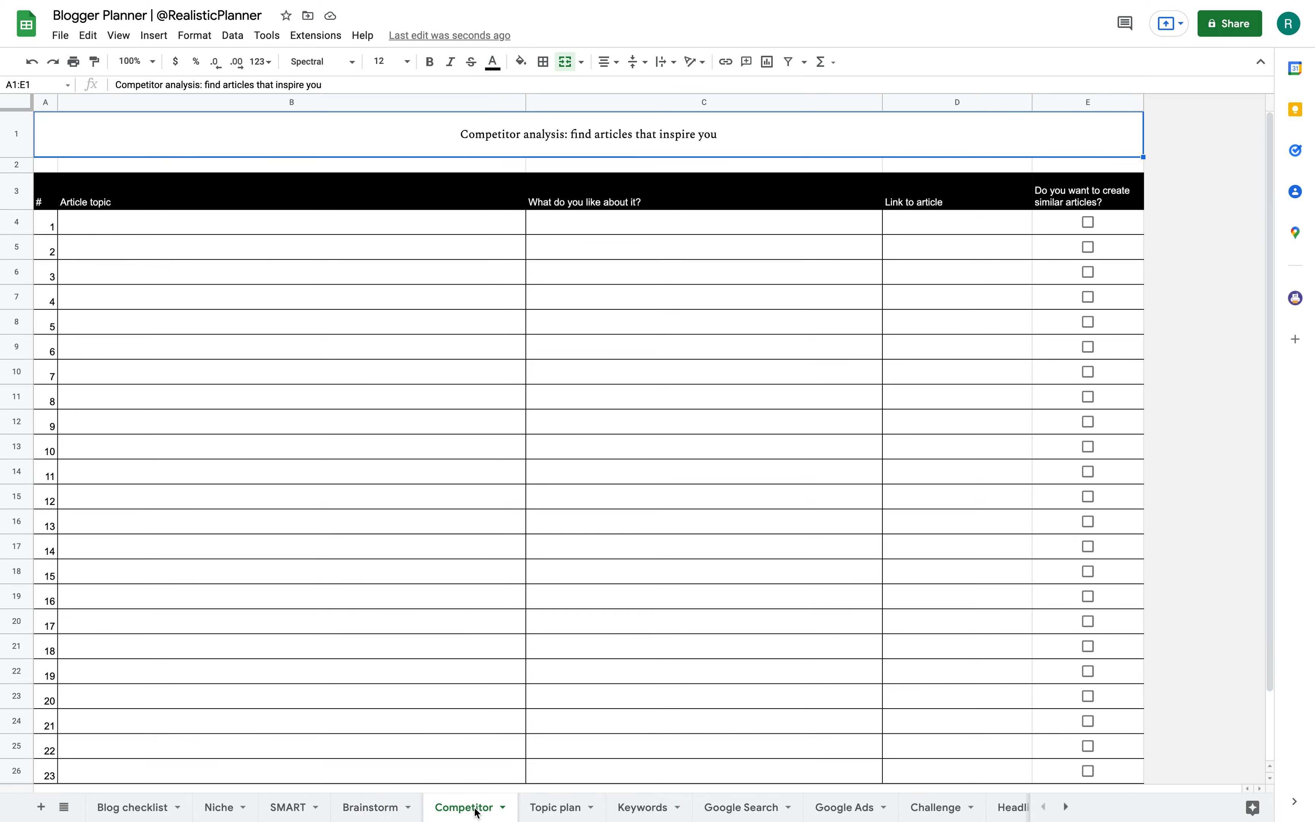
left_click(554, 807)
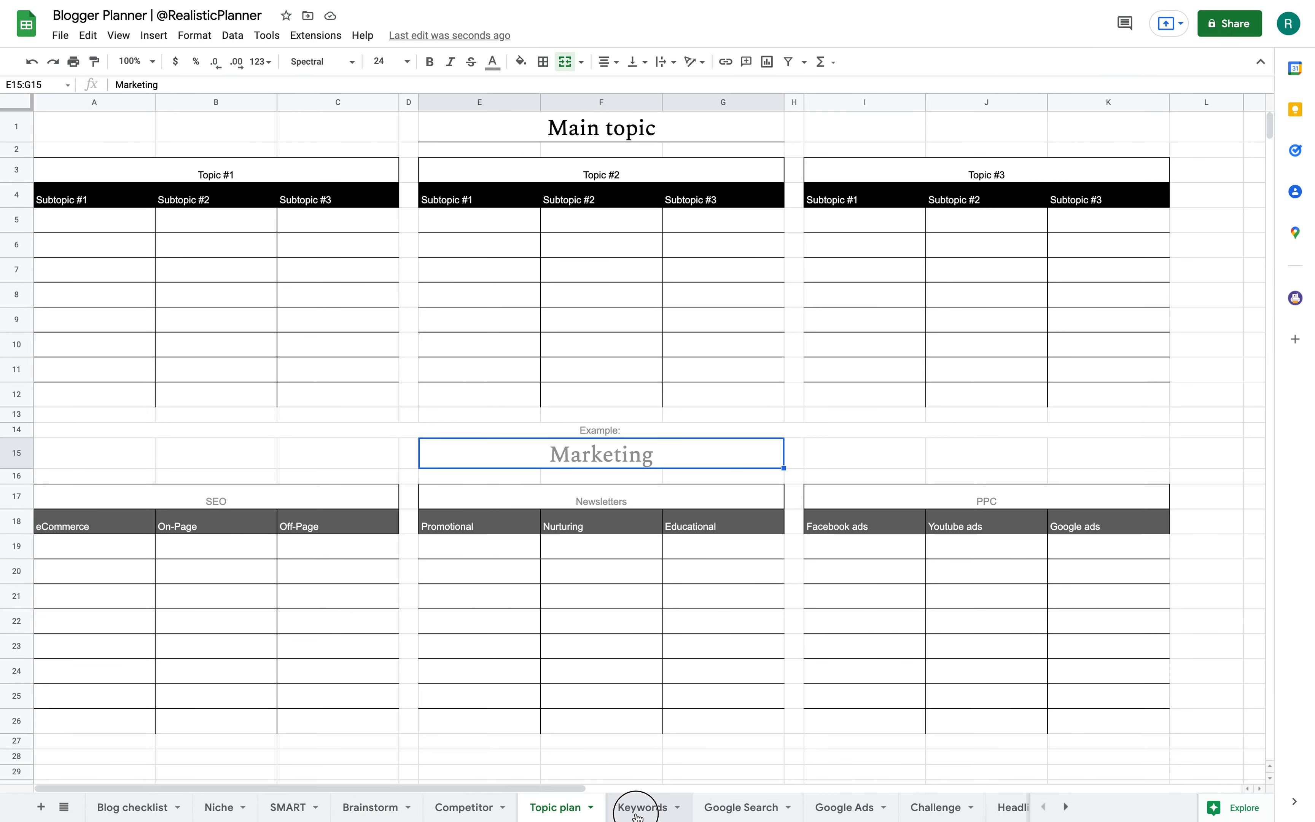
left_click(642, 806)
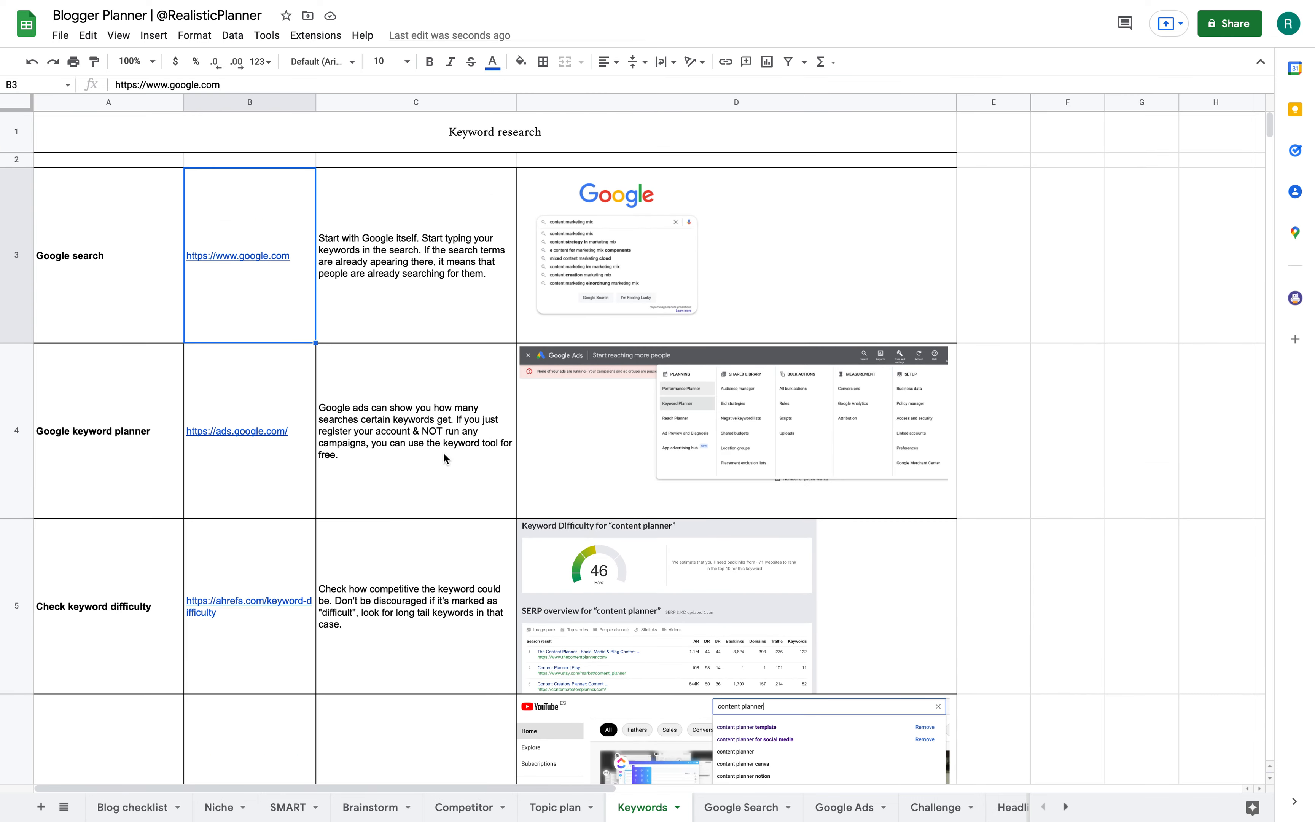
mouse_move(29, 586)
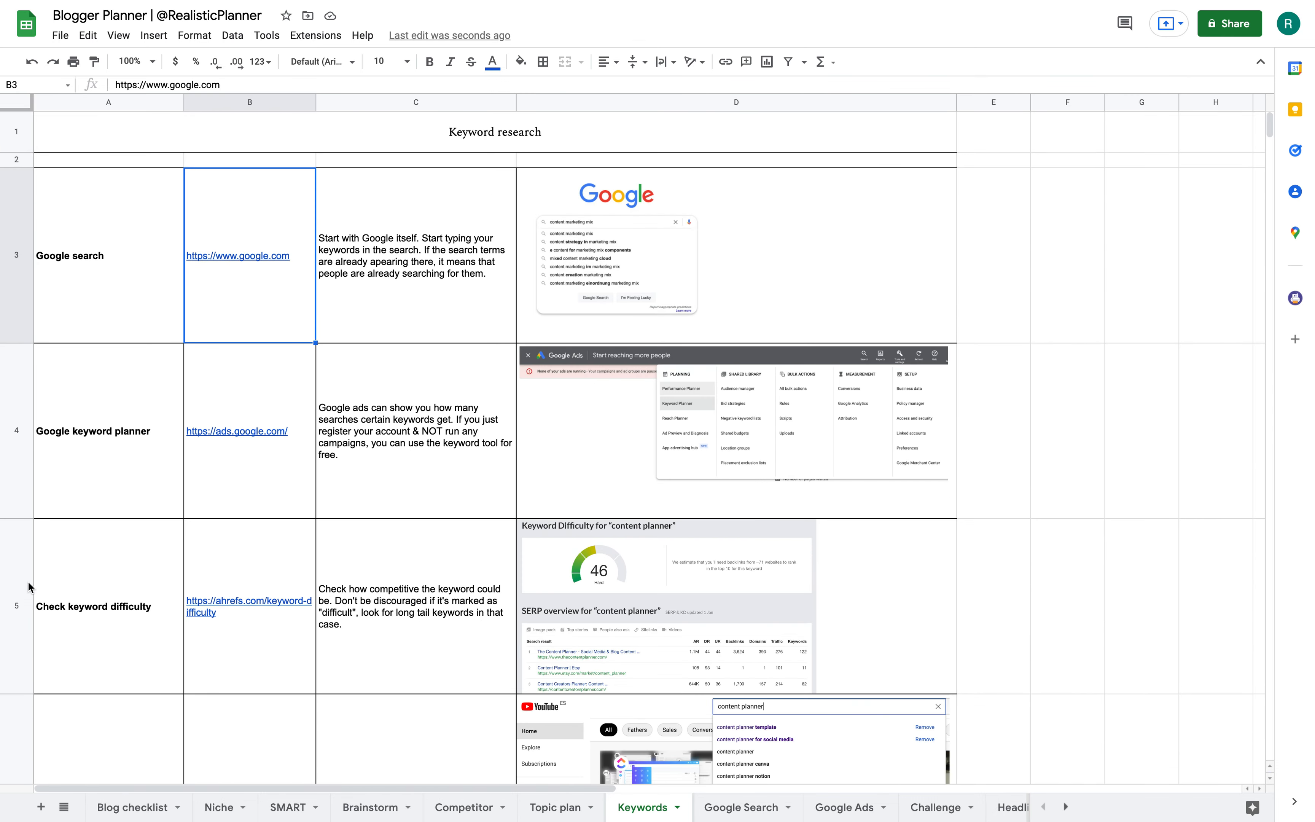
mouse_move(284, 230)
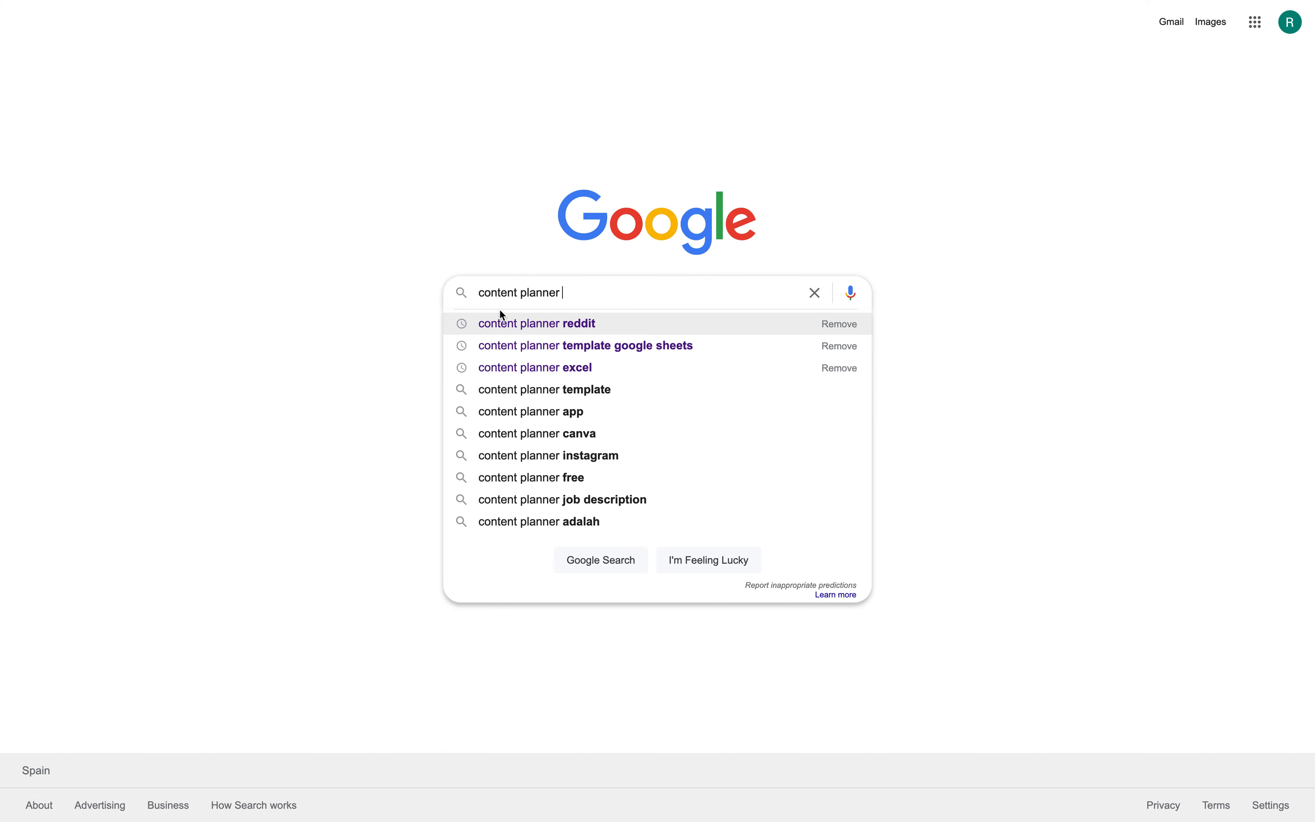
mouse_move(533, 538)
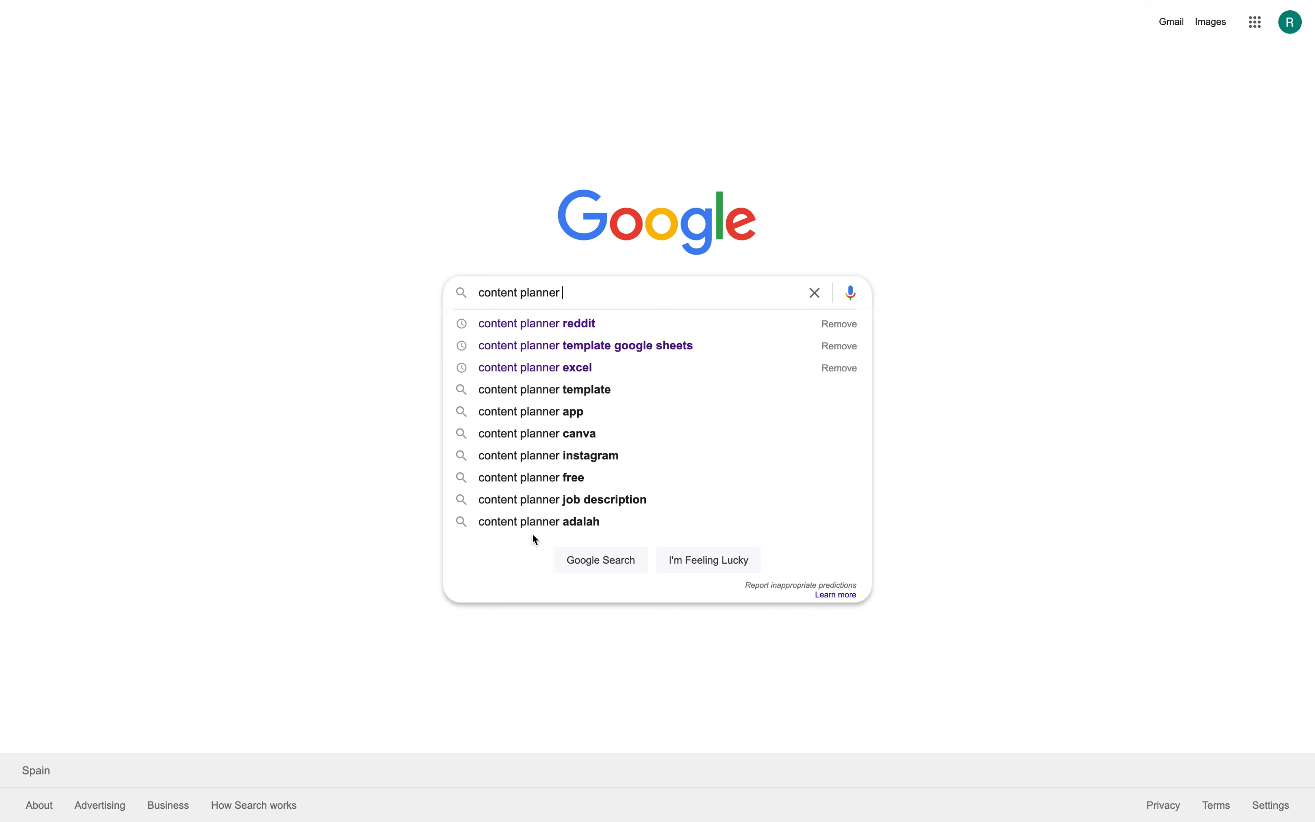
mouse_move(611, 411)
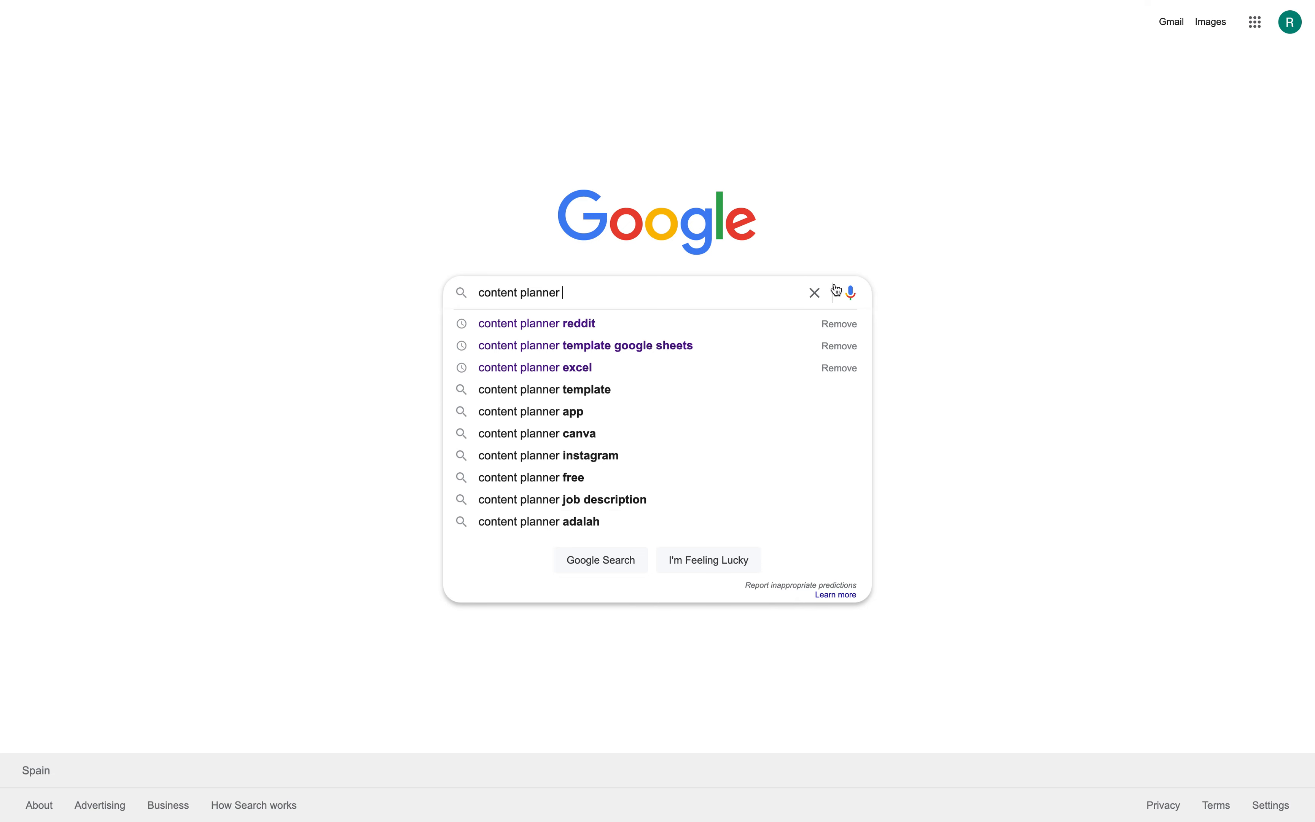
mouse_move(609, 289)
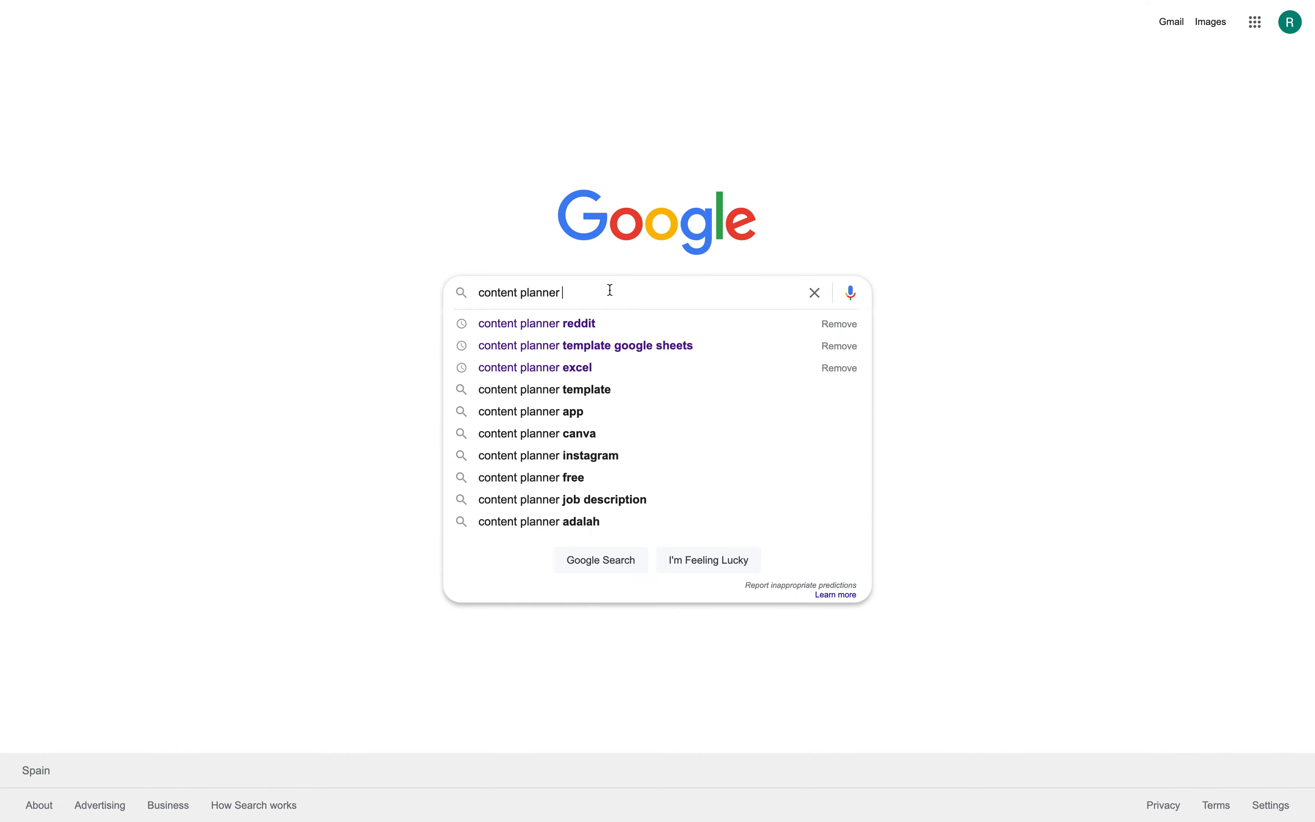
Run a Google search for "content planner" and dismiss the query suggestions.
key("Enter")
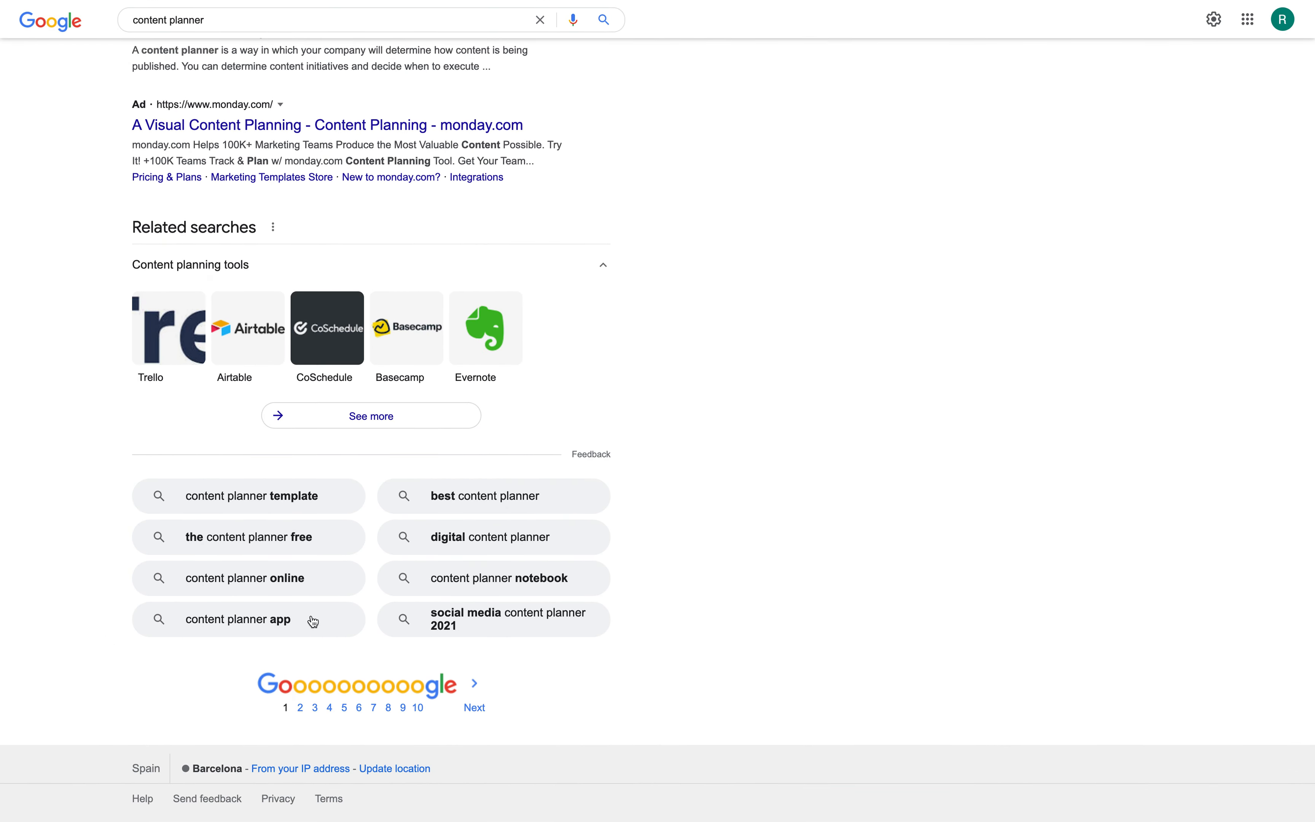
mouse_move(813, 585)
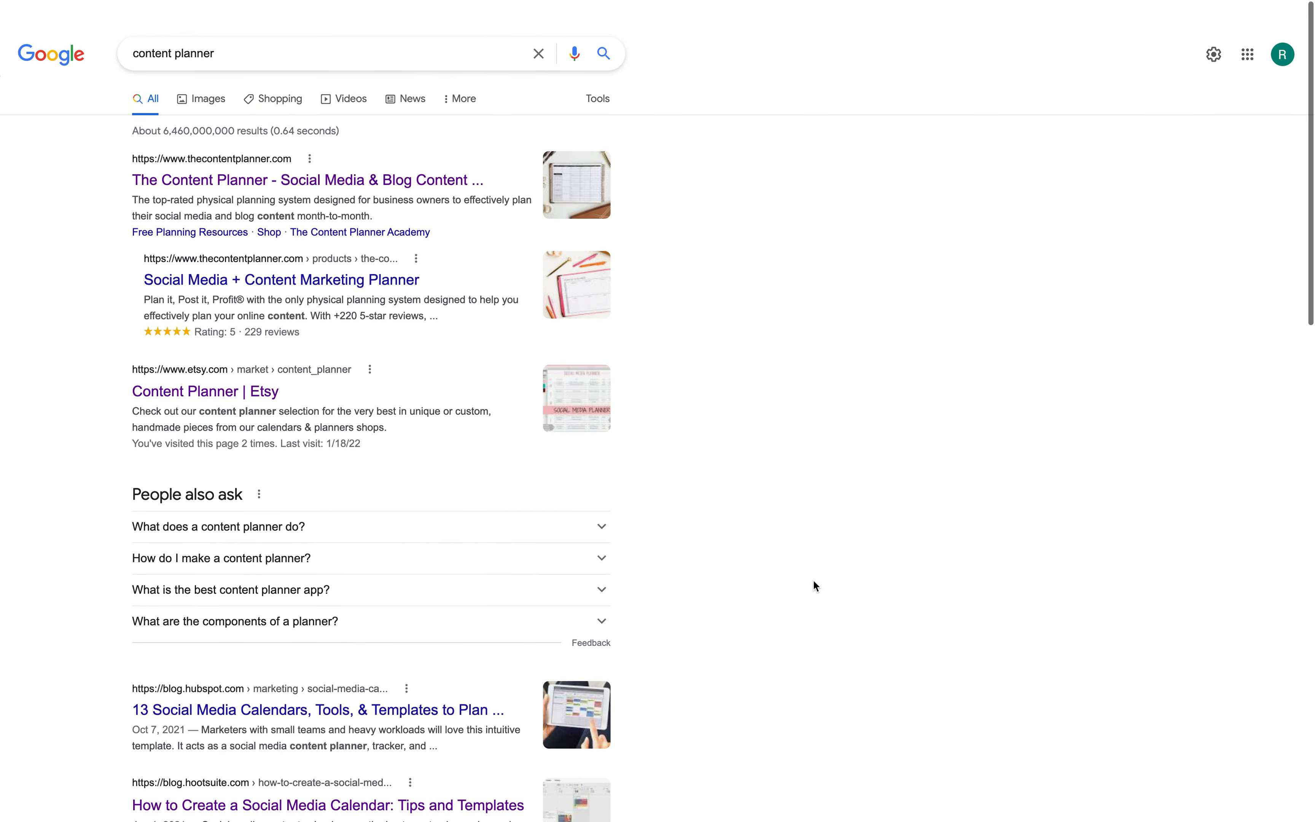
left_click(328, 52)
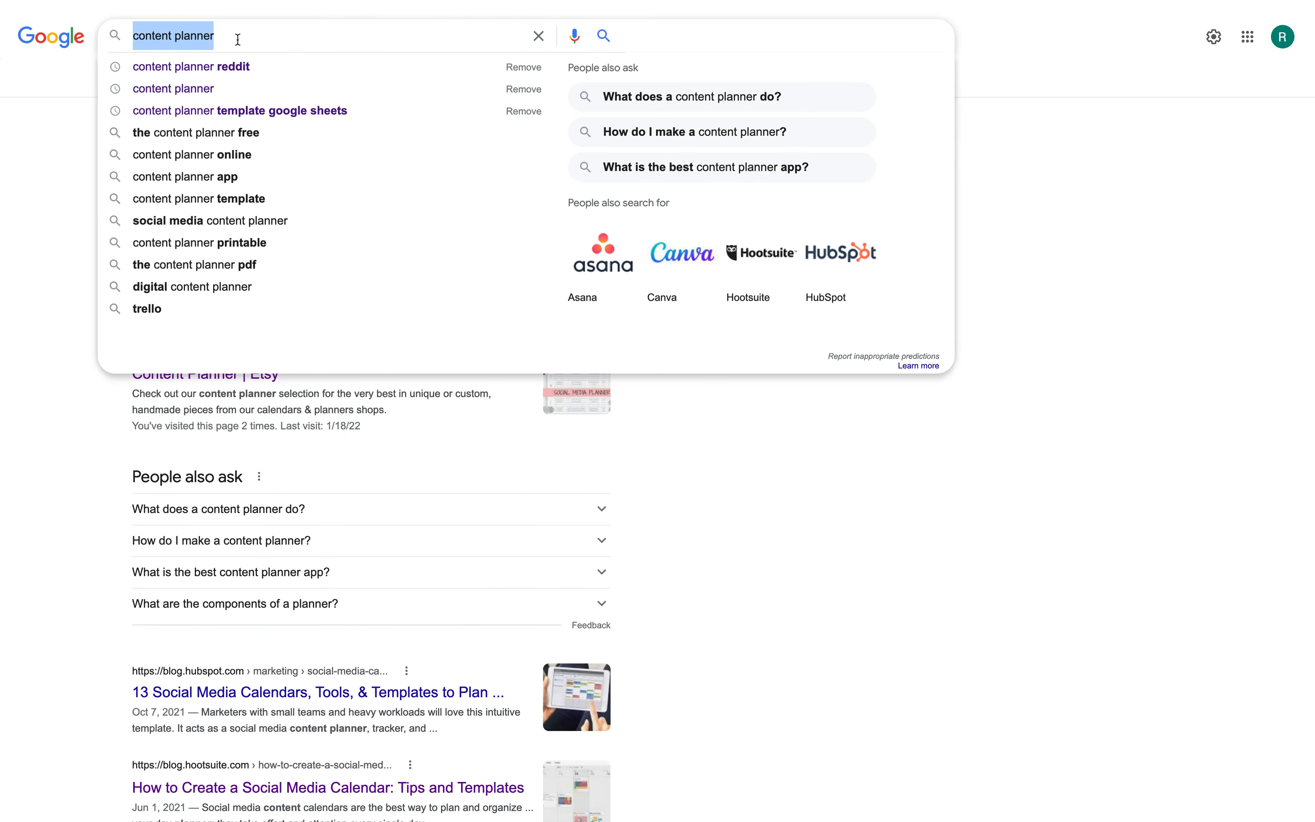
key("enter")
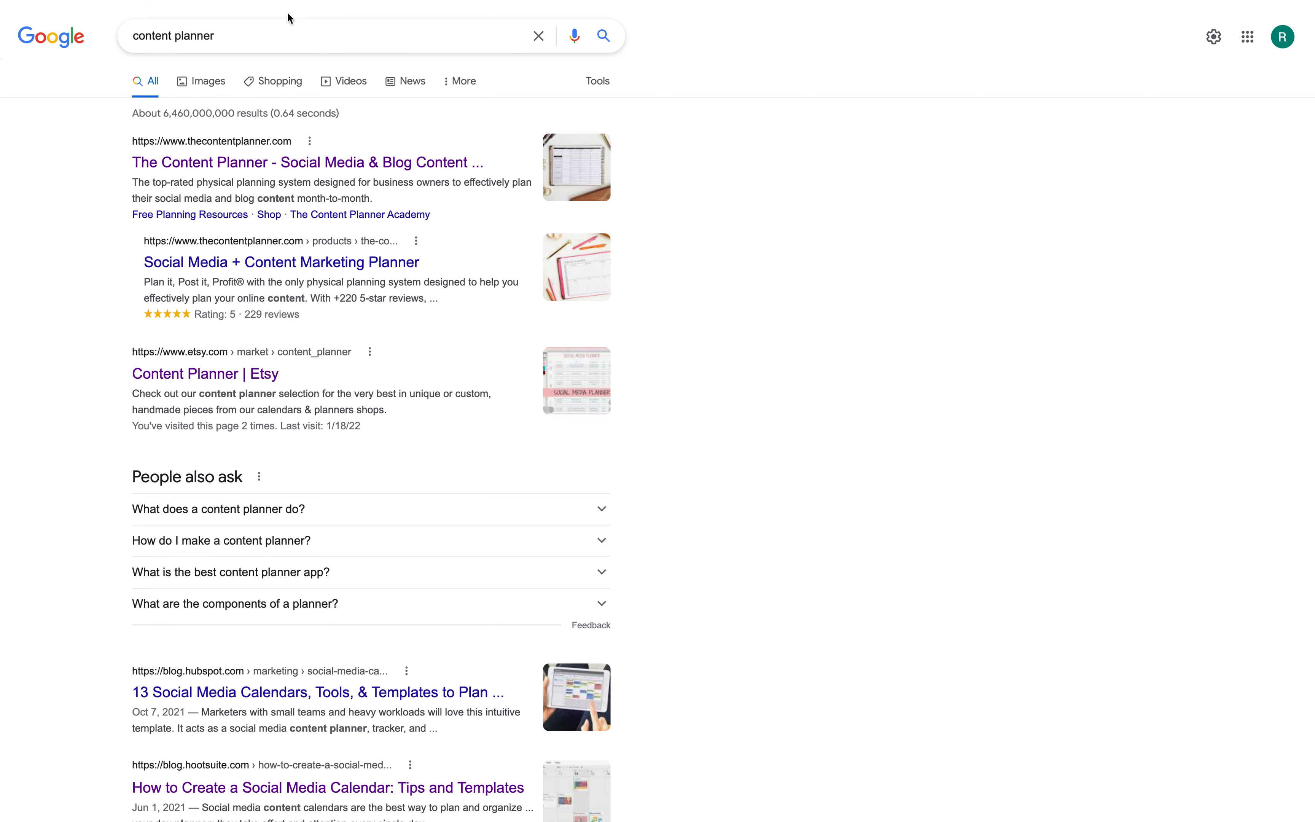
left_click(293, 35)
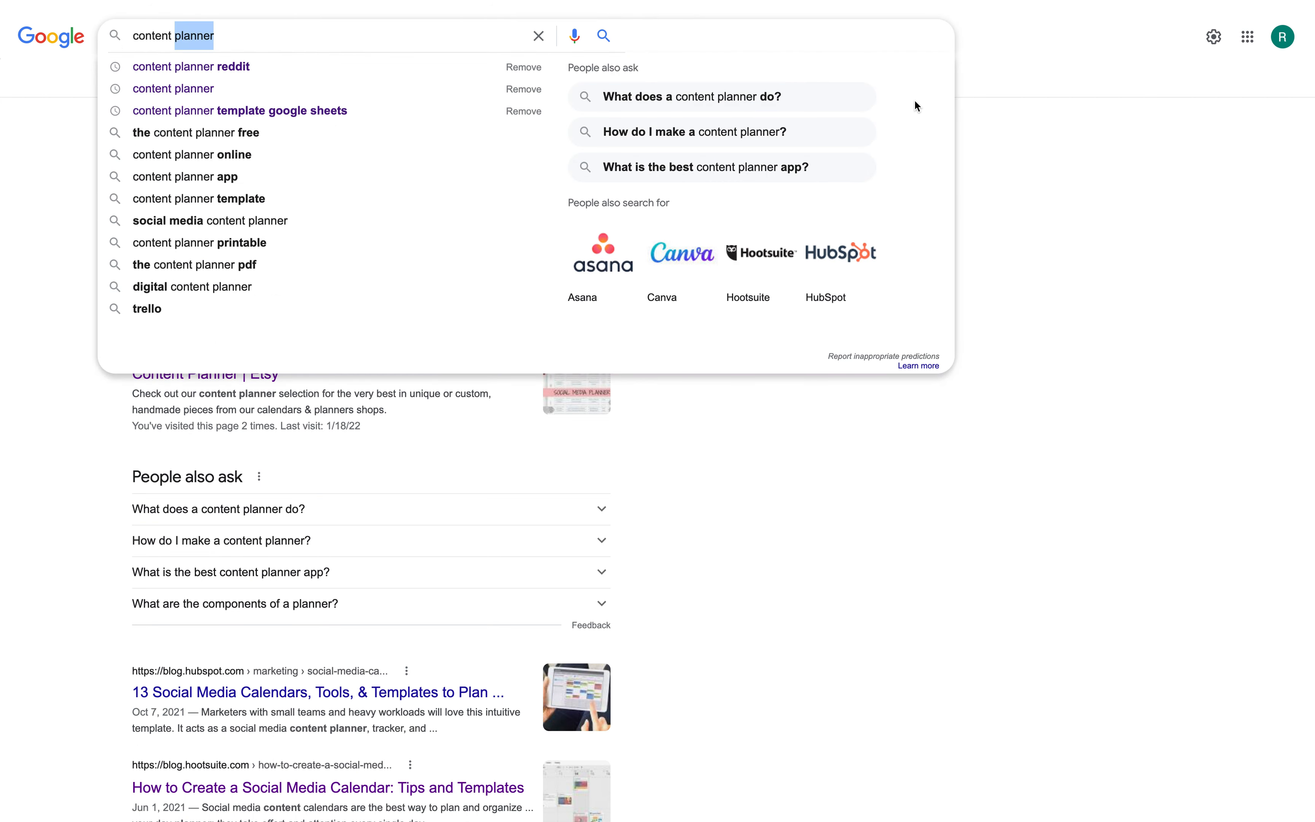
mouse_move(709, 152)
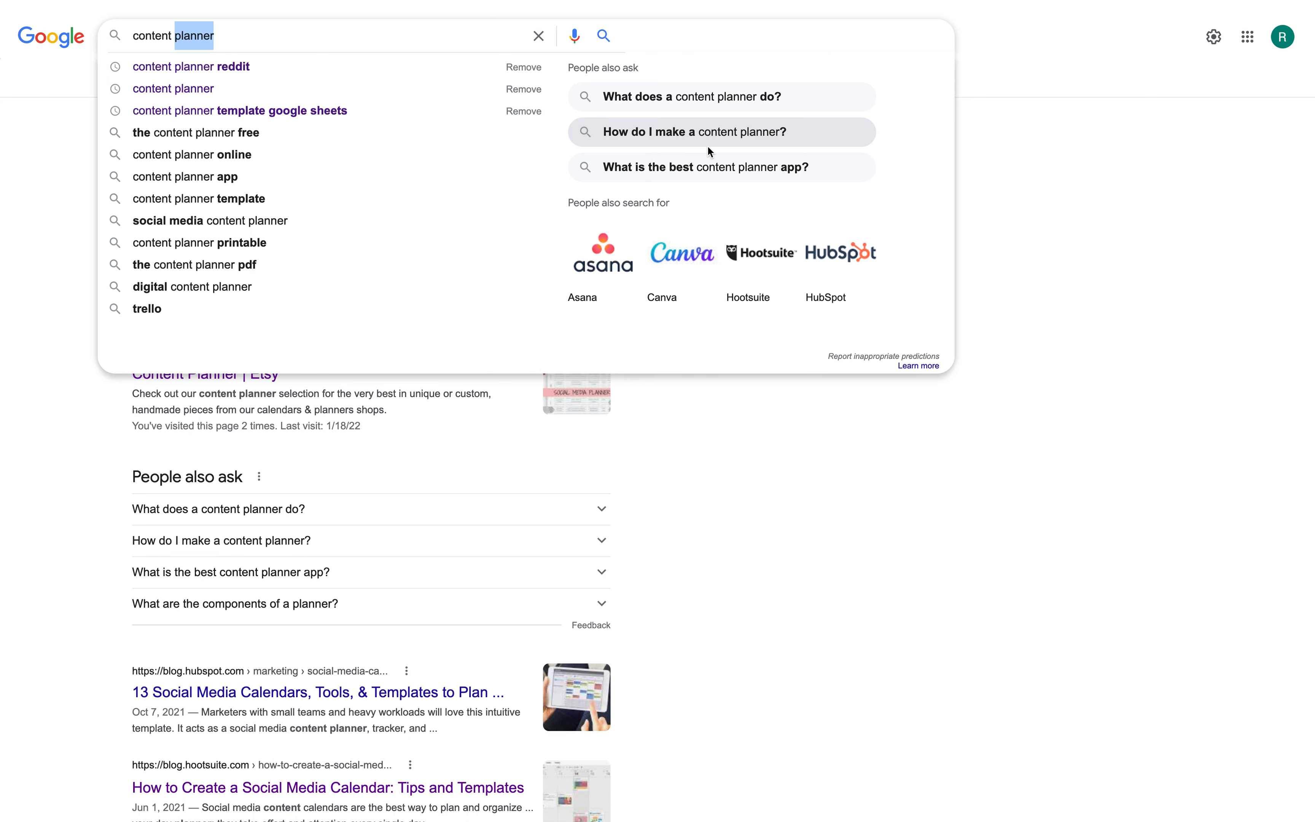
mouse_move(938, 121)
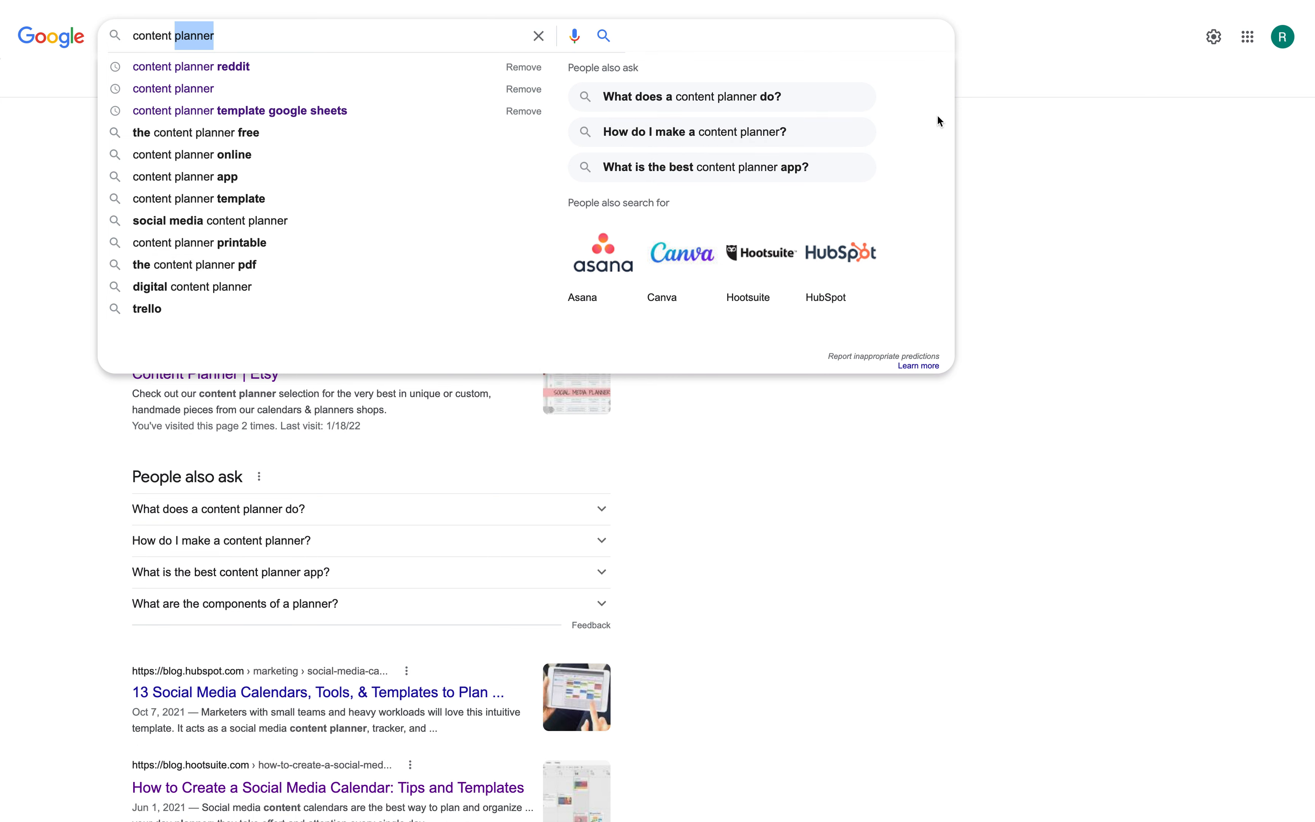
left_click(603, 35)
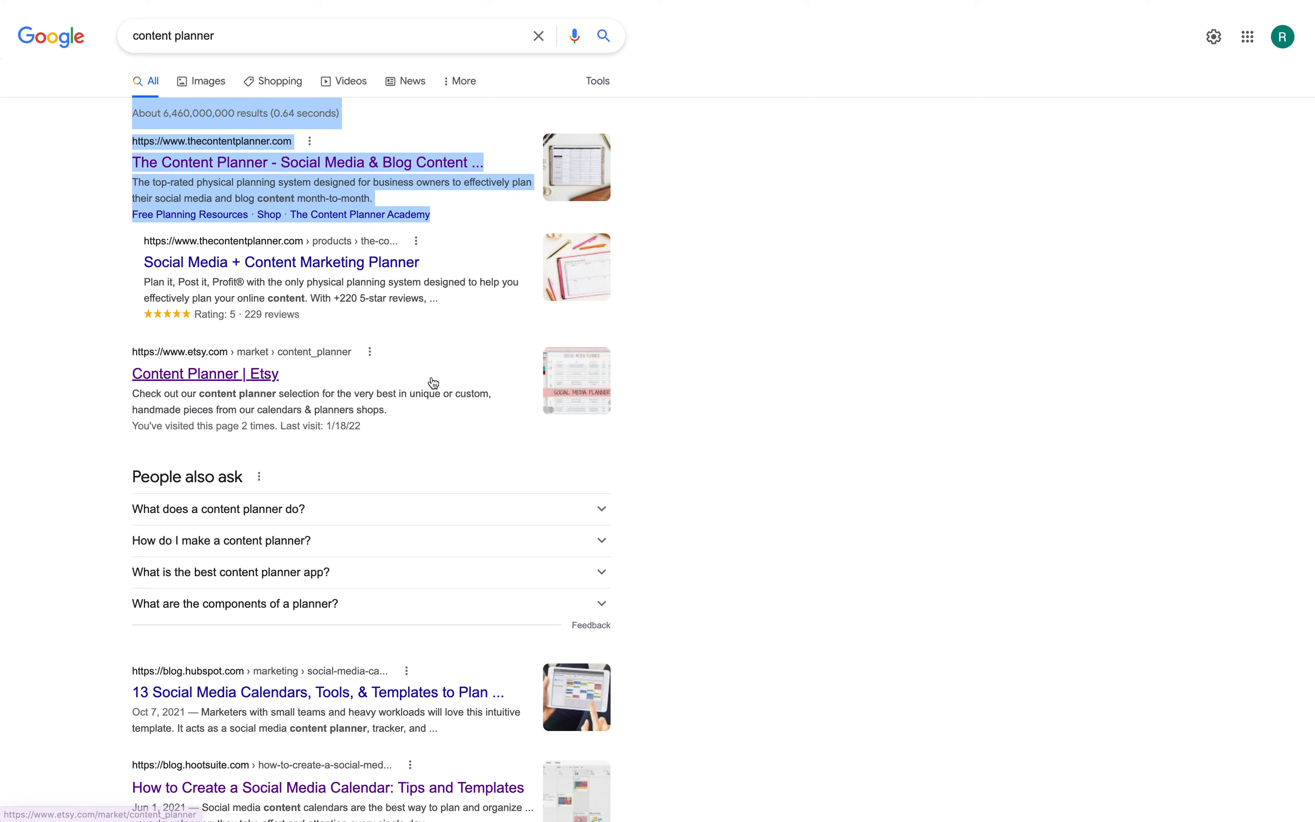
Scroll through the content planner search results and back up to the top.
scroll("down", 3)
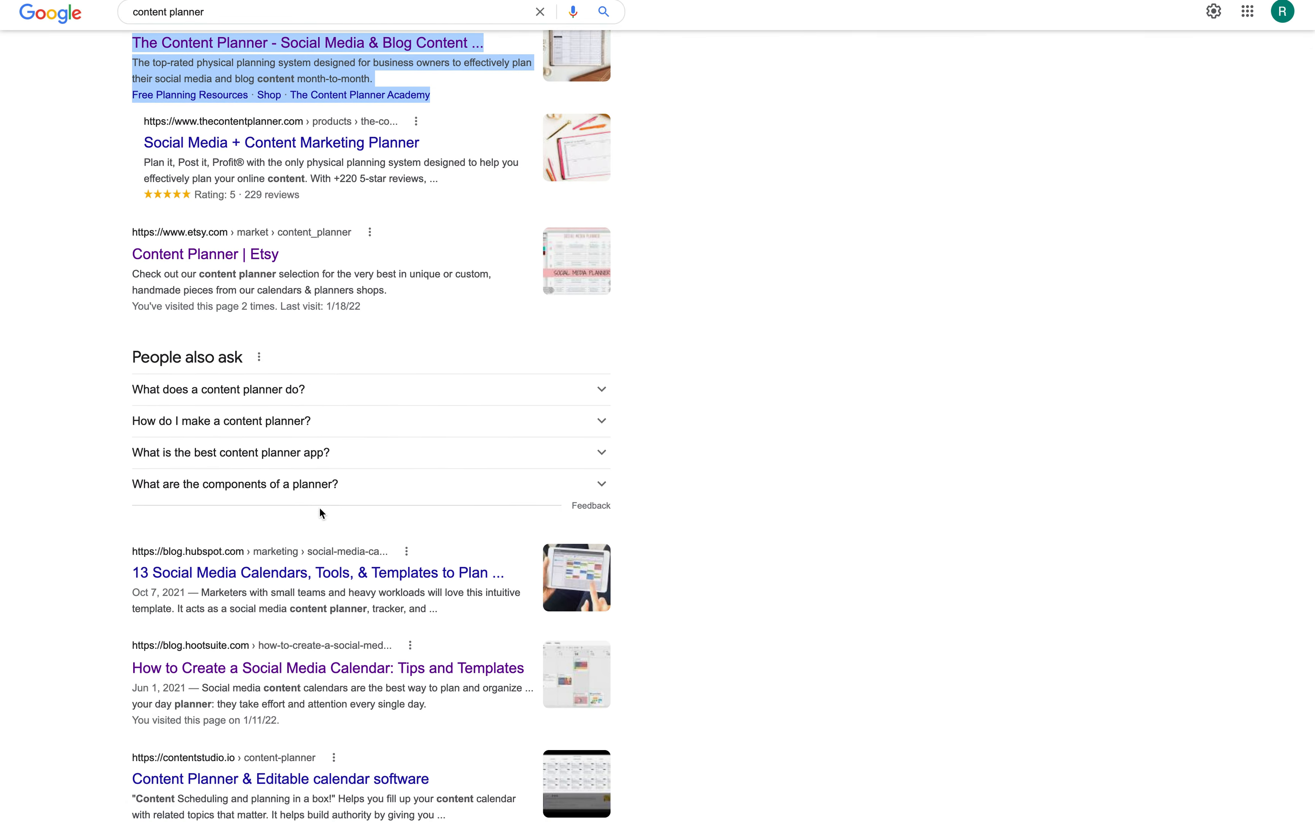
scroll("down", 3)
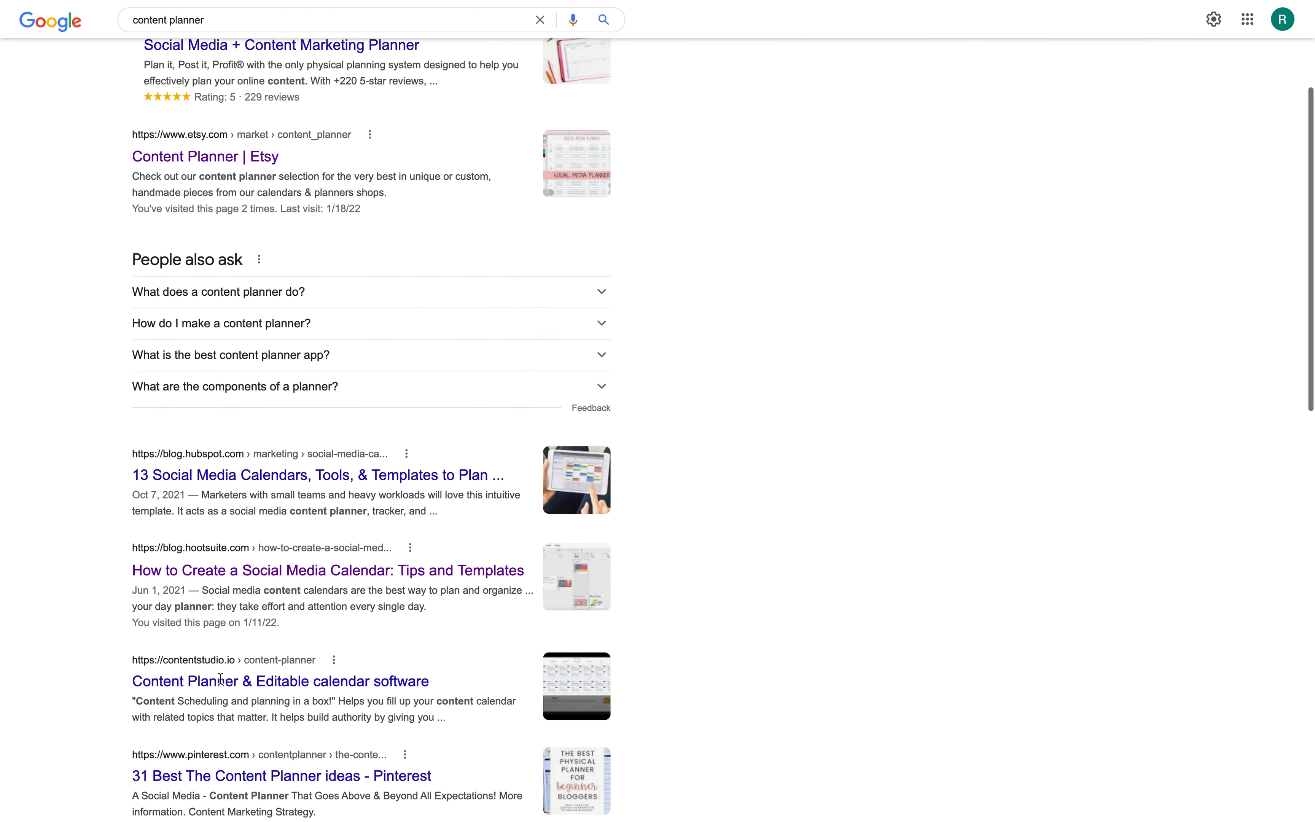
scroll("down", 3)
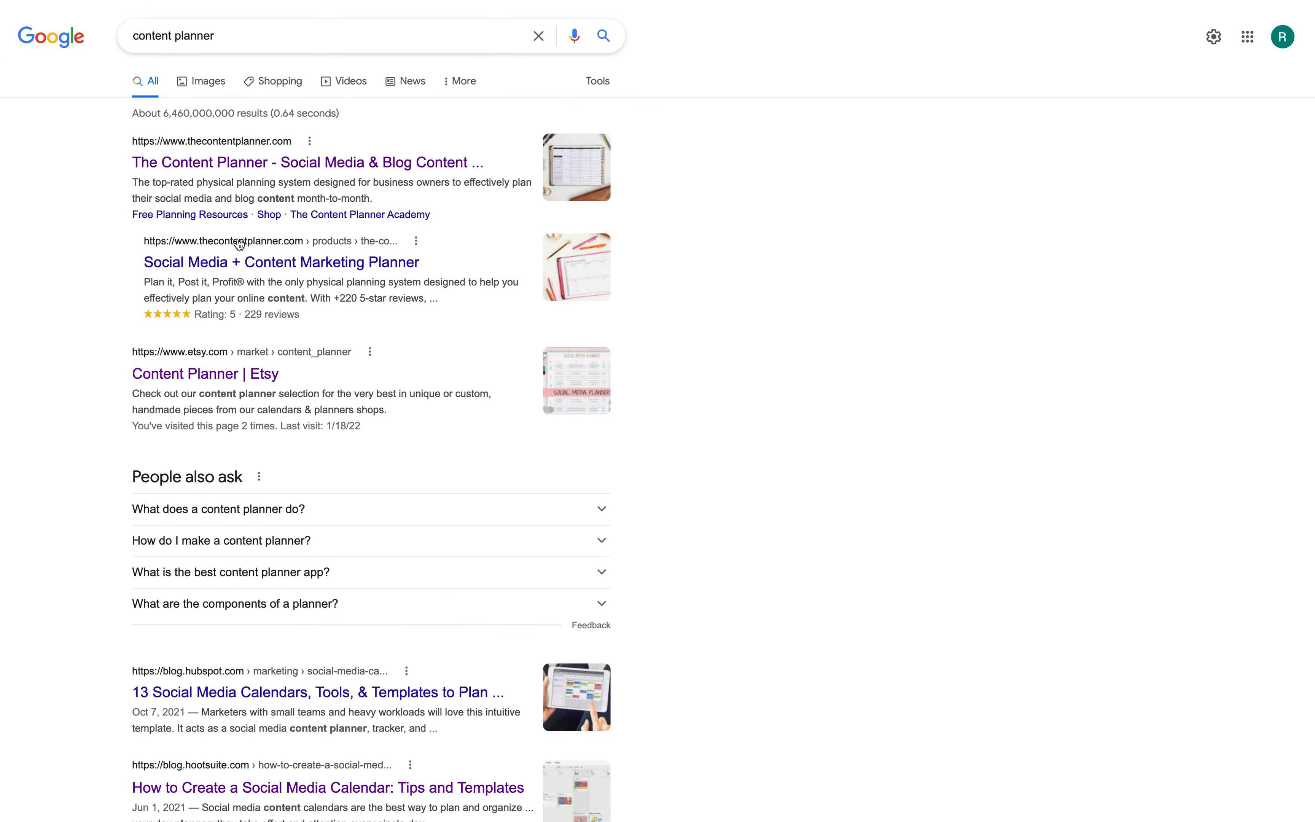
scroll("down", 3)
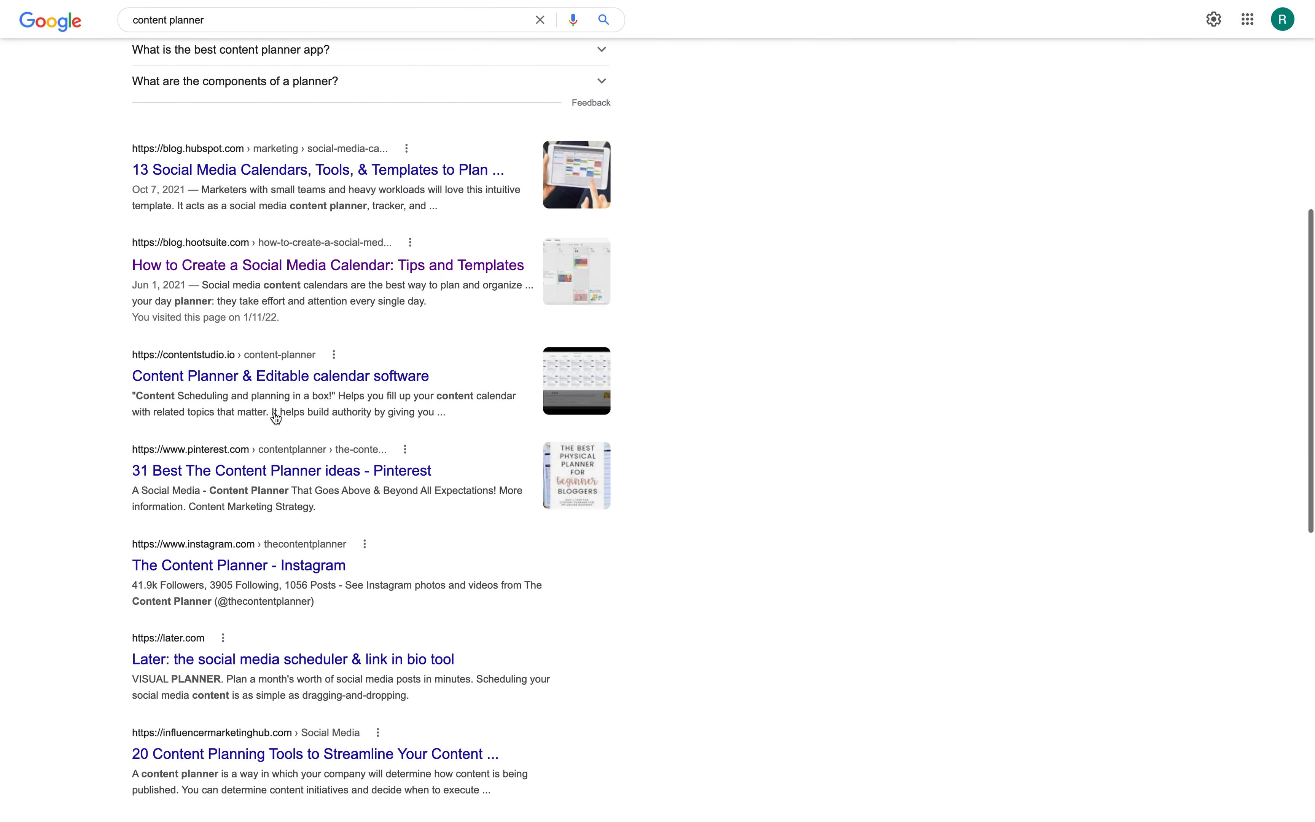
scroll("up", 3)
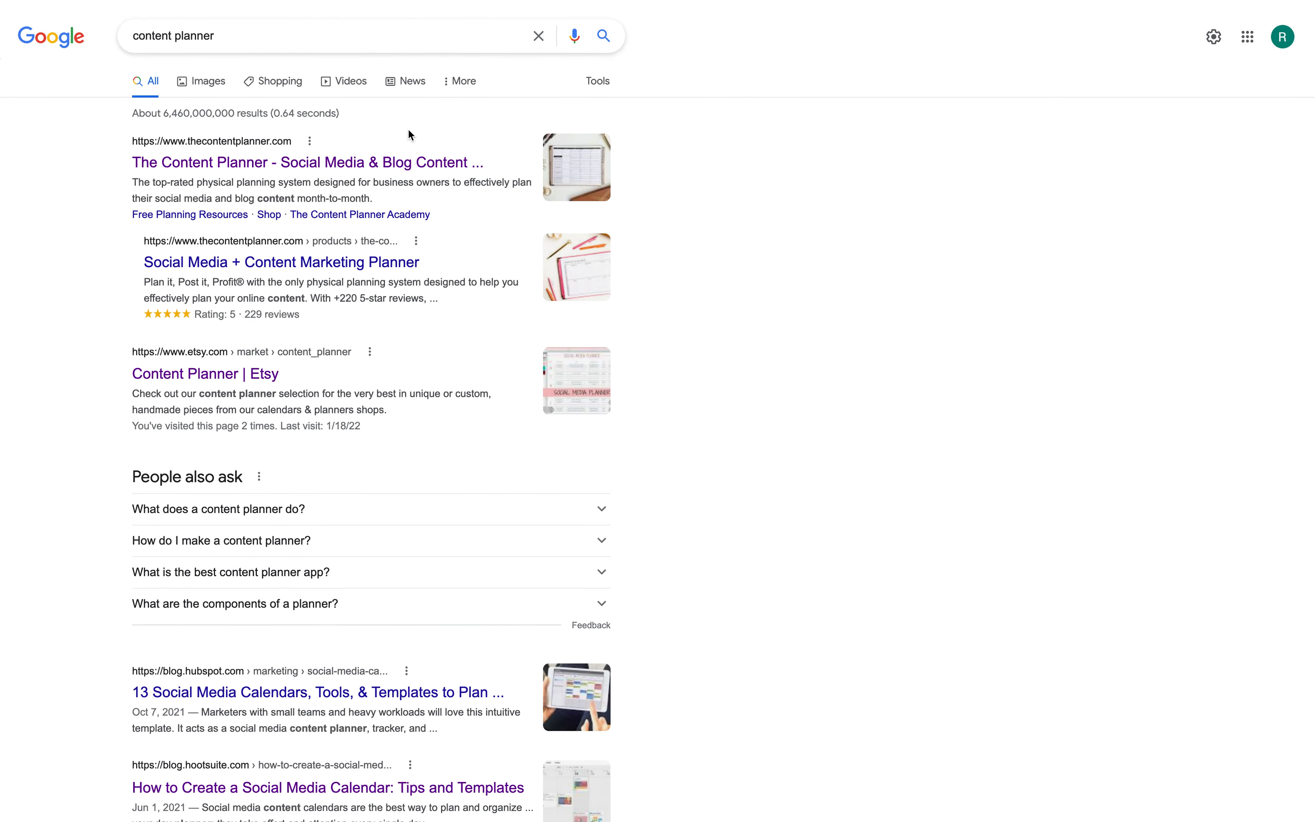
left_click_drag(159, 114, 281, 113)
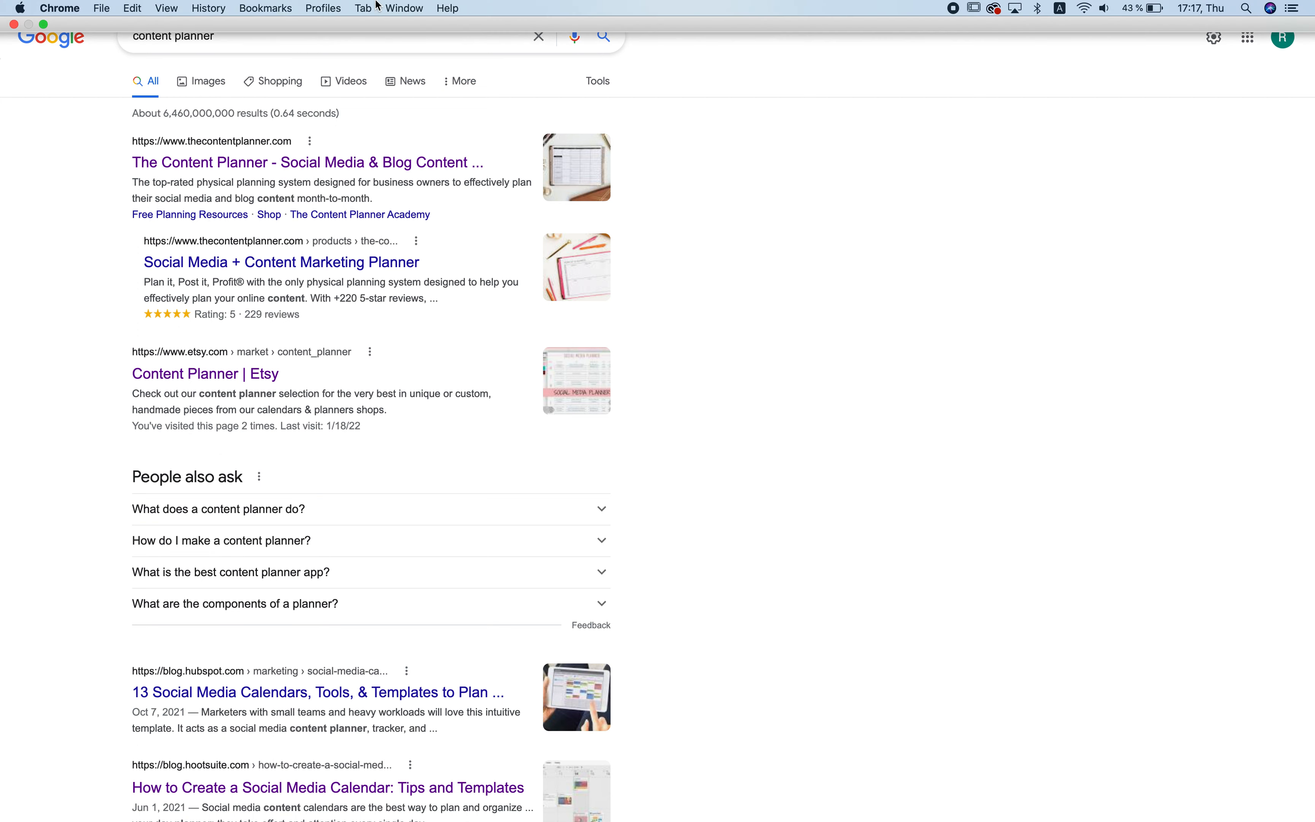
Return to the Blogger Planner spreadsheet and hide the browser toolbar in full screen.
left_click(166, 8)
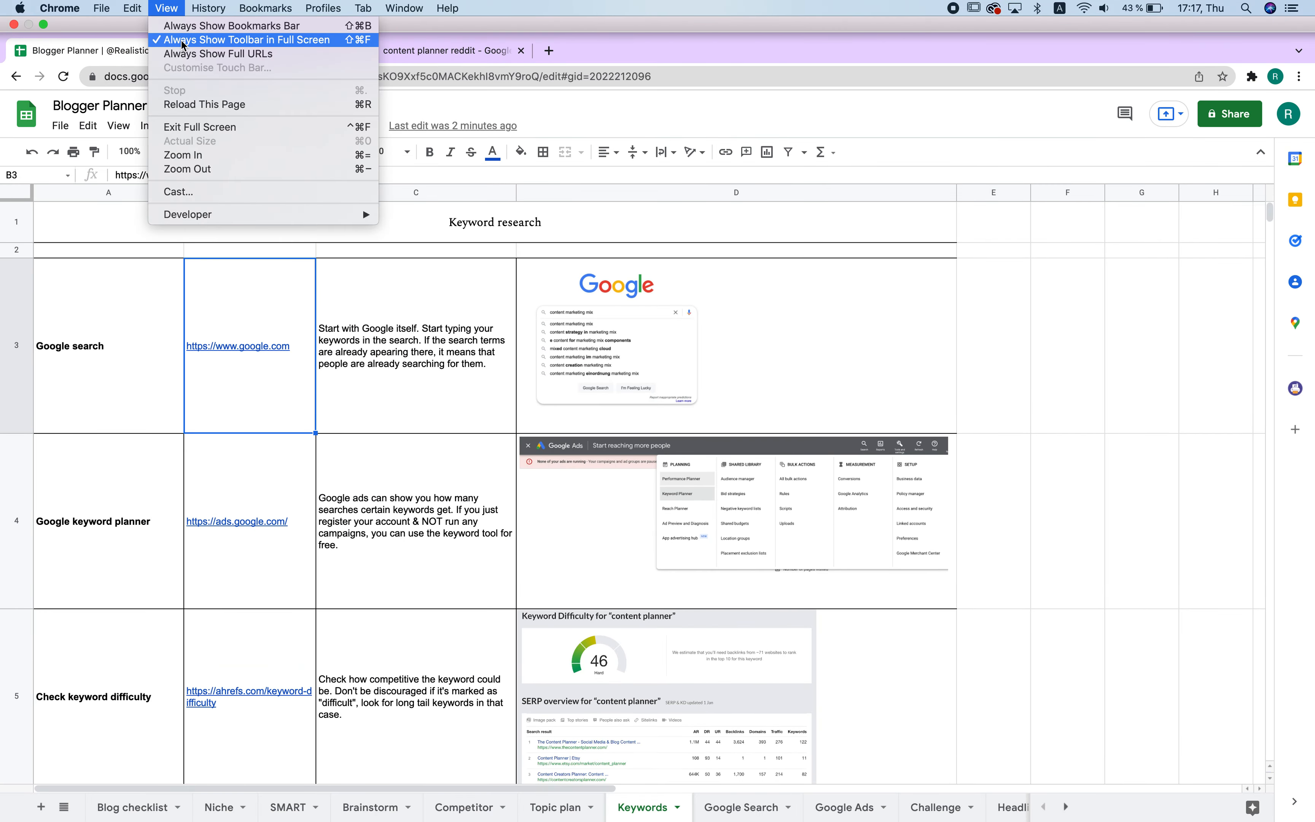
left_click(200, 127)
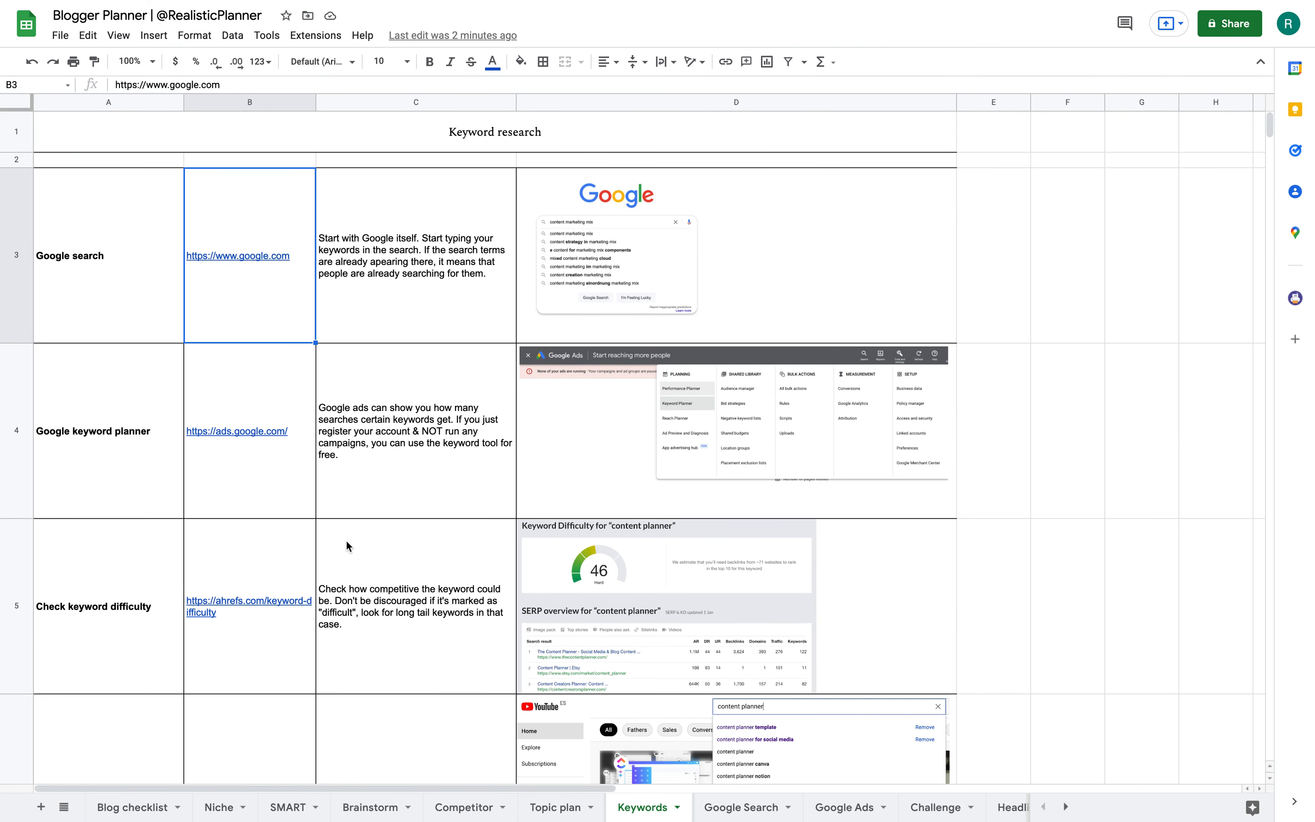
mouse_move(453, 372)
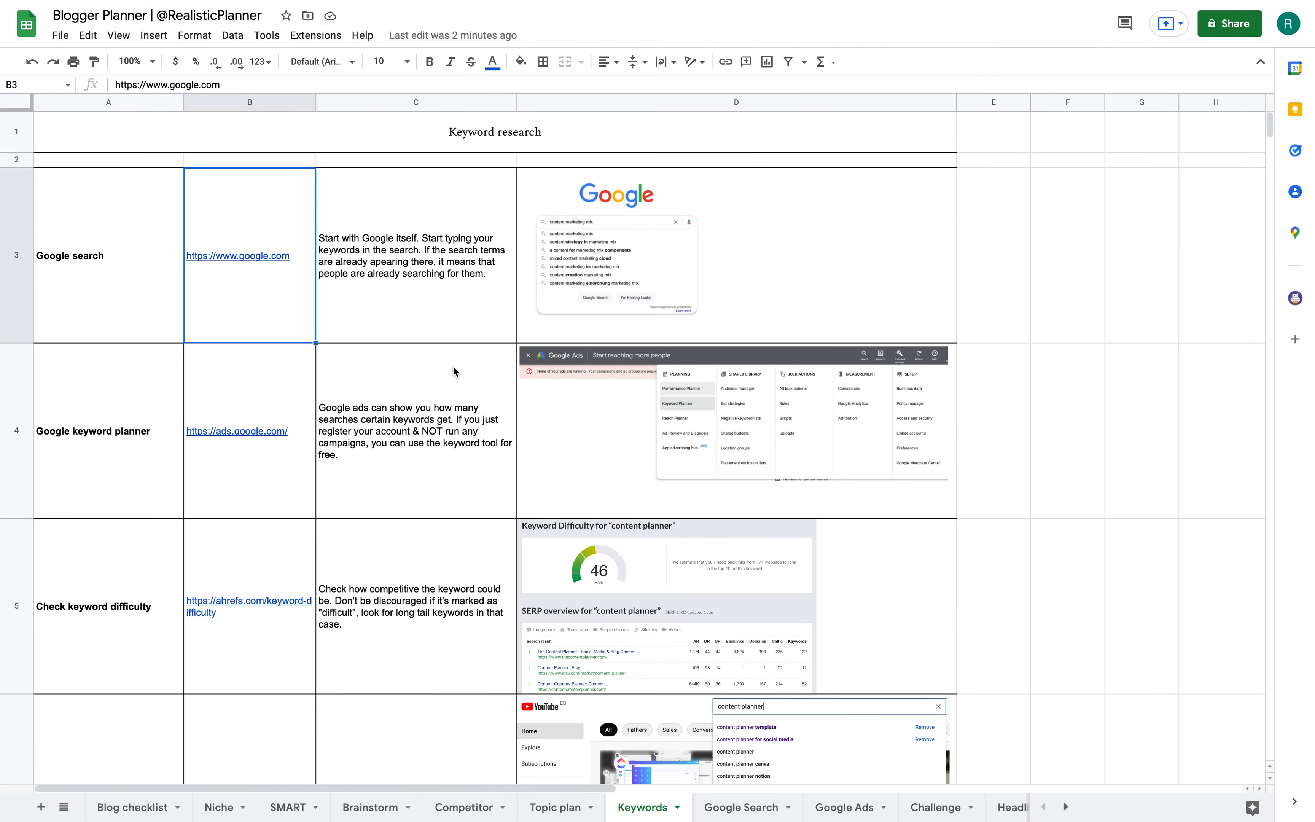
mouse_move(745, 807)
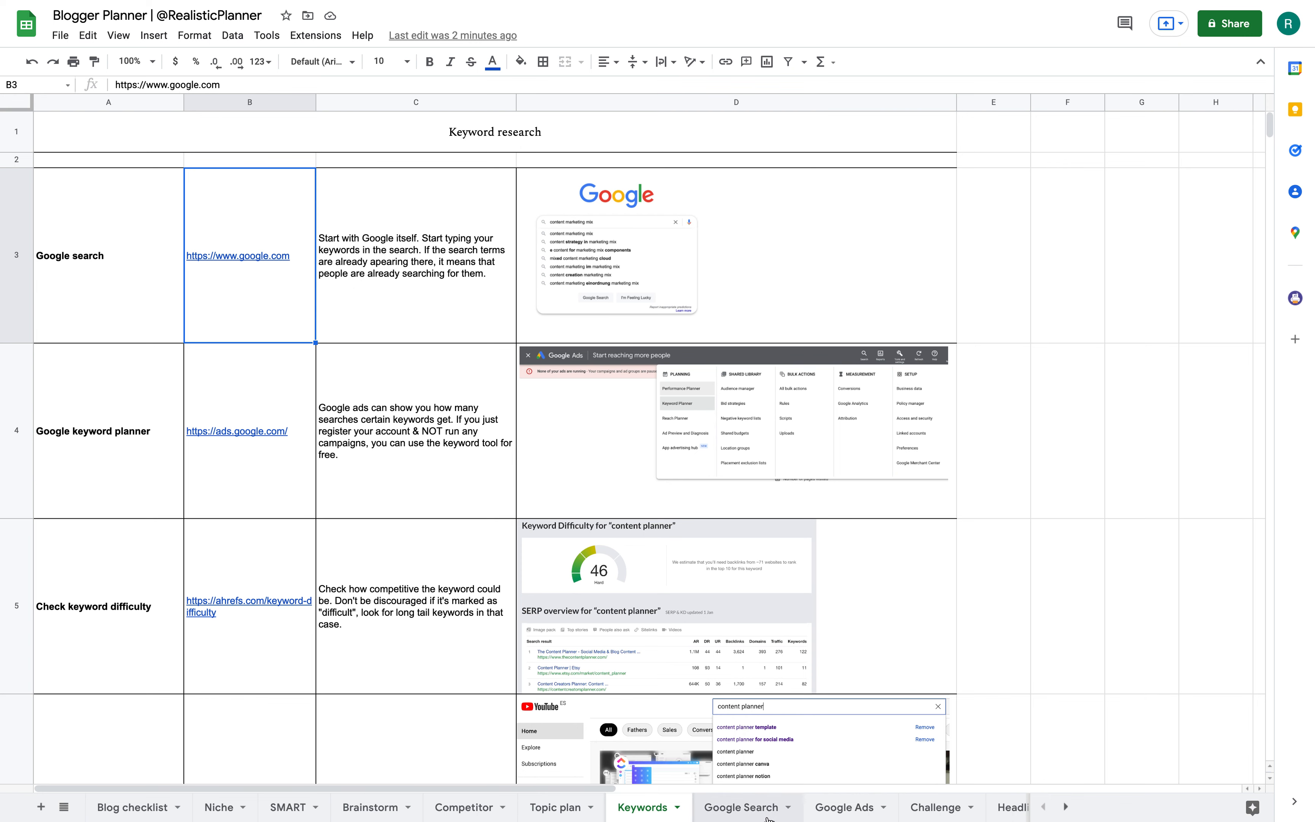
On the Google Search results sheet, sort keywords from most to fewest search results (Z→A).
left_click(739, 807)
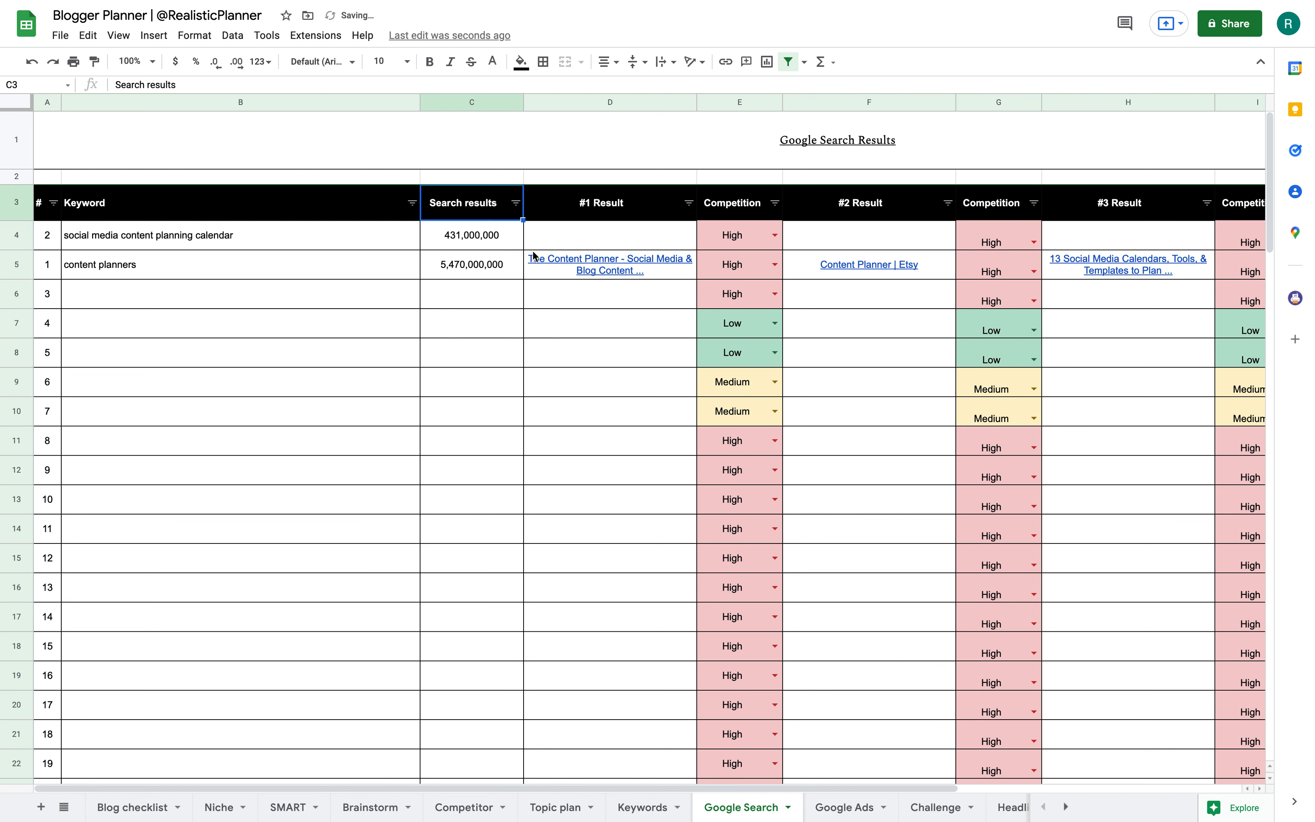
left_click(513, 204)
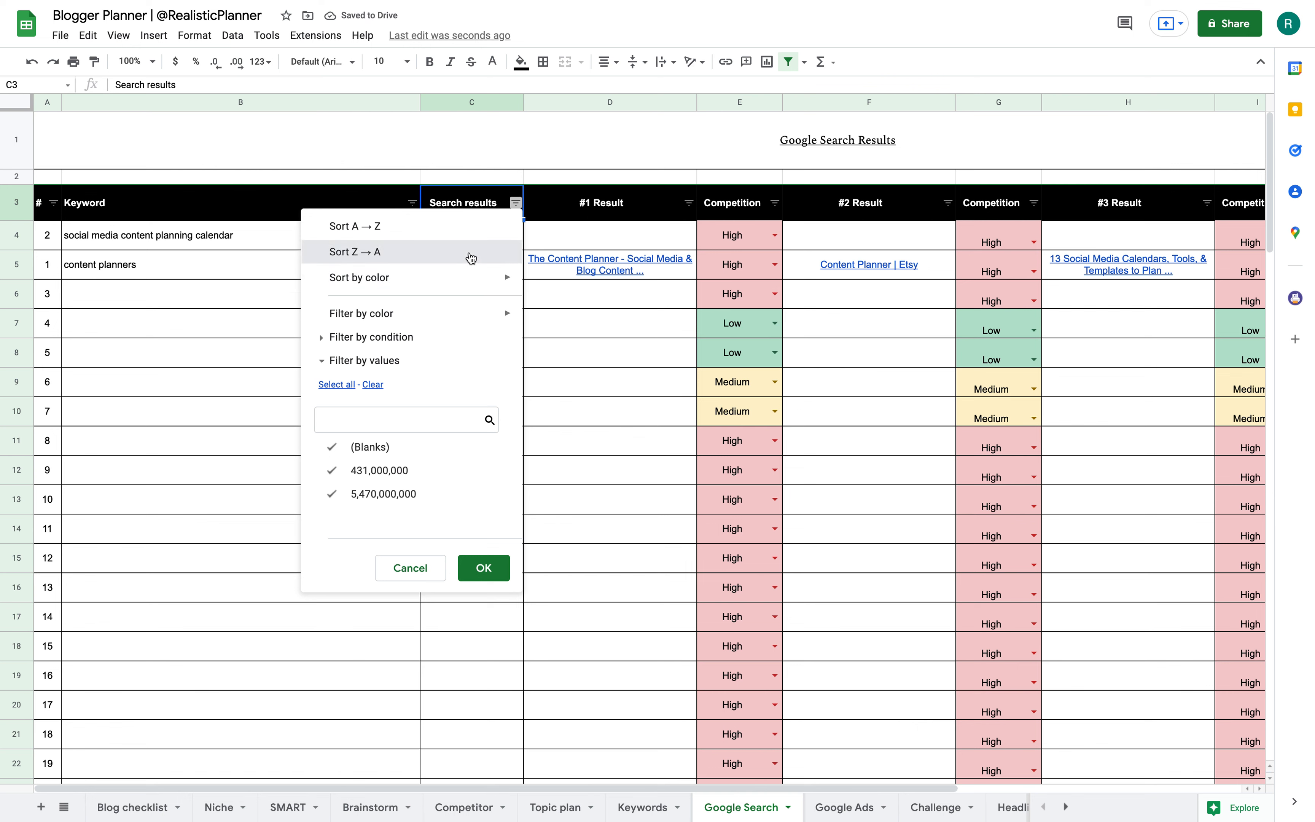
left_click(354, 252)
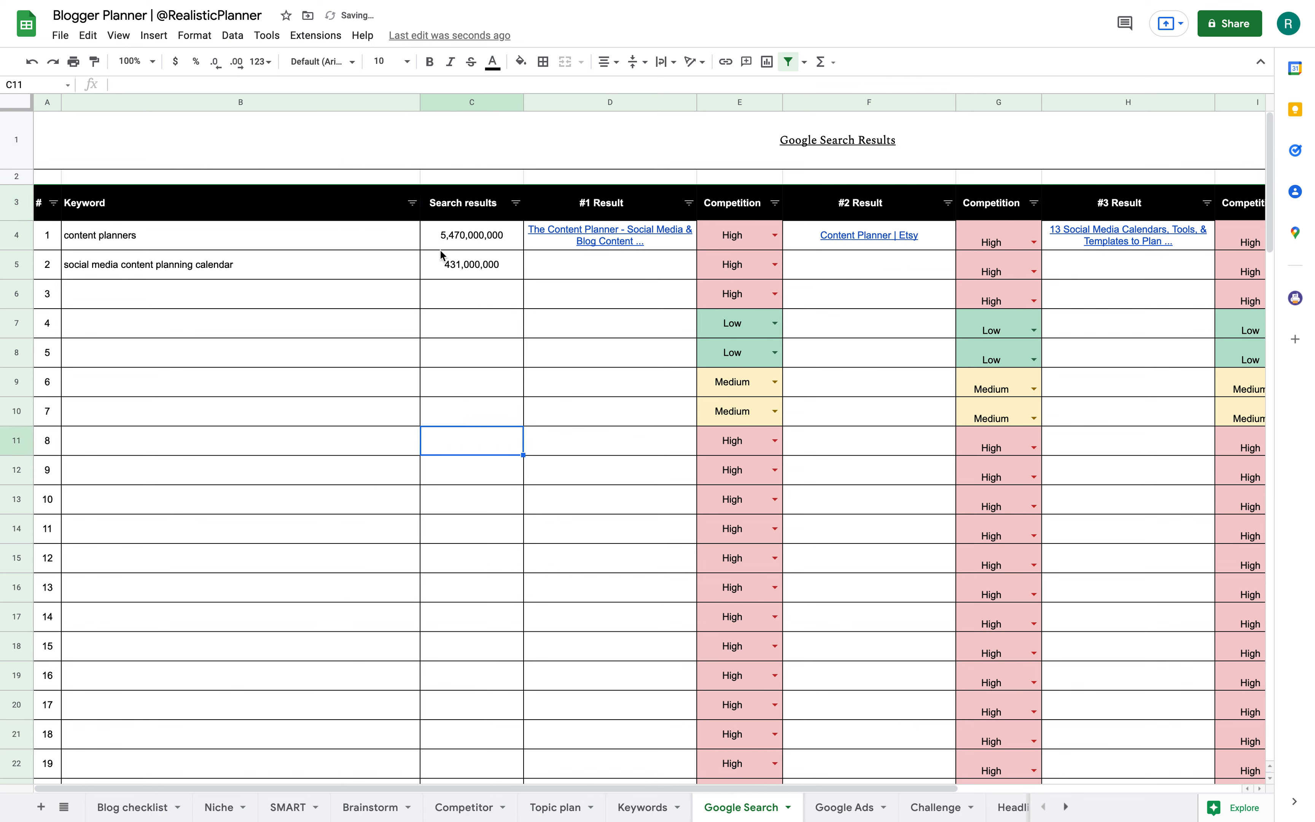
mouse_move(721, 326)
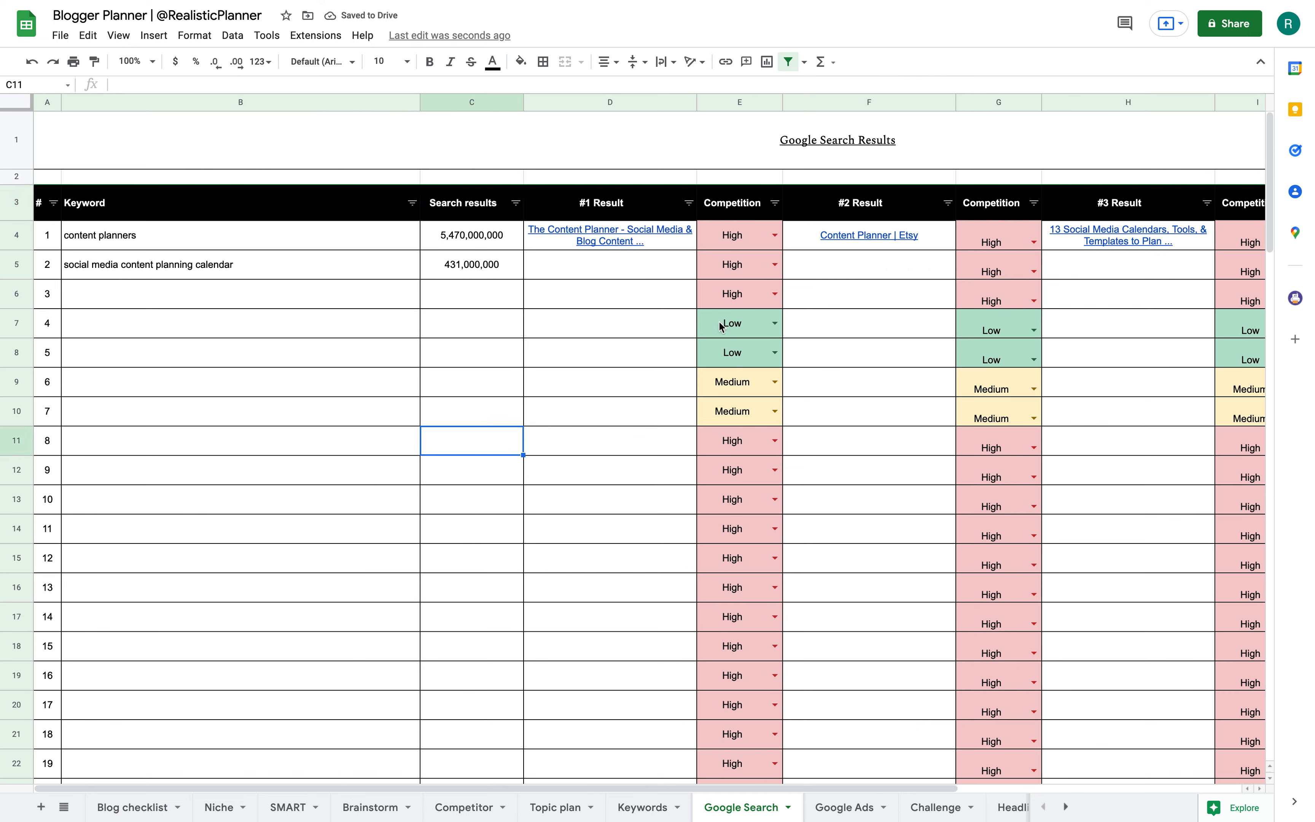
Sort the Competition column so low-competition keywords come first, then medium, then high.
left_click(773, 235)
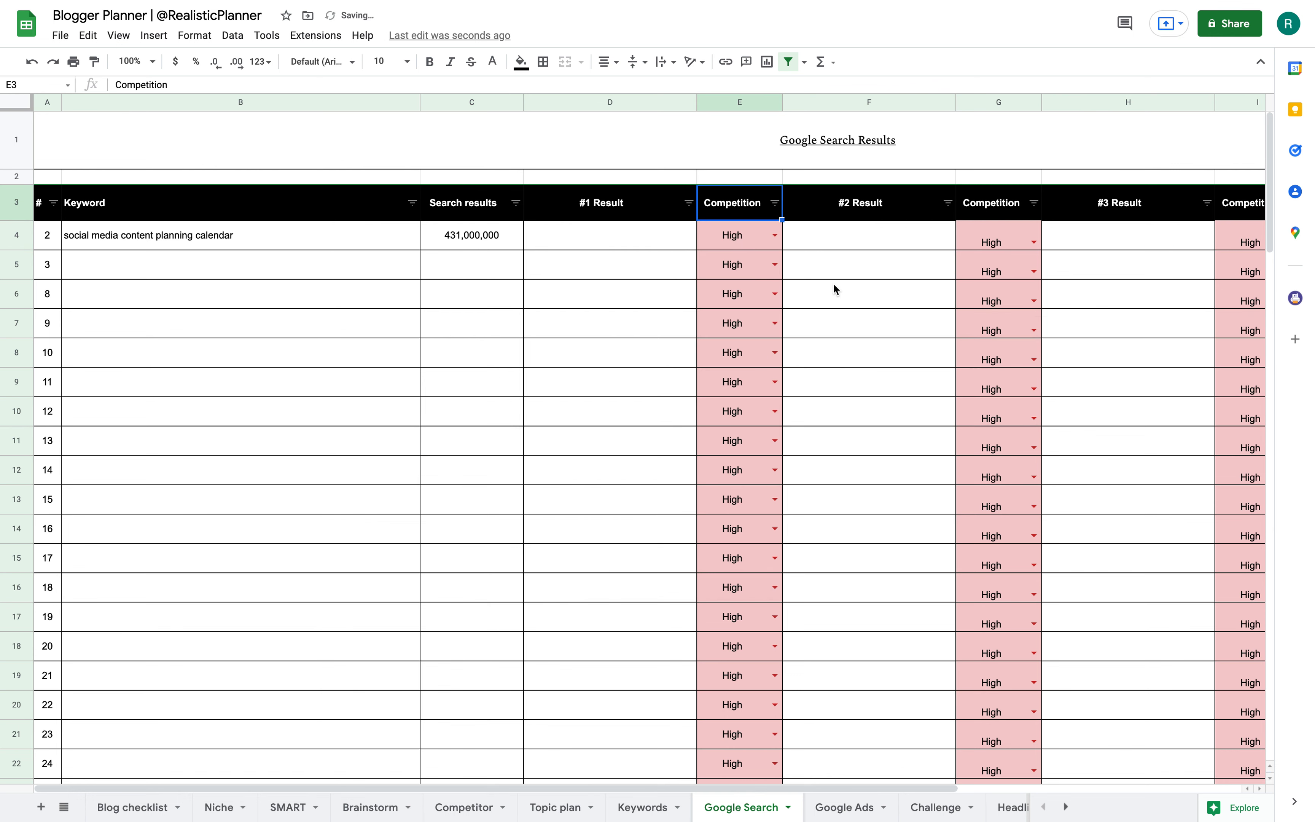
mouse_move(763, 233)
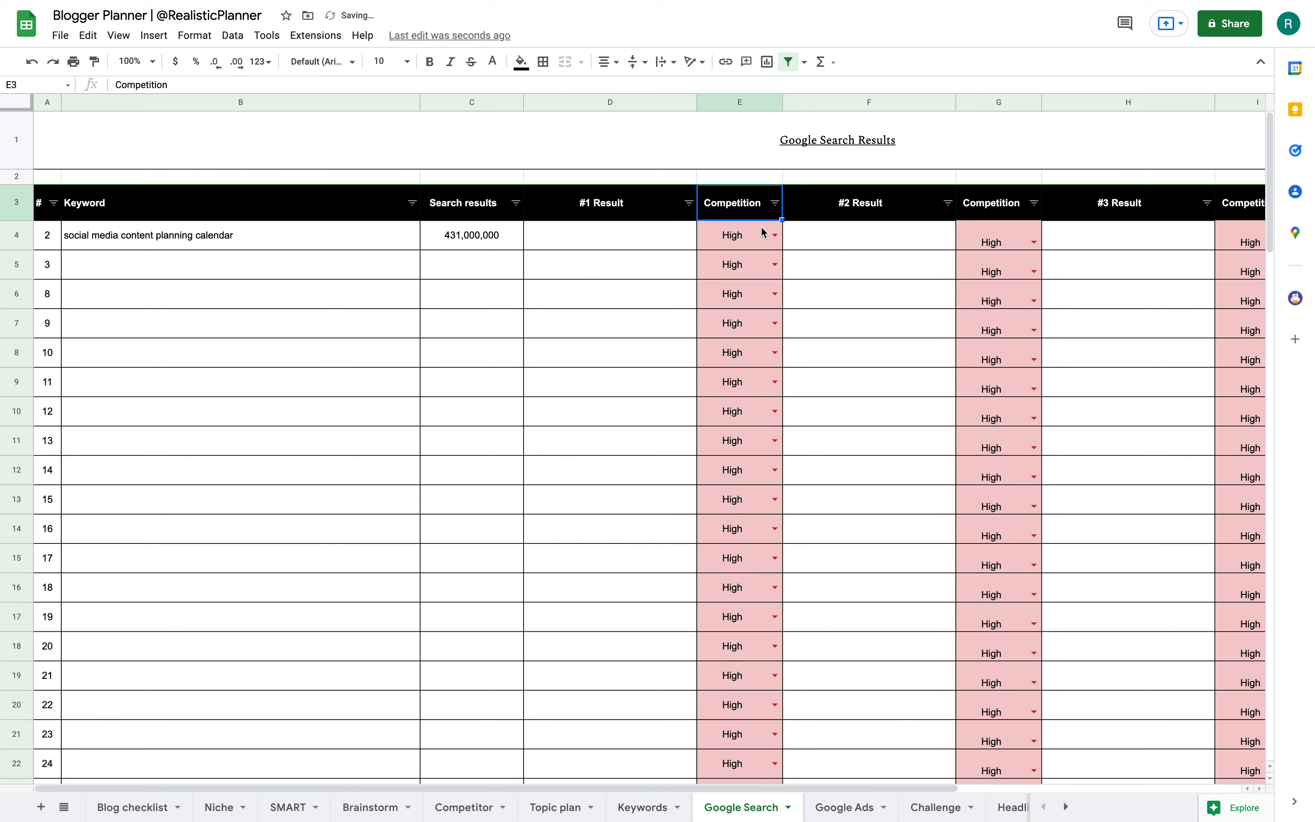
left_click(772, 202)
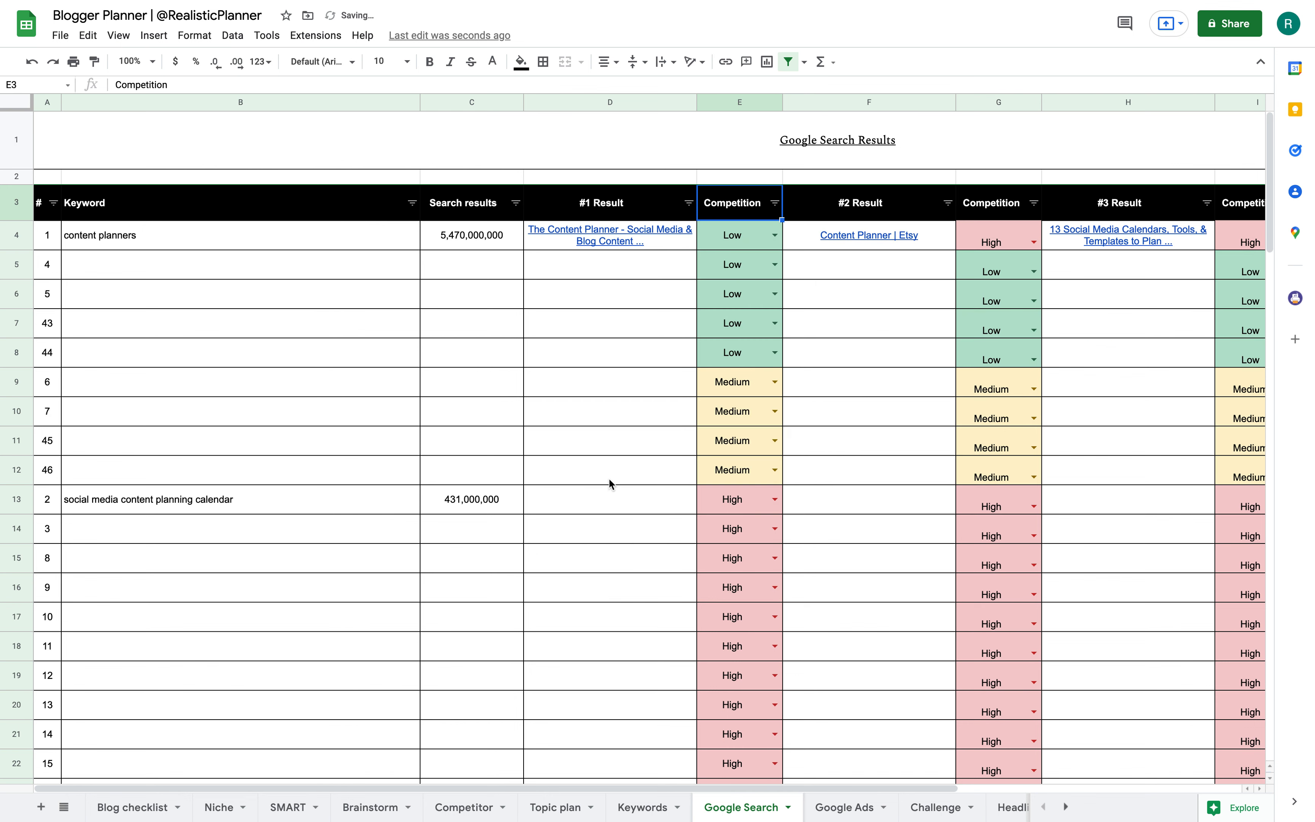
left_click(609, 381)
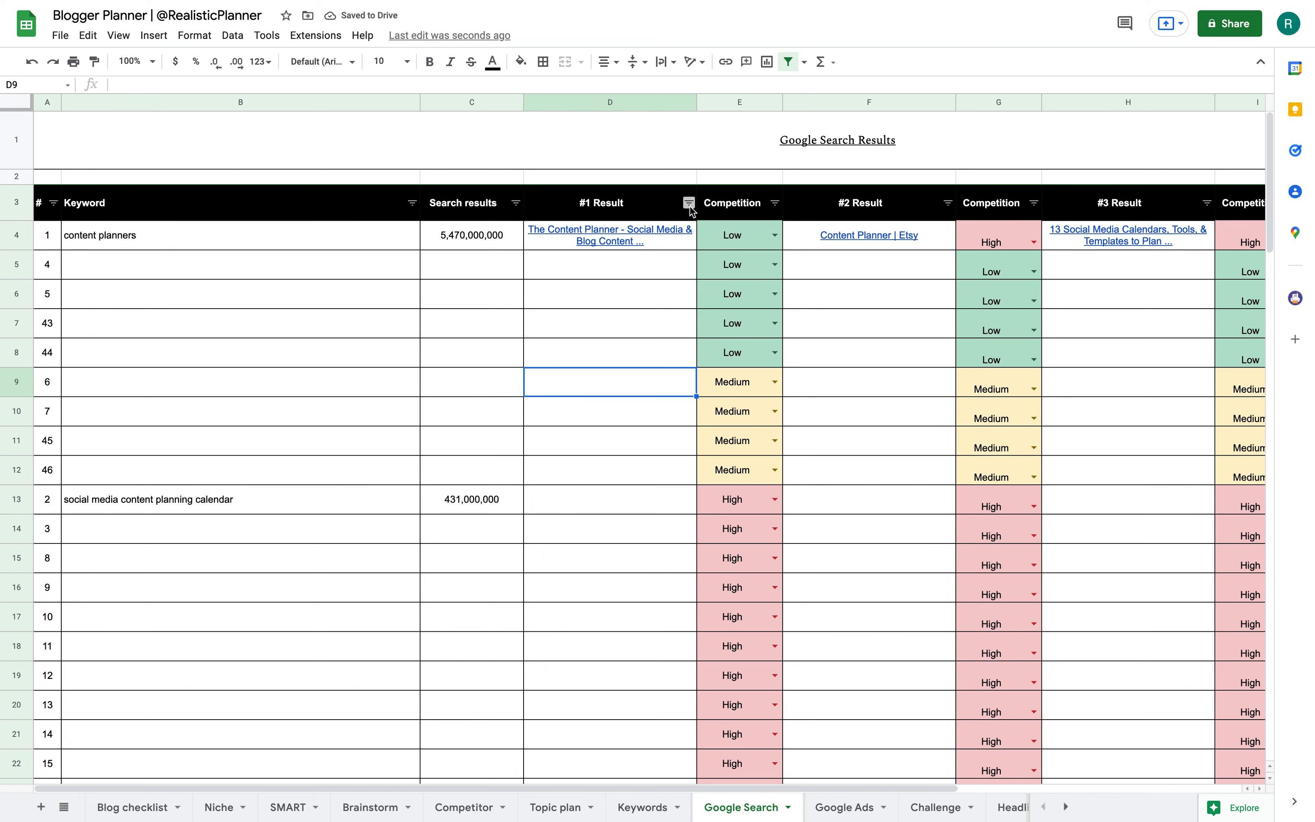
mouse_move(636, 793)
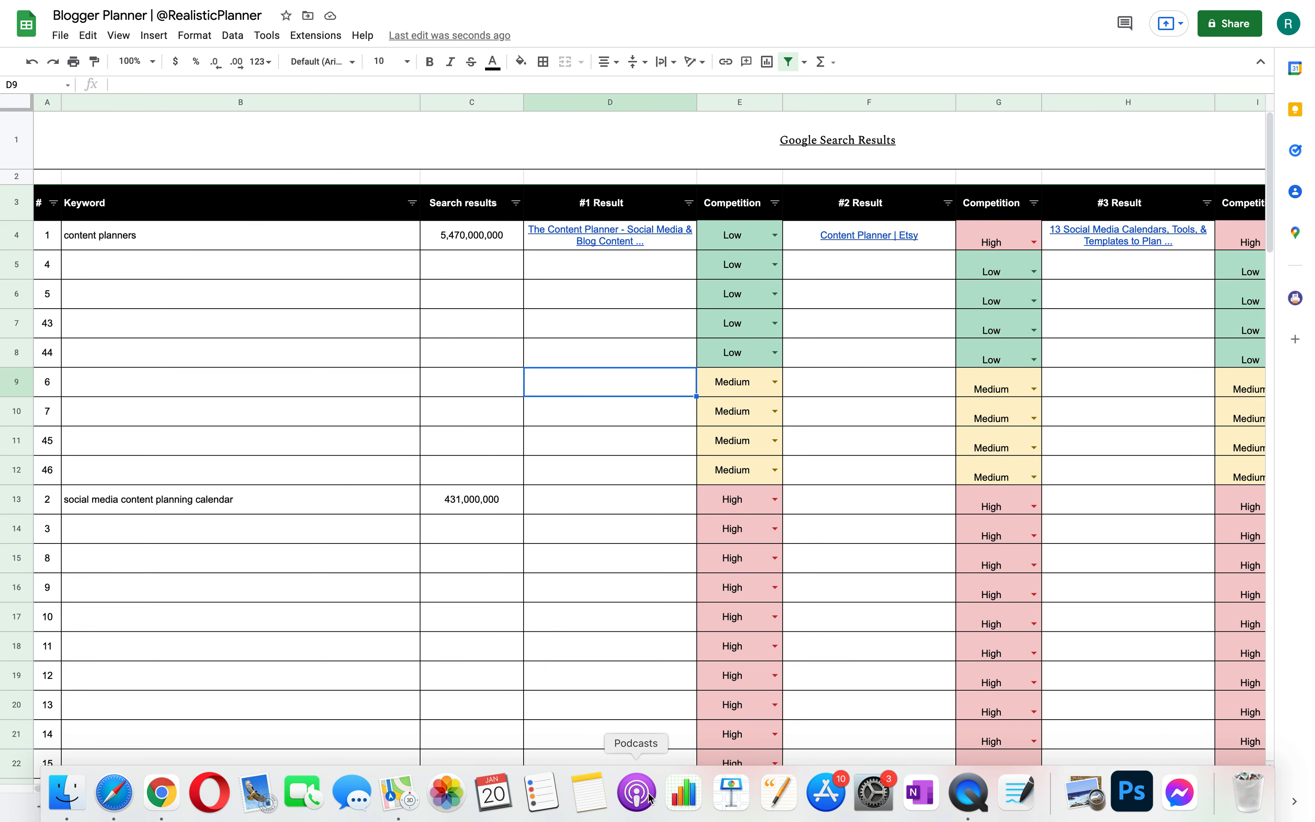
On the Google Ads keyword research sheet, tick both keyword rows as Chosen.
left_click(642, 807)
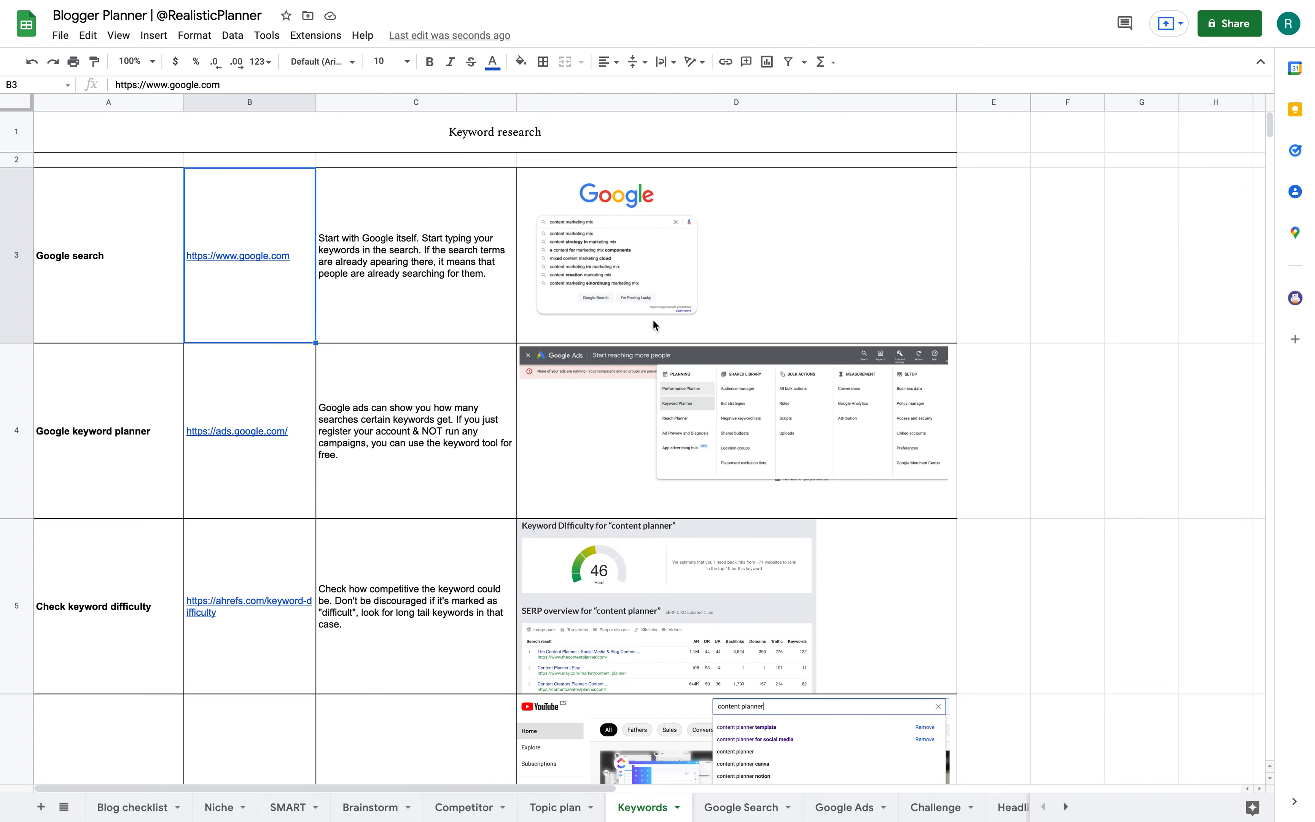
mouse_move(755, 775)
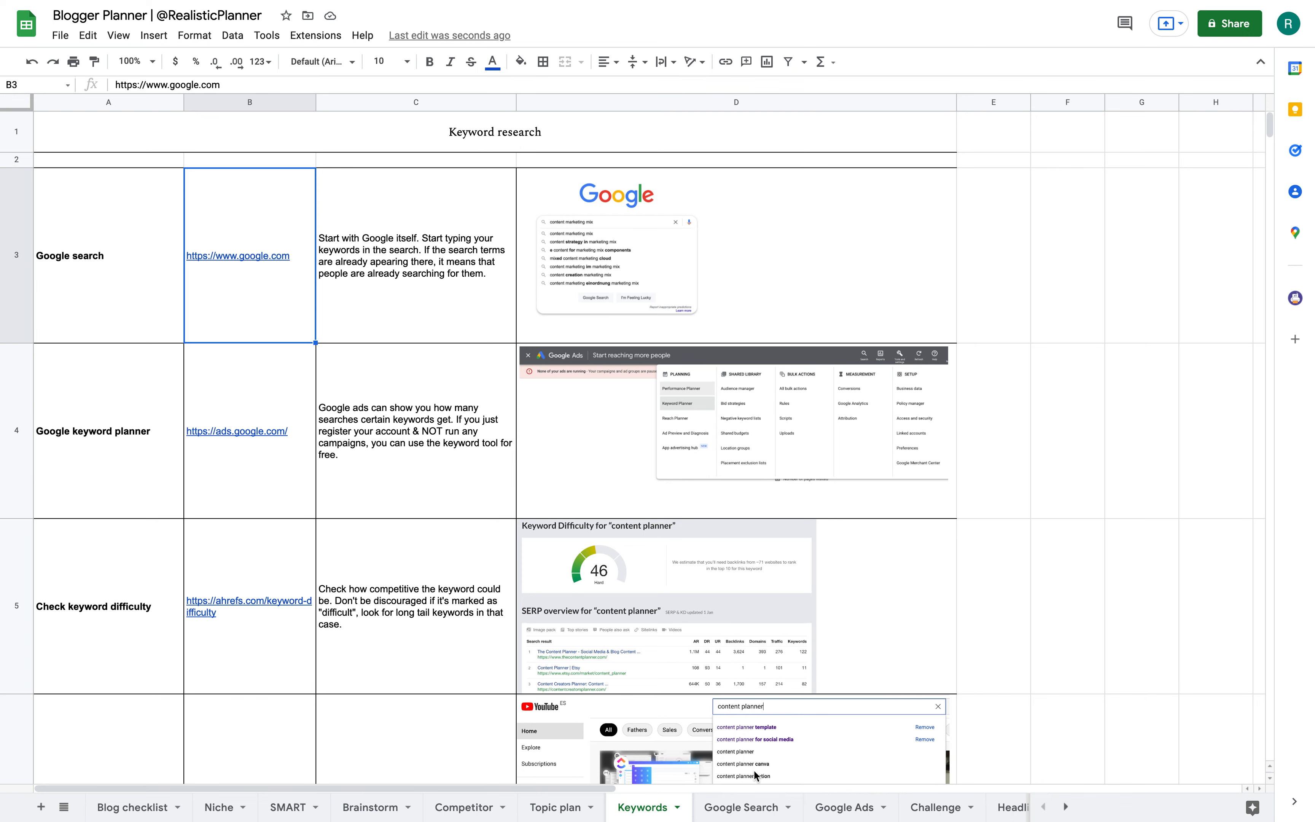
left_click(844, 808)
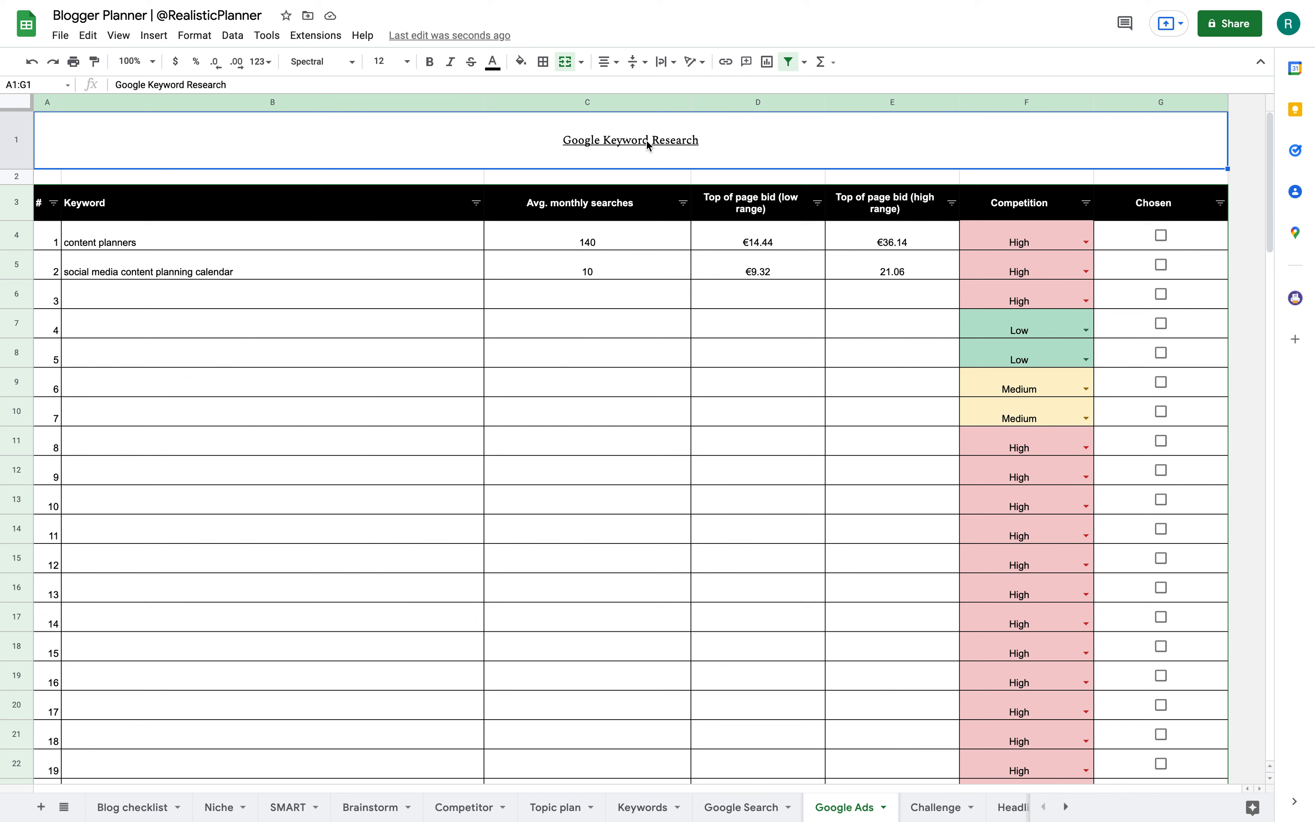
mouse_move(120, 186)
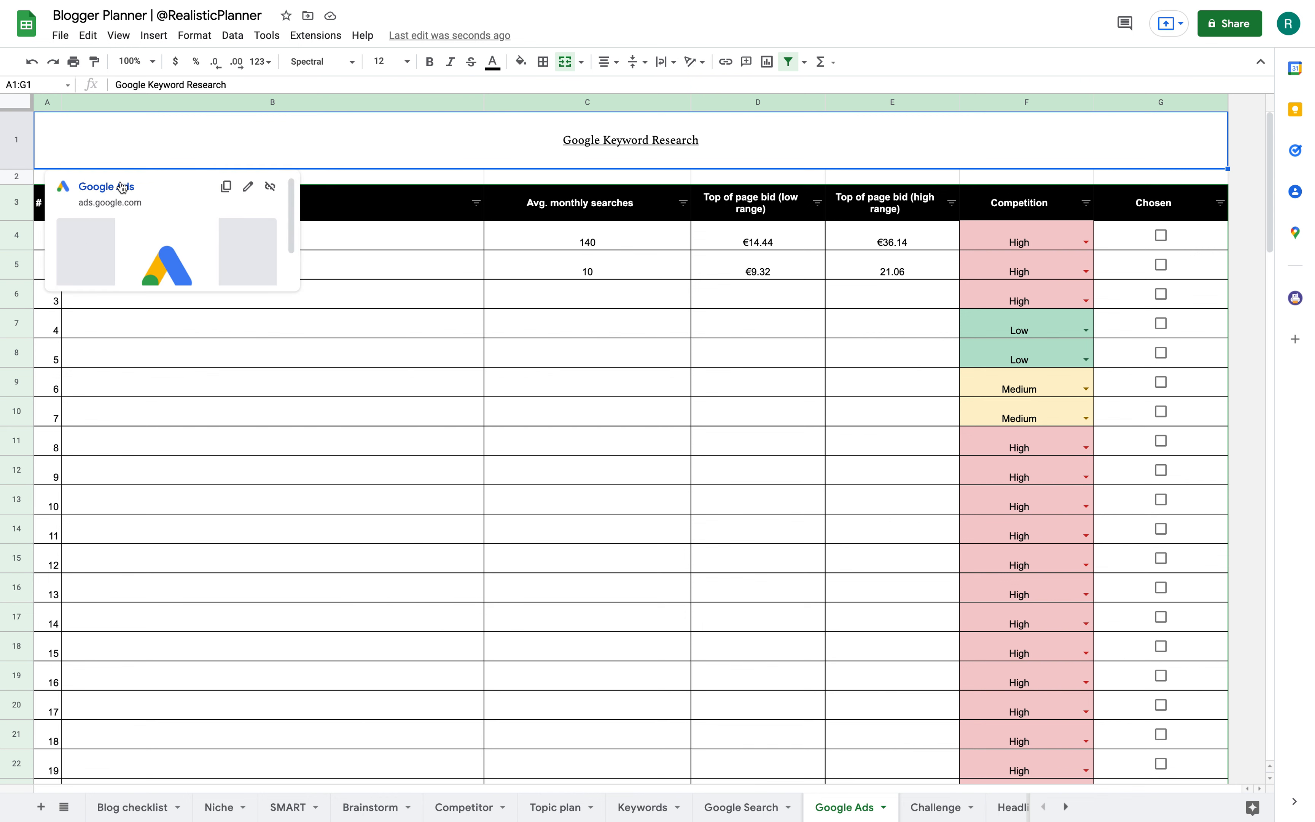
mouse_move(124, 190)
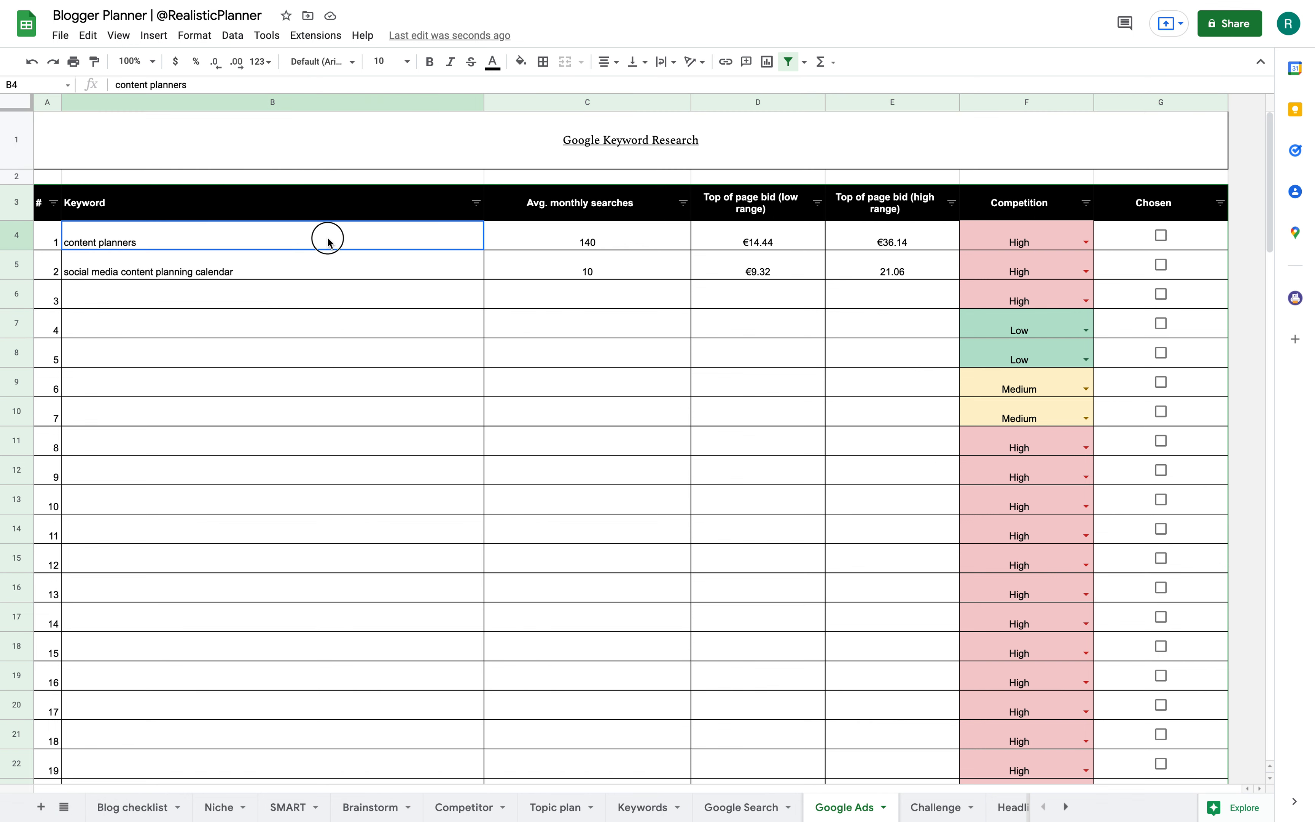
left_click_drag(758, 241, 893, 270)
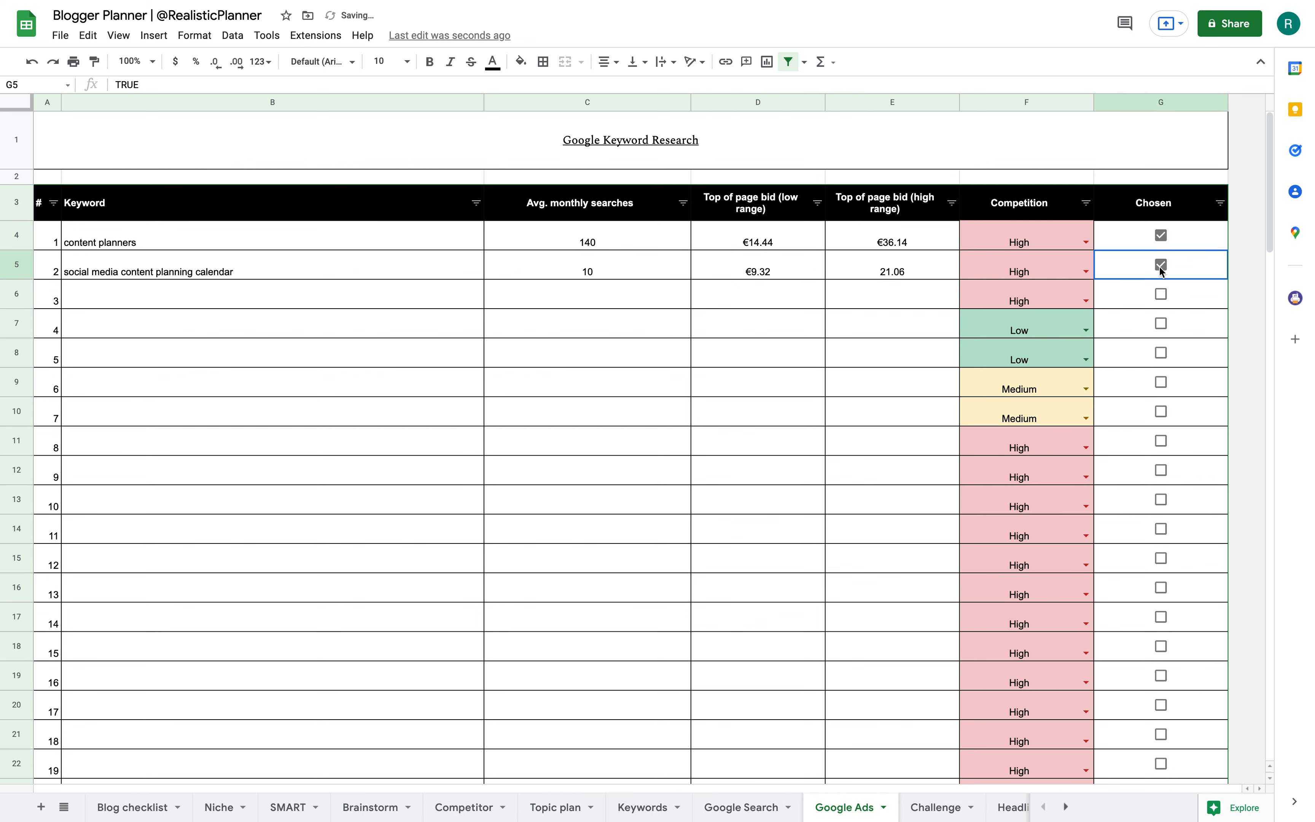
scroll("right", 3)
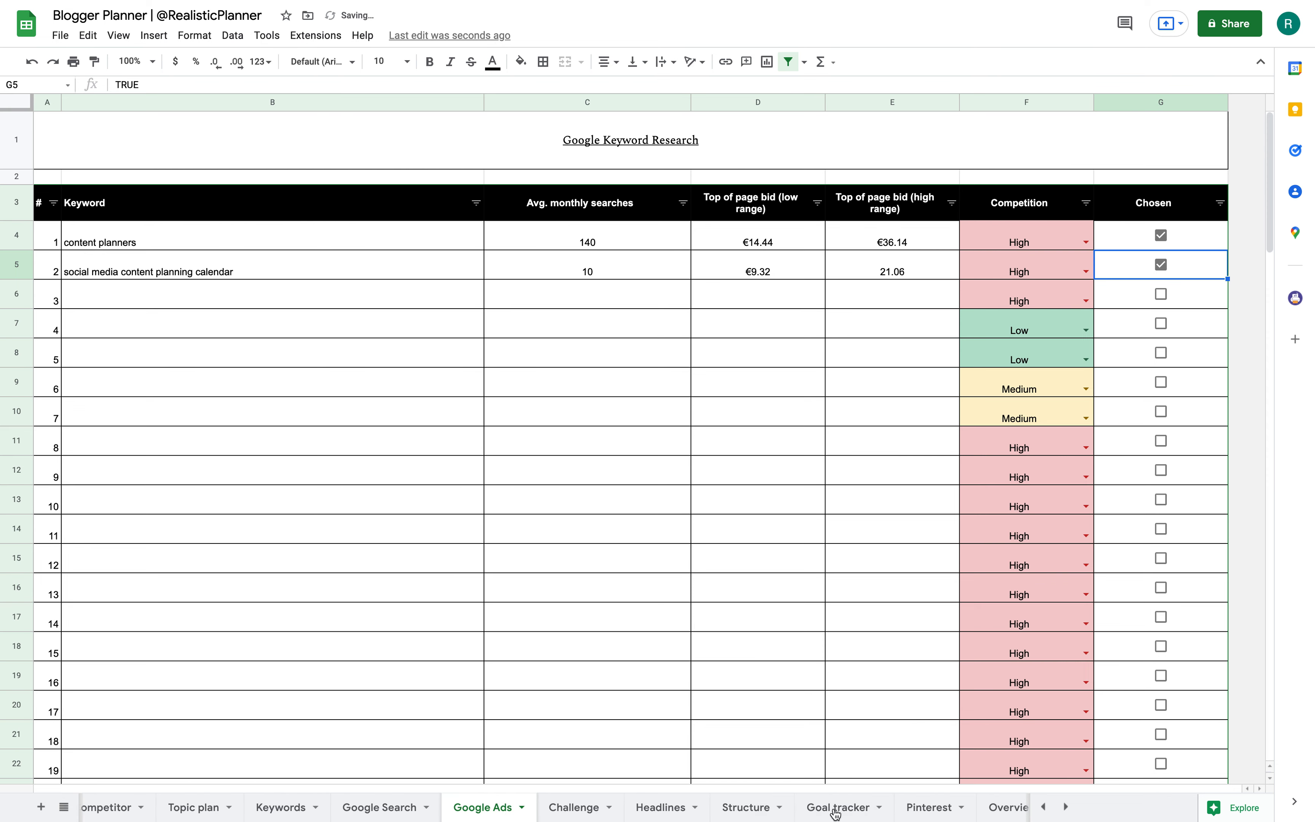
On the Challenge sheet, set the monthly Words goal to 100,000 and check the yearly calculation.
left_click(574, 807)
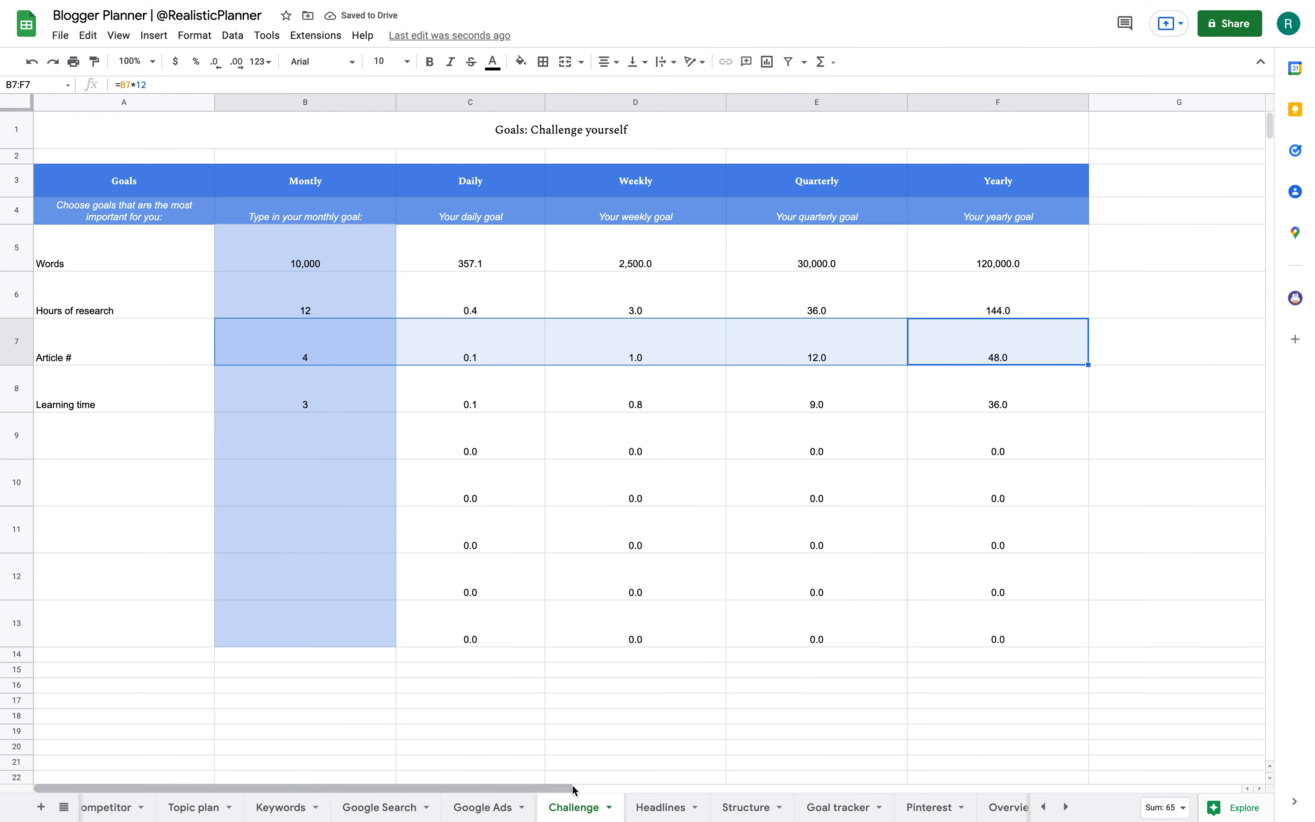
mouse_move(609, 484)
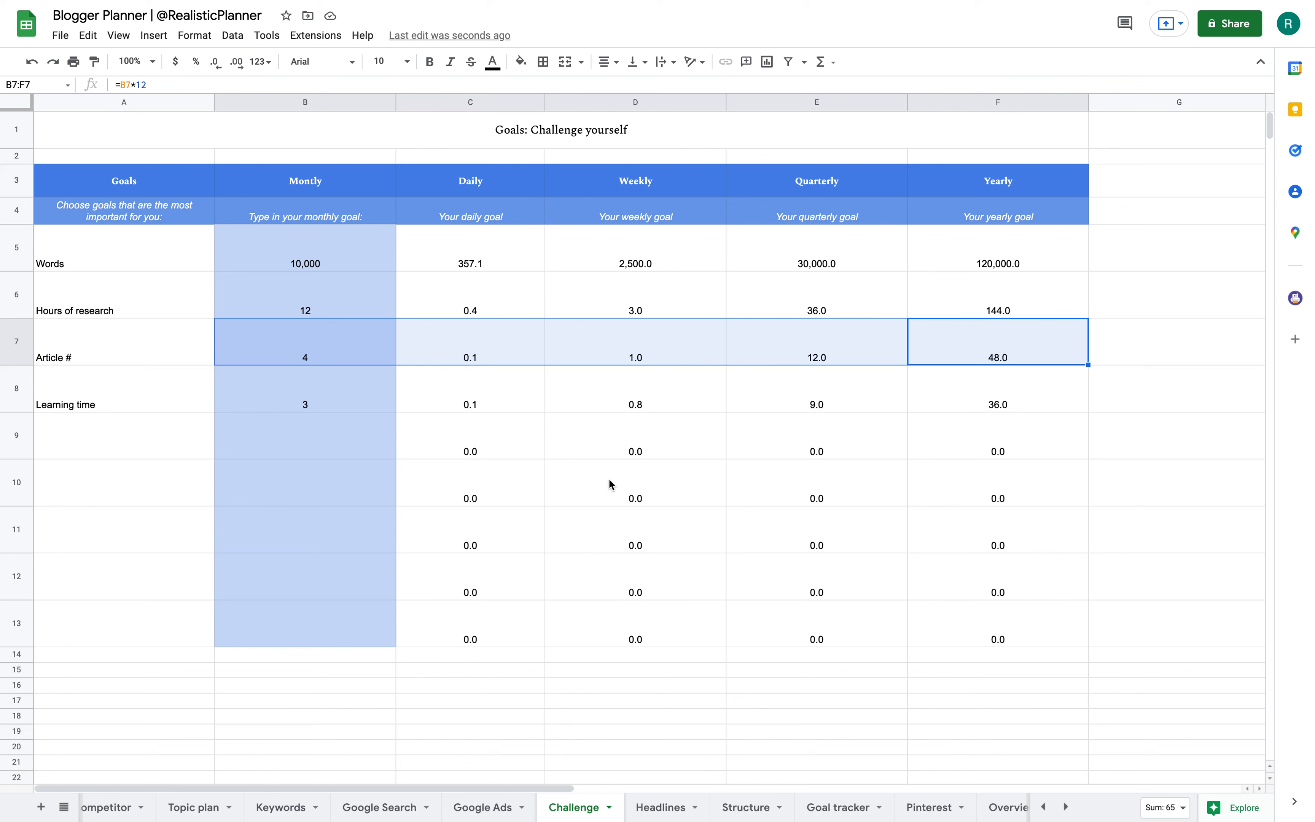
left_click(123, 247)
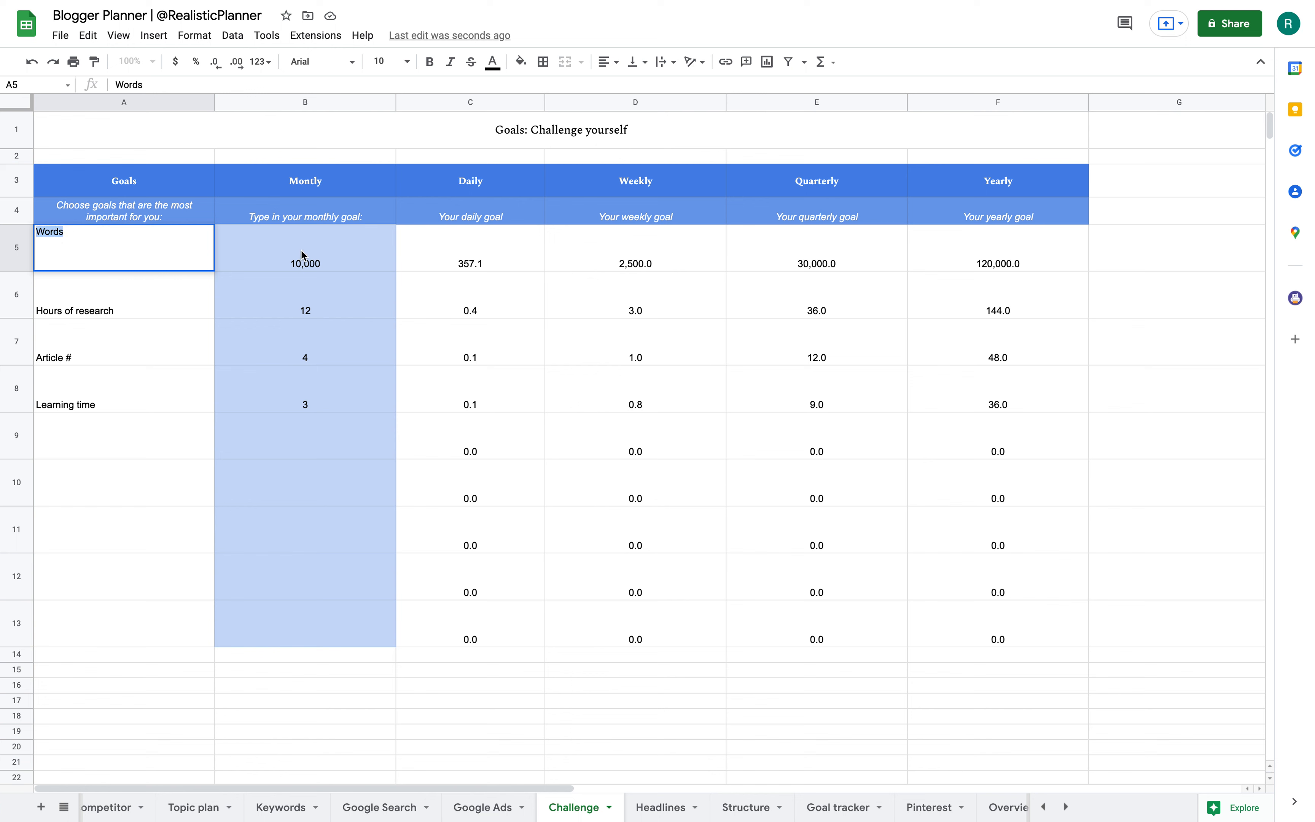
left_click(305, 248)
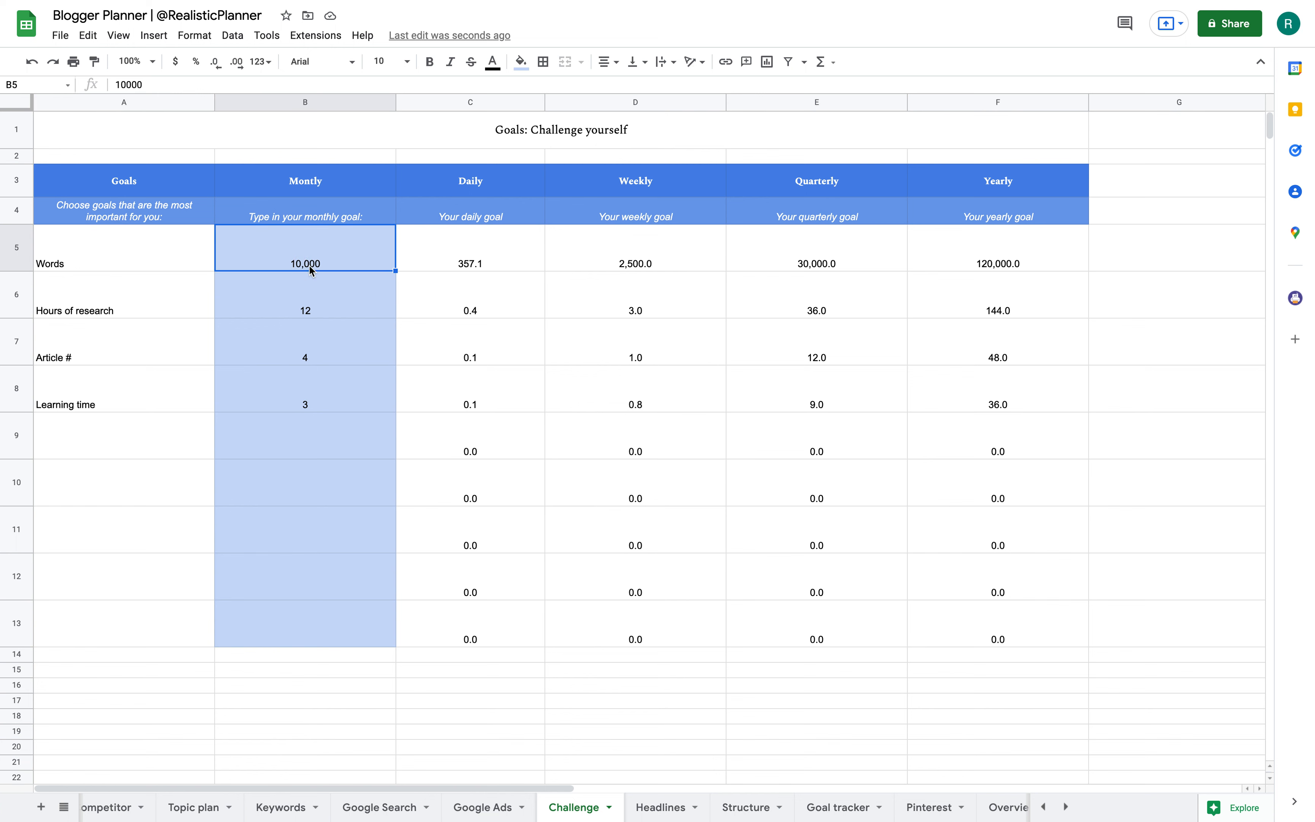
type("1")
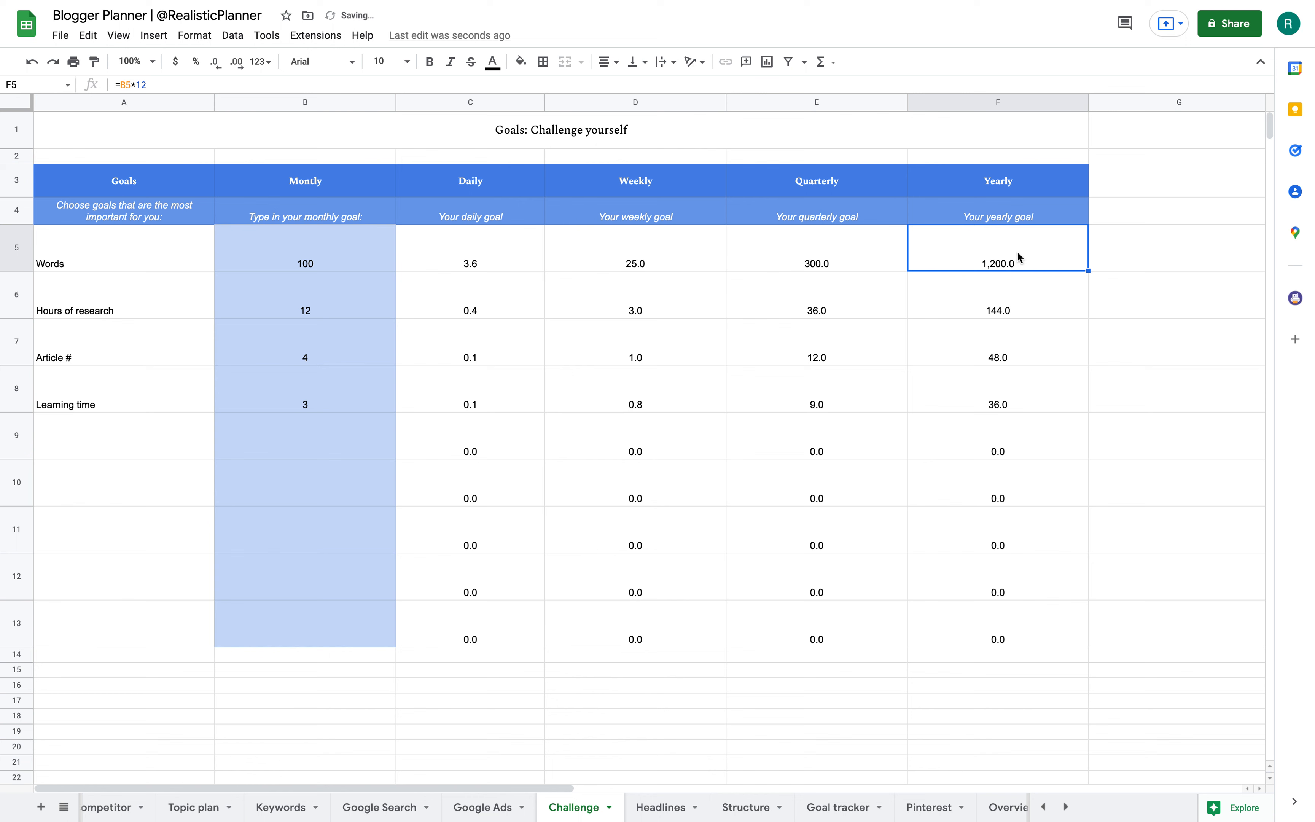
mouse_move(979, 270)
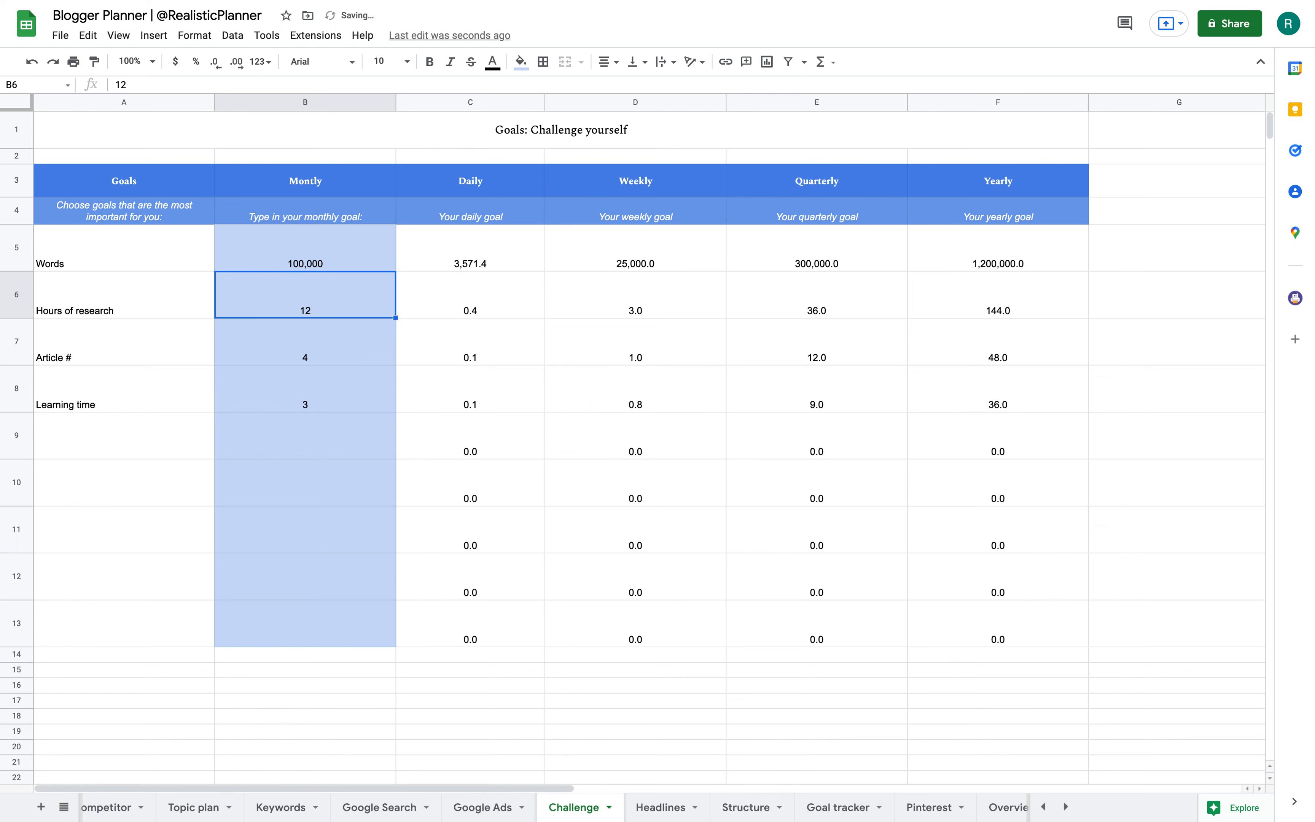
left_click(996, 247)
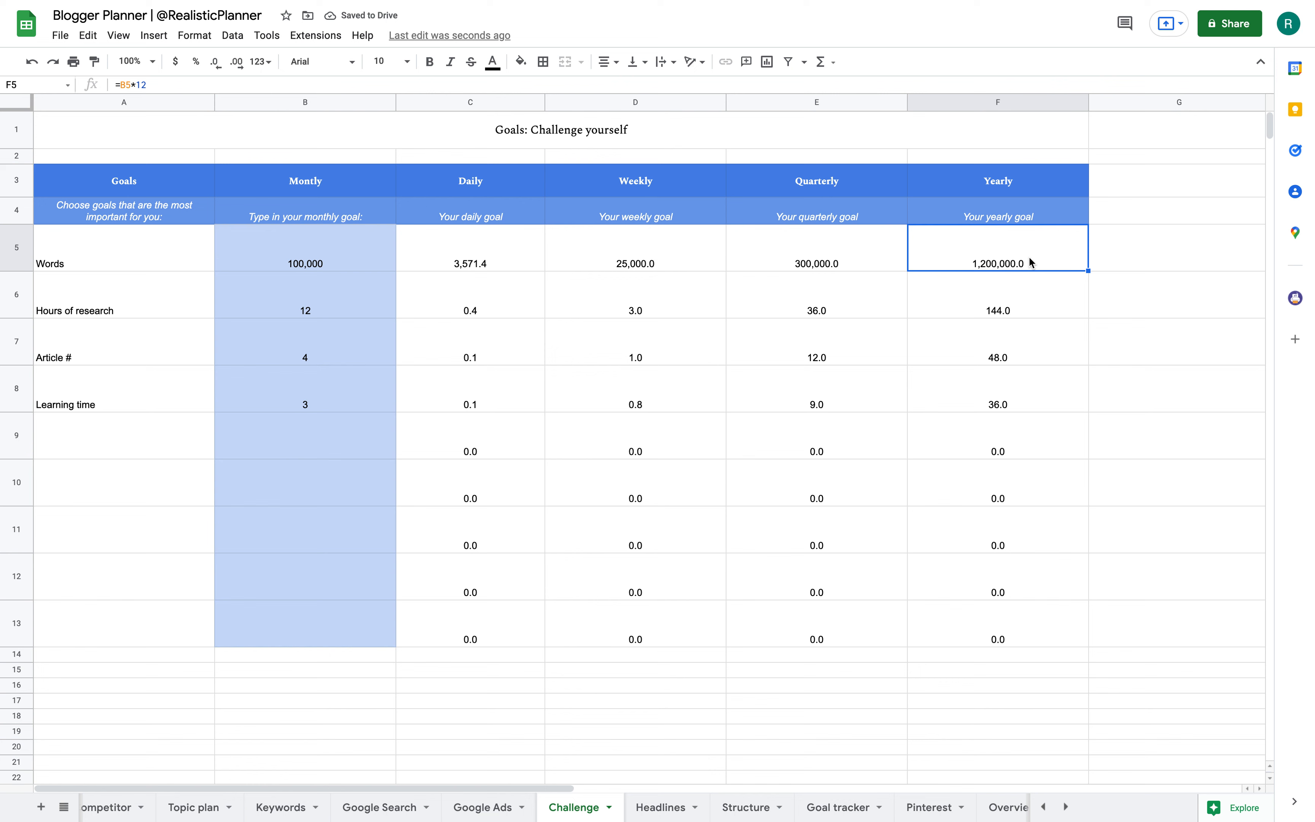
mouse_move(977, 261)
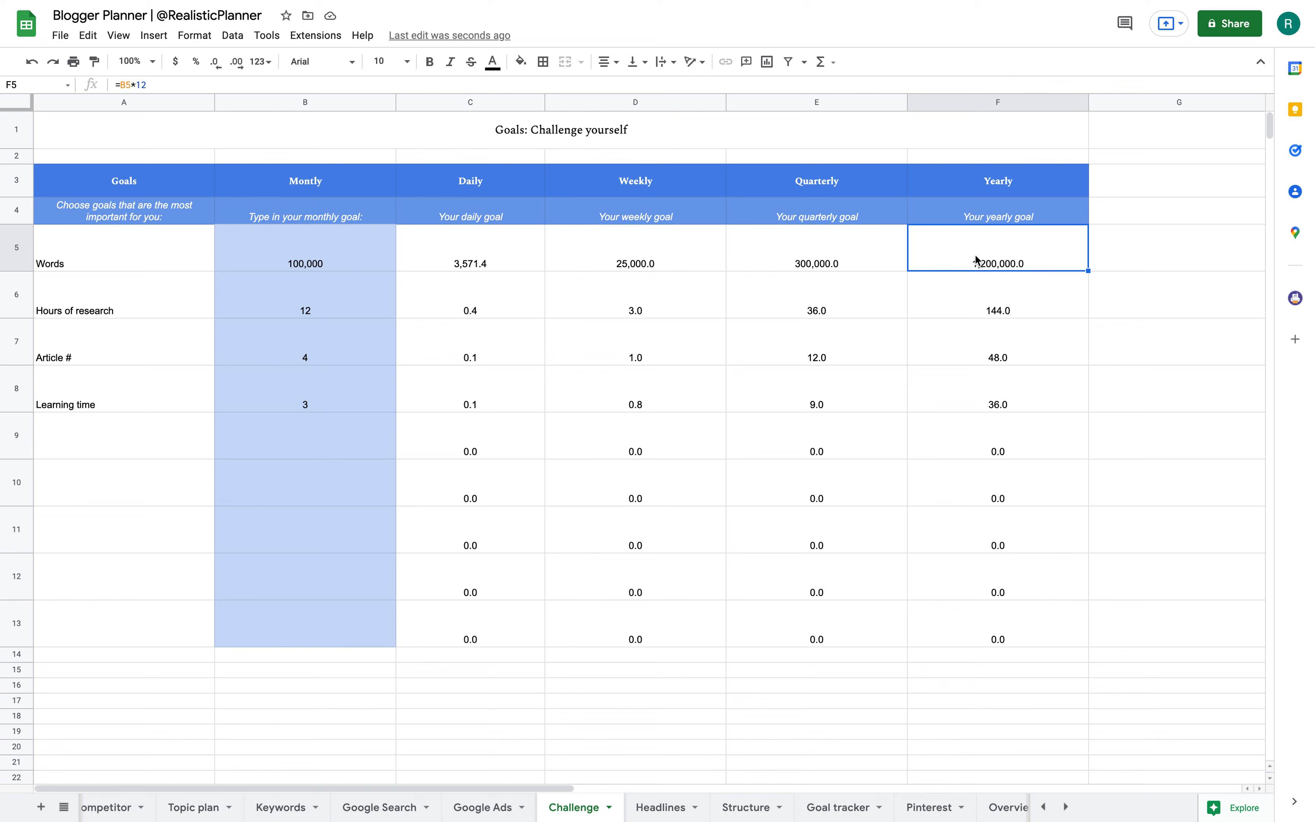
mouse_move(299, 251)
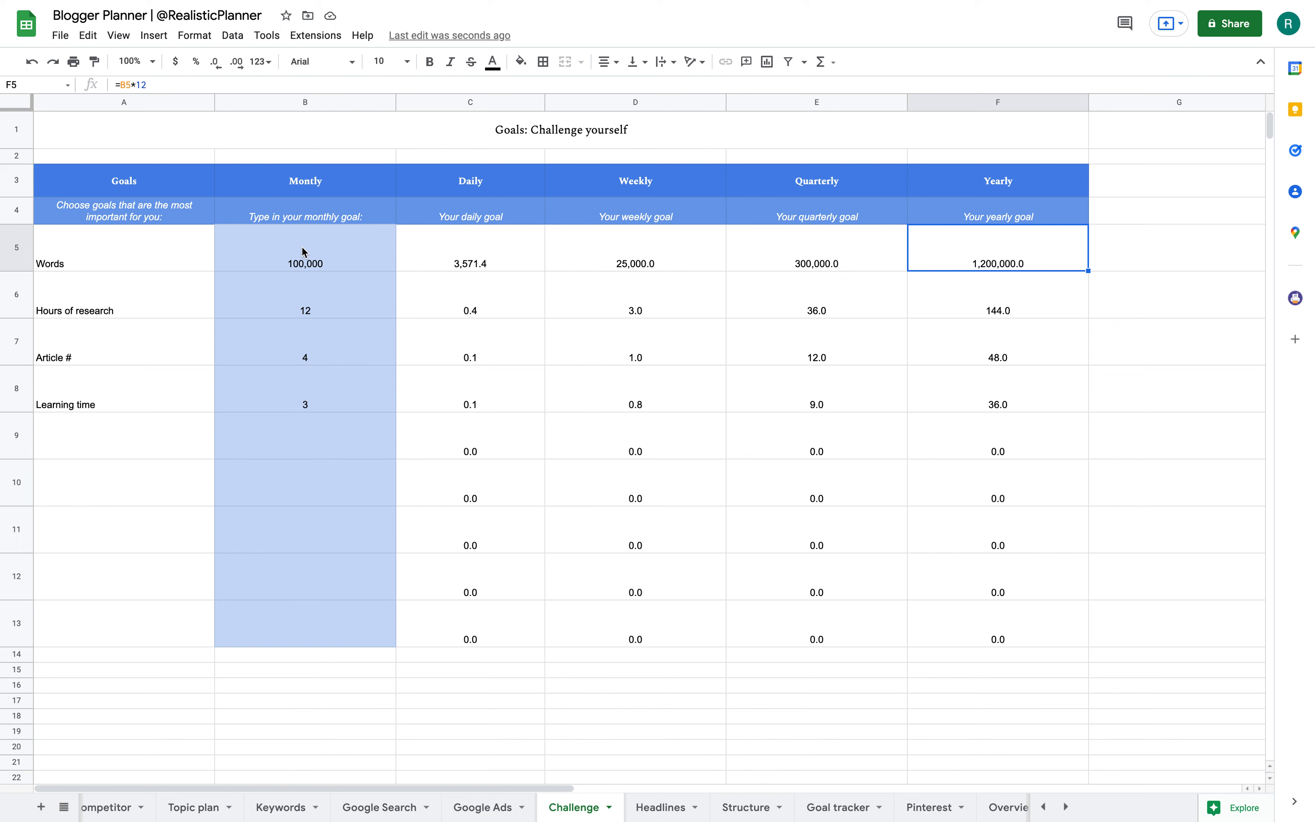
Set the monthly Article # goal to 8 so daily, weekly, quarterly and yearly read 0.3, 2.0, 24.0 and 96.0.
left_click(305, 356)
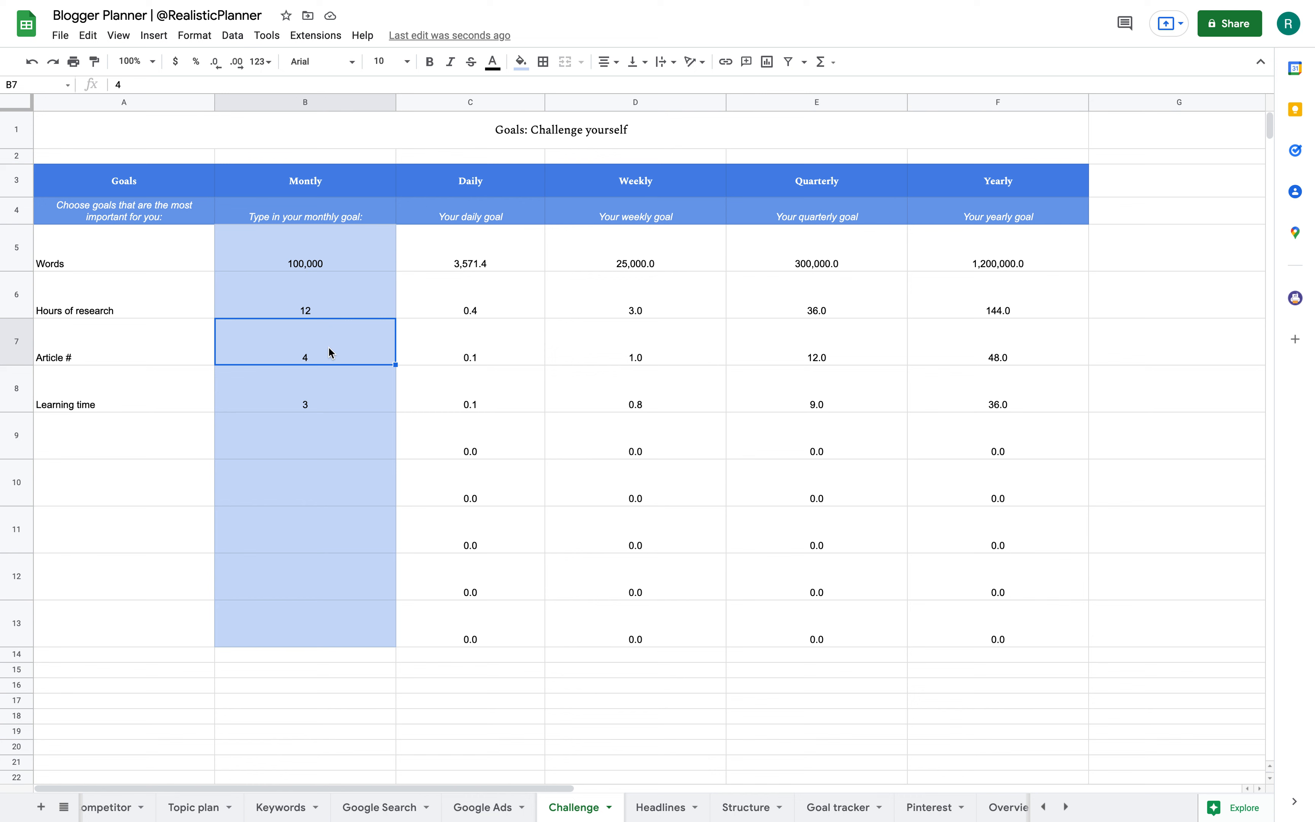
left_click(997, 342)
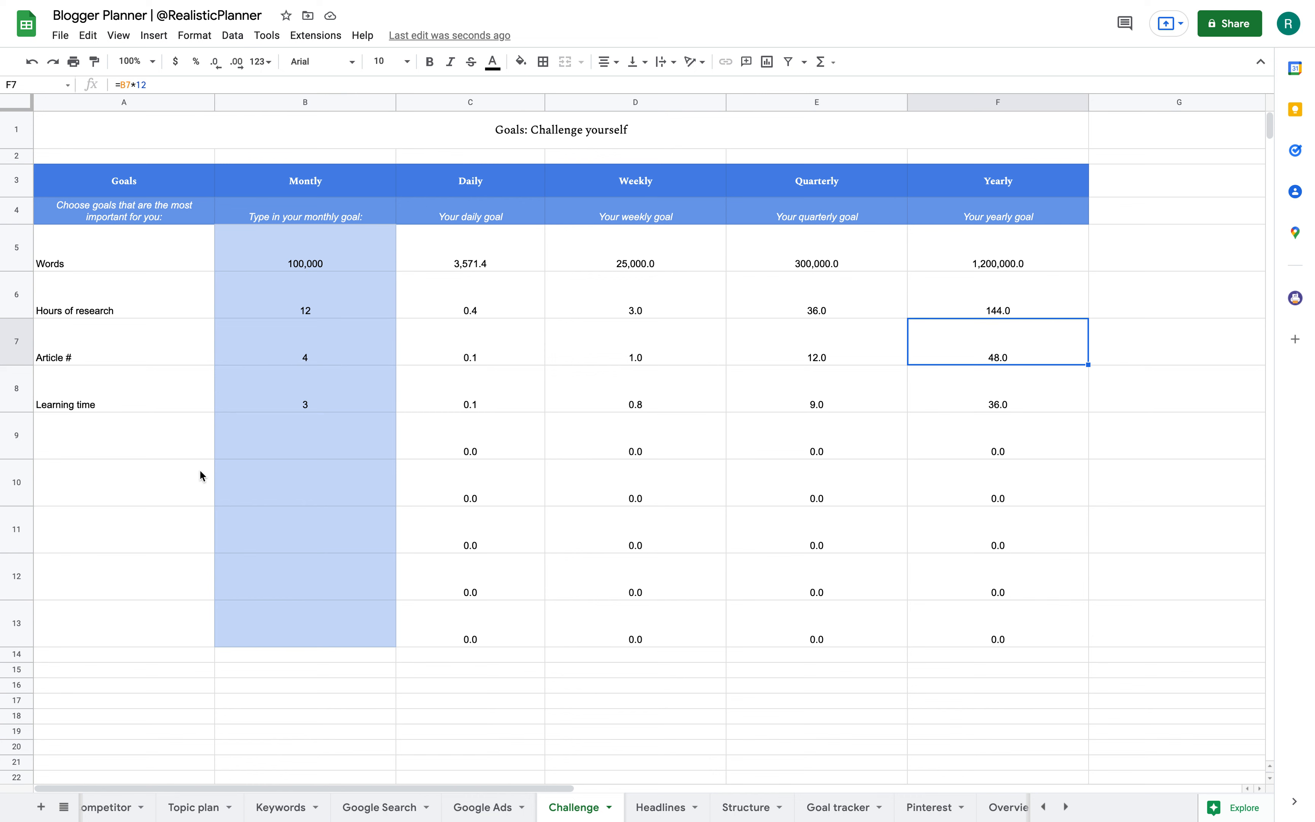
type("8")
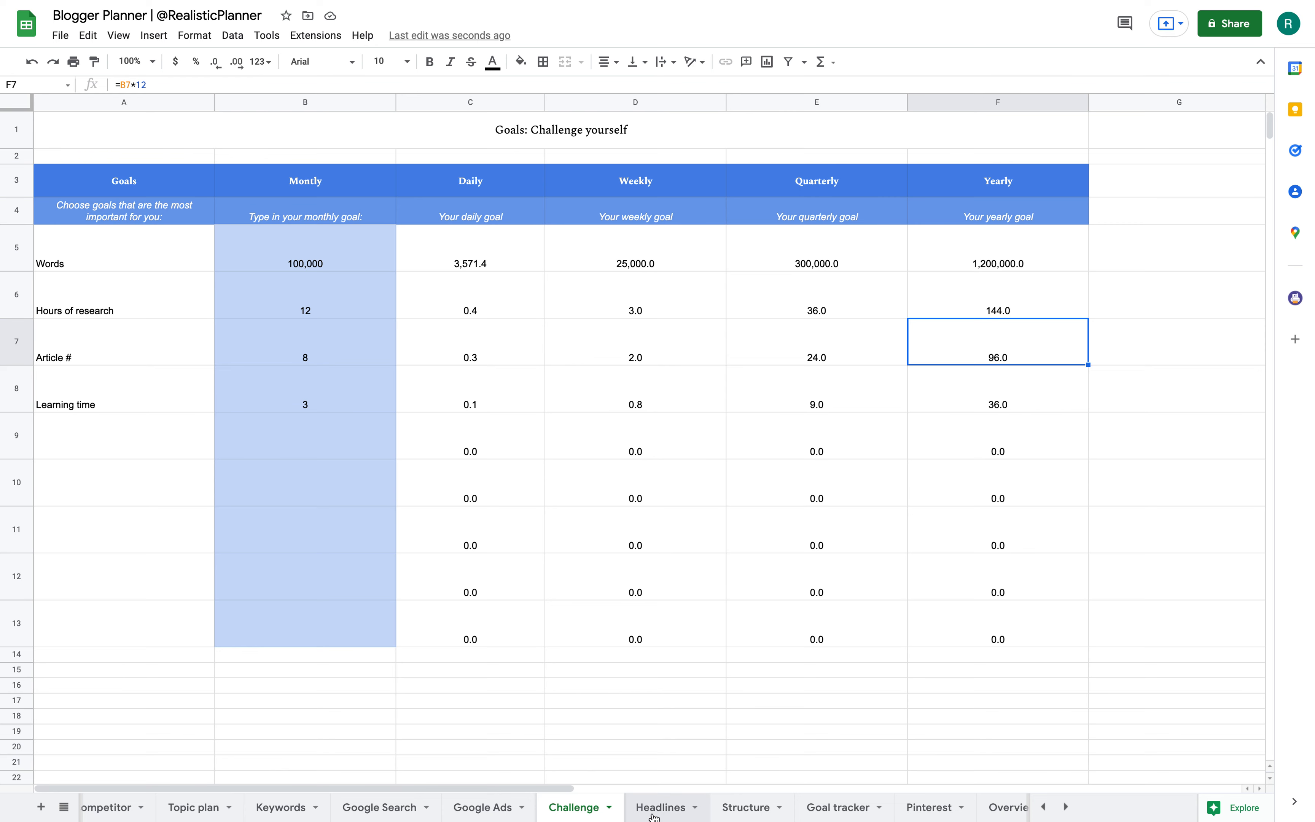
Pass through the Headlines sheet to the Structure sheet and select the Intro block of the outline.
left_click(661, 807)
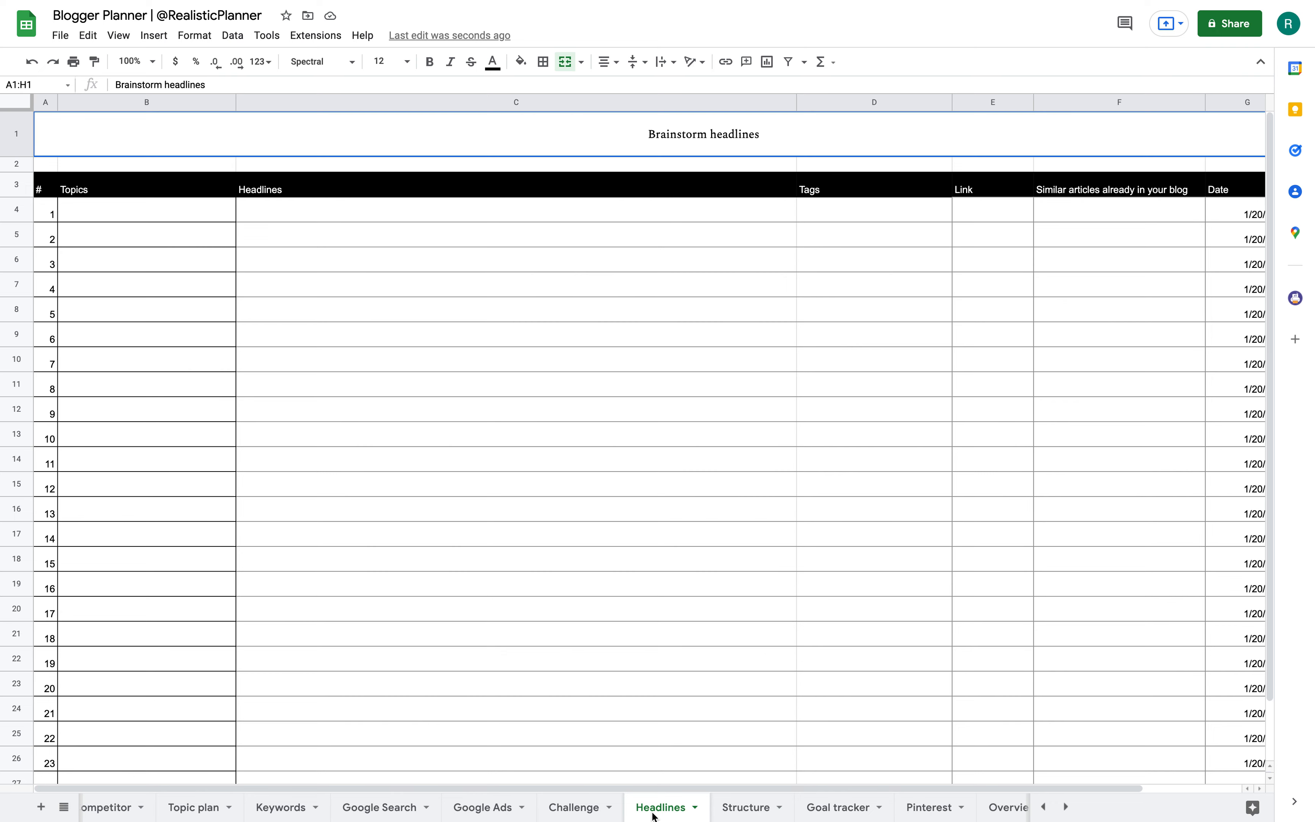
mouse_move(746, 806)
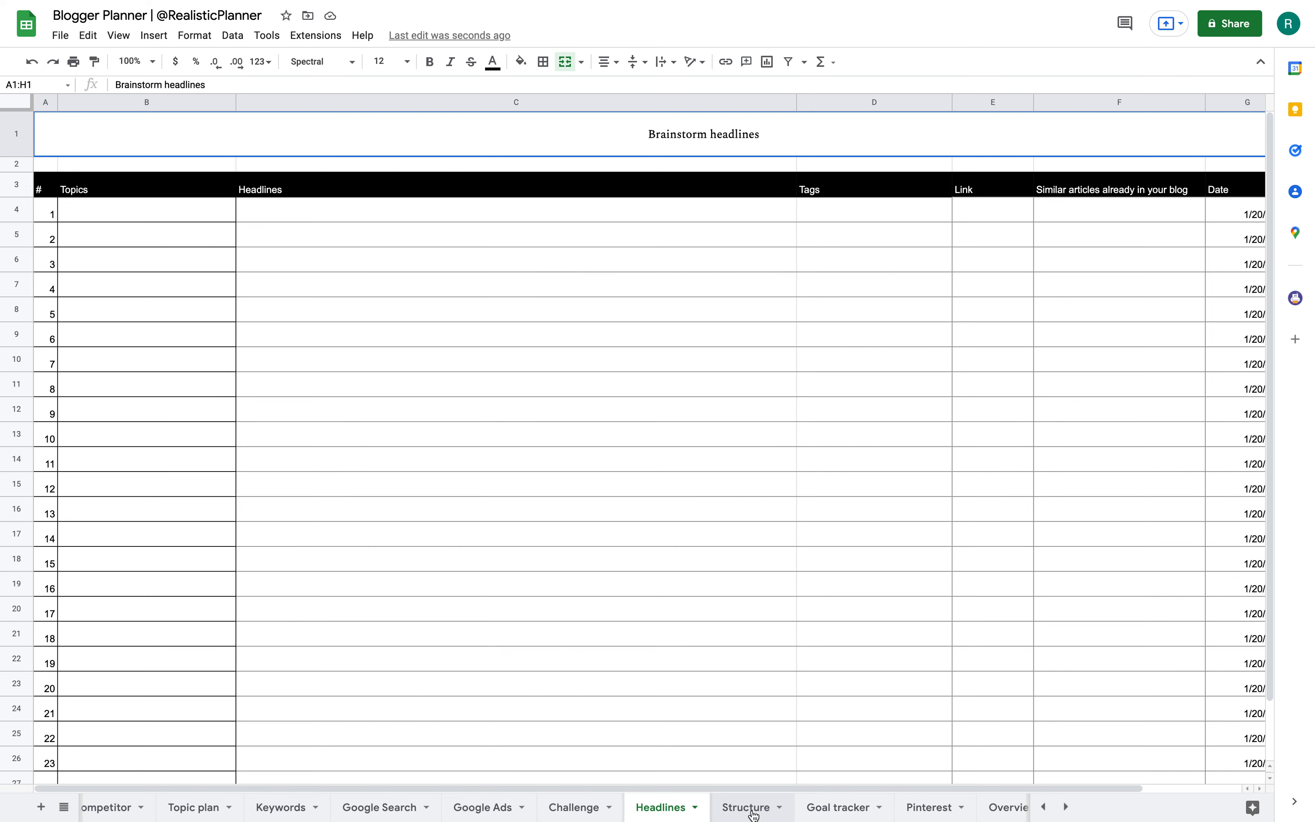
left_click(746, 807)
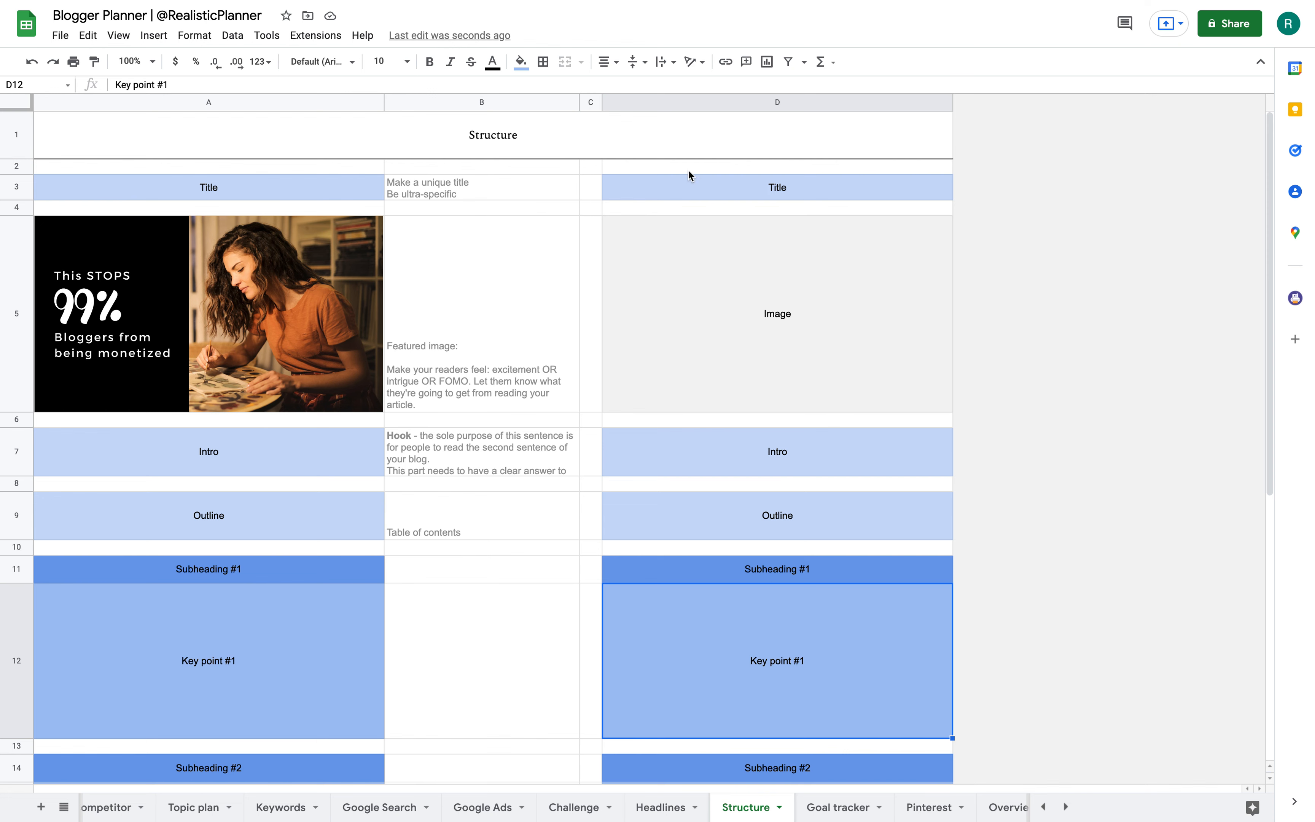
left_click(776, 452)
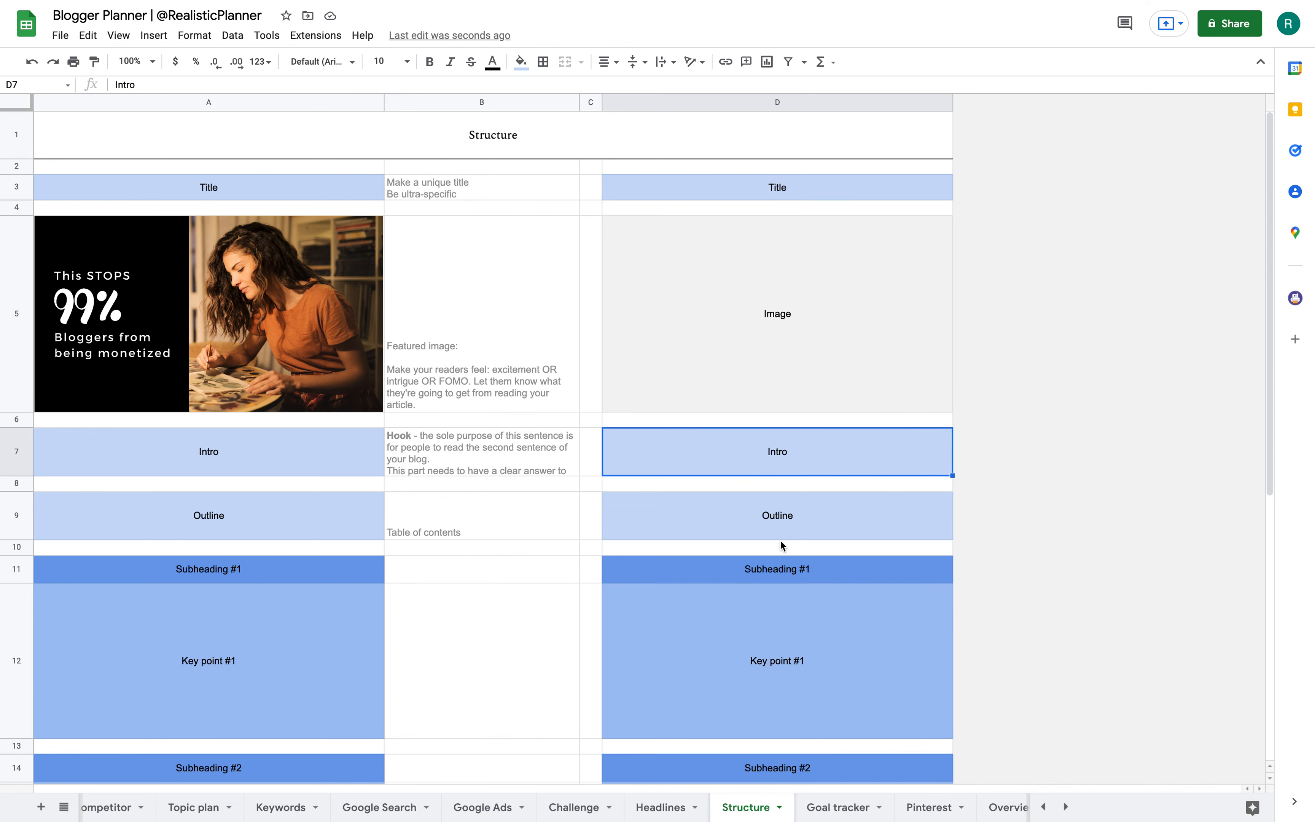
scroll("down", 3)
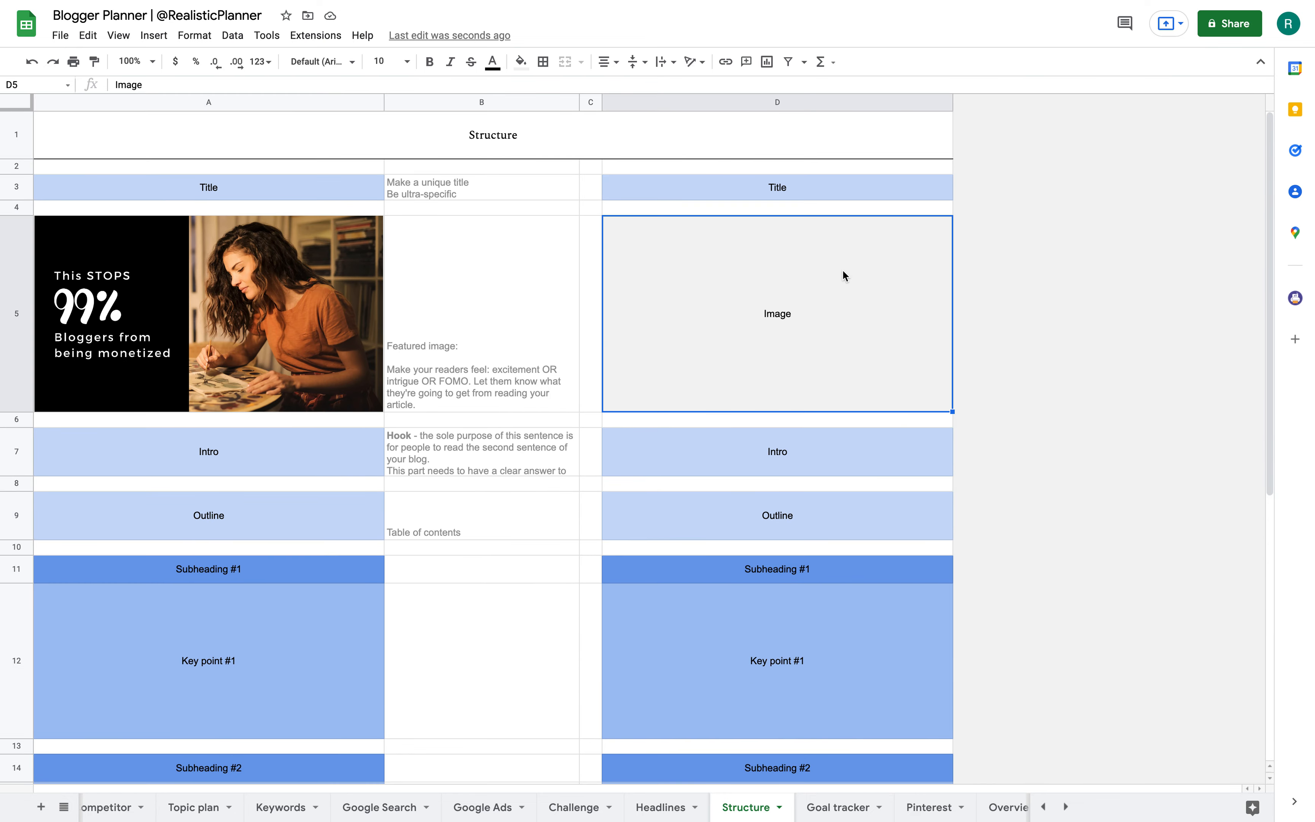
Review the Title block and the image, hook and outline writing tips in column B.
left_click(776, 187)
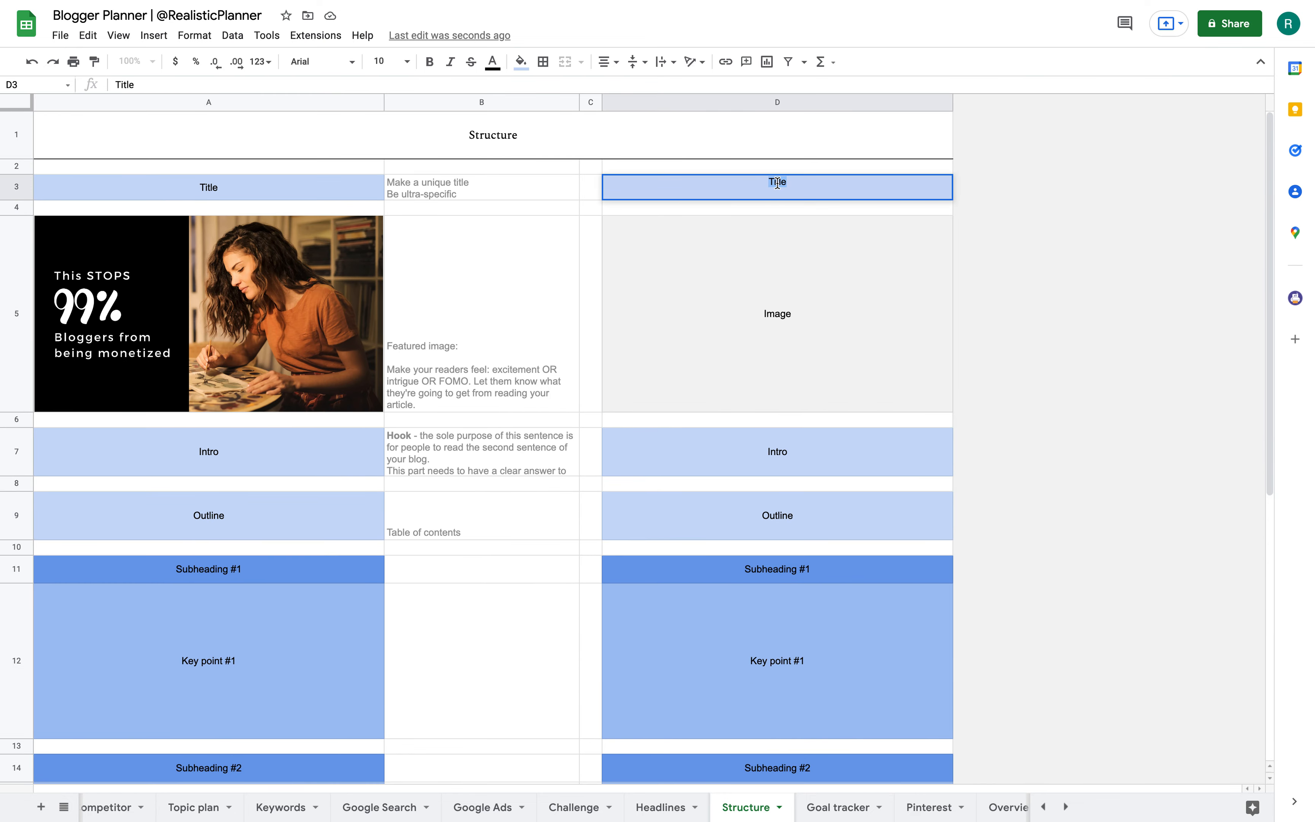
left_click(776, 516)
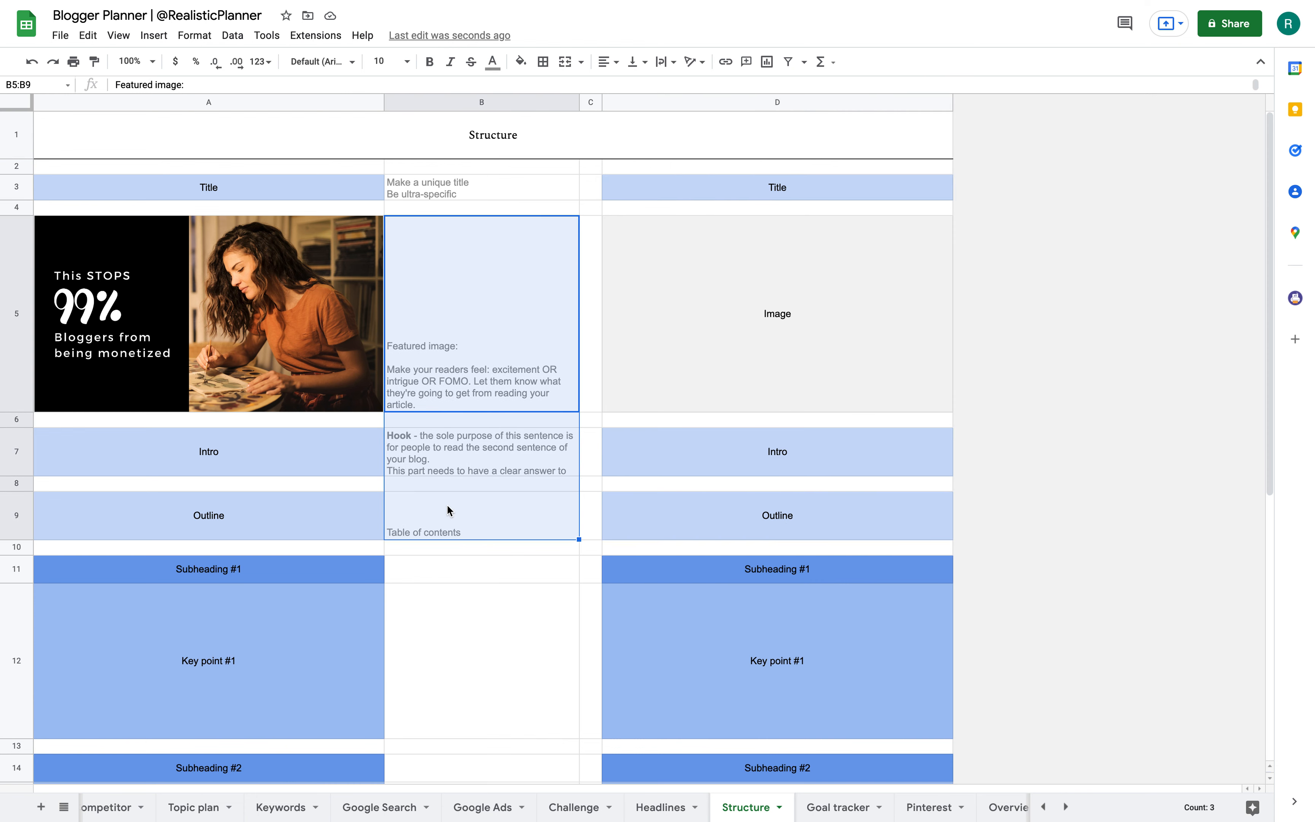
scroll("down", 3)
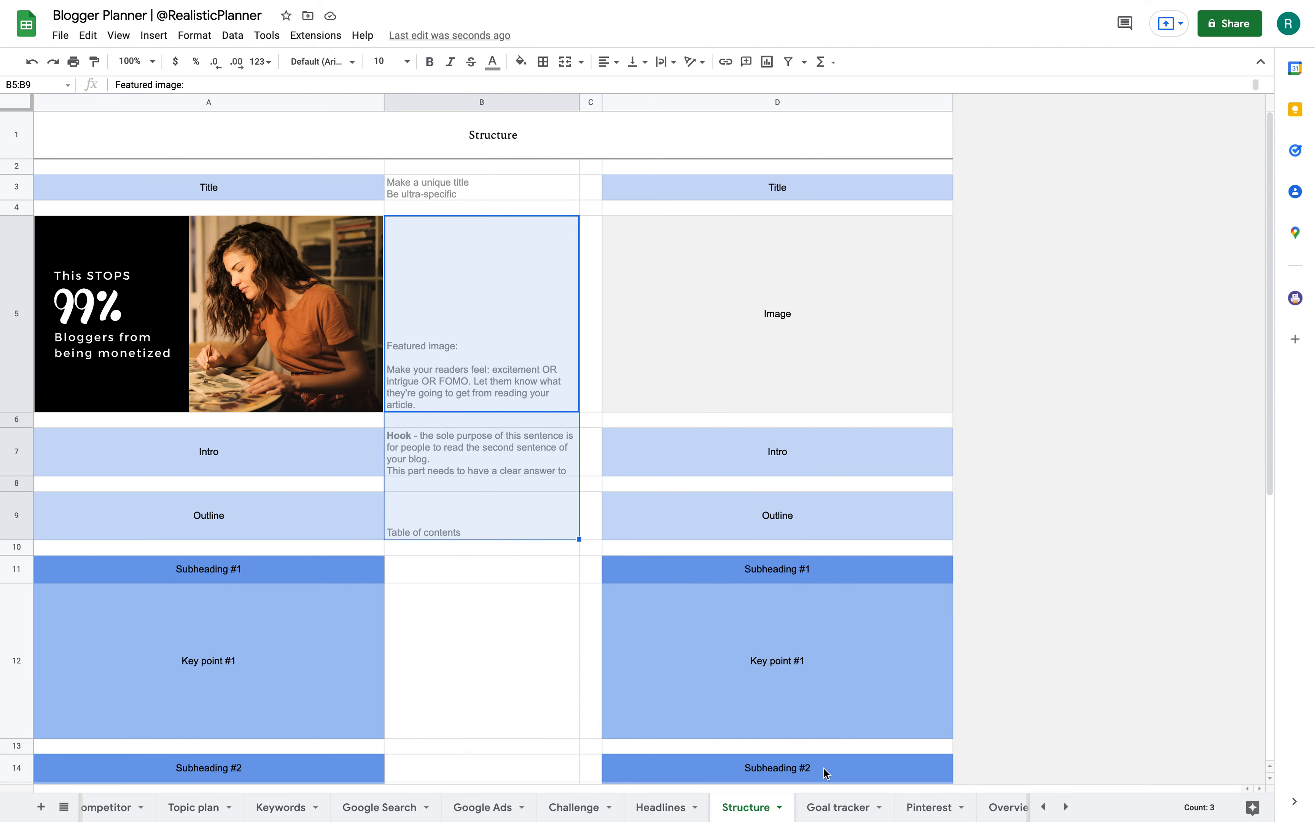
Review the Goal tracker's Step #2, #3, #5 and #7 headings and the Step #9–#12 columns.
left_click(835, 807)
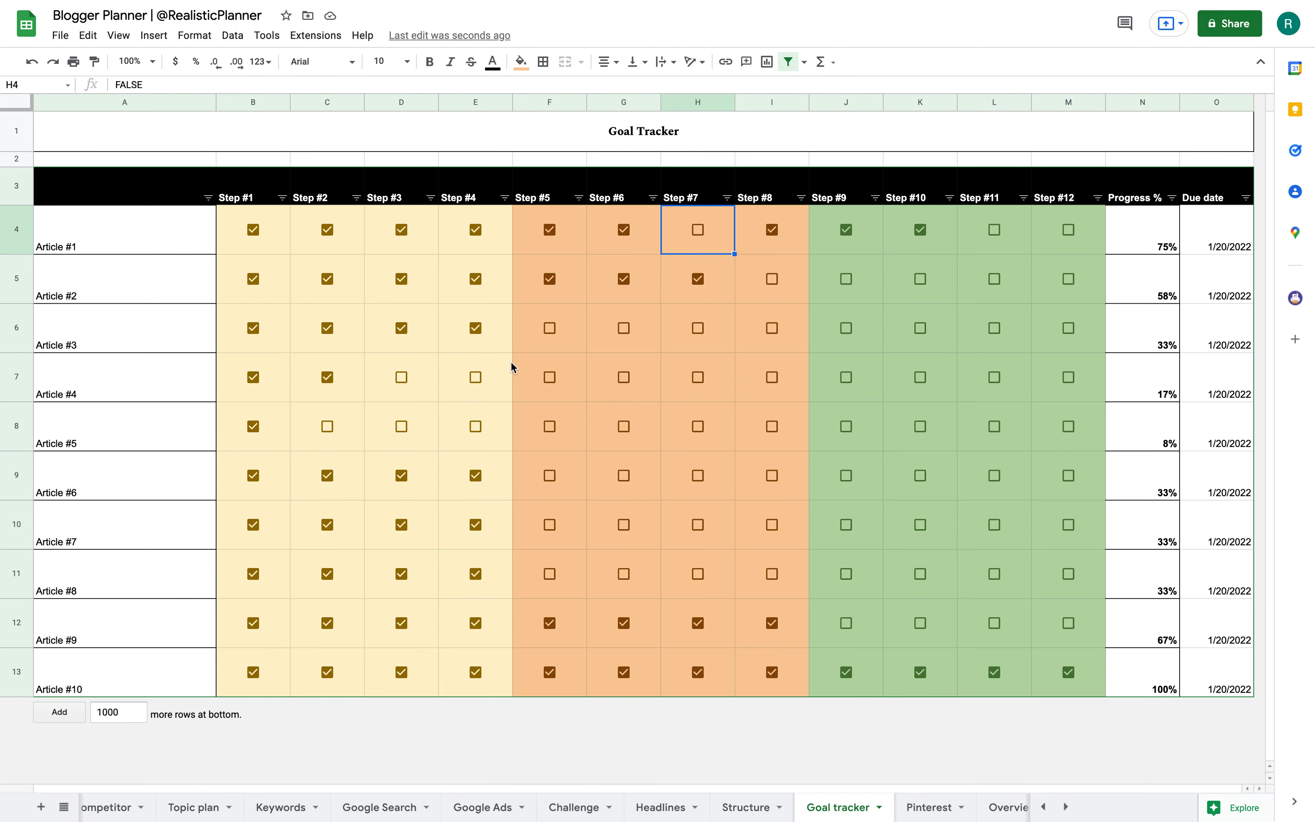
mouse_move(367, 322)
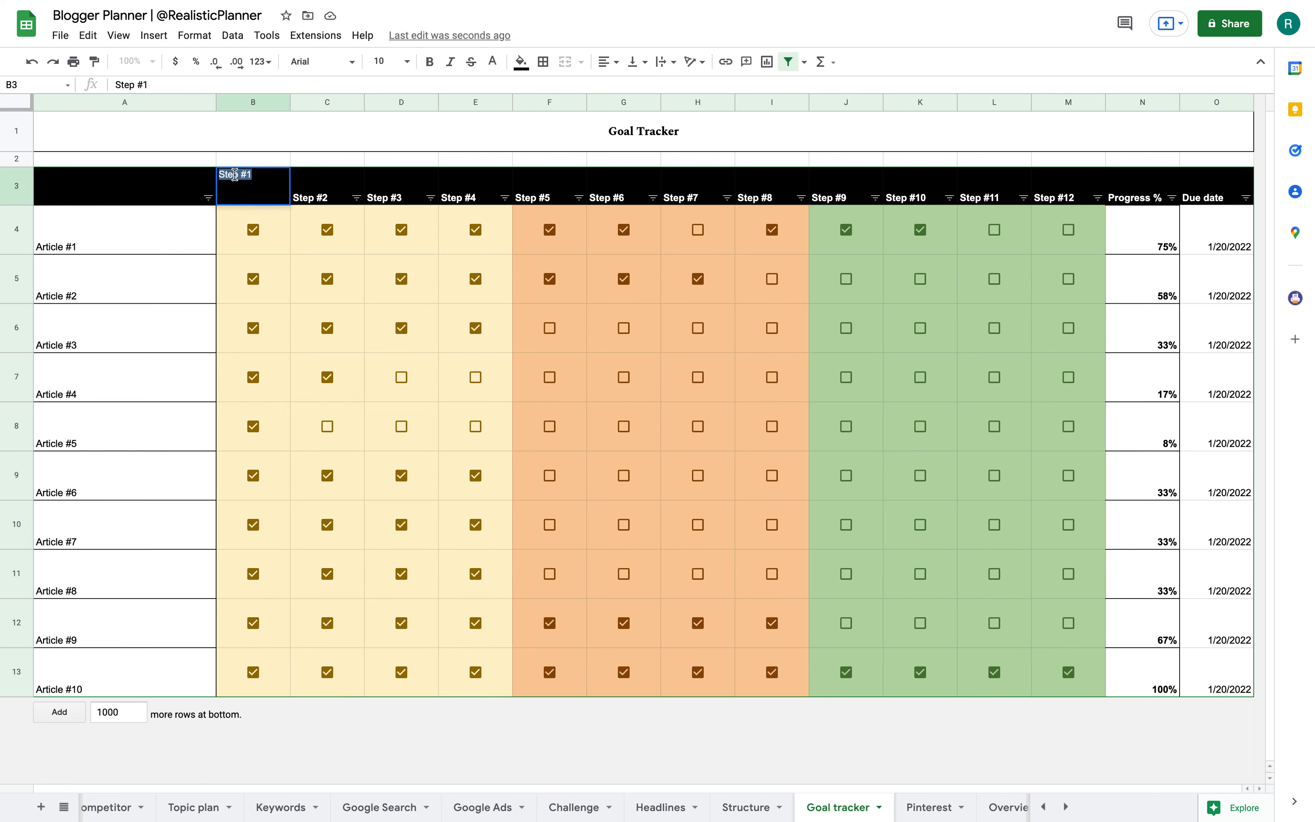
left_click(326, 187)
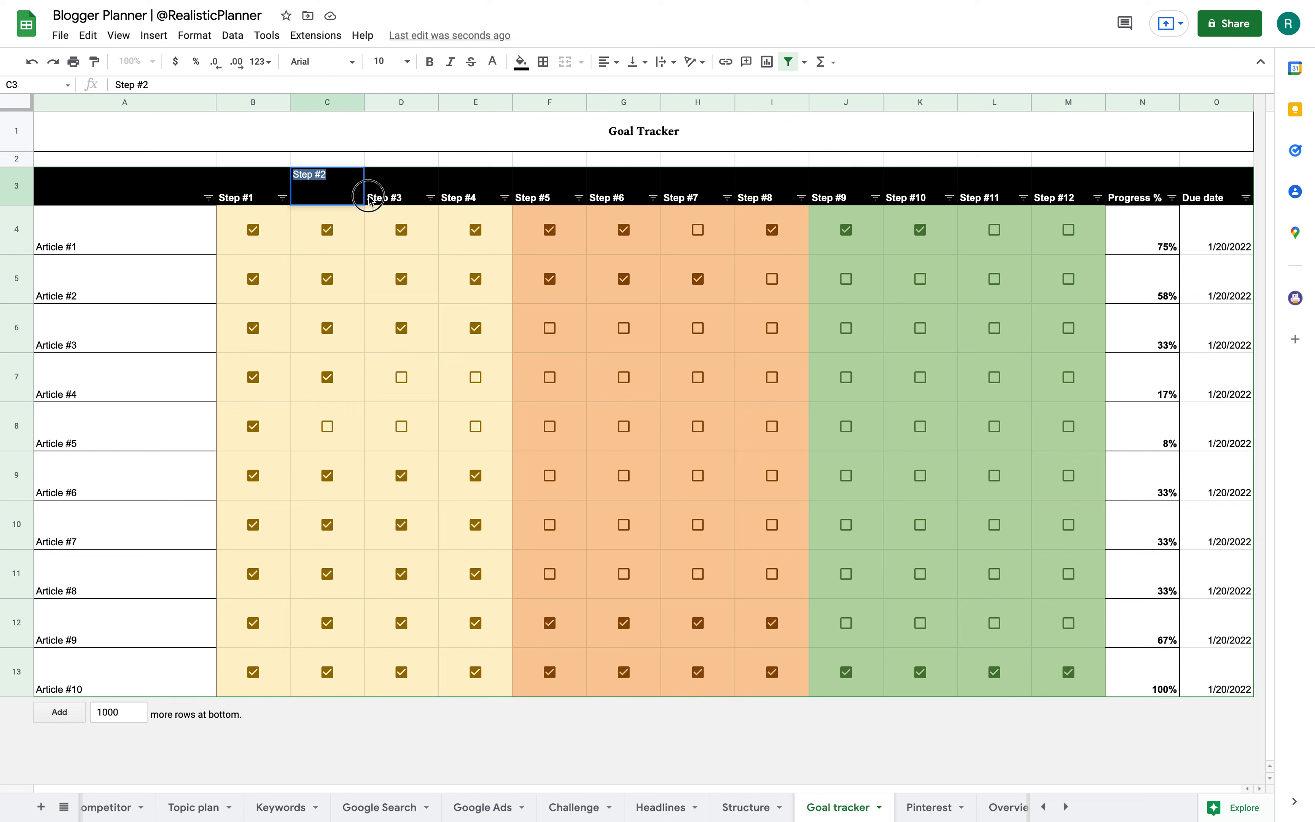
left_click(400, 186)
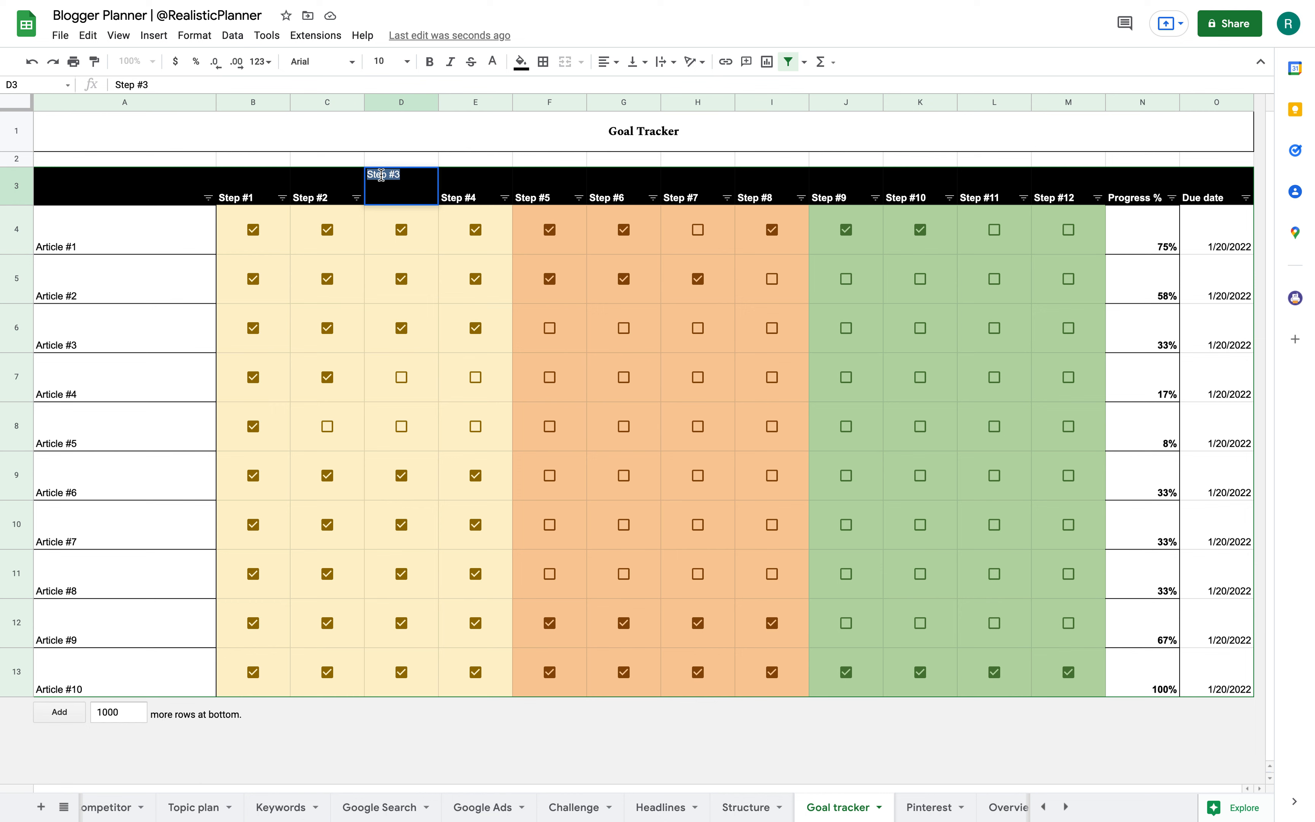
left_click(475, 183)
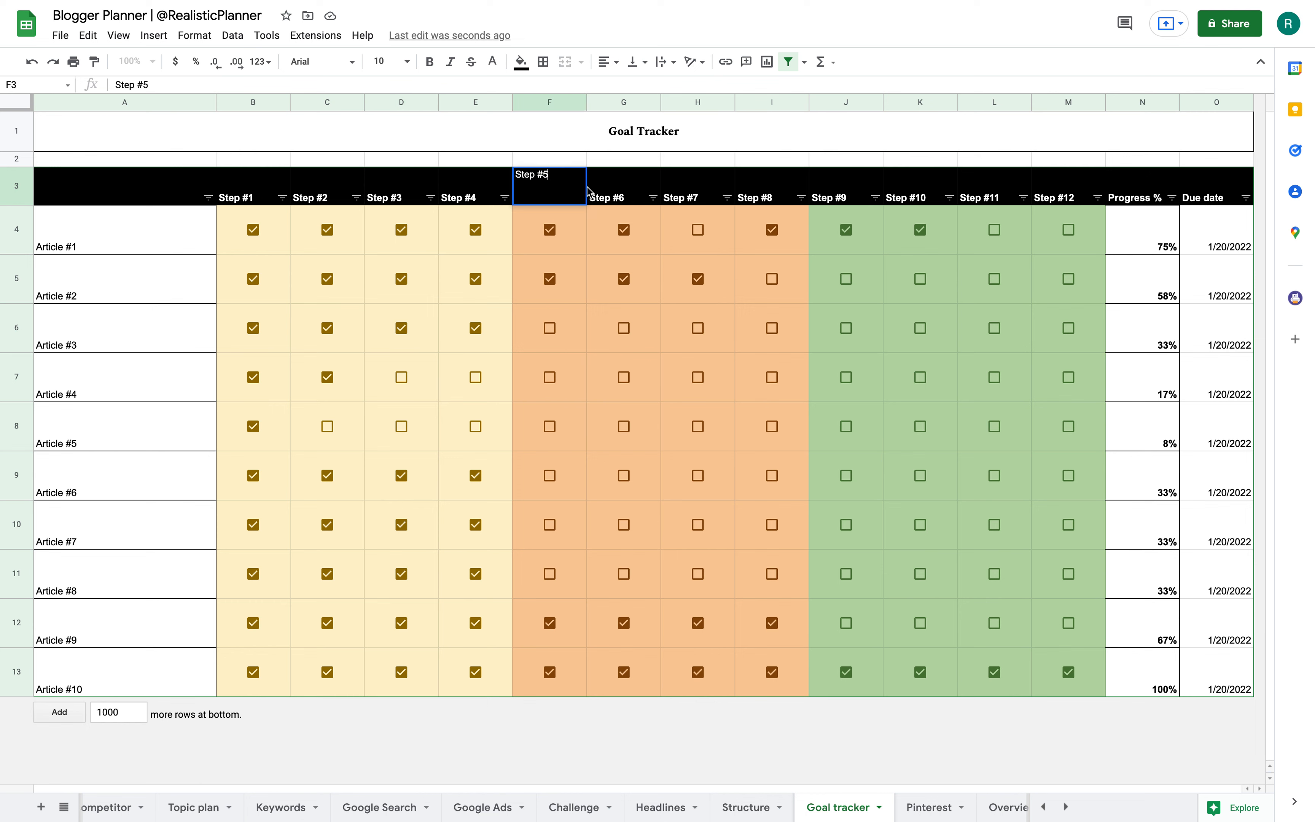
left_click(696, 184)
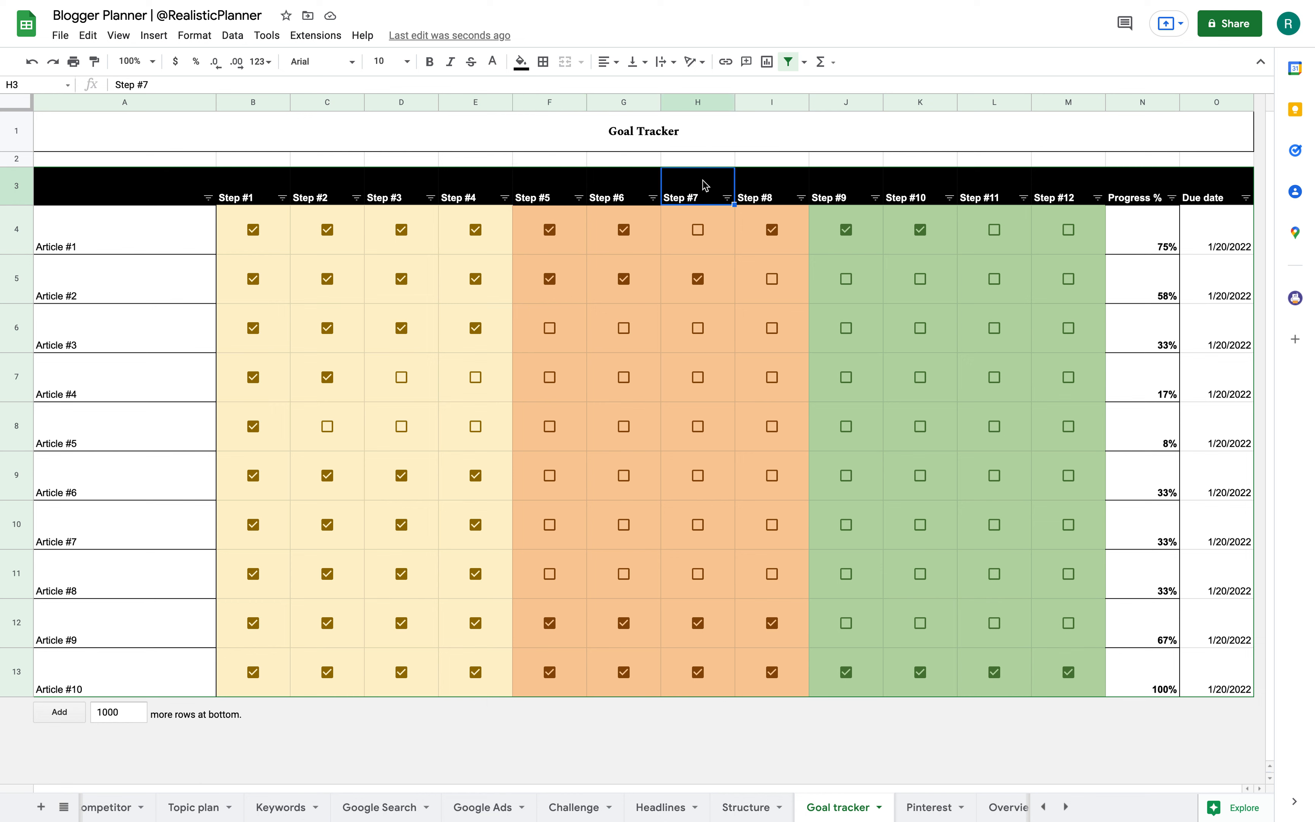
left_click(253, 184)
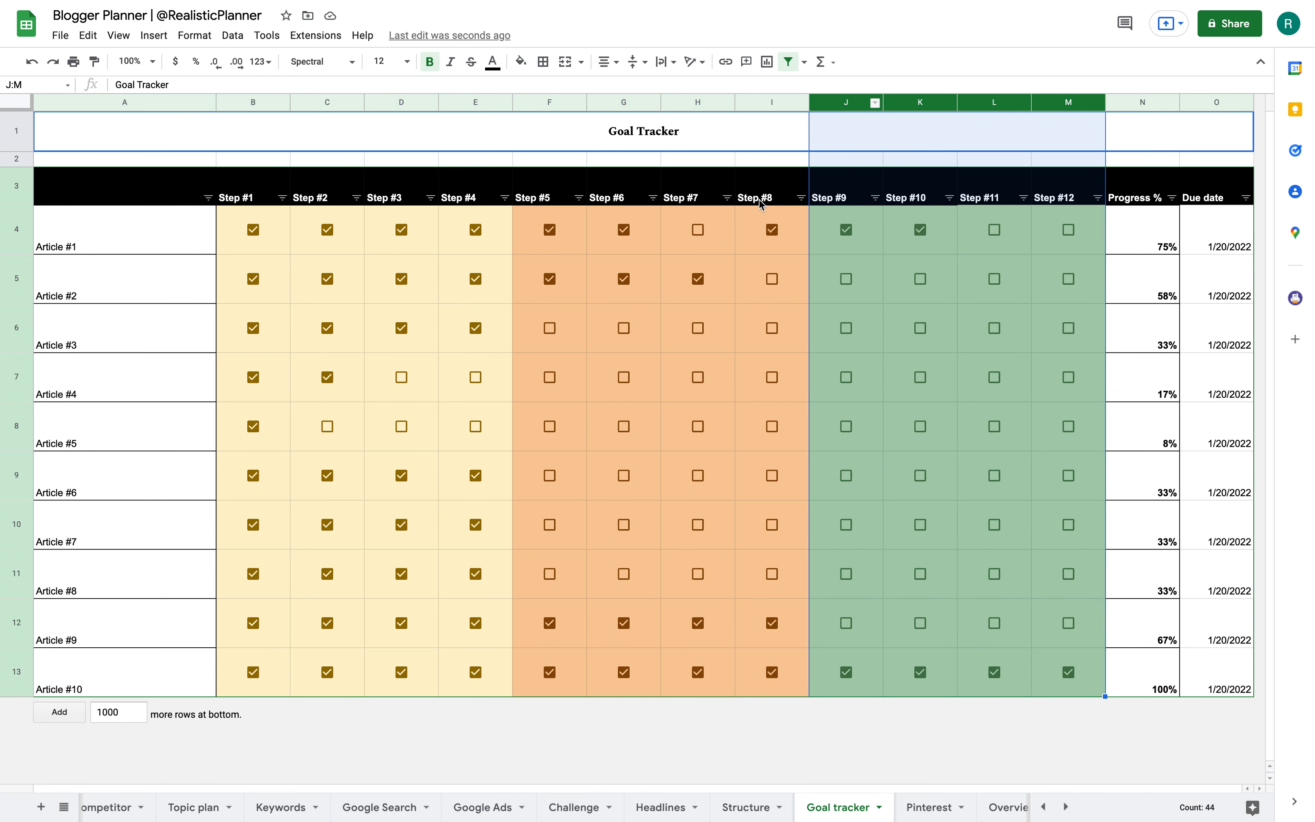
mouse_move(846, 102)
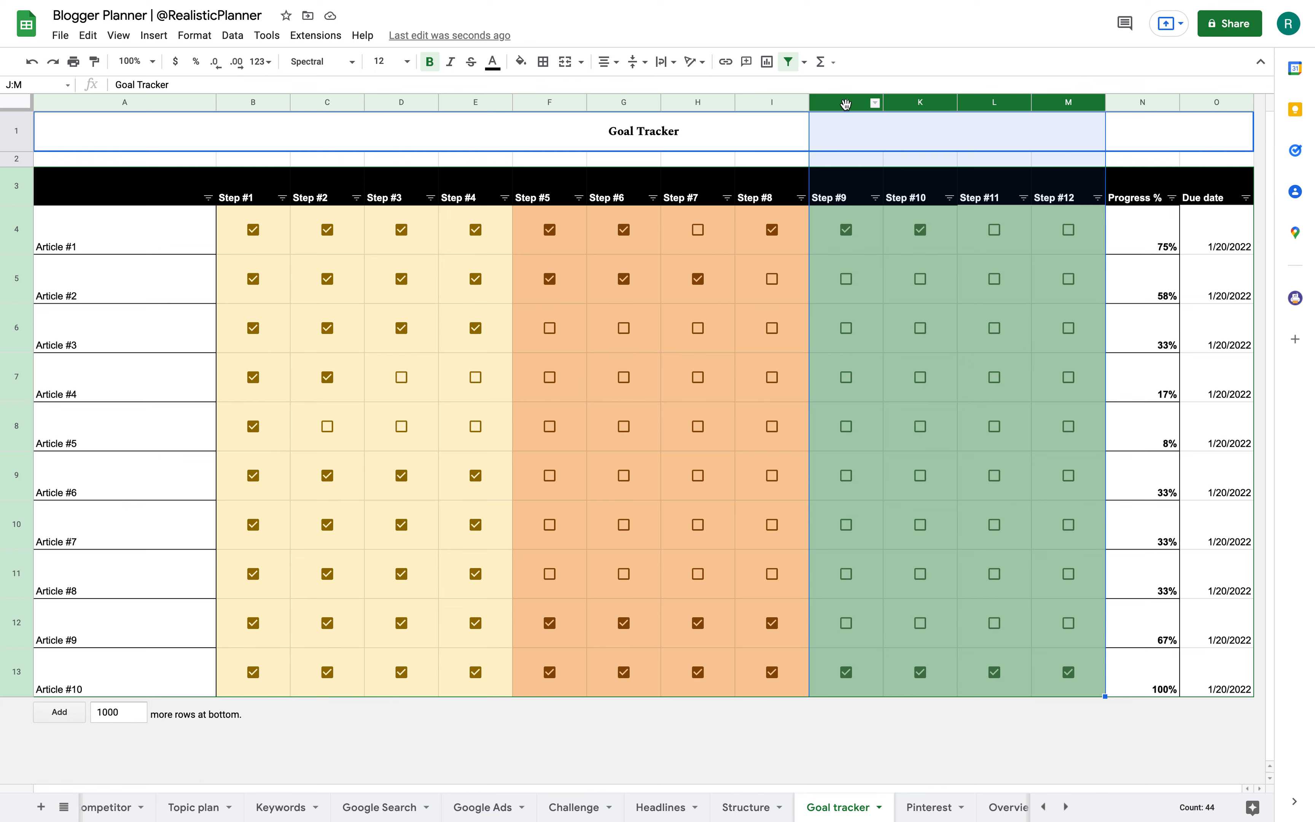
right_click(845, 102)
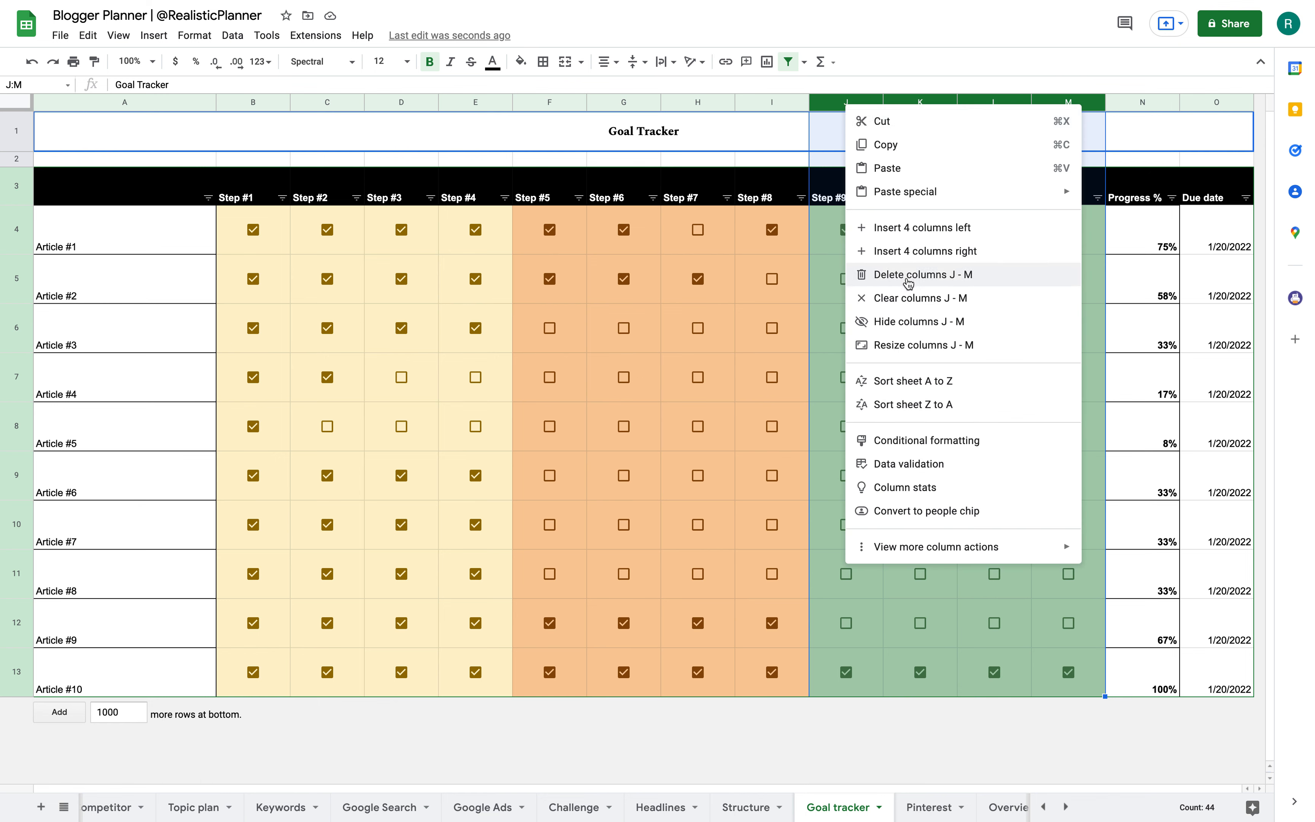
left_click(920, 274)
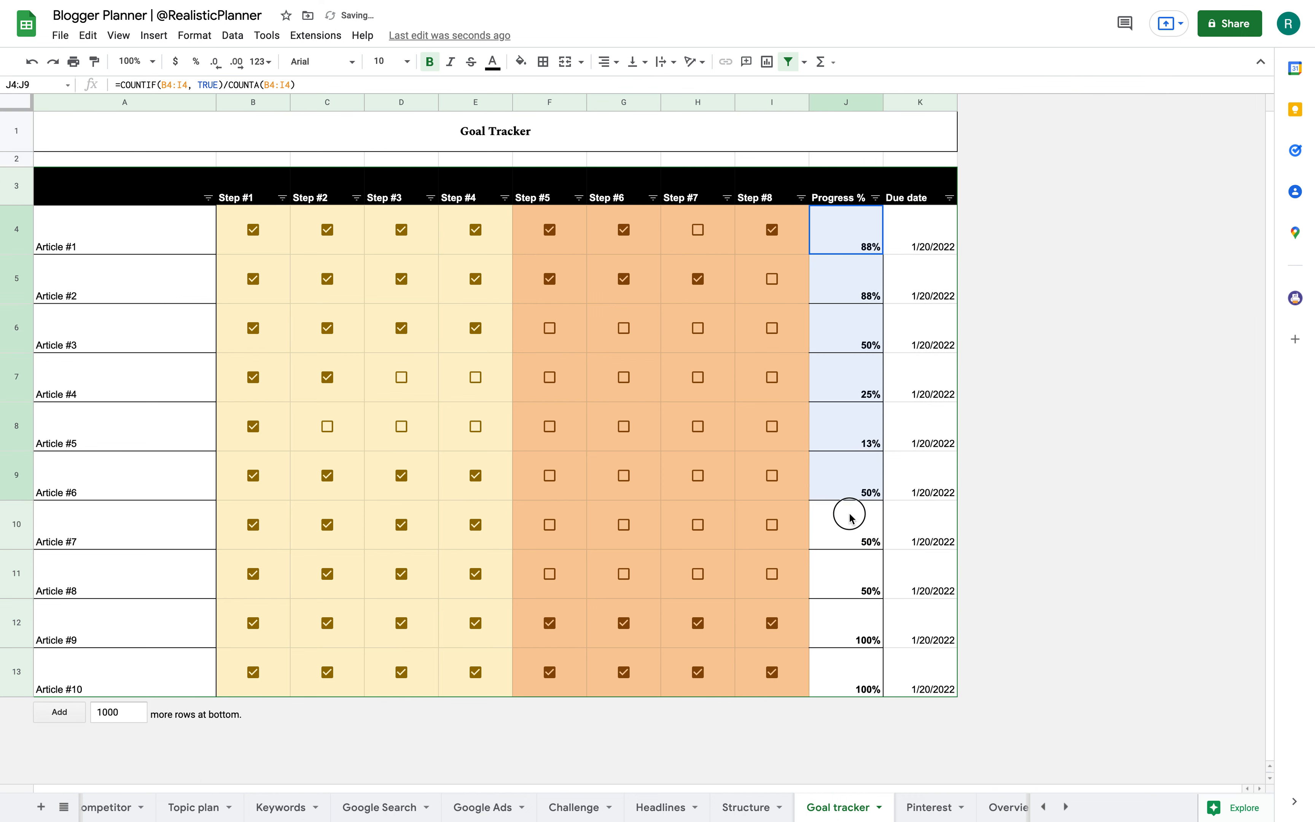
left_click(697, 229)
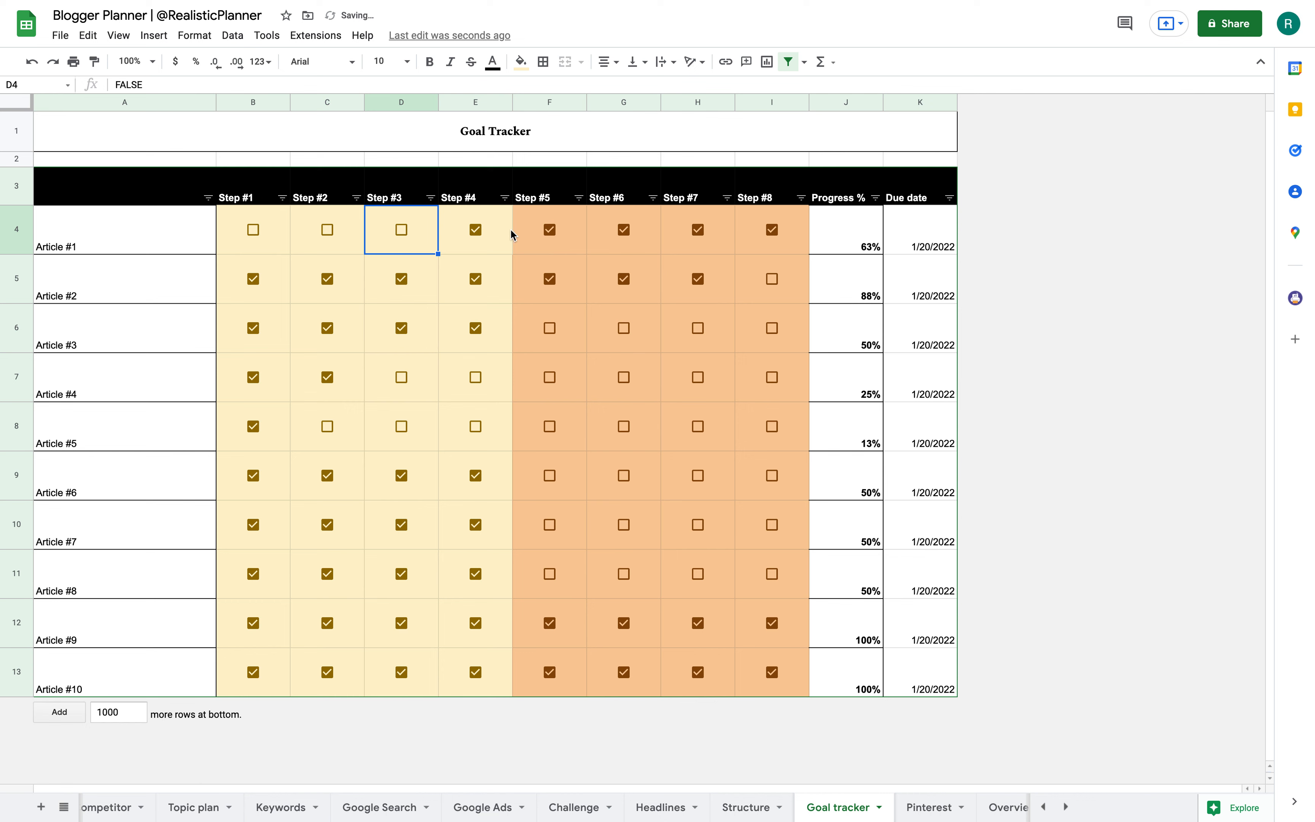
left_click(474, 229)
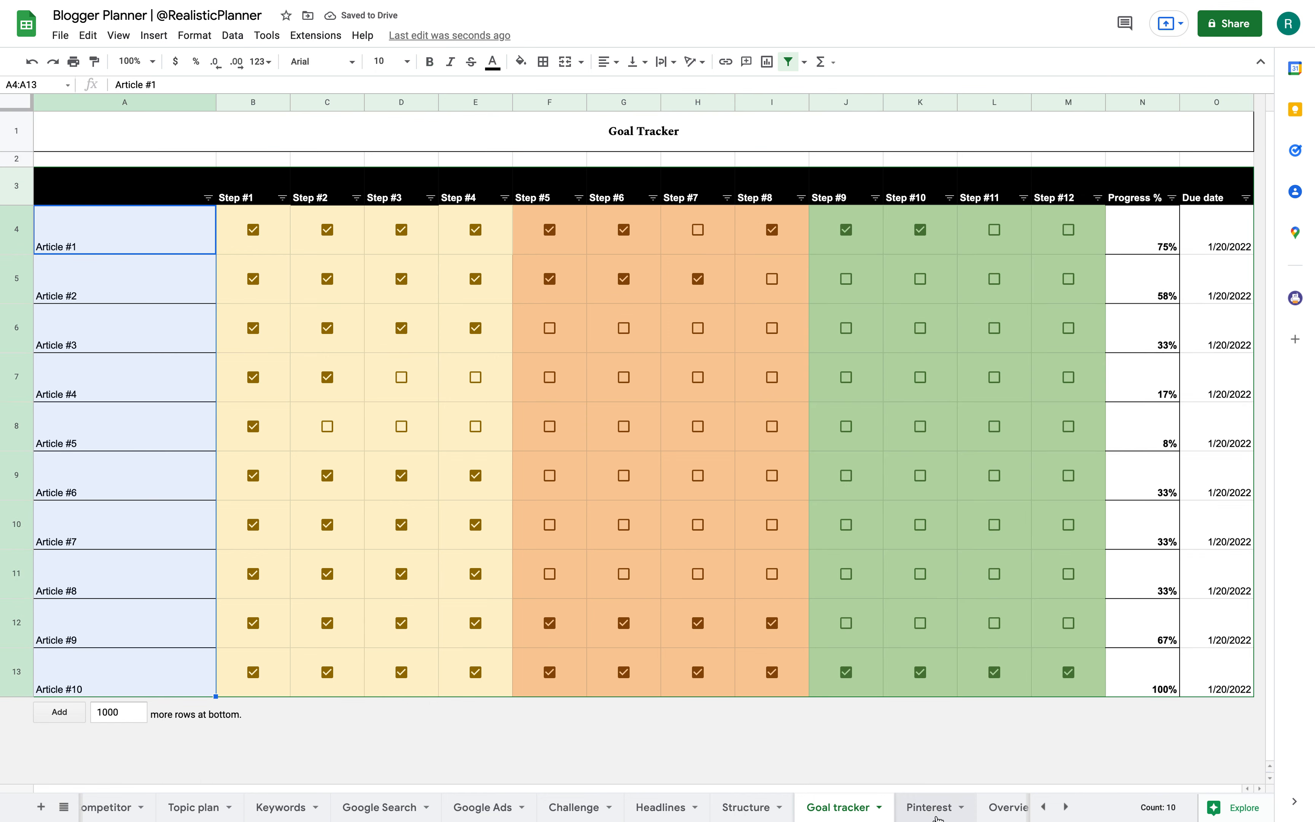
On the Pinterest sheet, tick Pins #6 to #8 for Topic #1, lifting its progress to 75%.
left_click(928, 807)
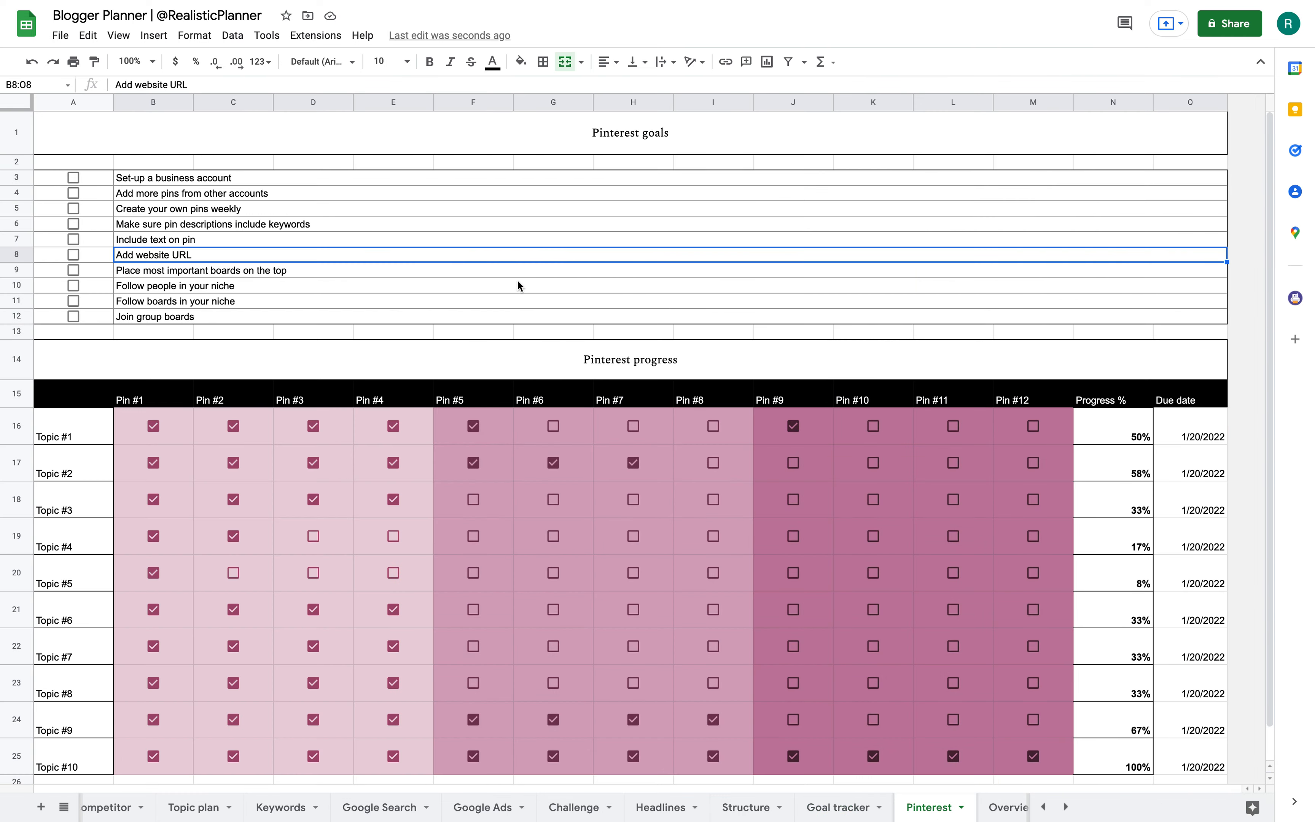
mouse_move(517, 290)
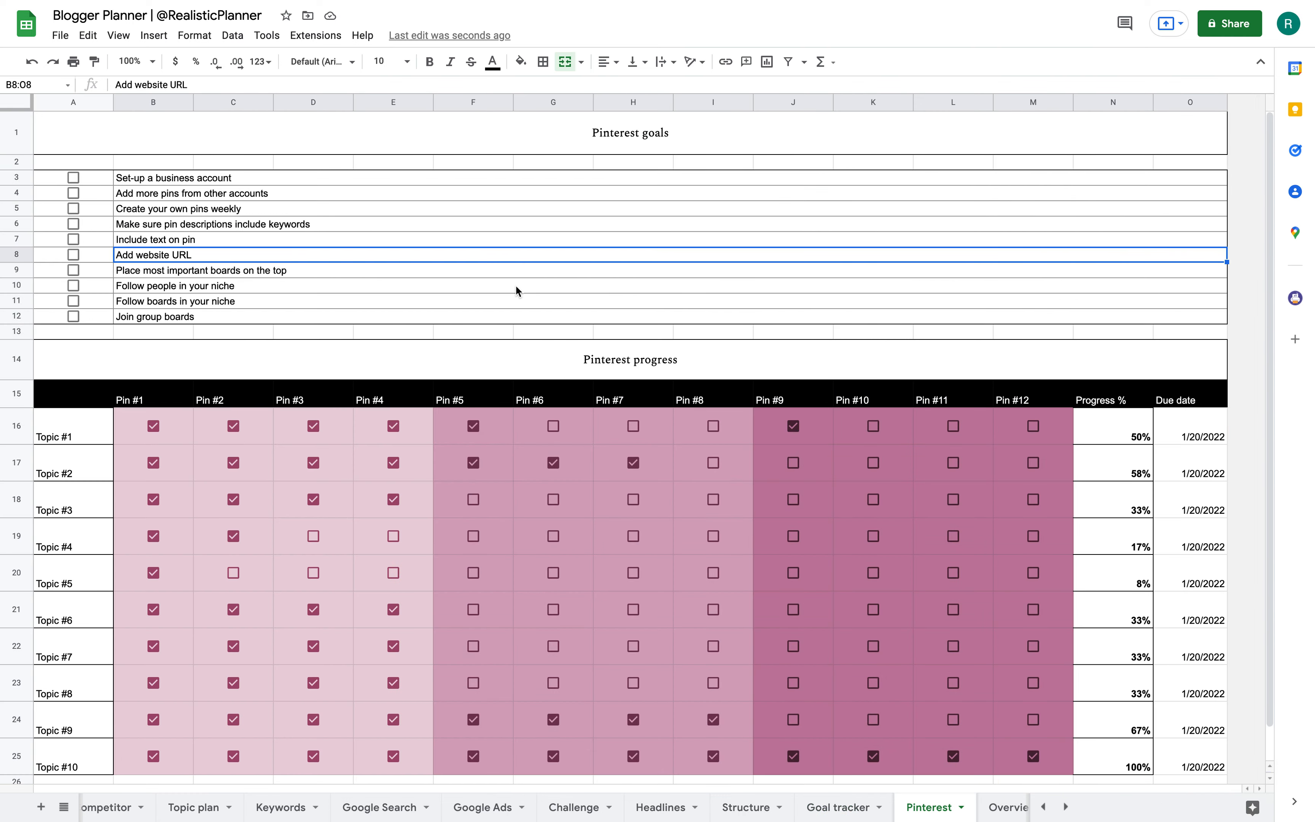
scroll("down", 3)
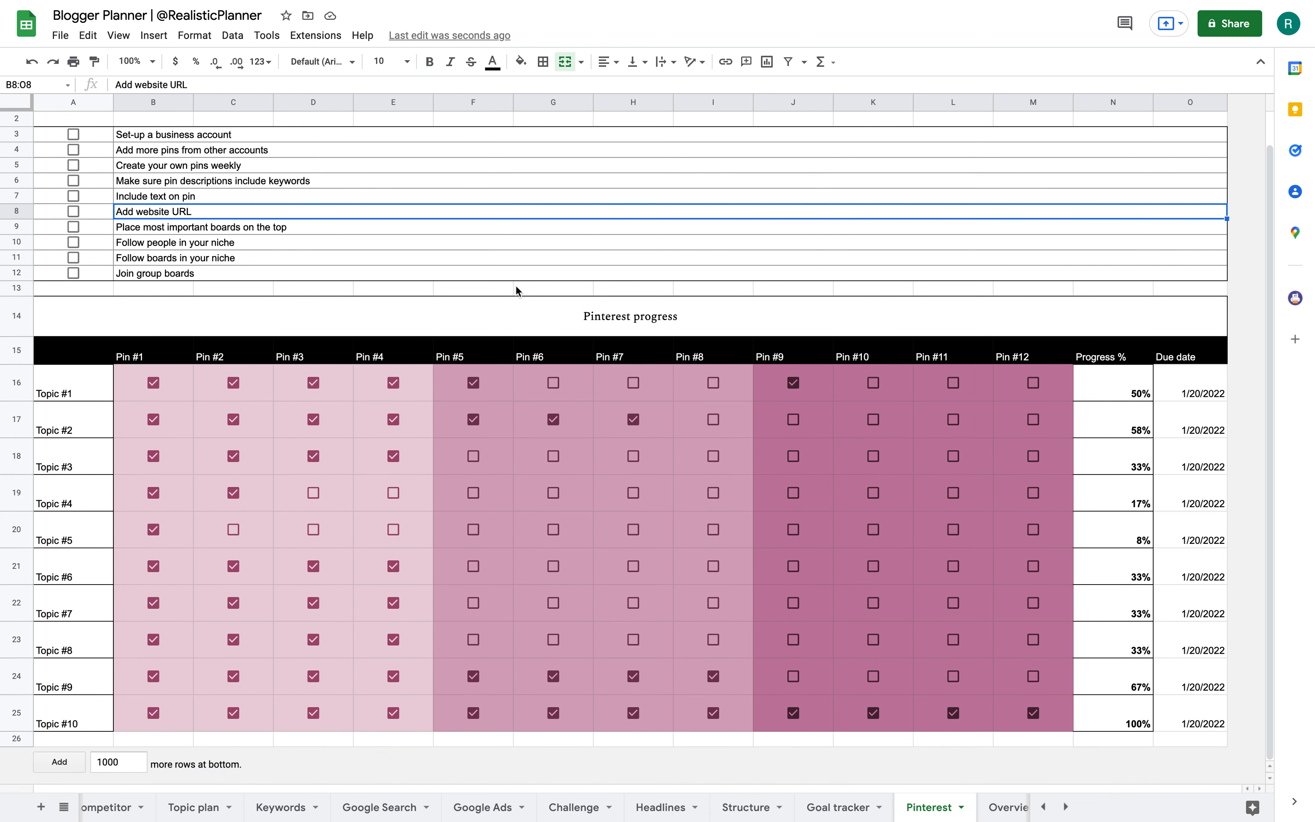
mouse_move(507, 307)
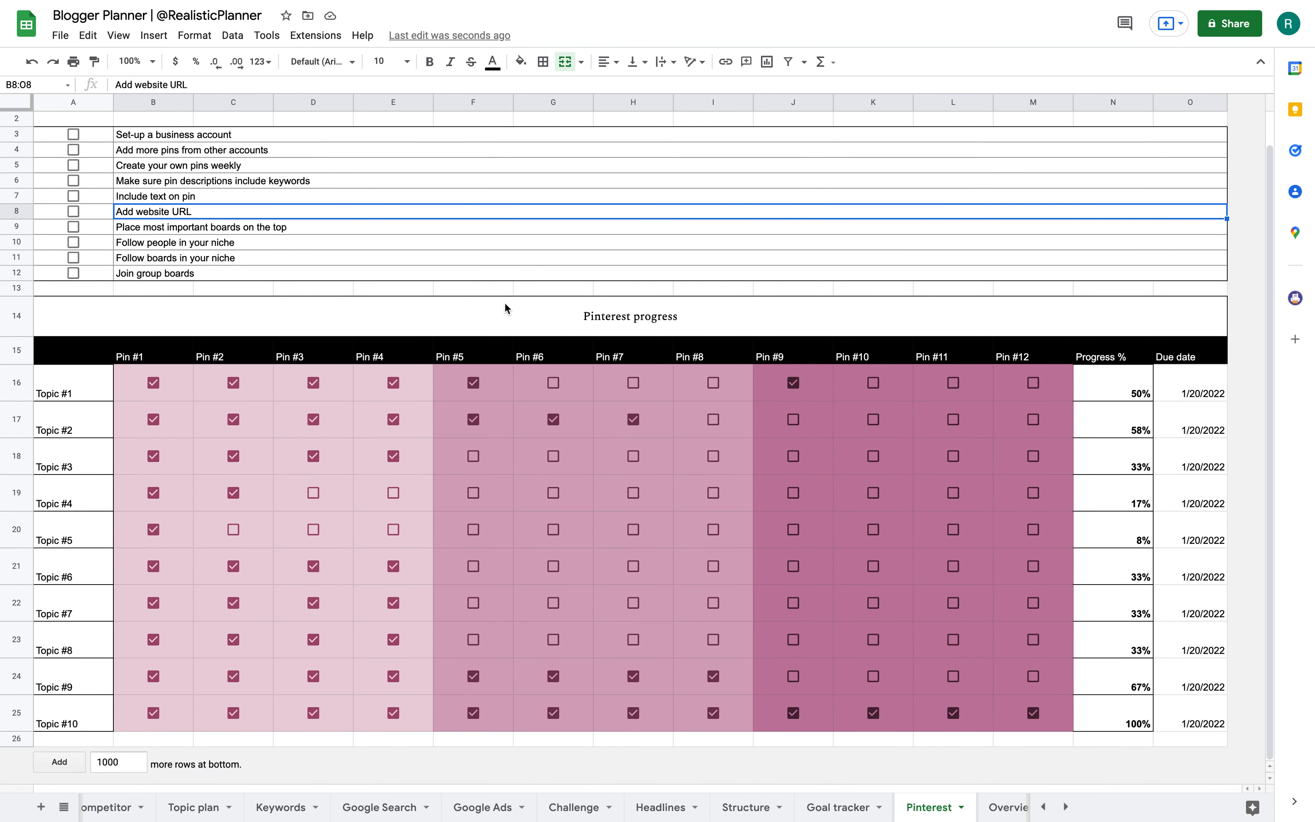
left_click(552, 383)
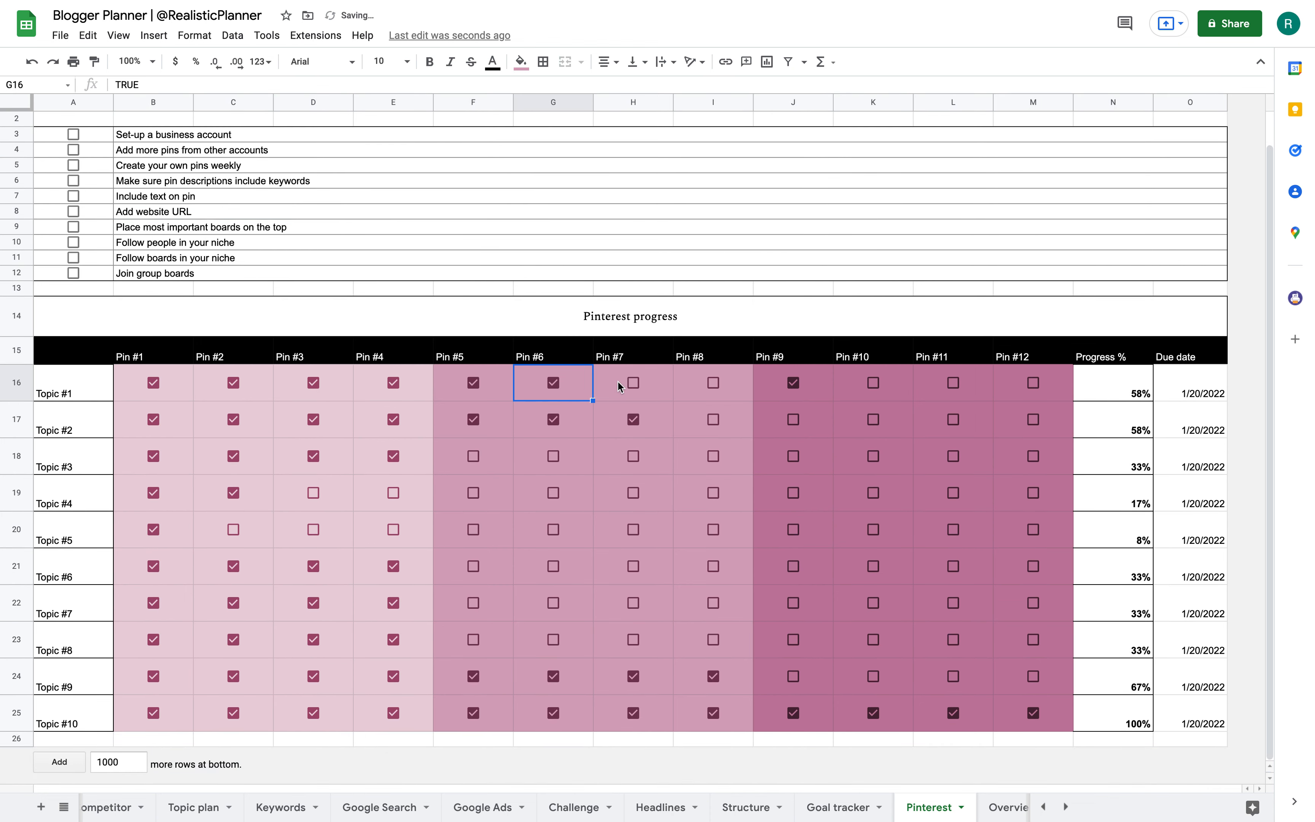
left_click(633, 382)
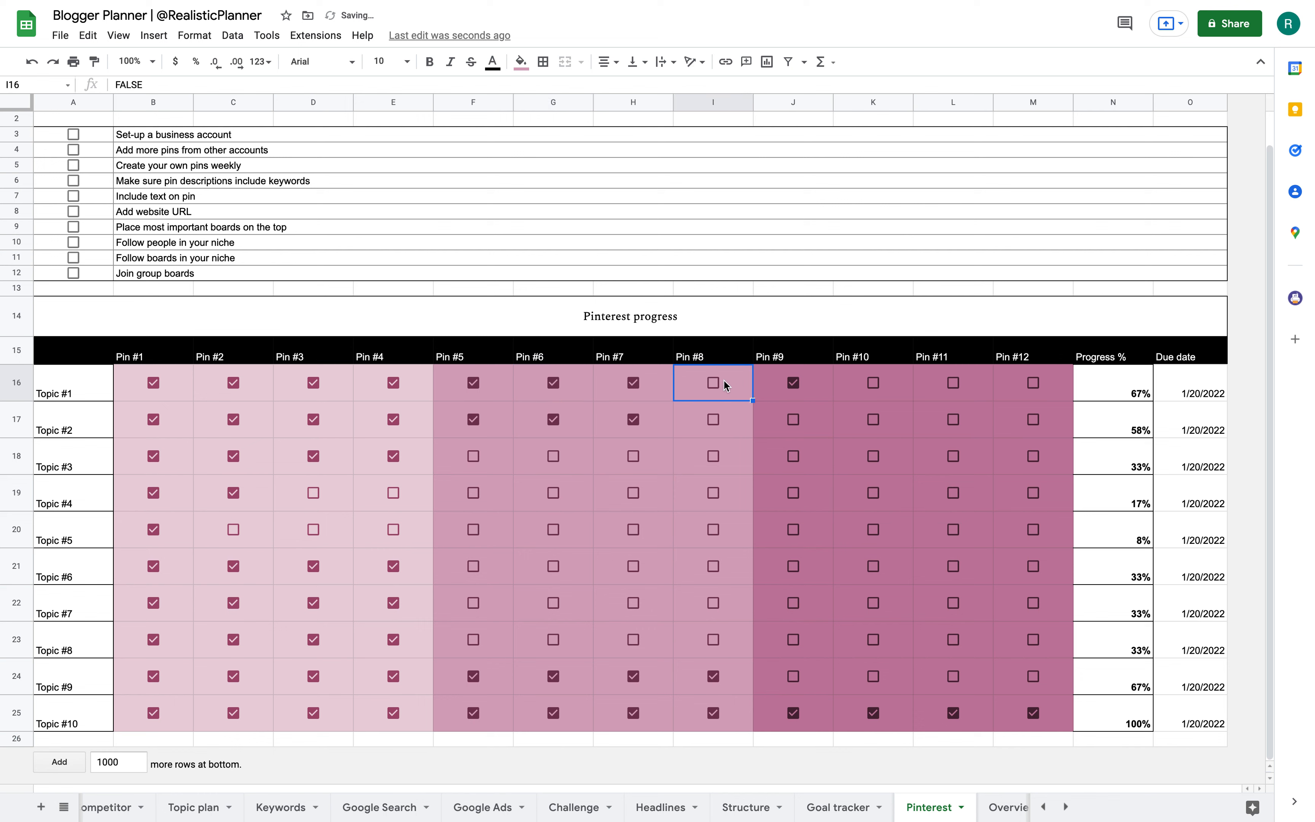
left_click(712, 382)
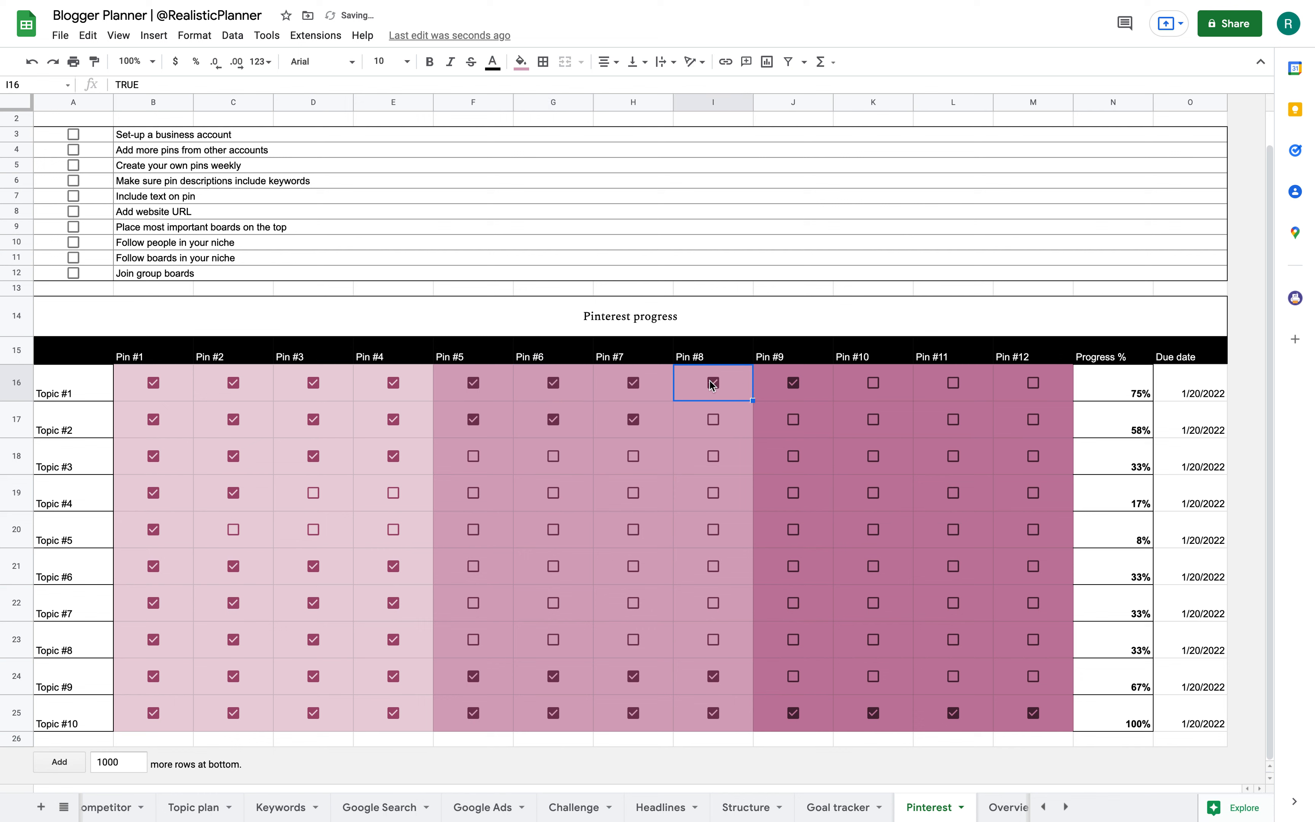
left_click(712, 383)
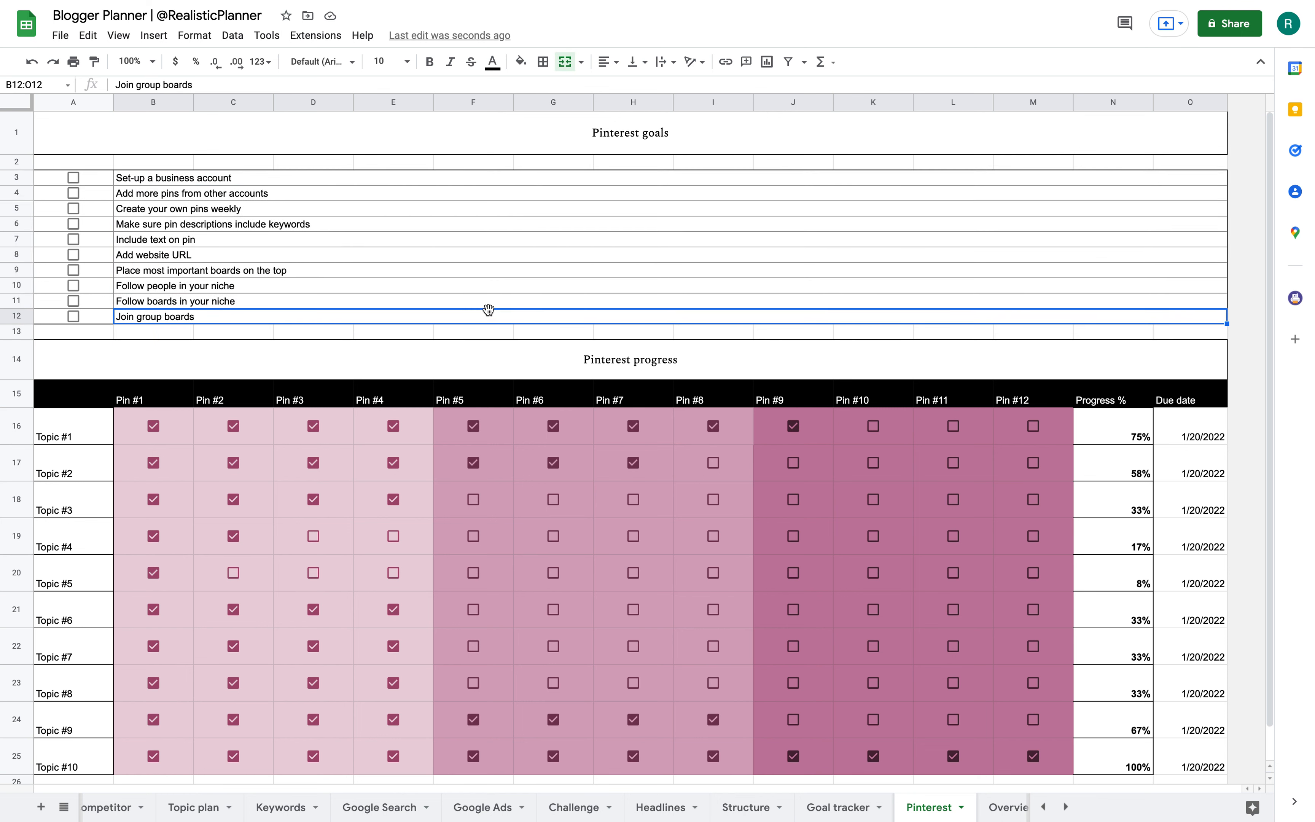
left_click(73, 286)
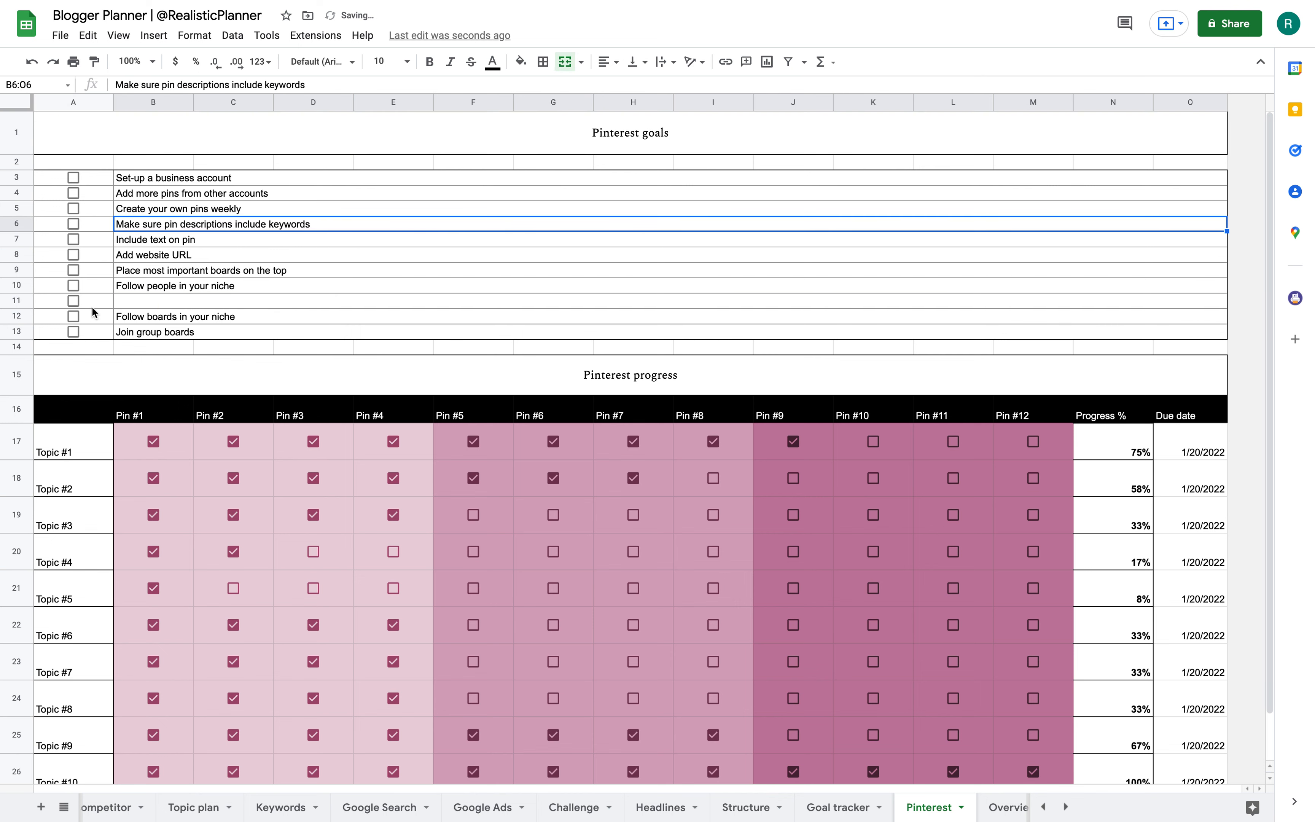
left_click(252, 300)
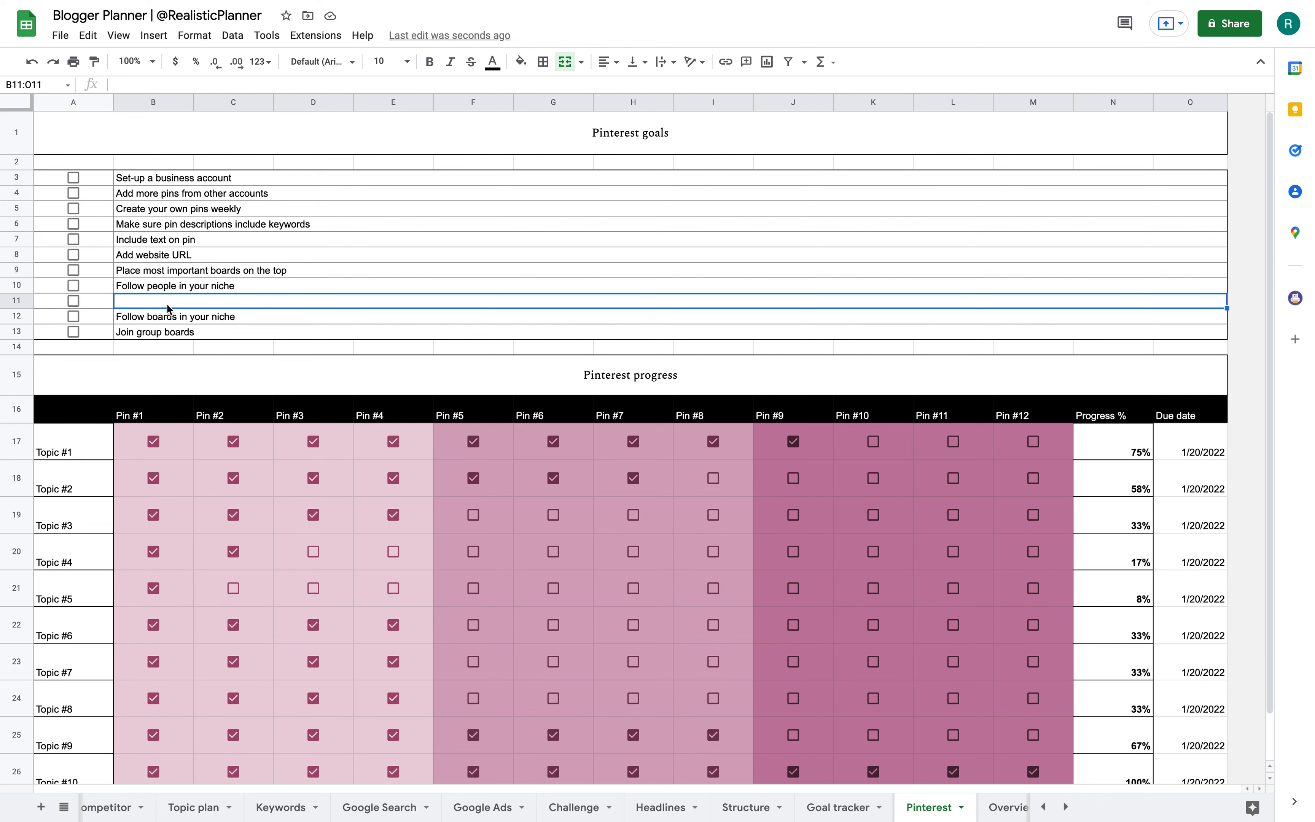
mouse_move(474, 243)
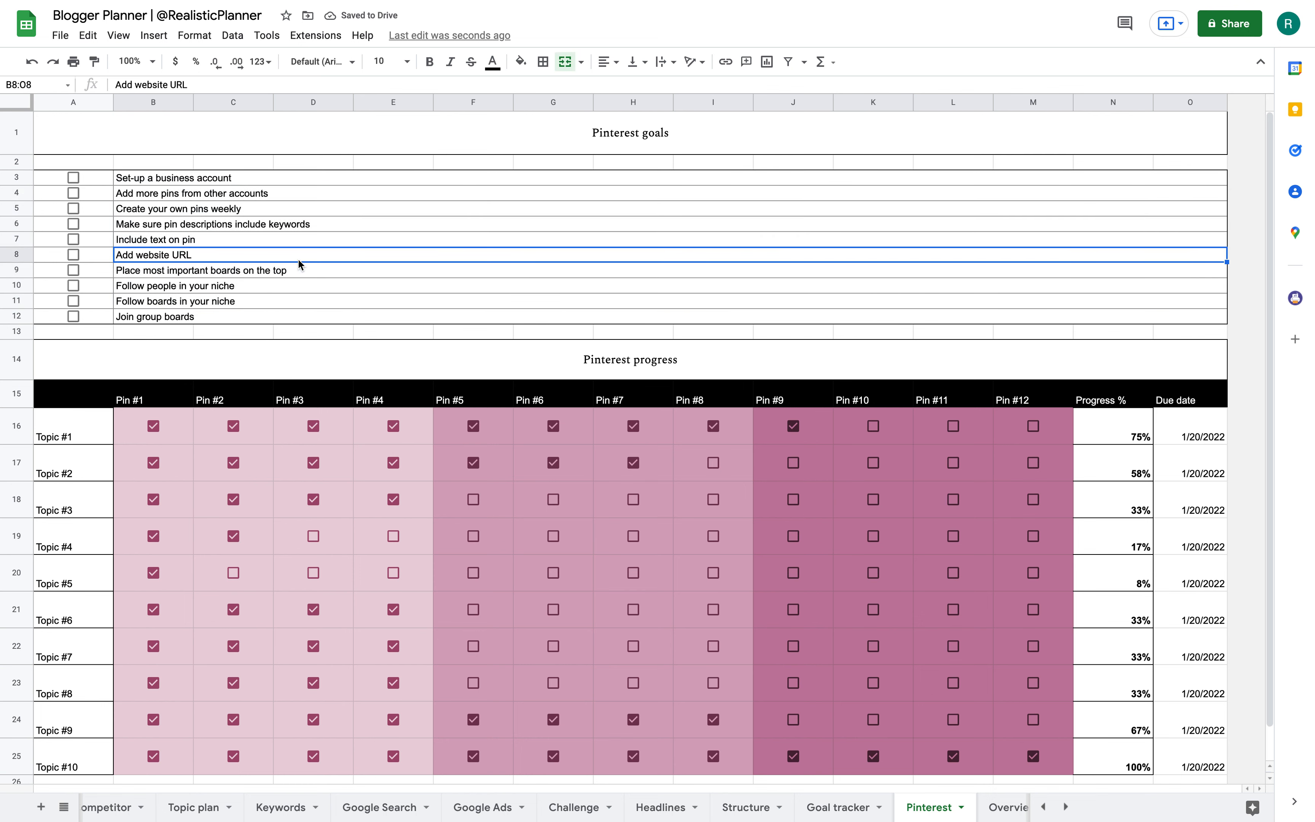
mouse_move(696, 269)
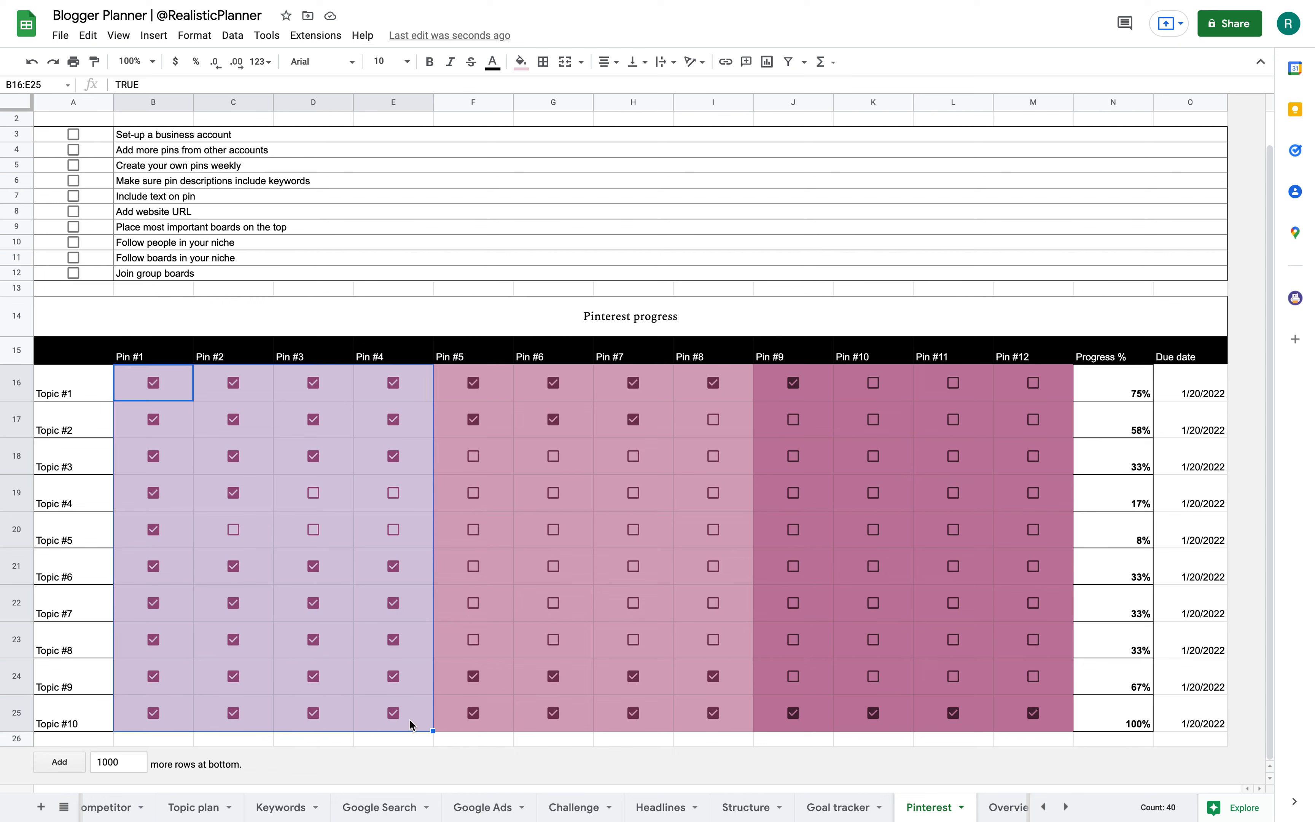
mouse_move(543, 61)
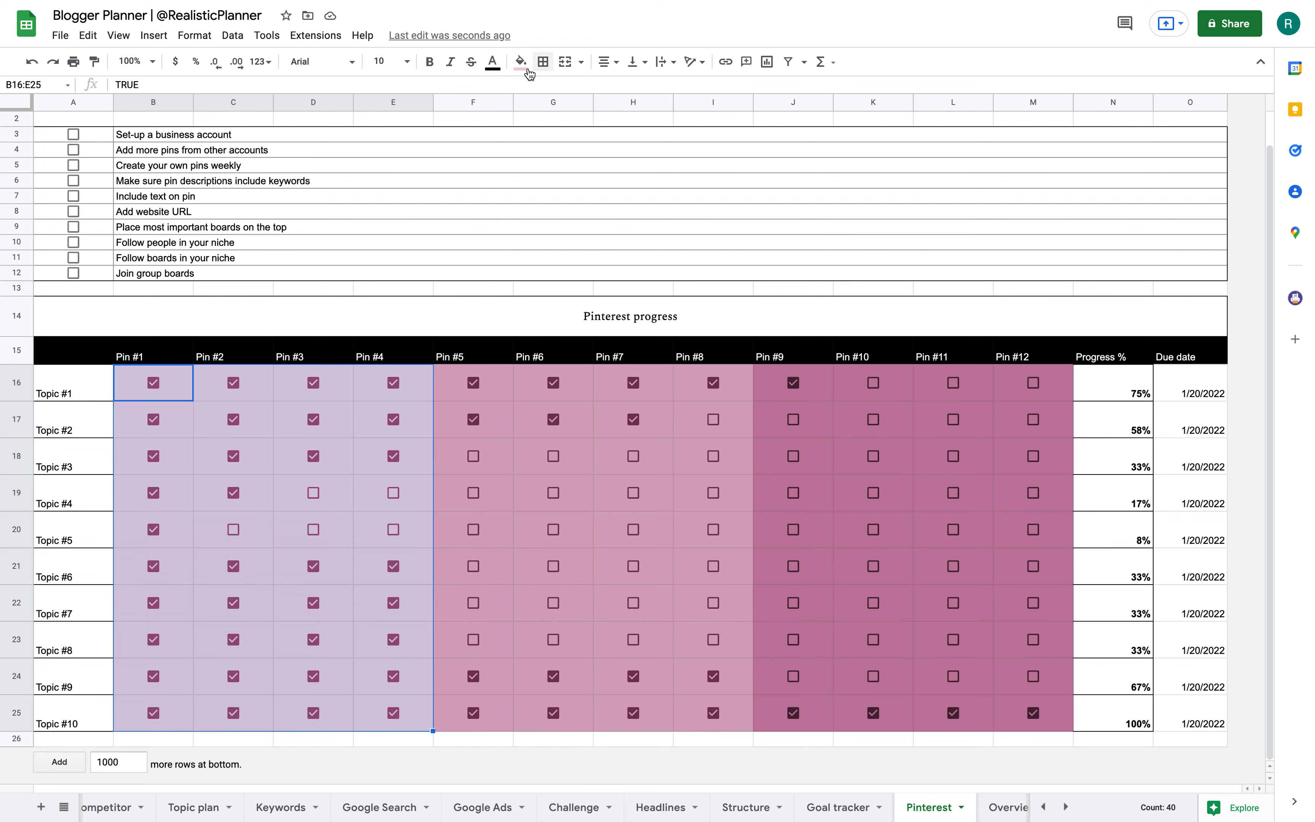
left_click(519, 61)
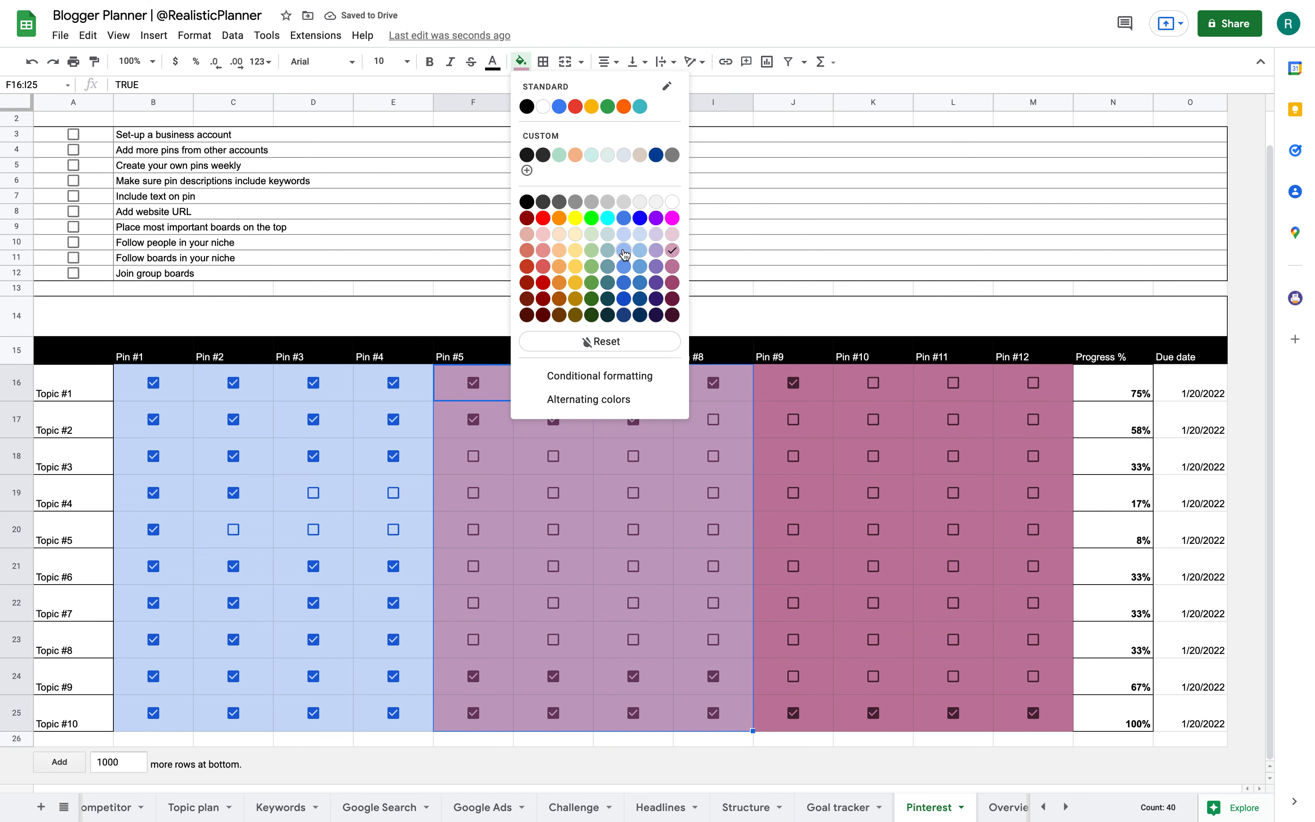
left_click(623, 249)
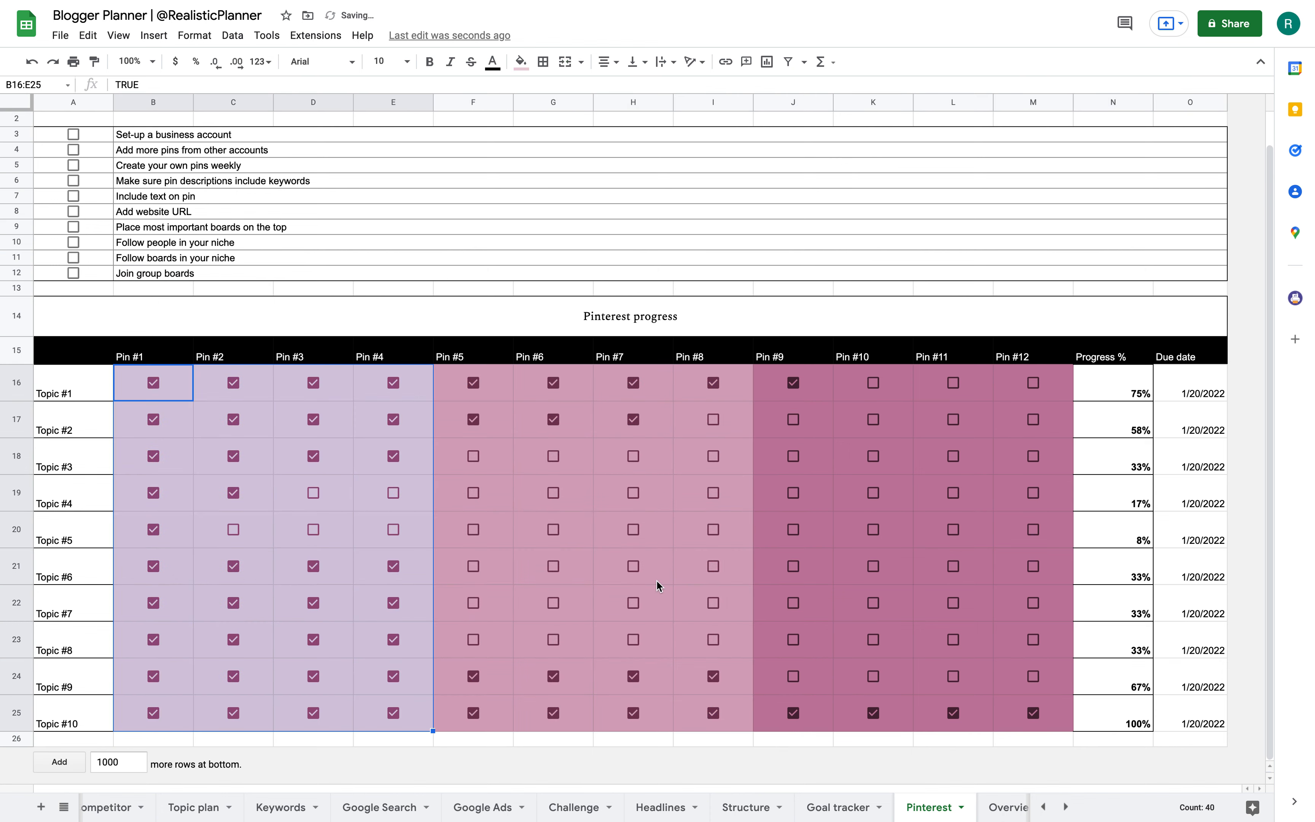
left_click(1066, 806)
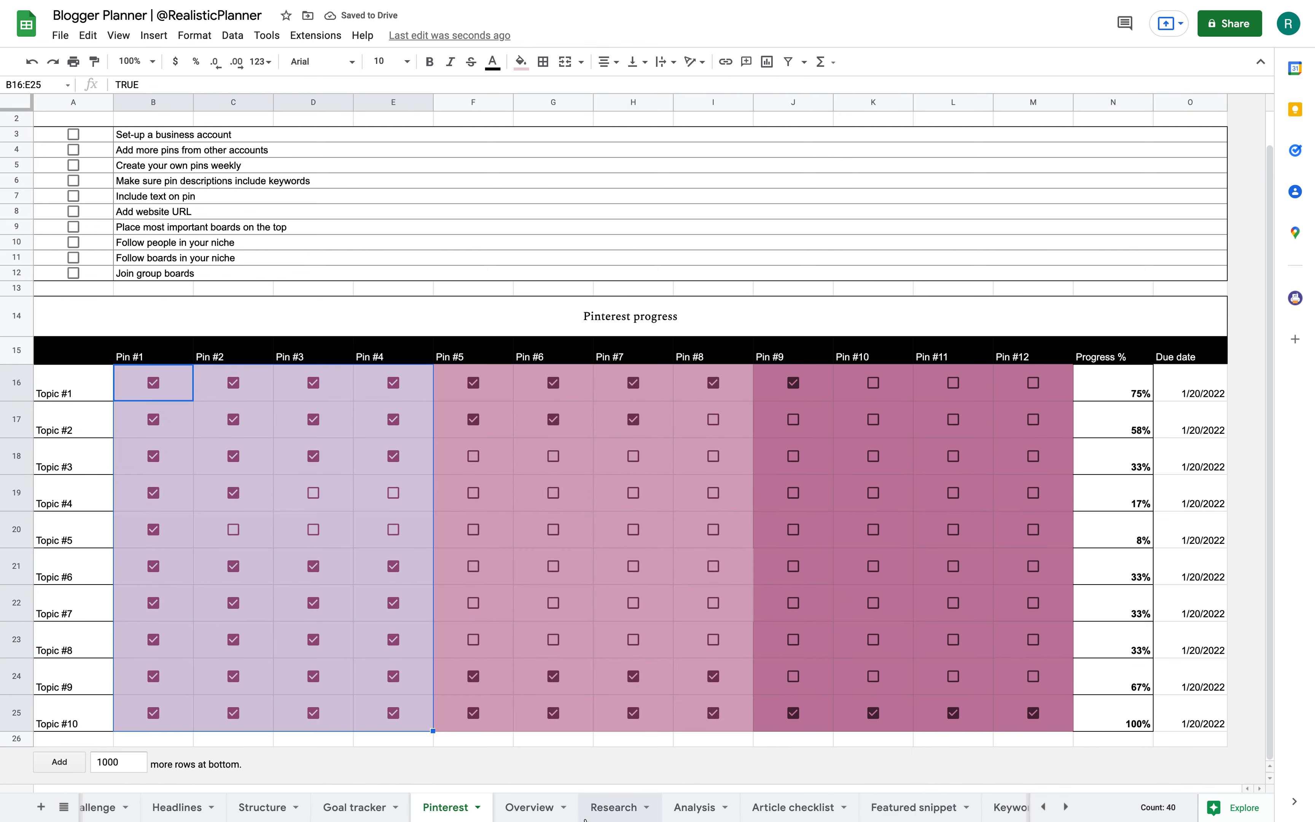
Scroll the Overview sheet past the pageview gauges to the 2021 and 2022 monthly charts.
left_click(529, 807)
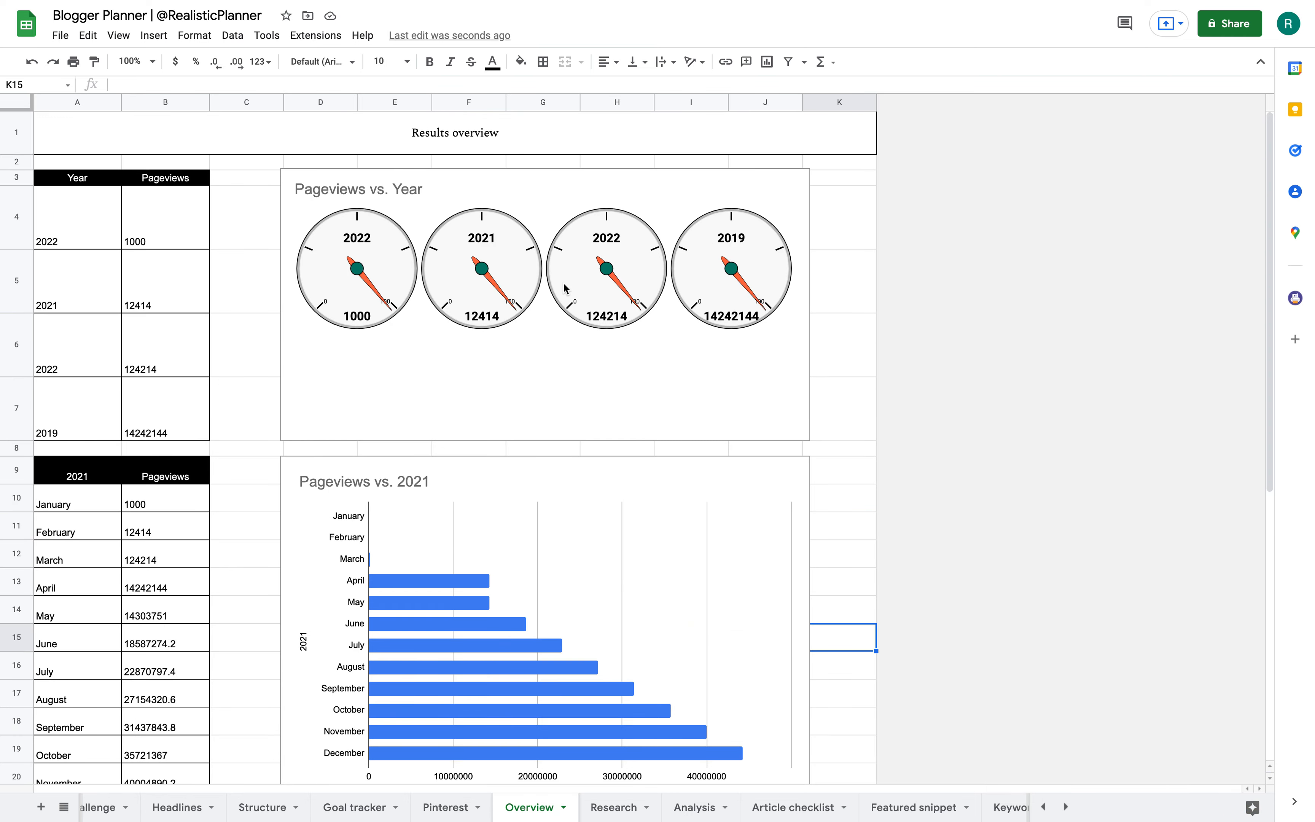
scroll("down", 3)
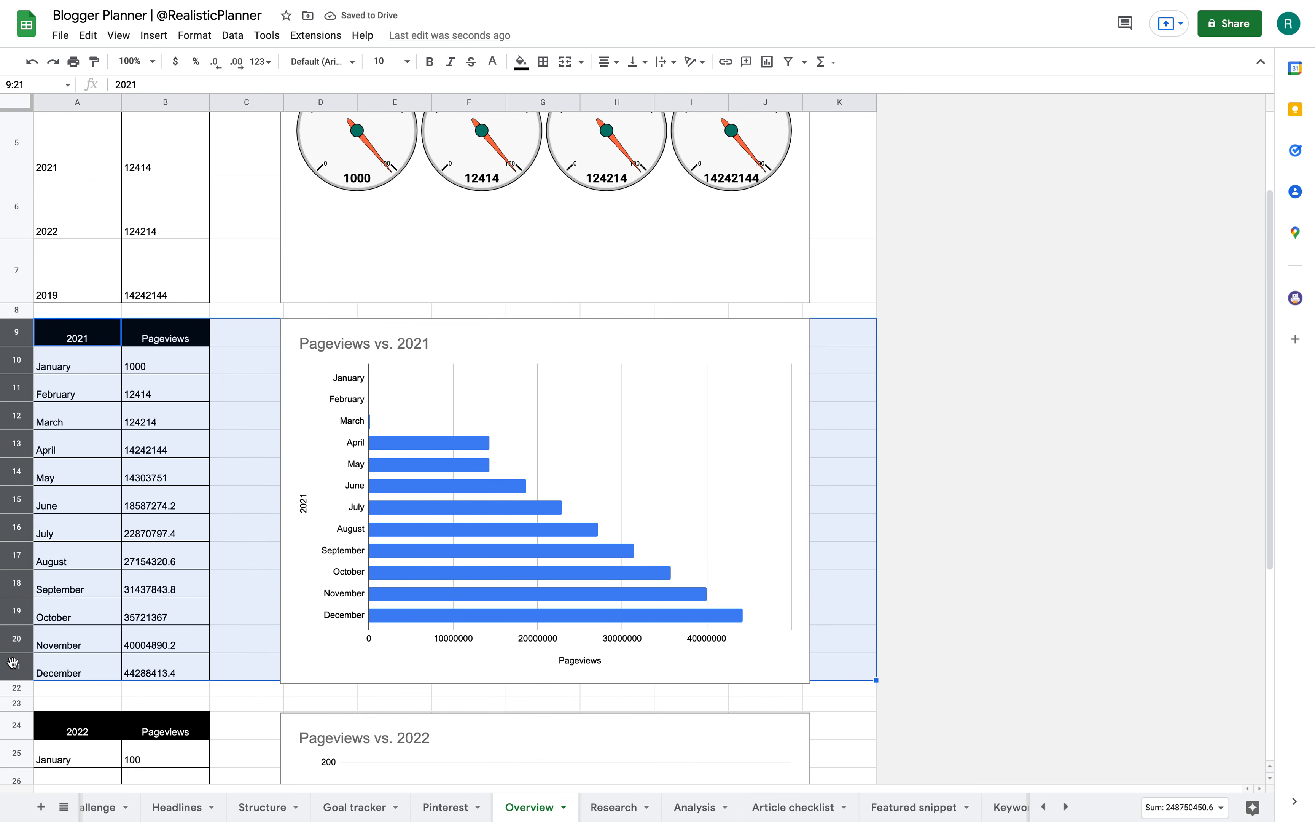
mouse_move(579, 408)
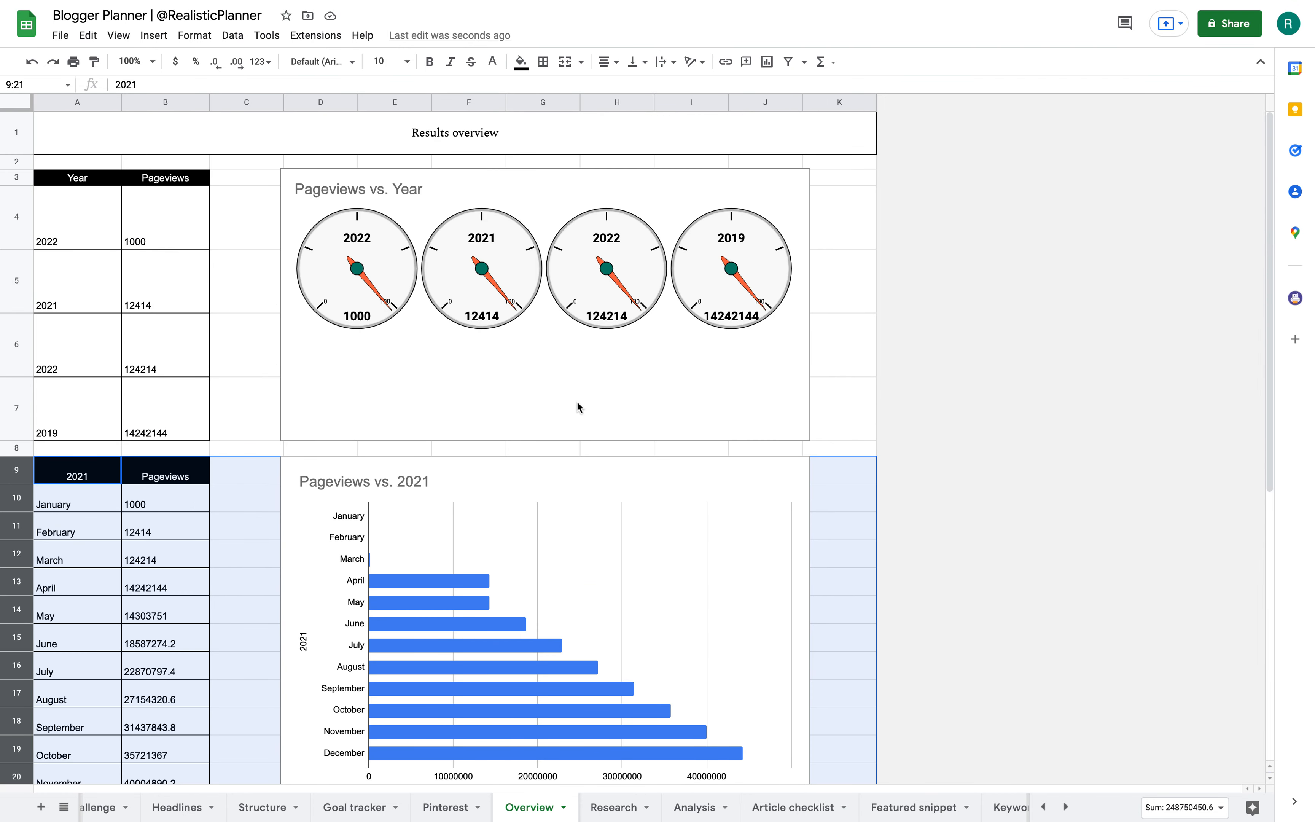
mouse_move(398, 403)
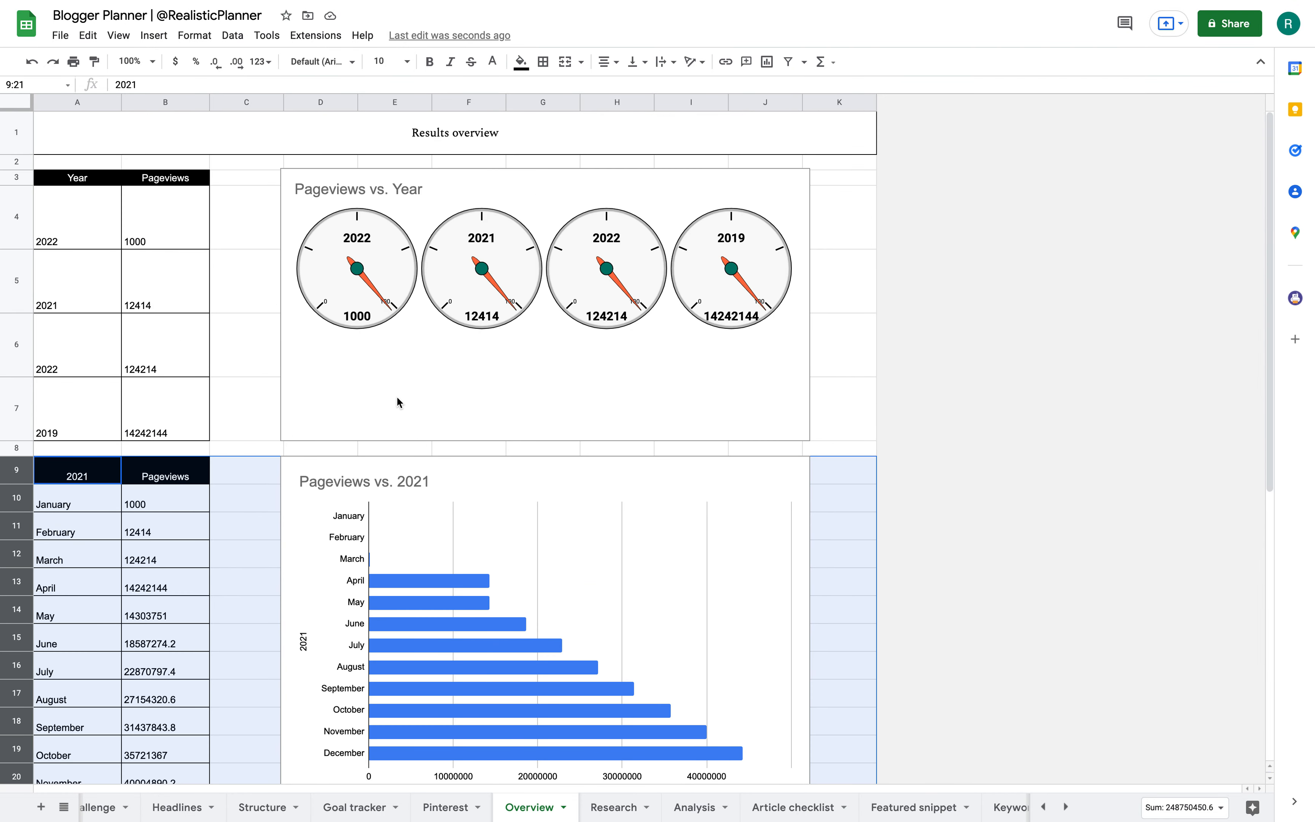
scroll("down", 3)
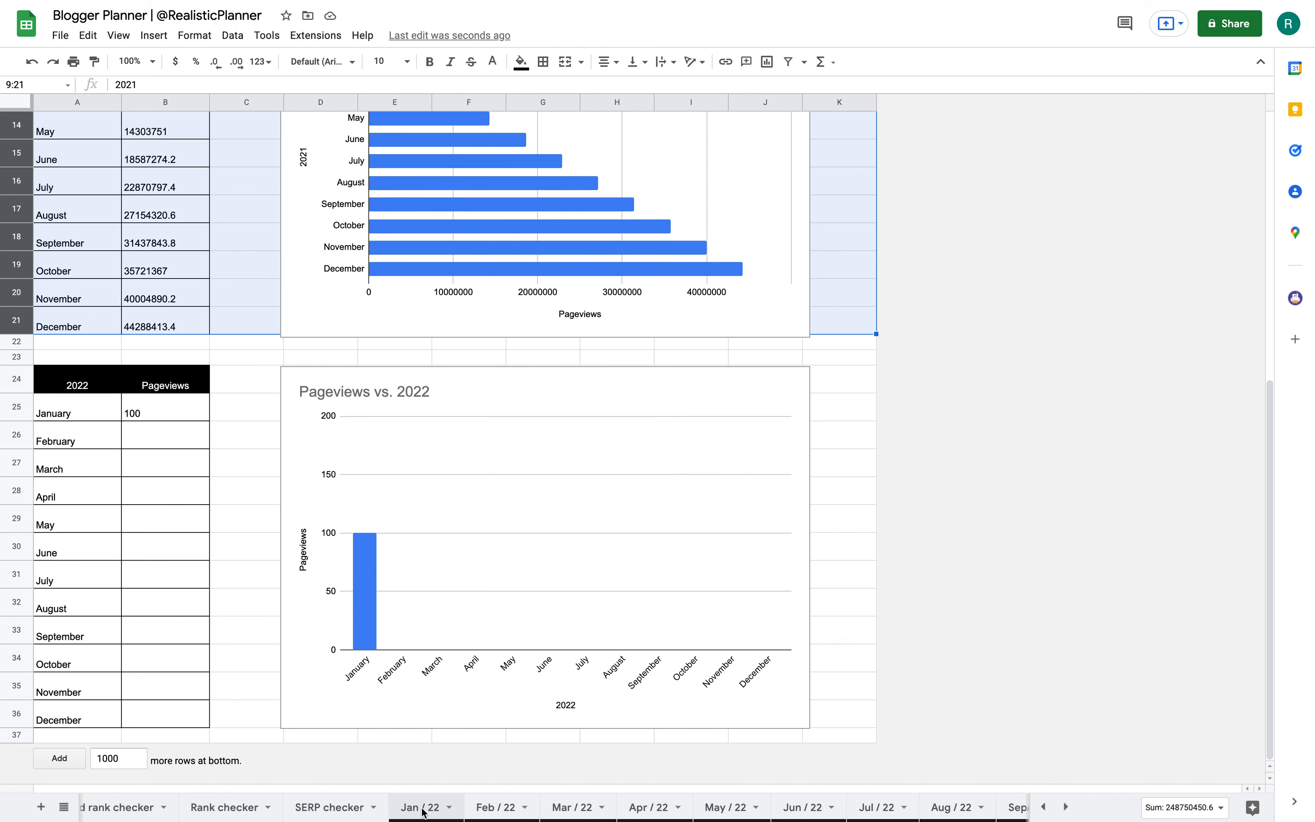
Browse the Jan / 22 calendar's date picker to an earlier month, leaving it on January 2022.
left_click(422, 807)
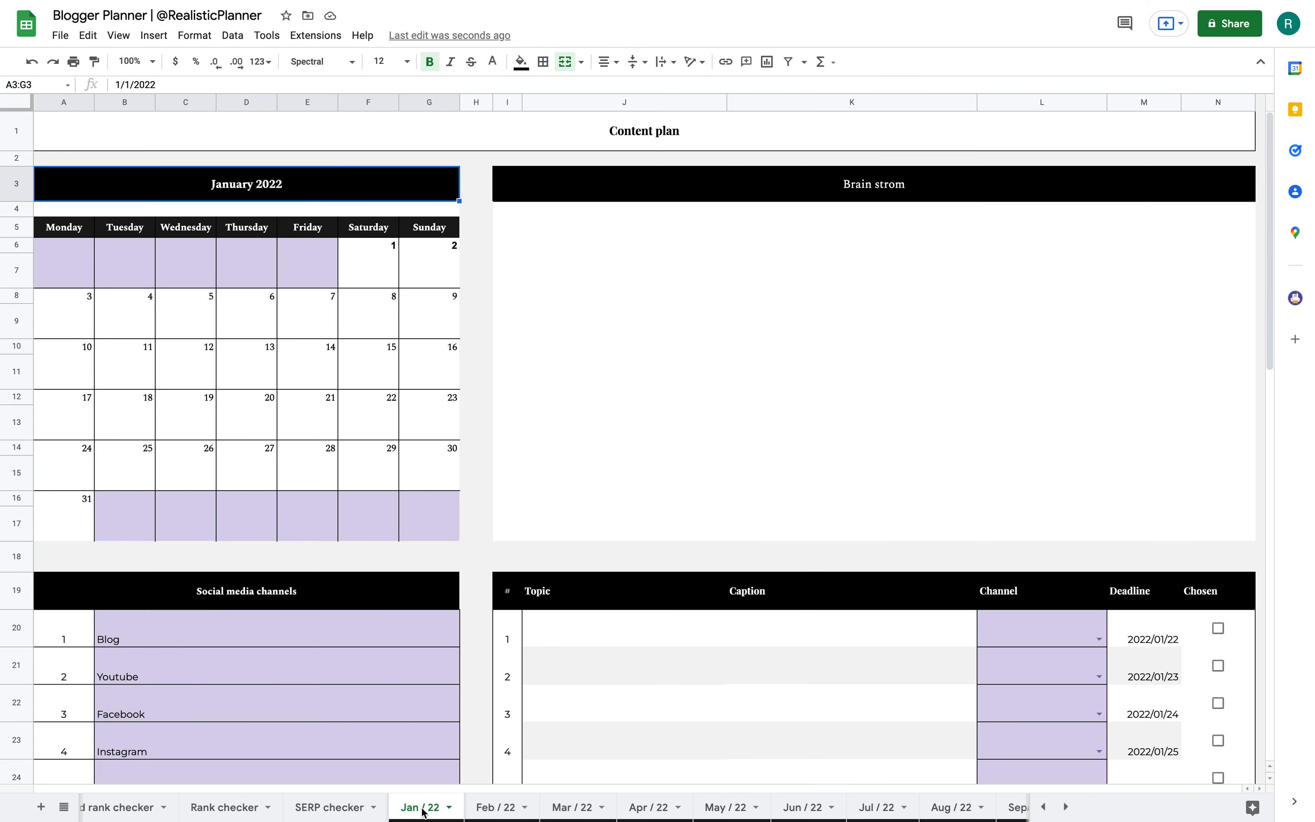
mouse_move(702, 510)
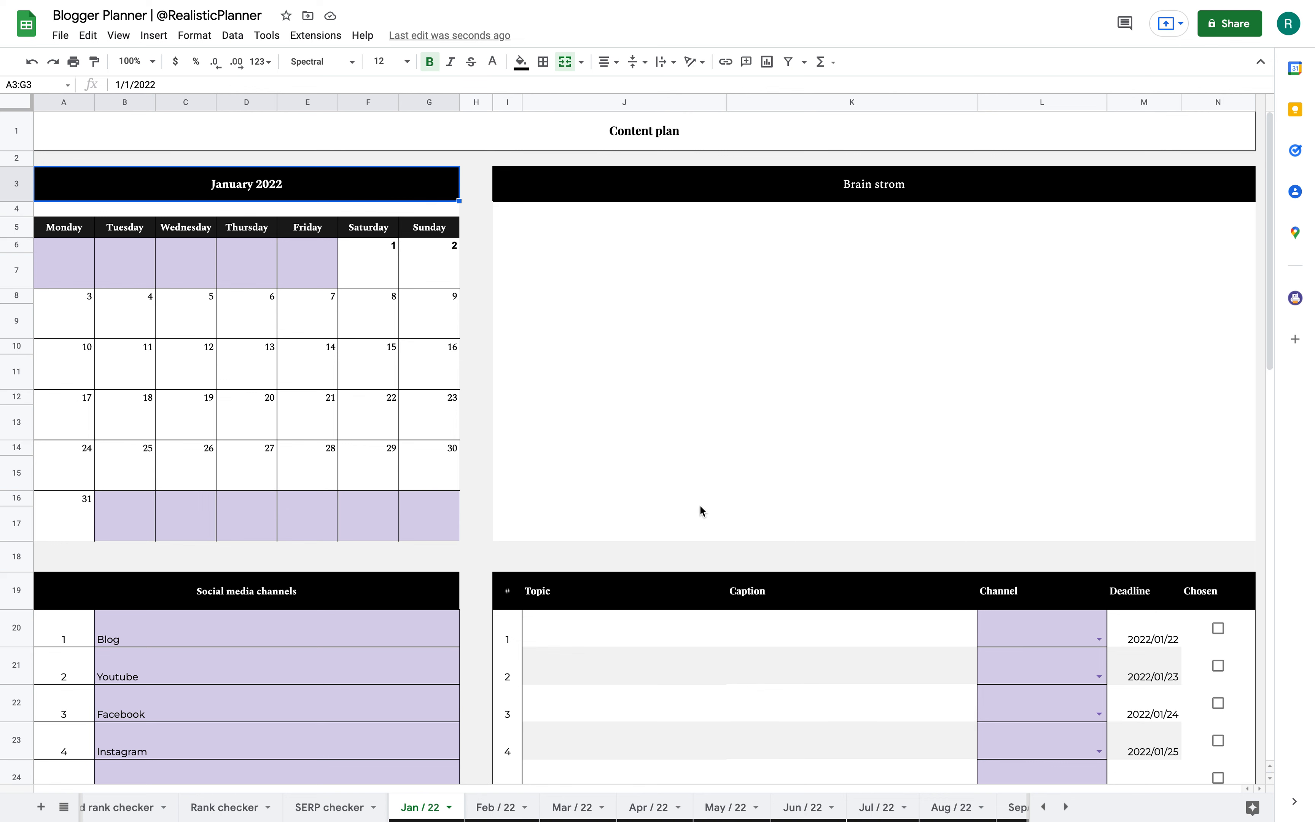
mouse_move(557, 480)
type("1/1/2023")
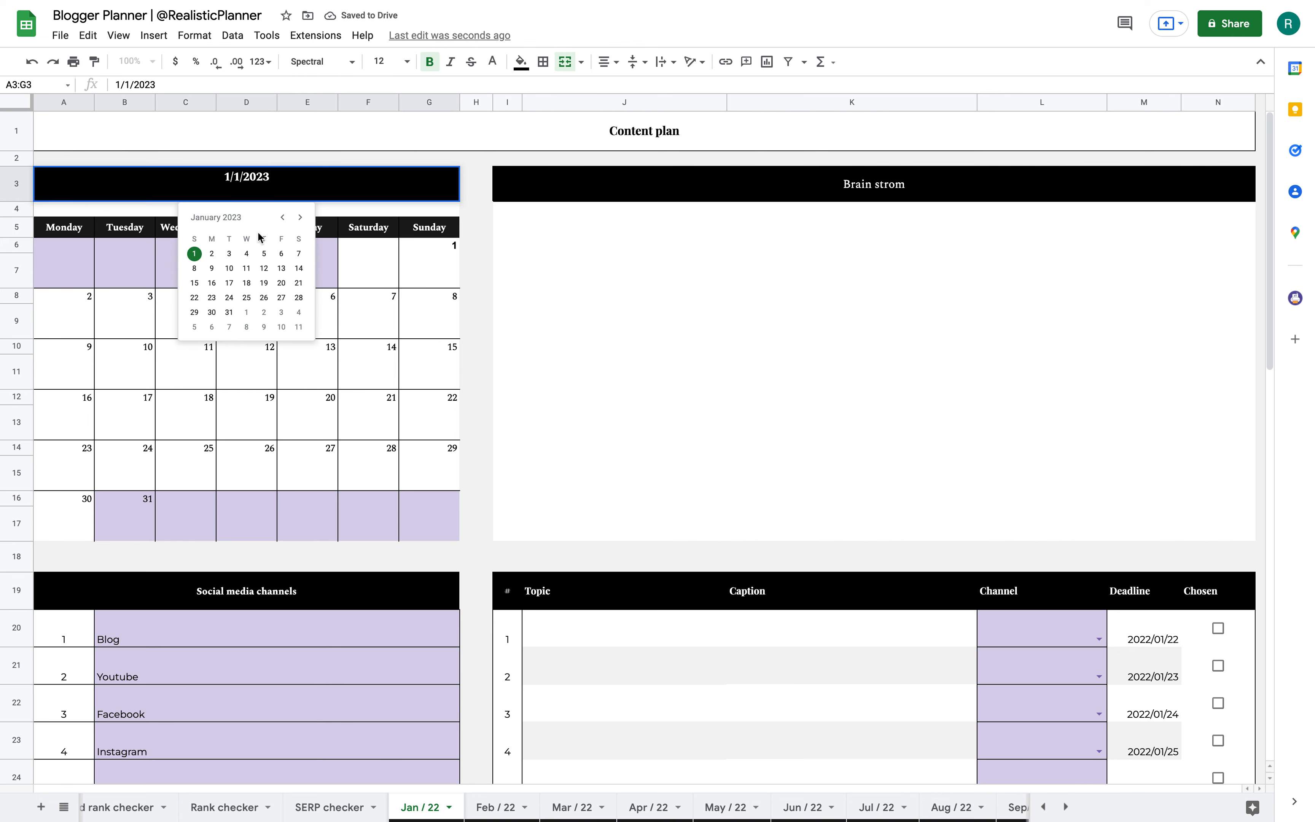
left_click(282, 217)
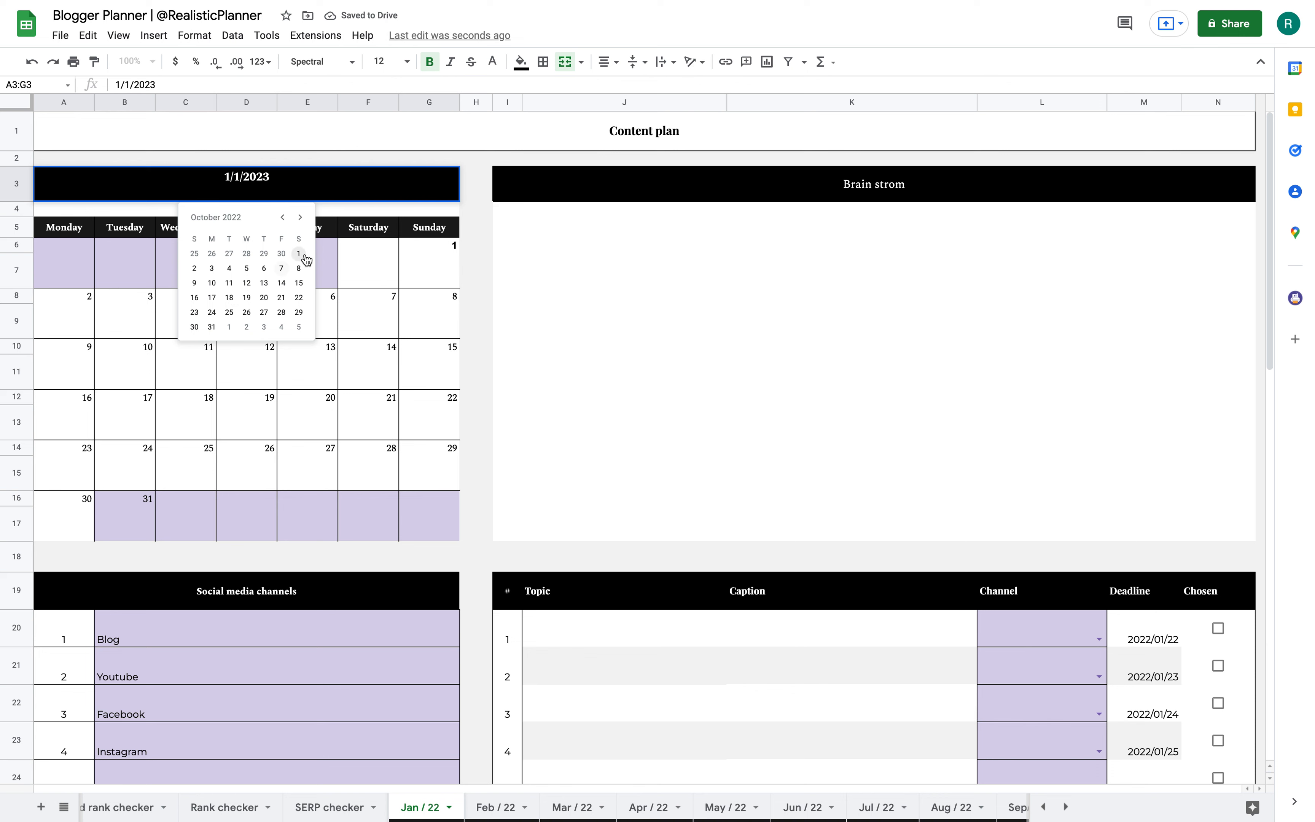
left_click(299, 253)
type("2")
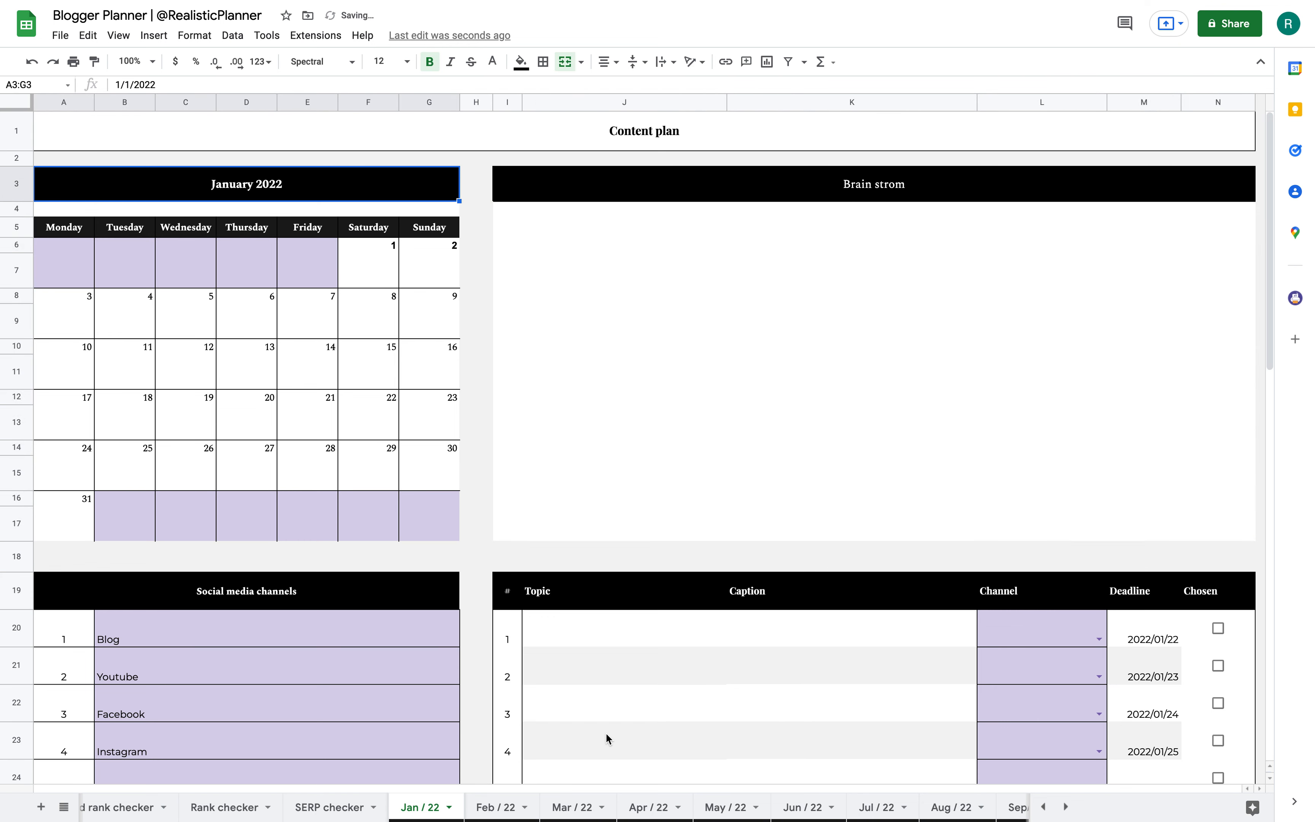
mouse_move(295, 187)
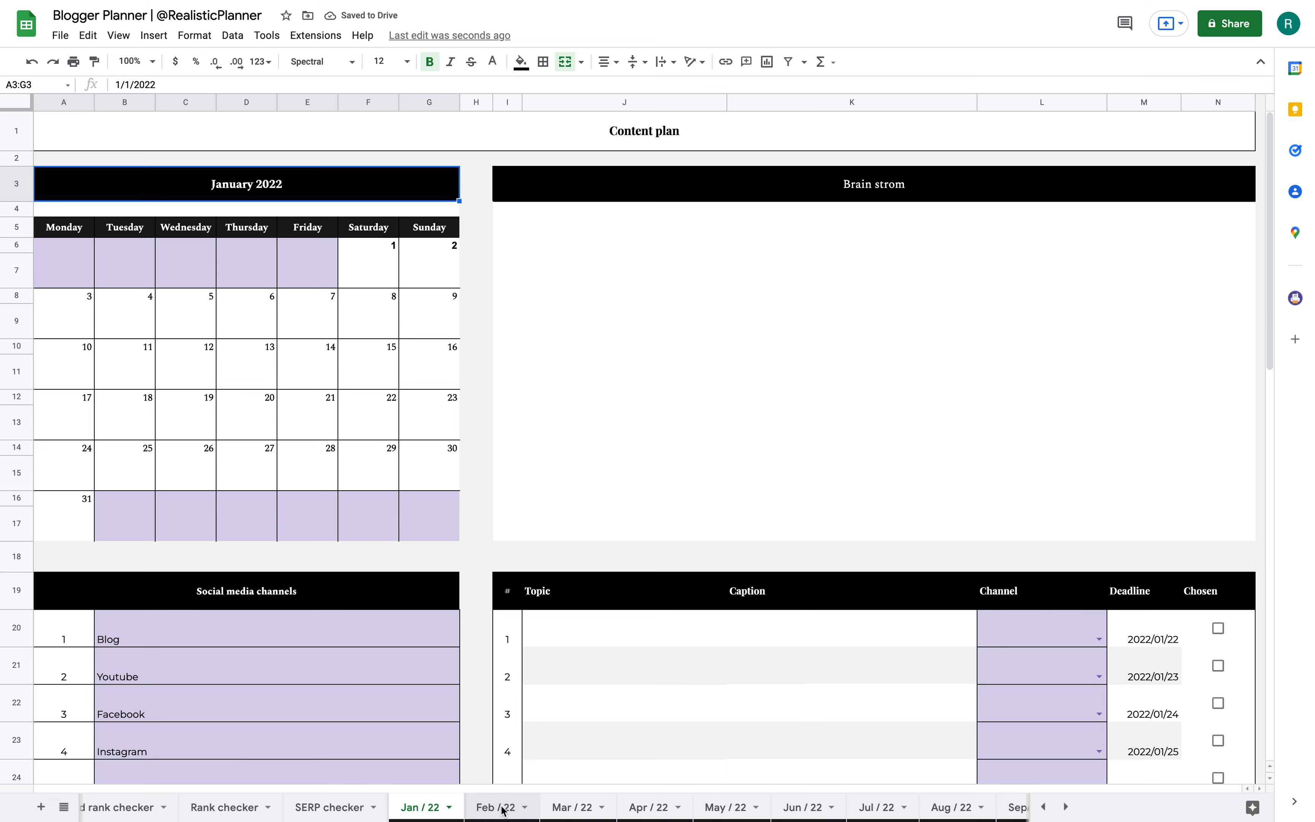
Flip through the Mar / 22, Apr / 22 and May / 22 content plan sheets toward Jul / 22.
left_click(573, 807)
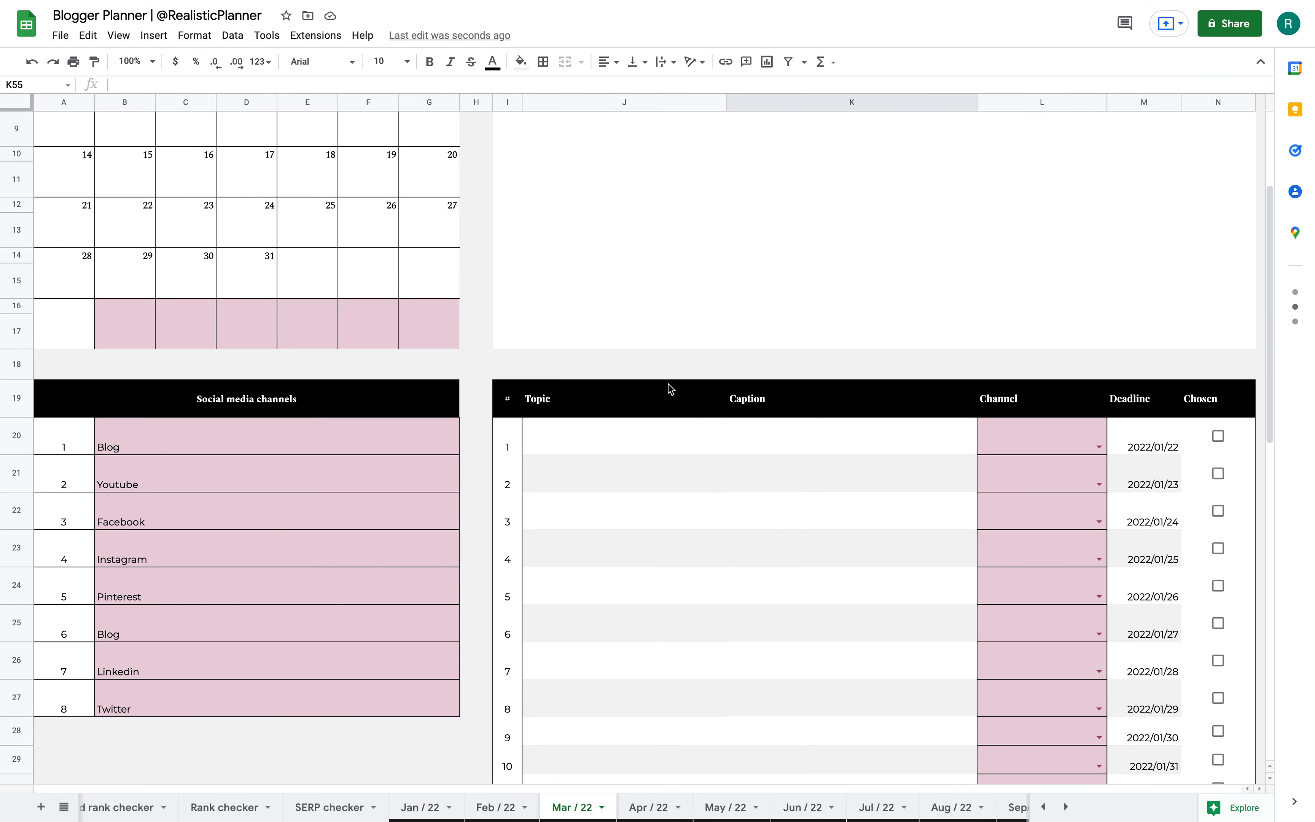
left_click(653, 807)
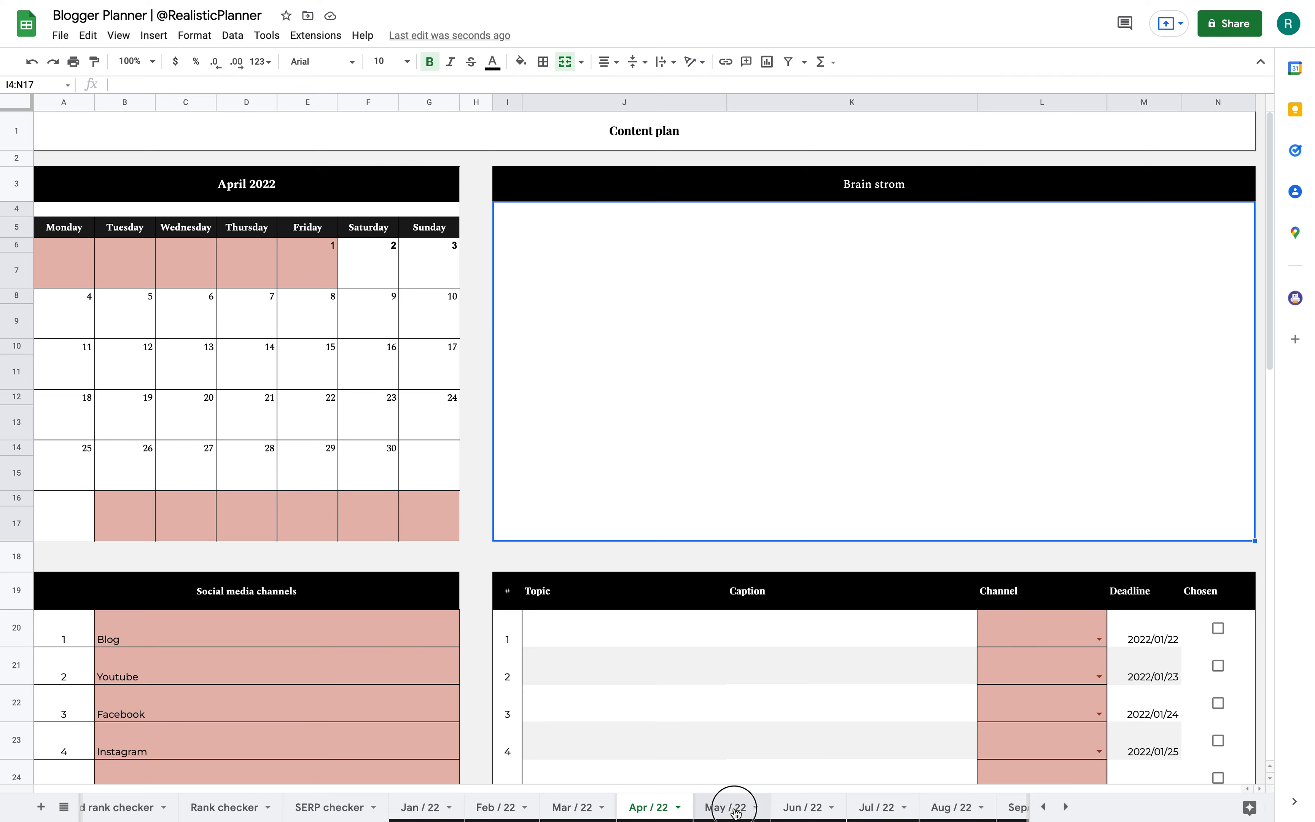
left_click(803, 806)
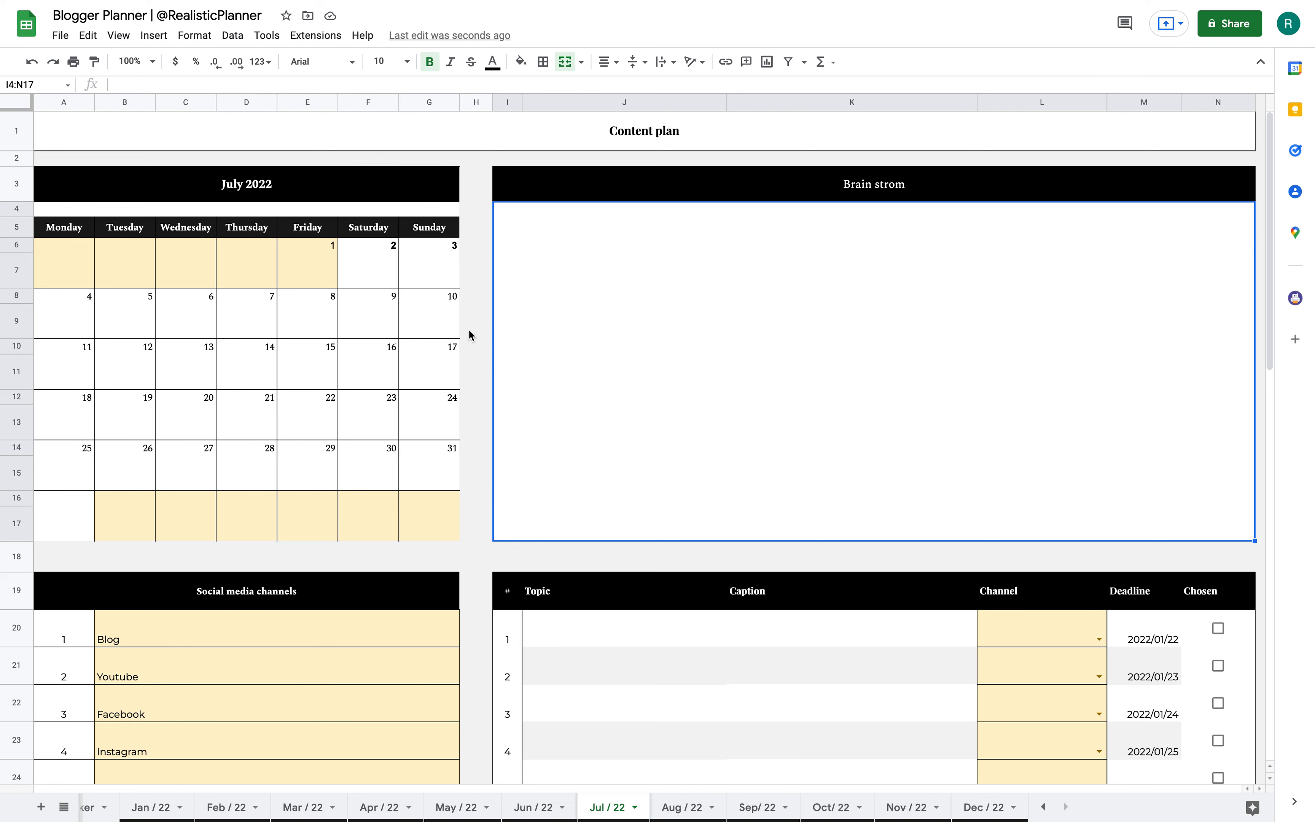
mouse_move(405, 691)
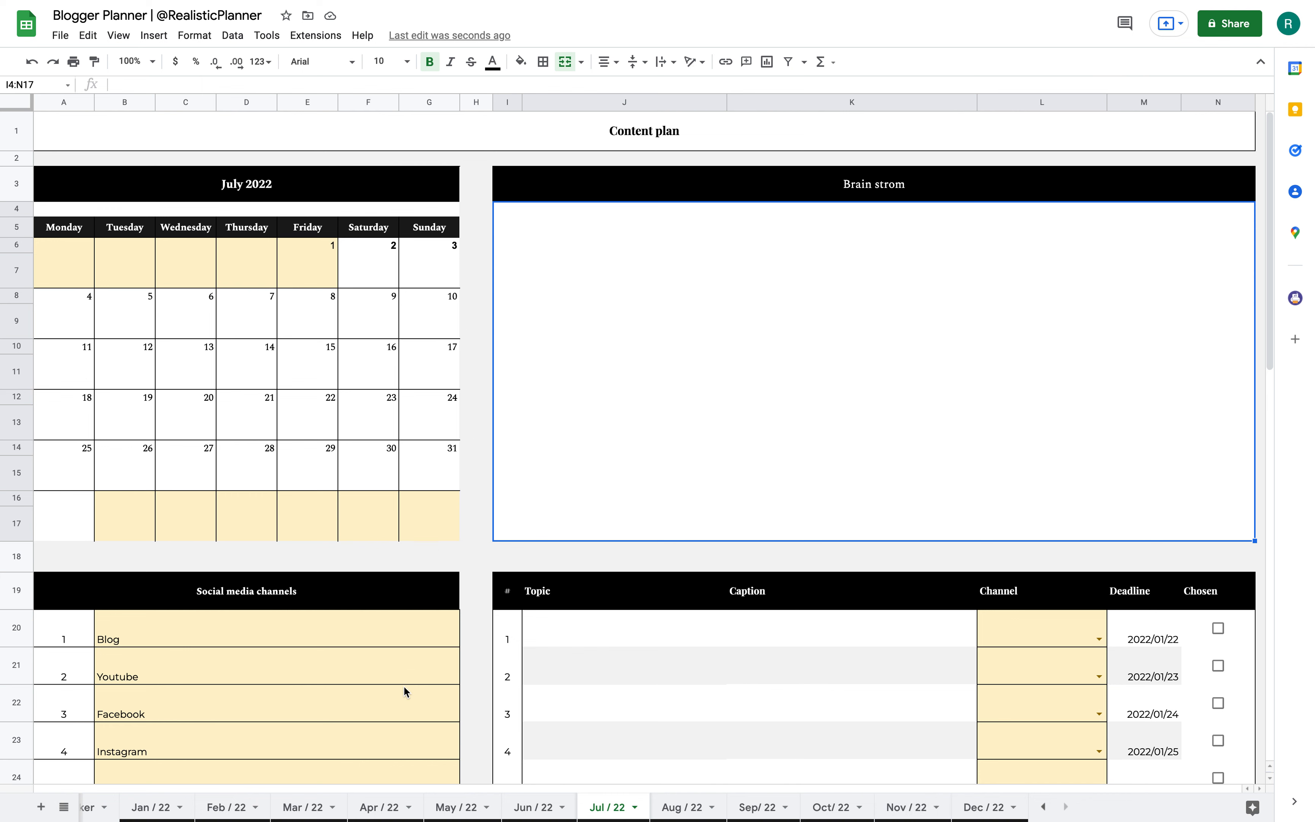
mouse_move(597, 268)
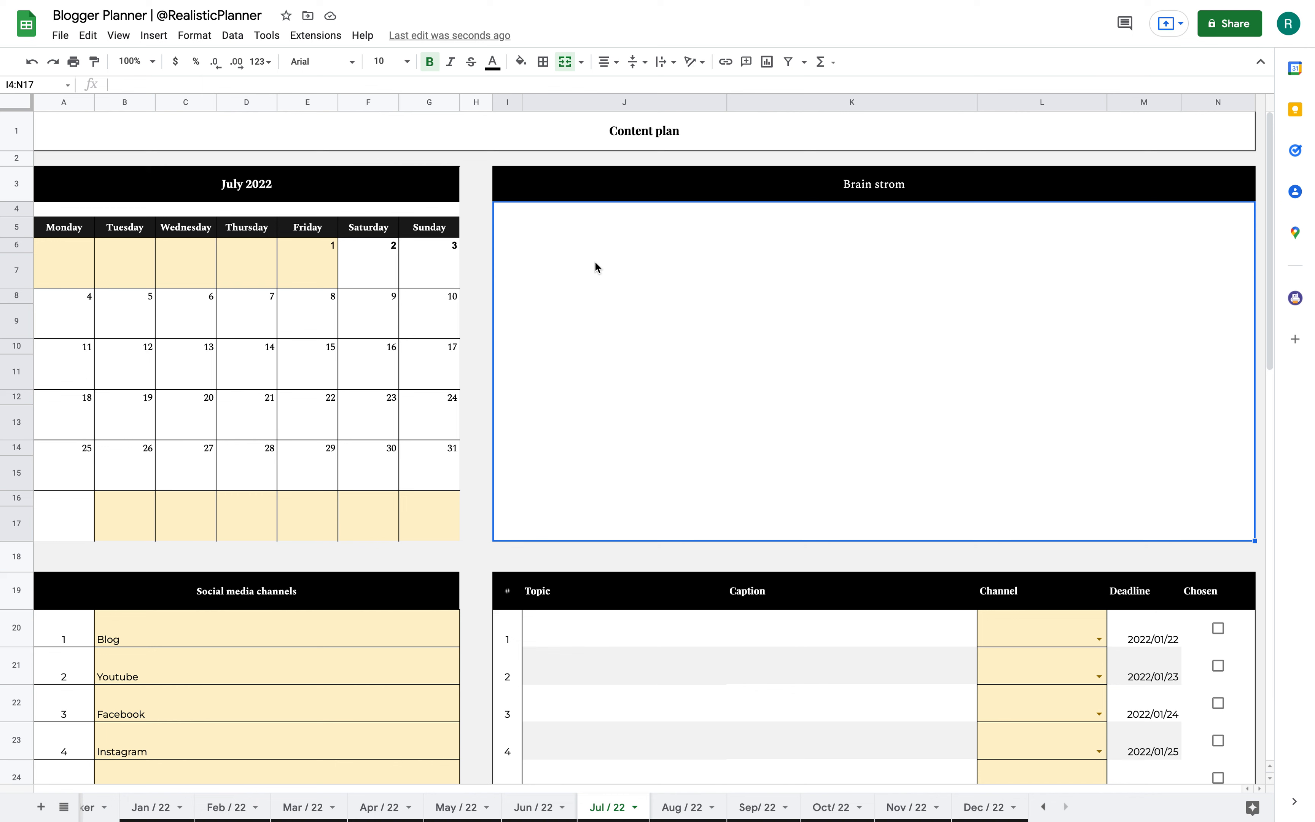